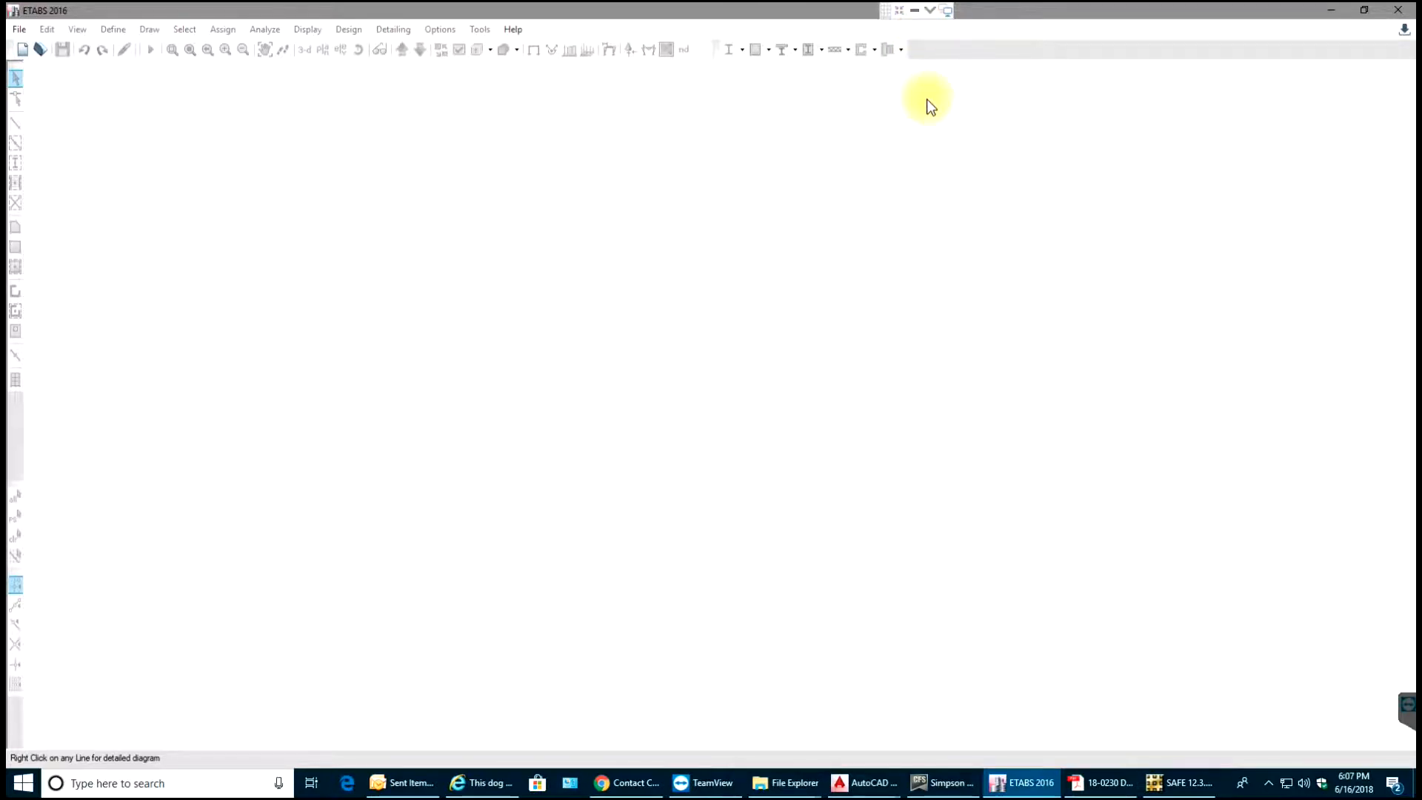
mouse_move(862, 143)
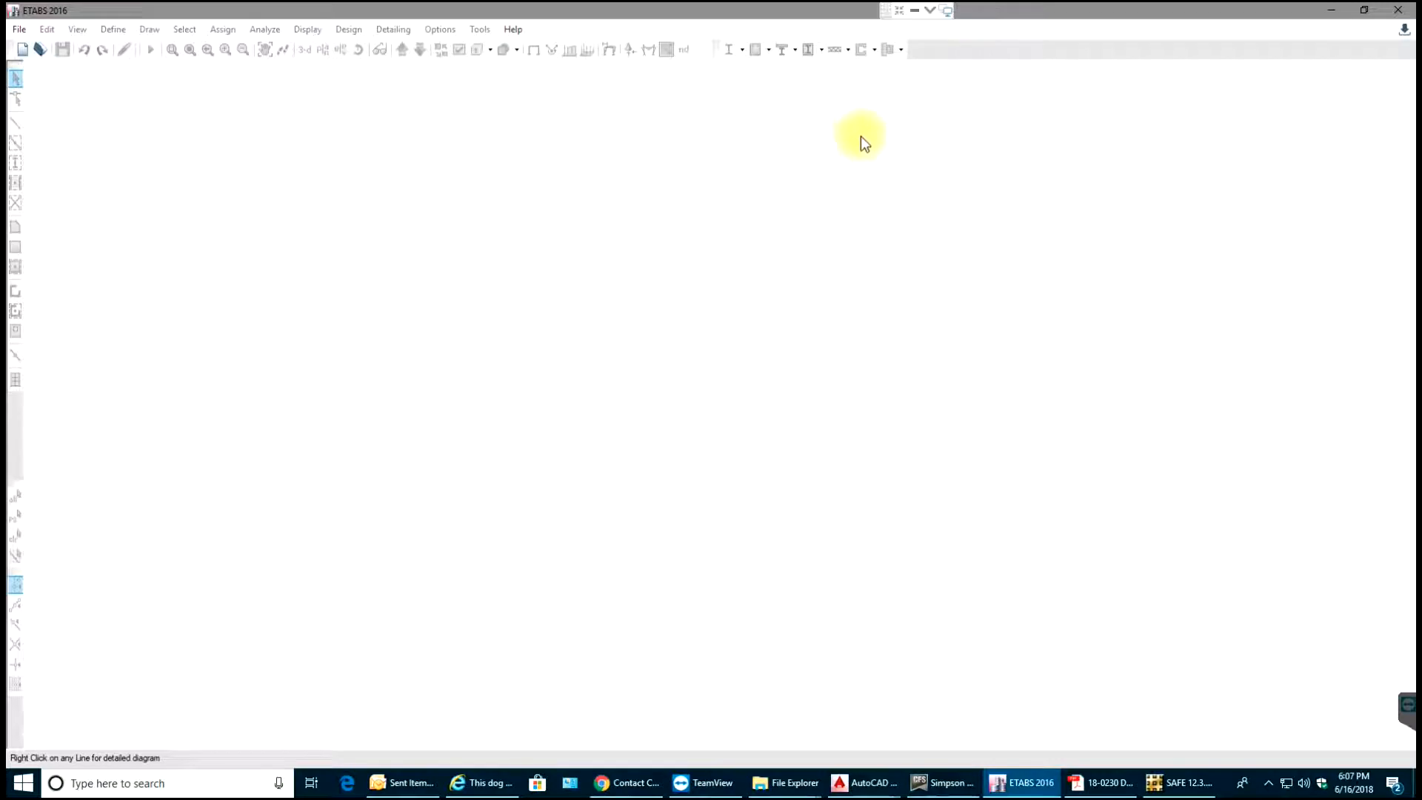
mouse_move(813, 136)
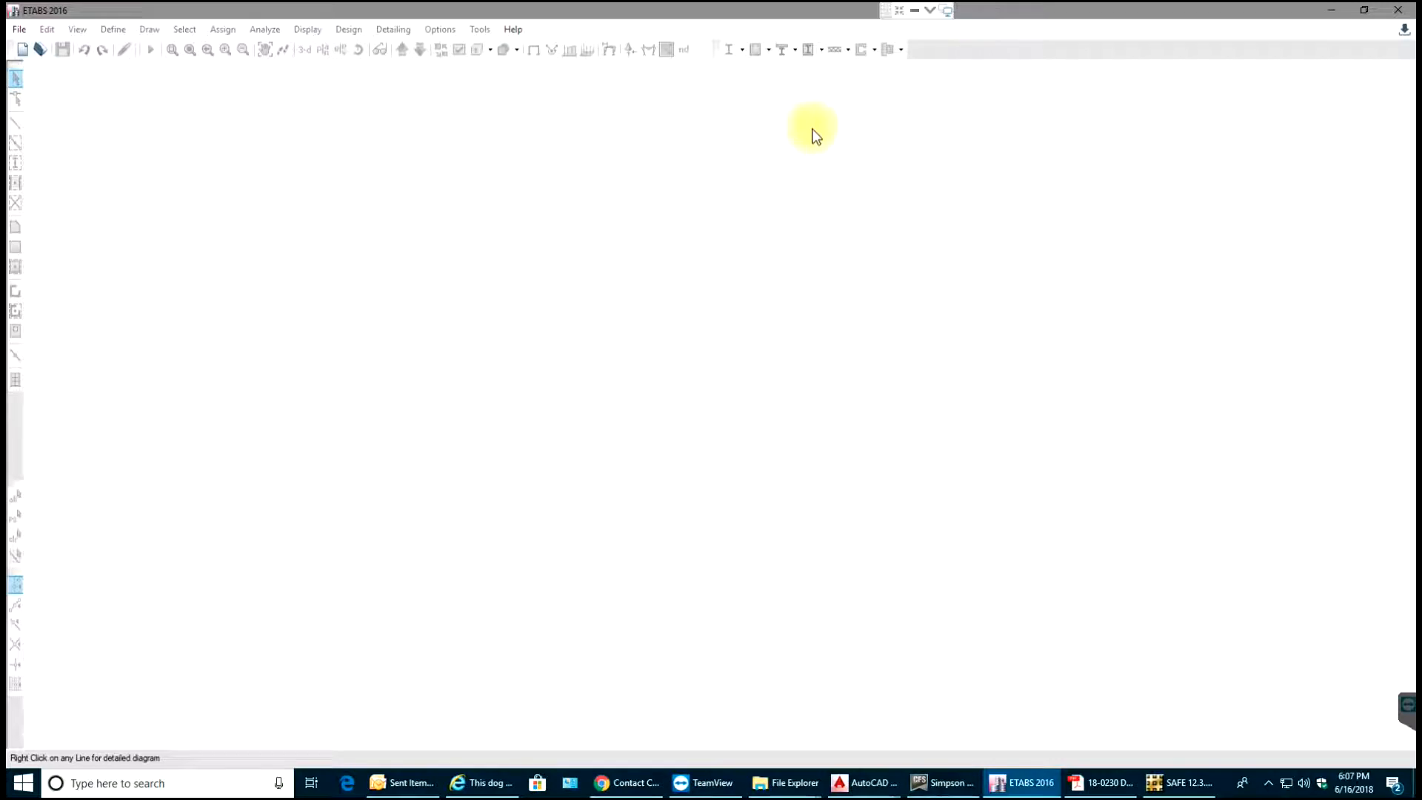
mouse_move(802, 134)
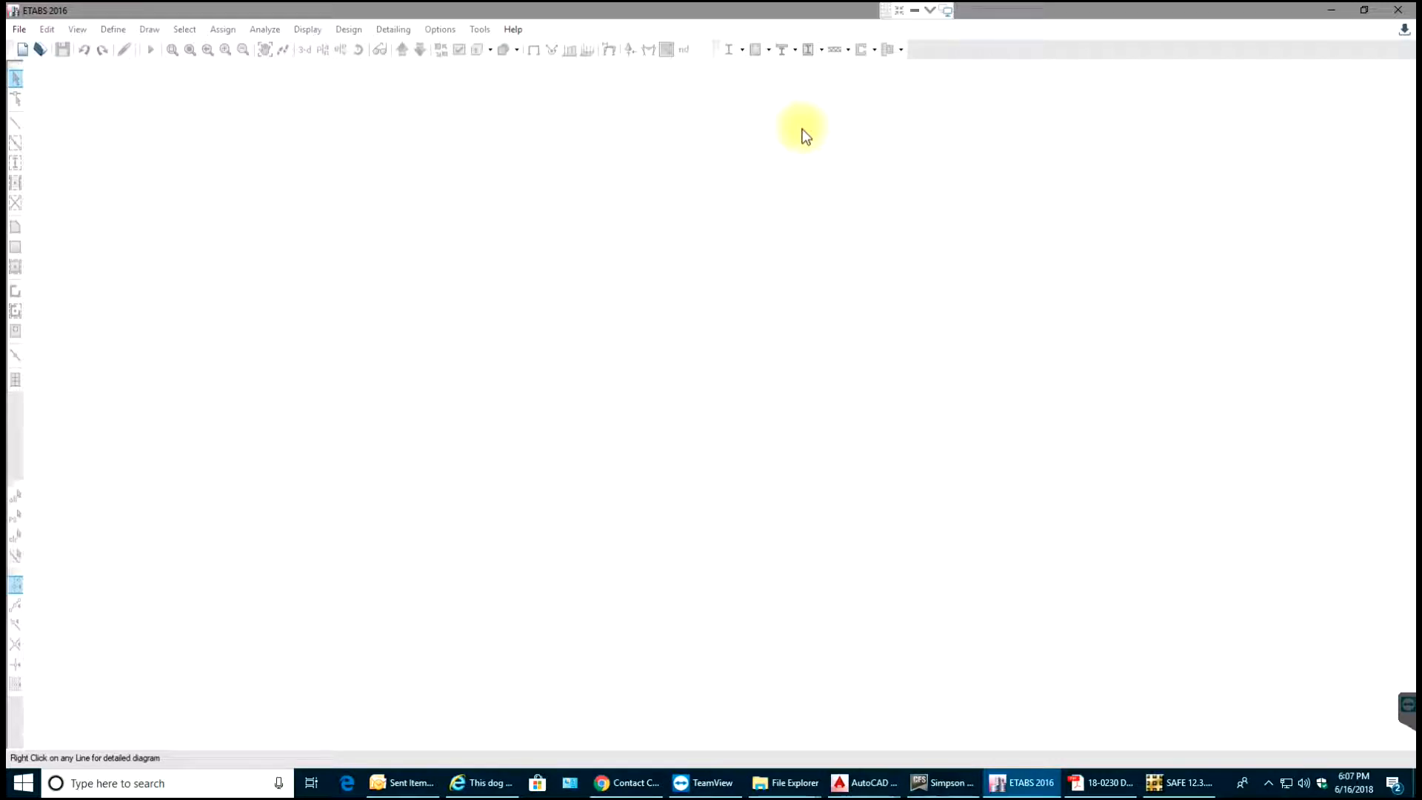
mouse_move(807, 201)
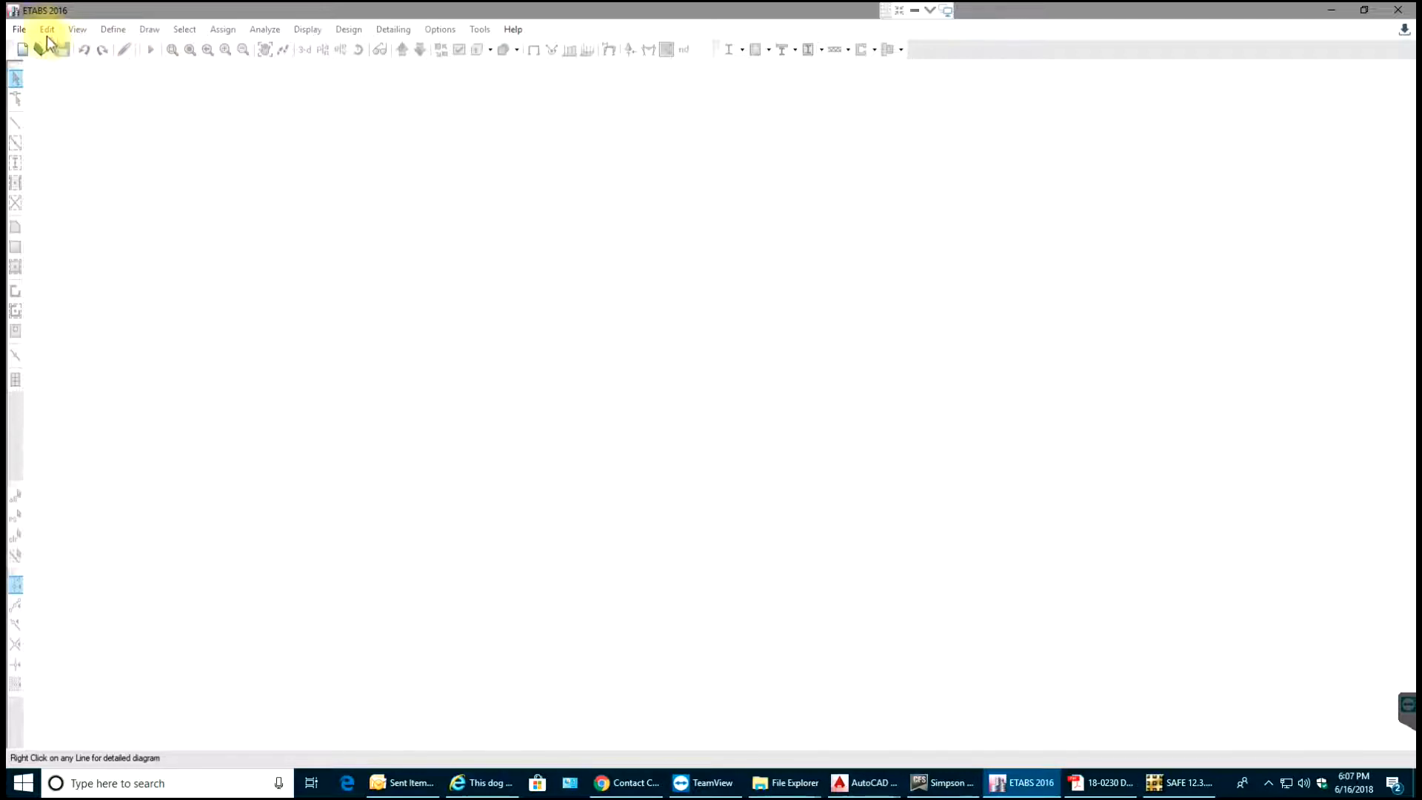
Start a new untitled model using the saved user default settings
left_click(17, 29)
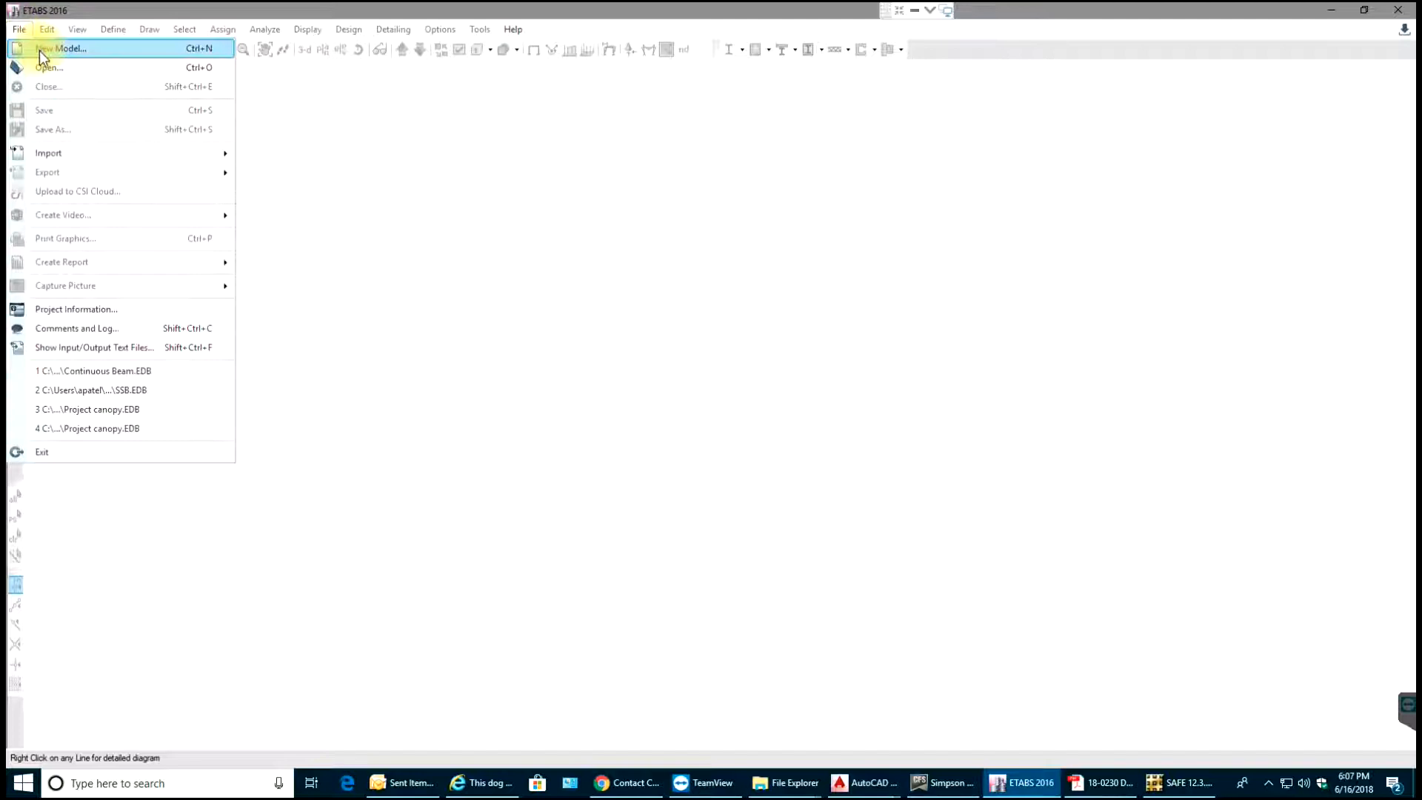
left_click(61, 48)
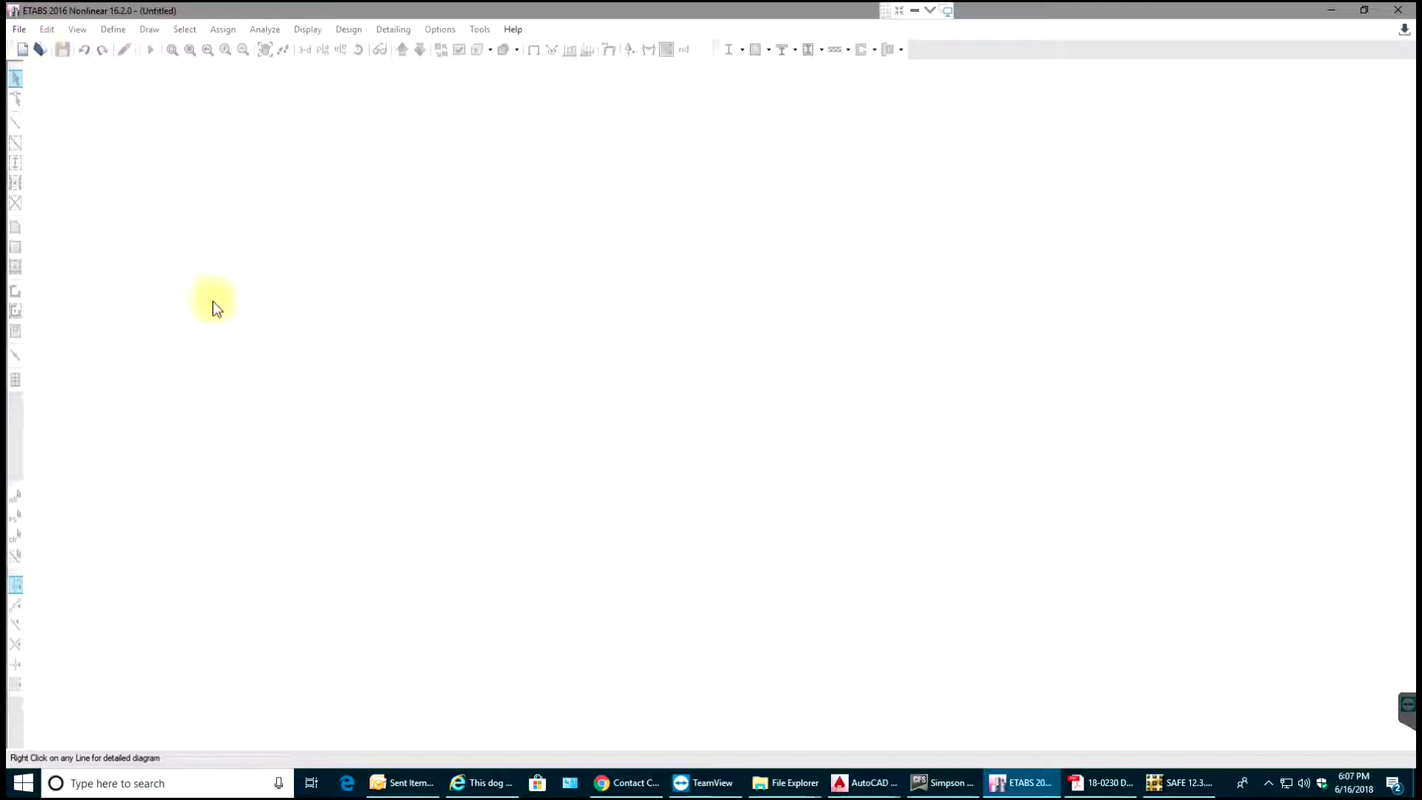
left_click(23, 49)
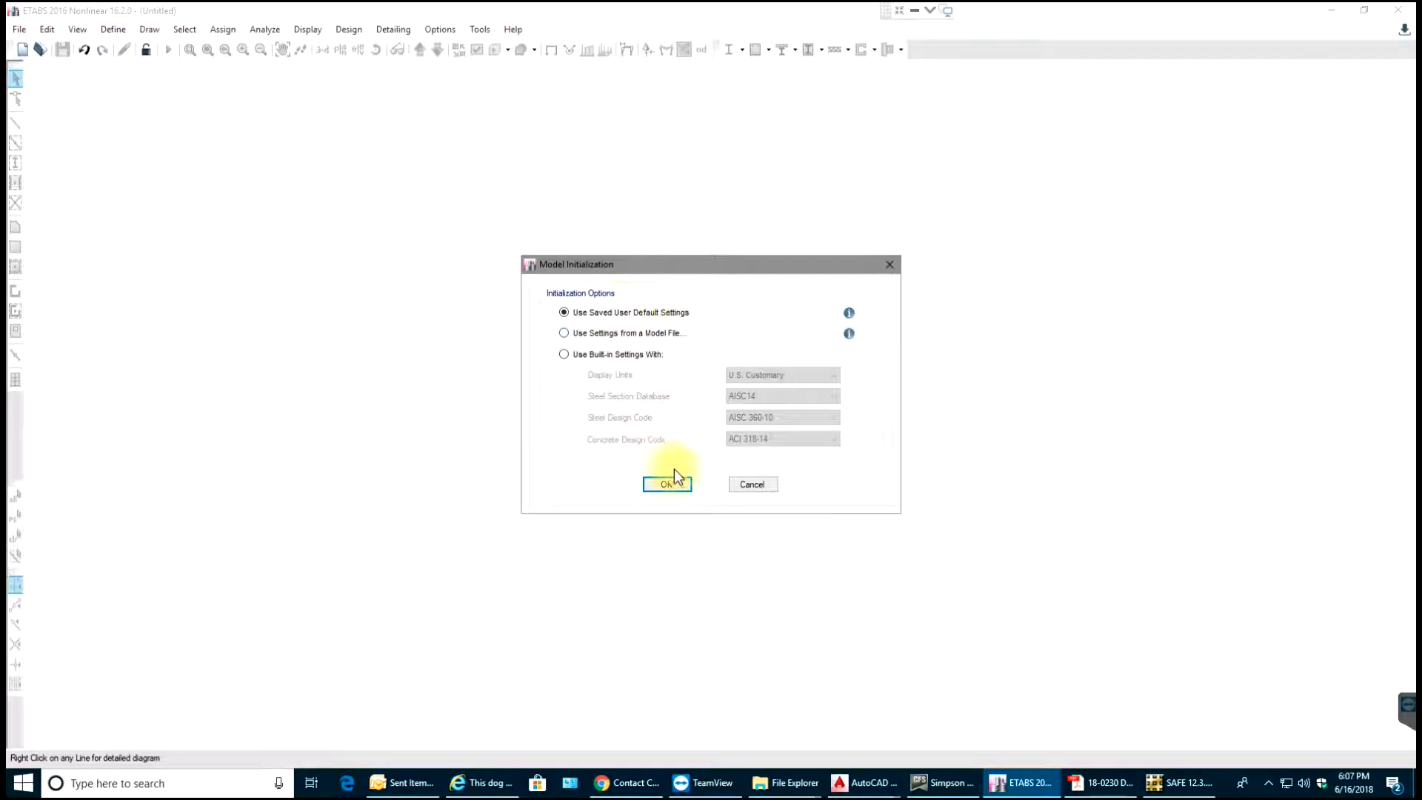
Create a grid-only layout: 2 X lines, 1 Y line, 12 ft spacing, one 10 ft storey
left_click(667, 484)
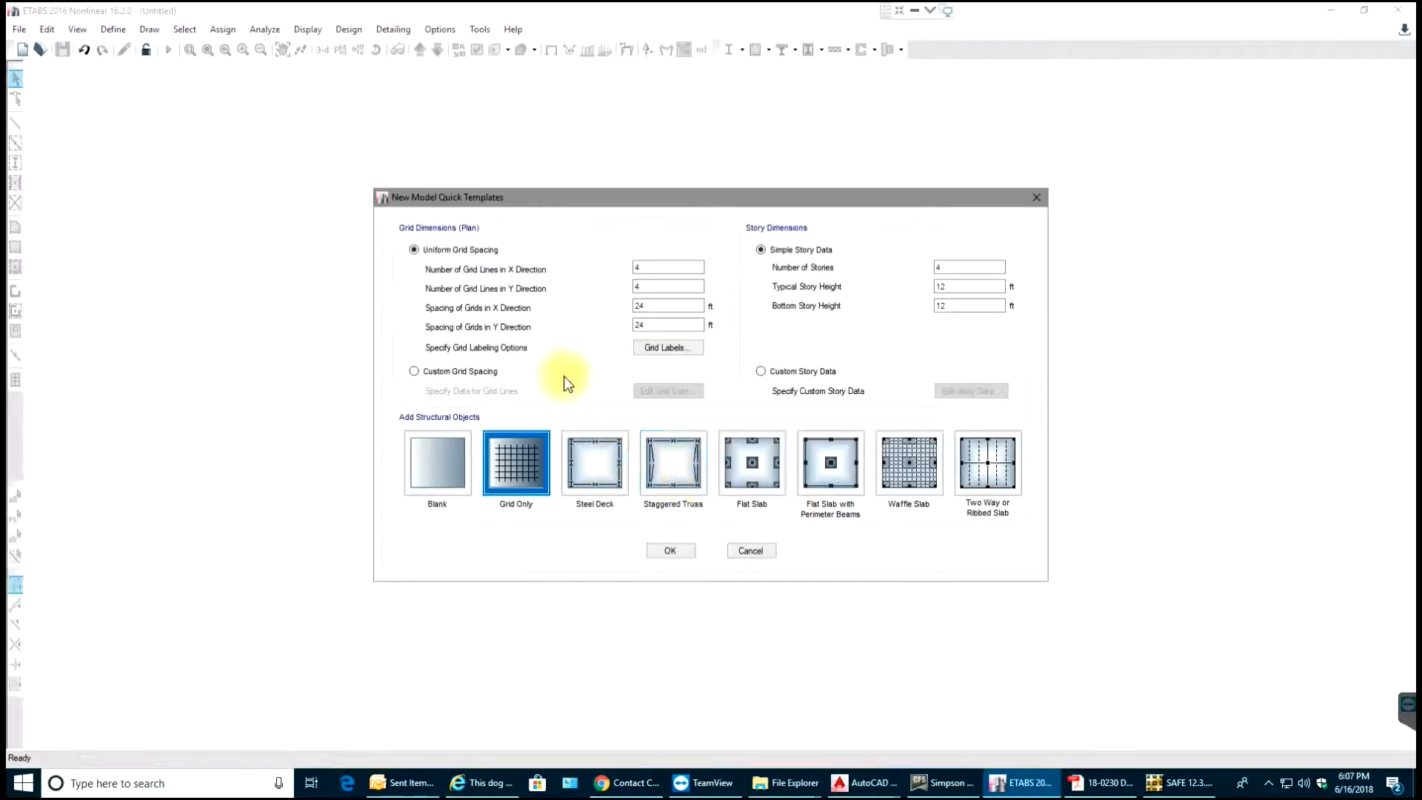
mouse_move(522, 274)
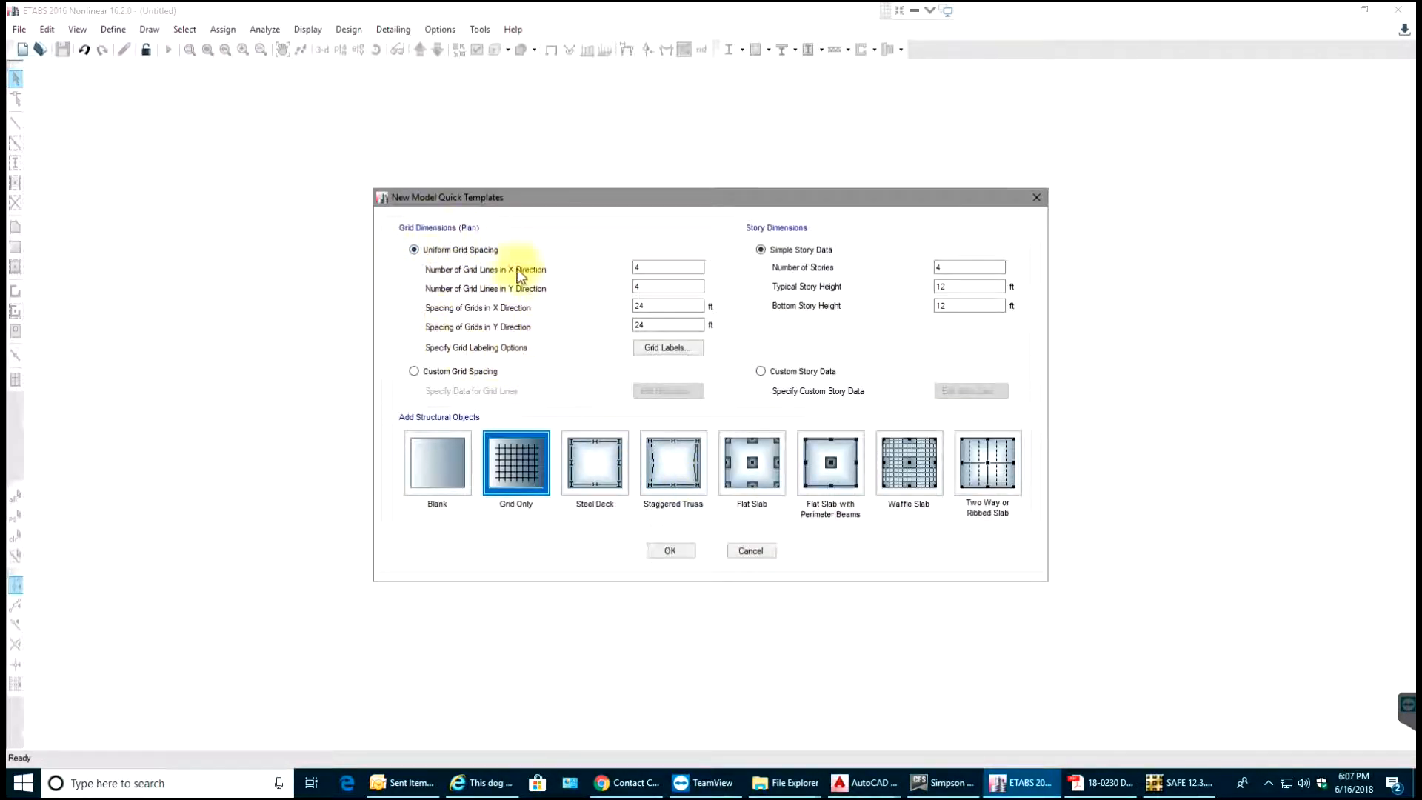
mouse_move(458, 377)
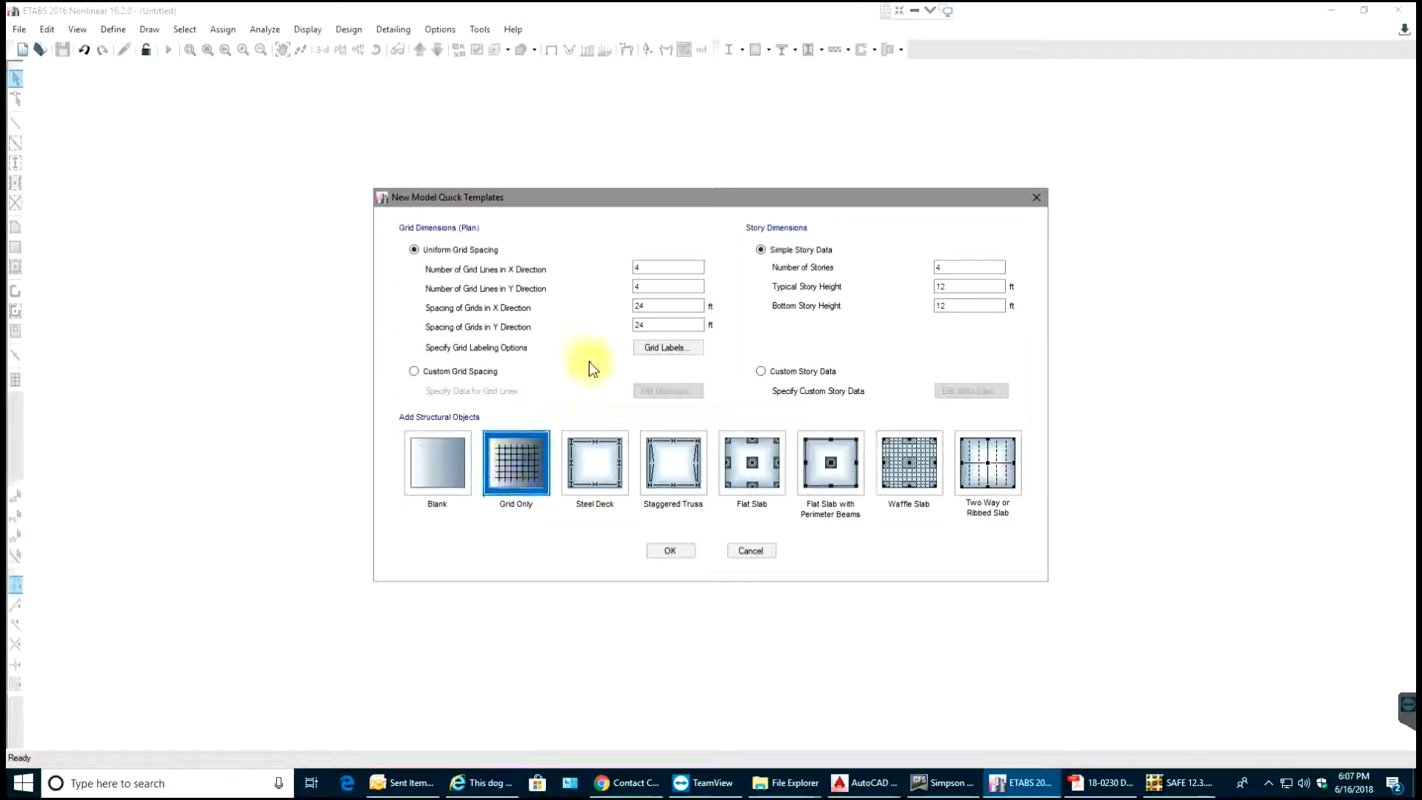
triple_click(668, 306)
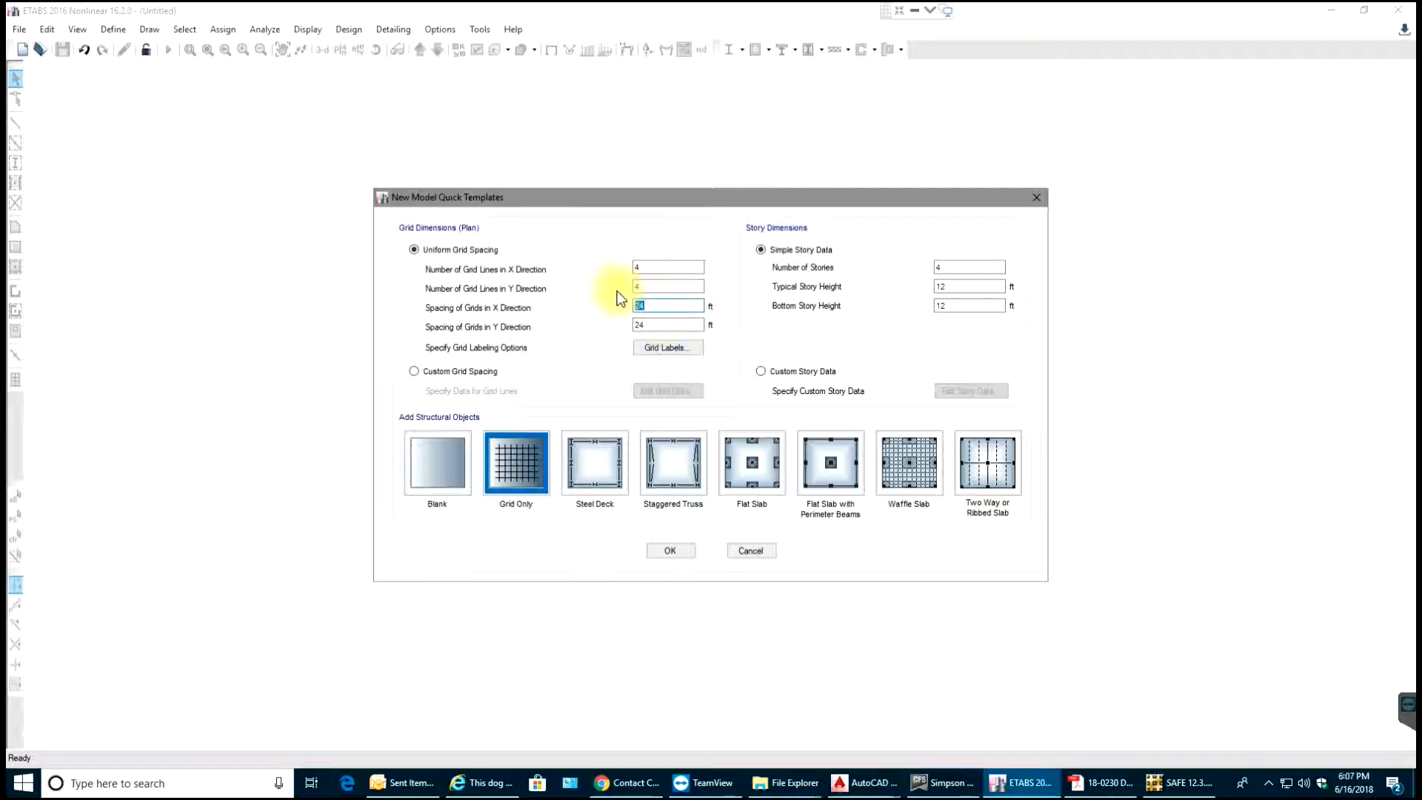
type("2")
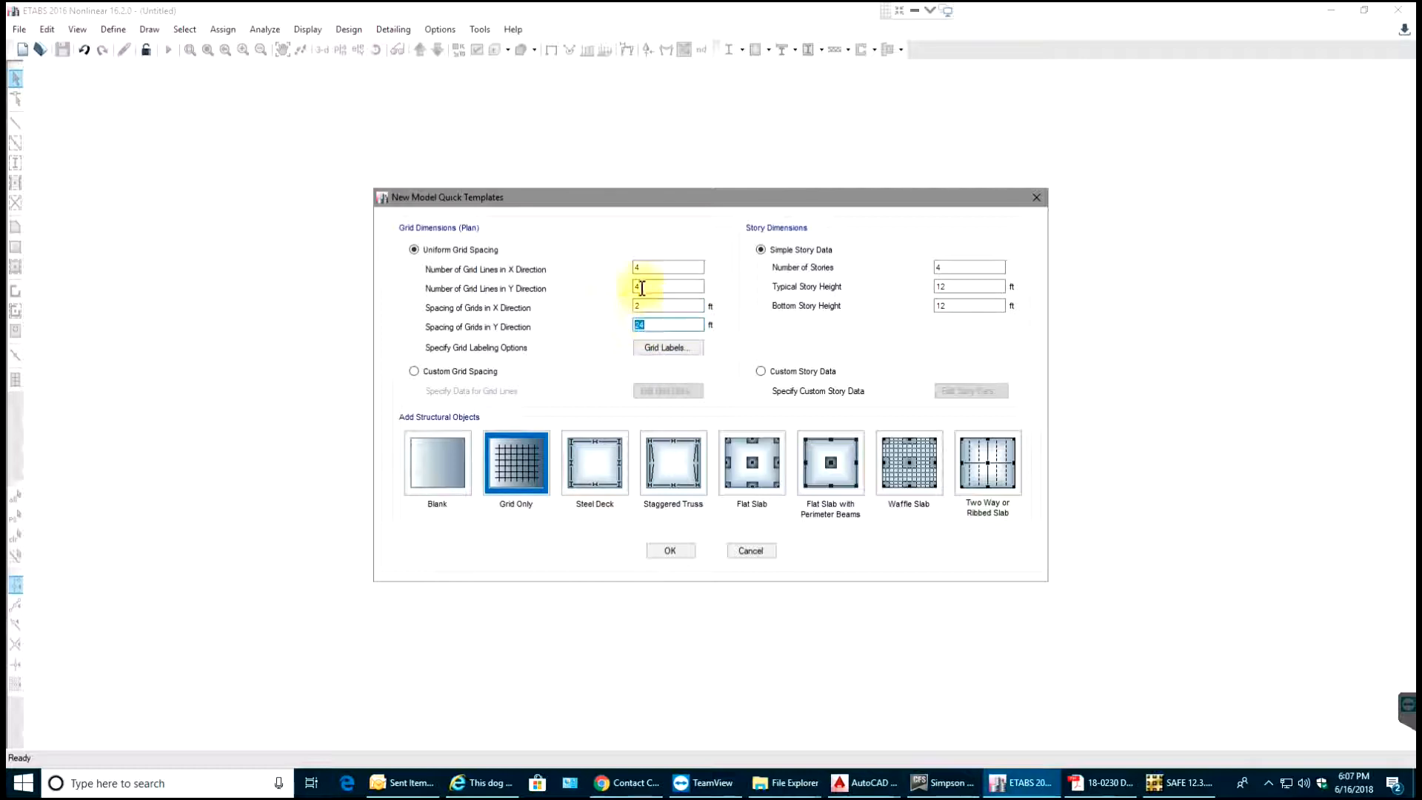
left_click(668, 267)
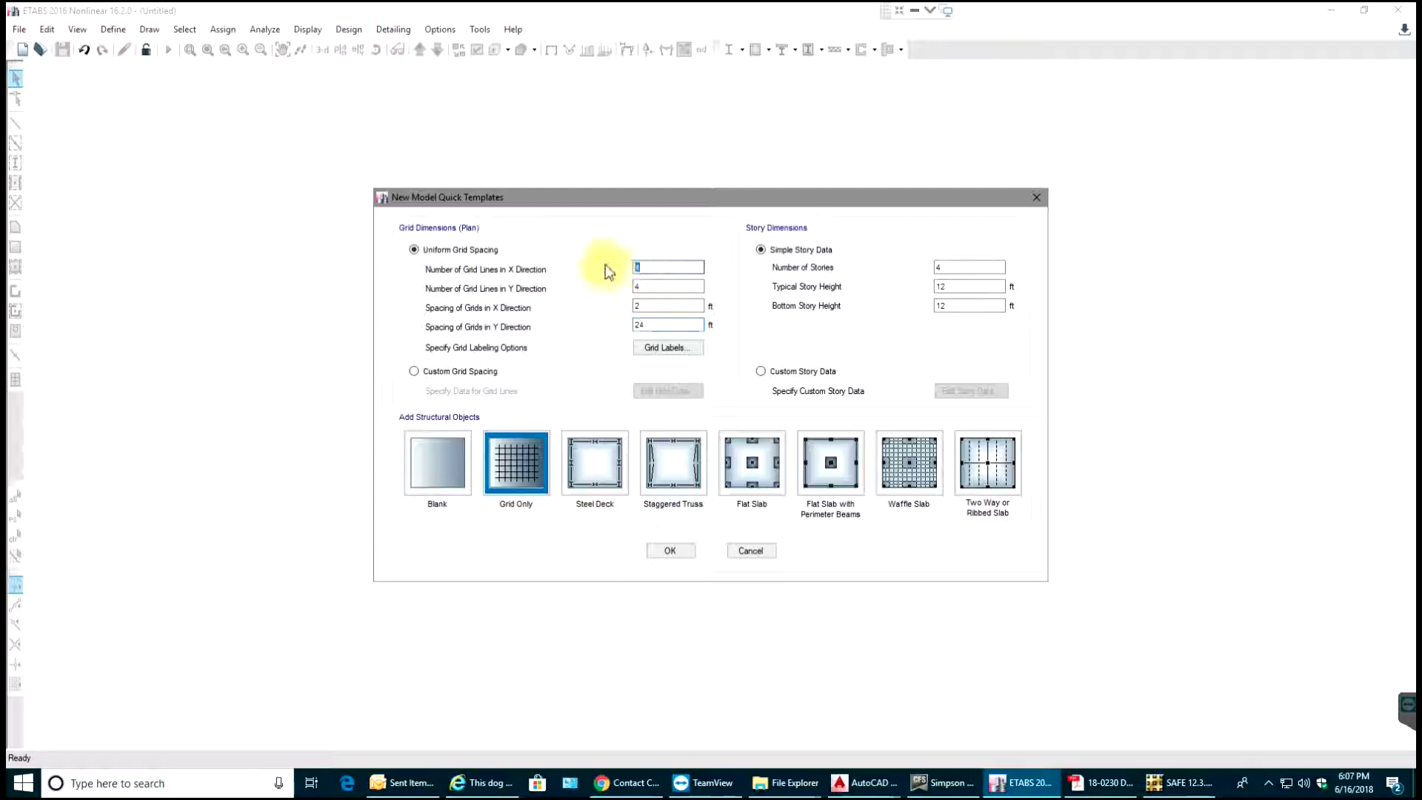
left_click(668, 286)
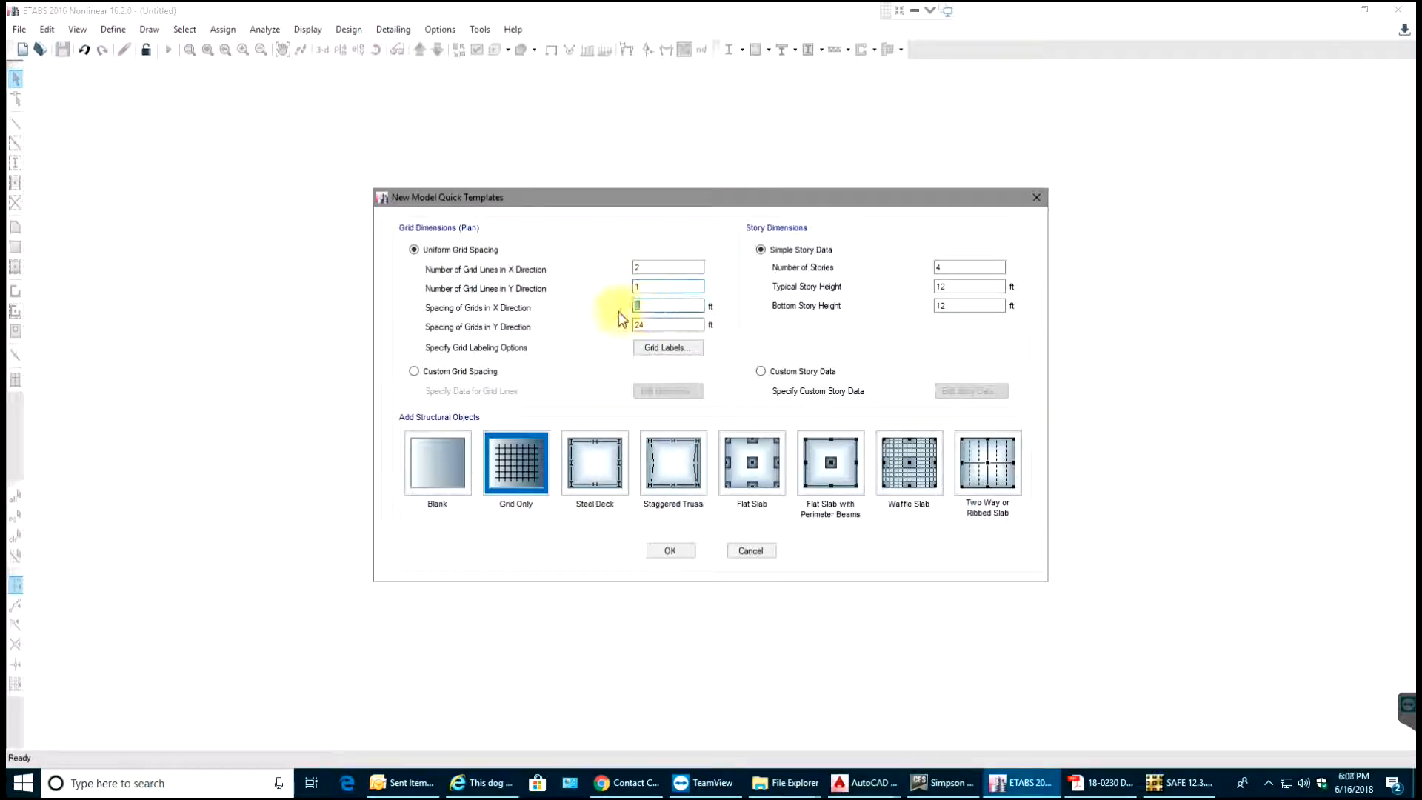
type("12")
left_click(970, 286)
type("10")
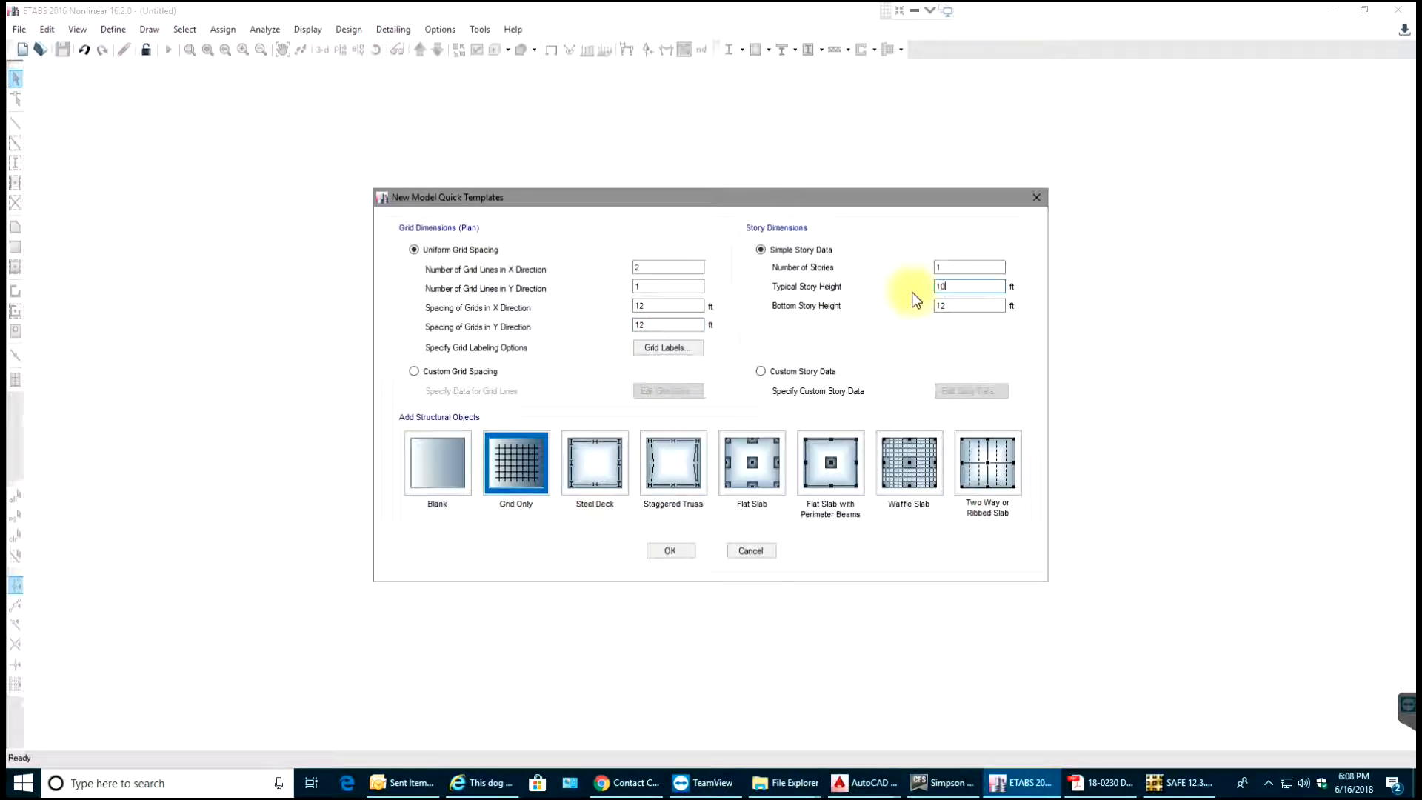
left_click(969, 306)
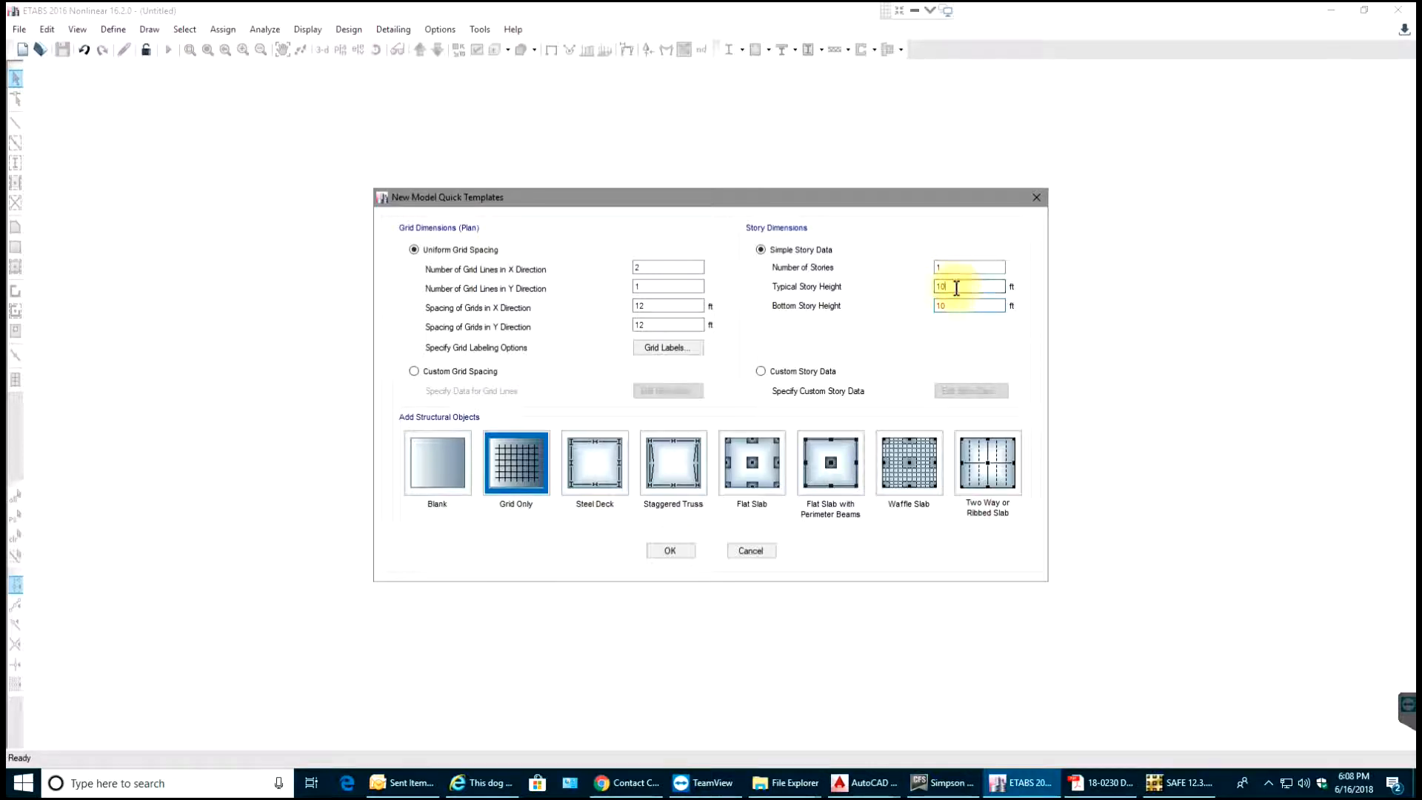
mouse_move(966, 277)
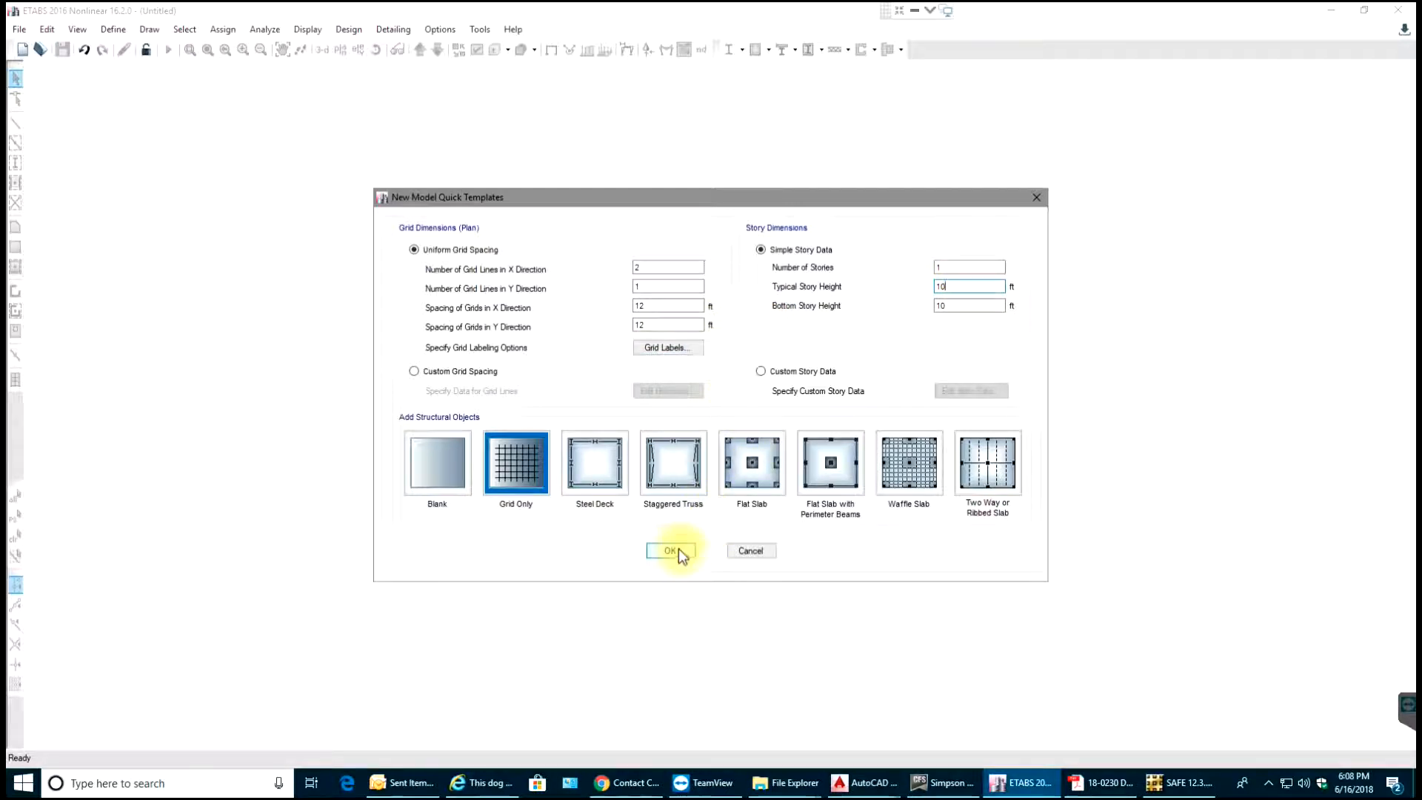
left_click(670, 550)
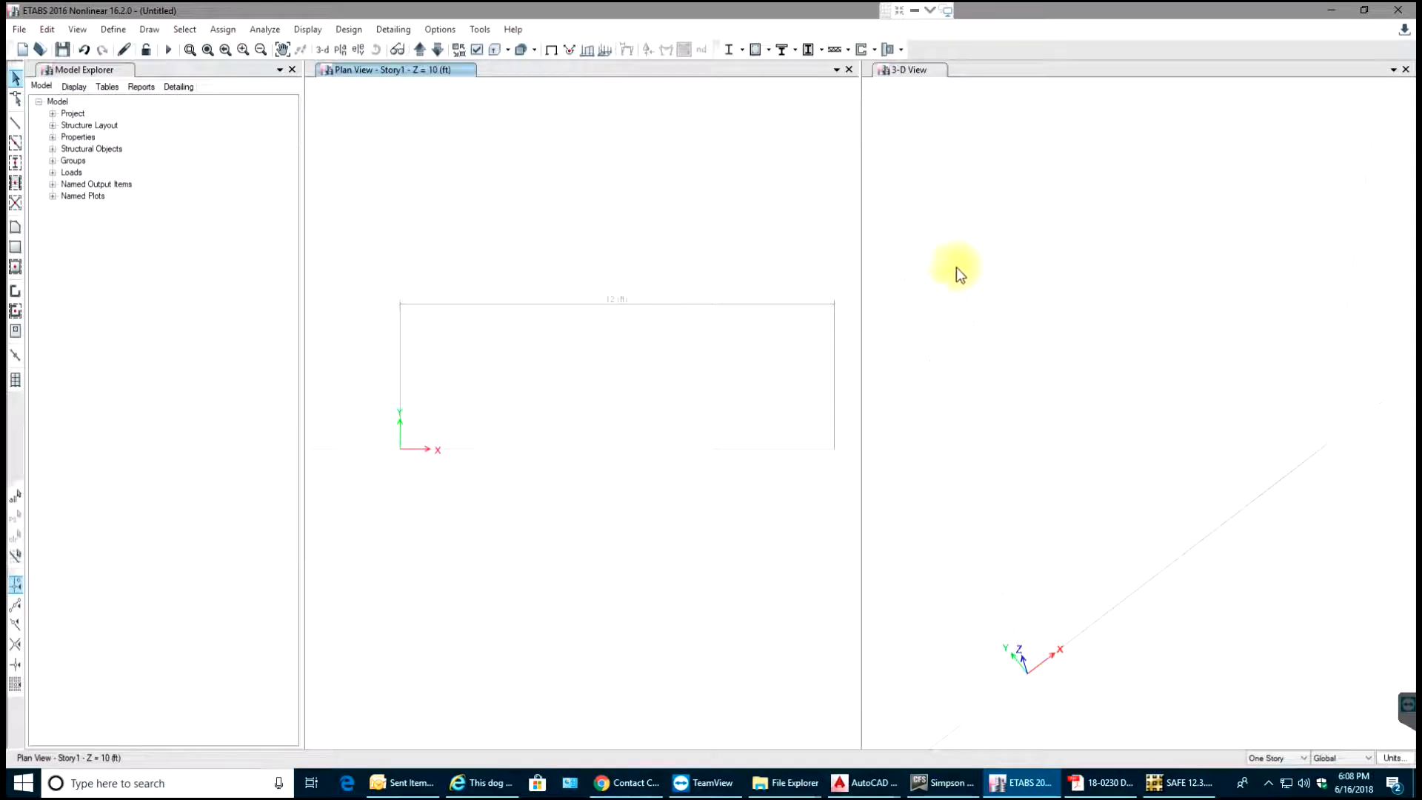
mouse_move(1302, 122)
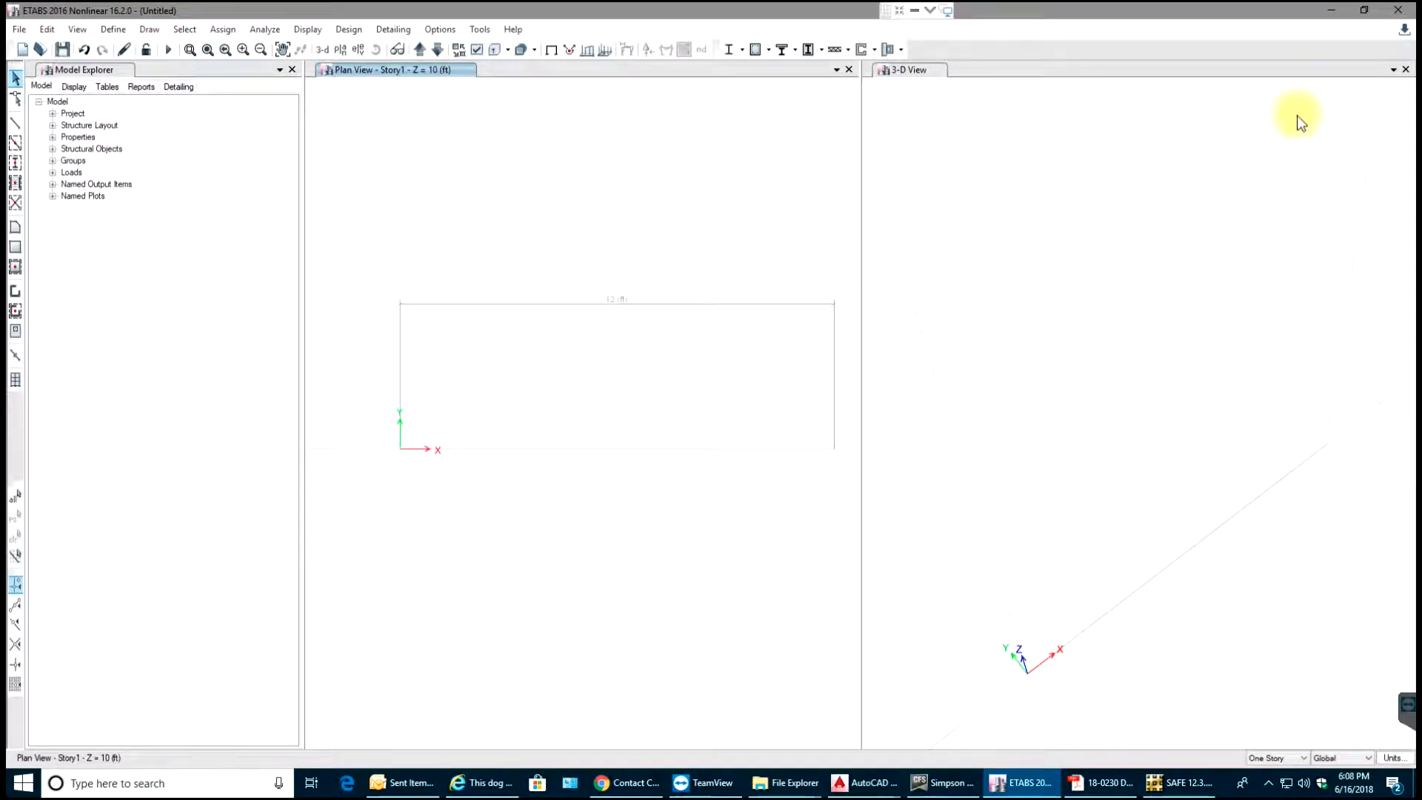
mouse_move(954, 415)
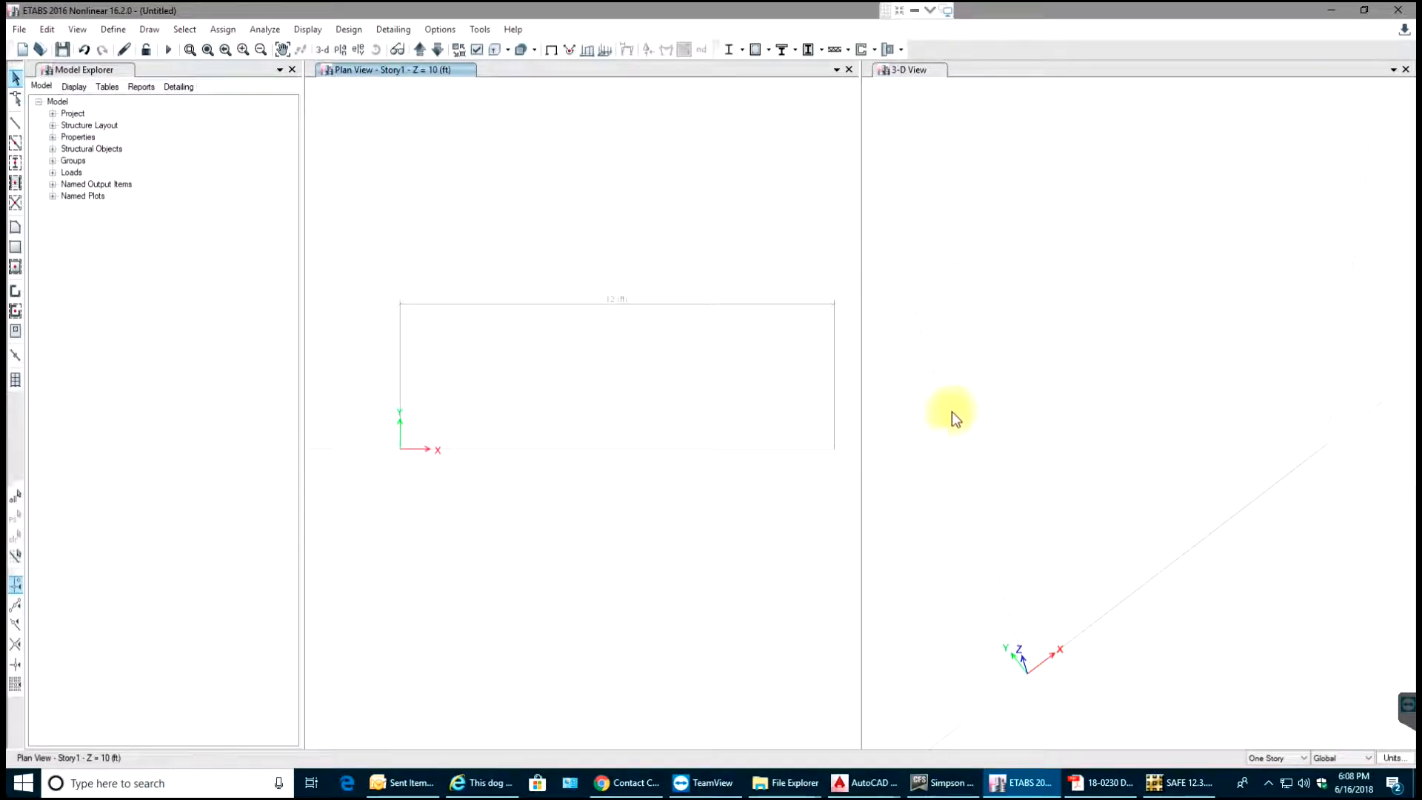
mouse_move(112, 29)
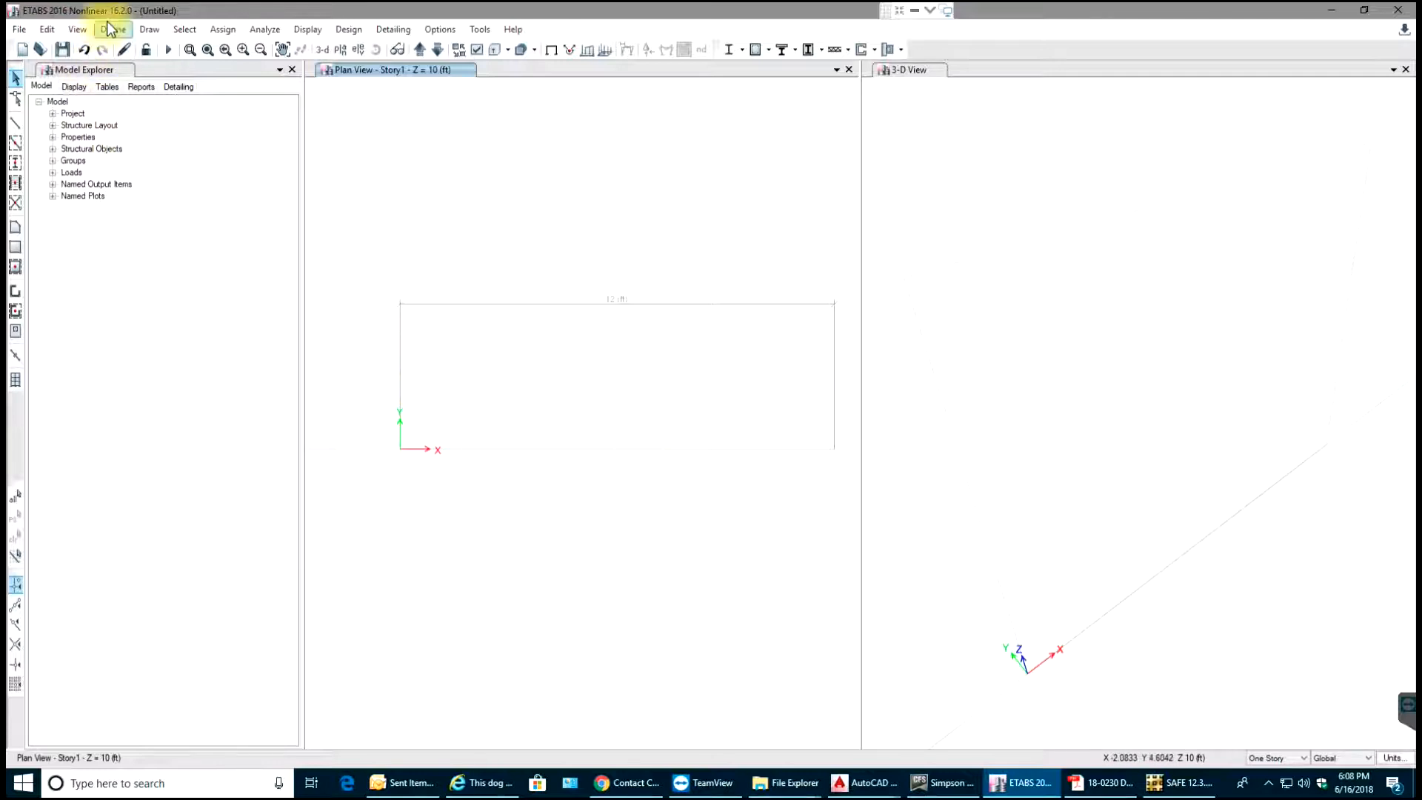
Add a 5000Psi concrete material to the materials list and close it
left_click(114, 29)
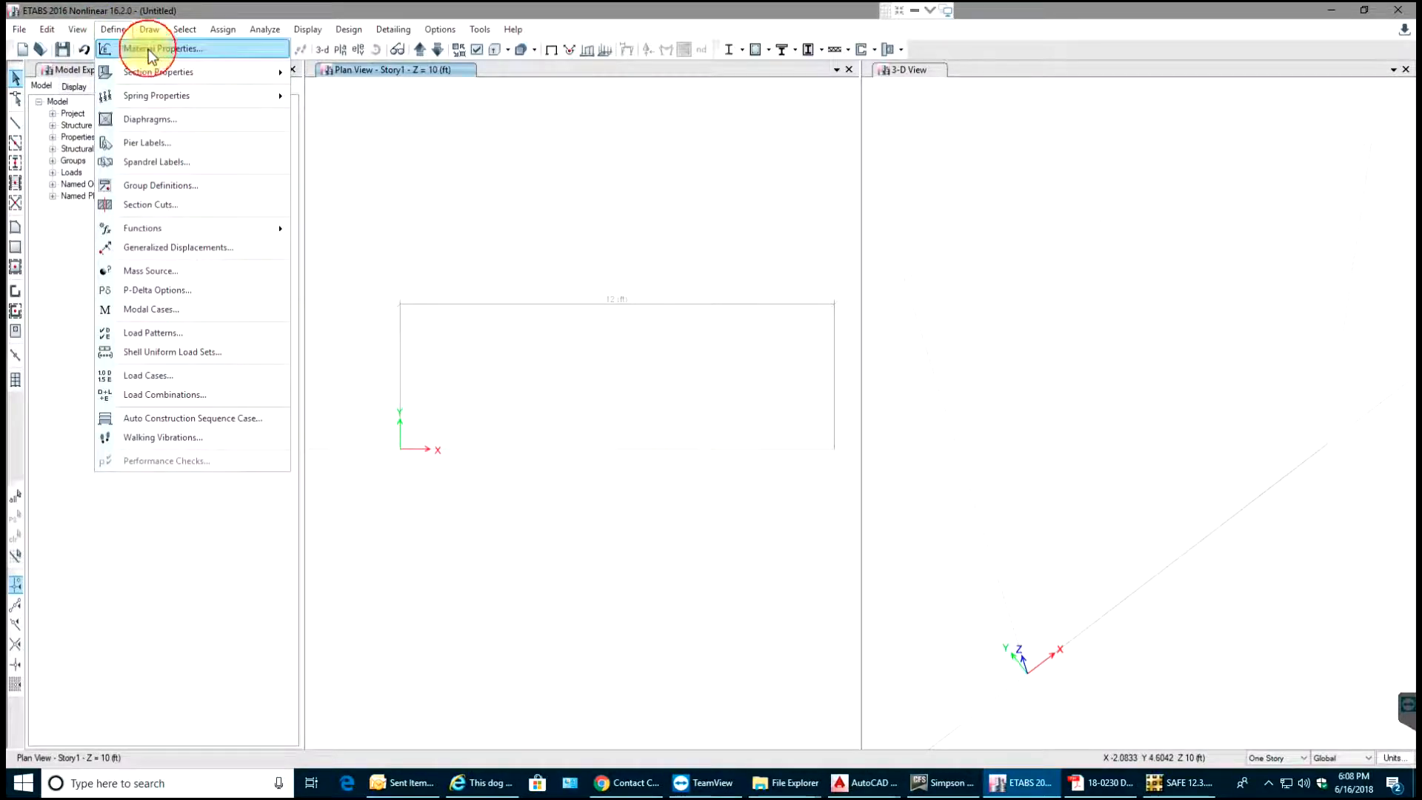
left_click(161, 48)
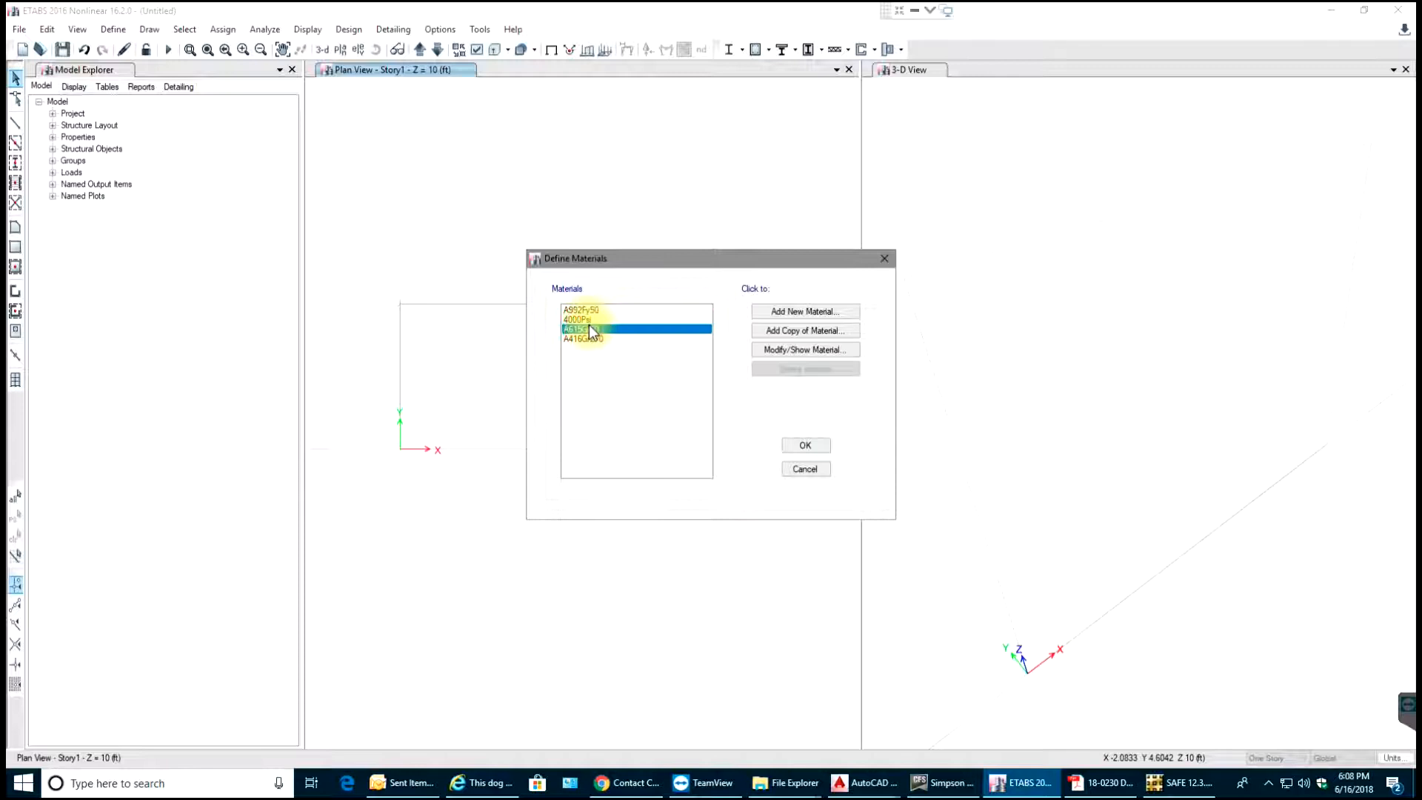
left_click(580, 320)
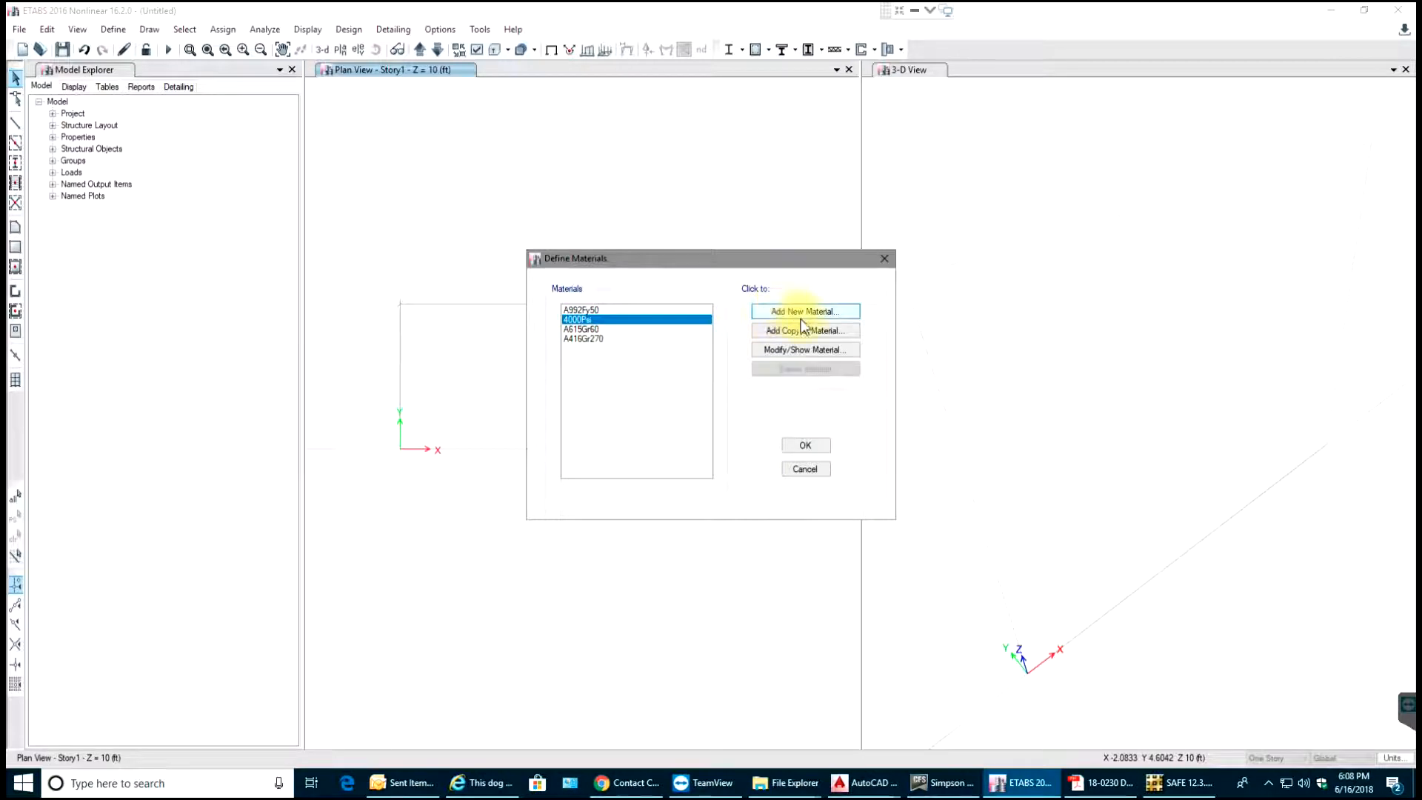
left_click(804, 311)
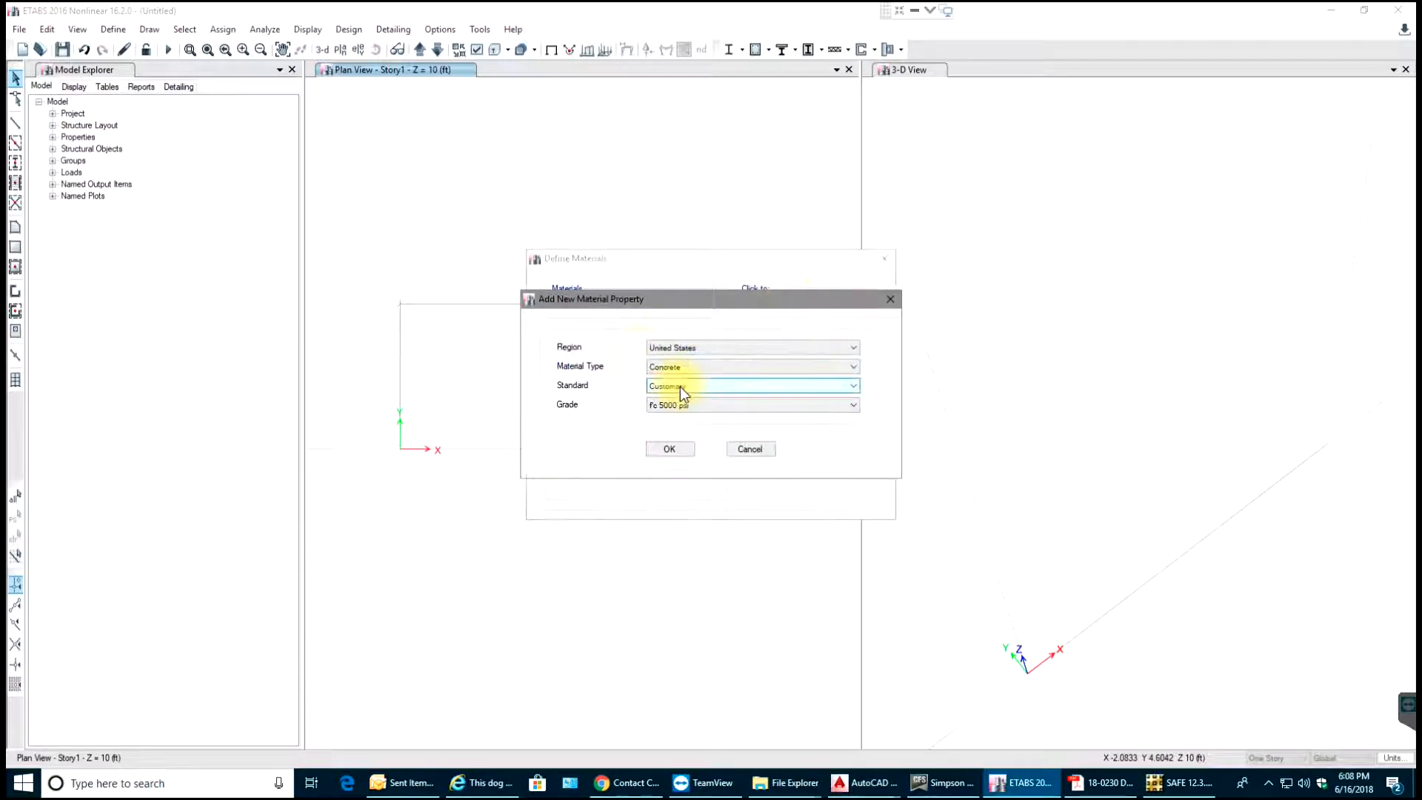
left_click(670, 449)
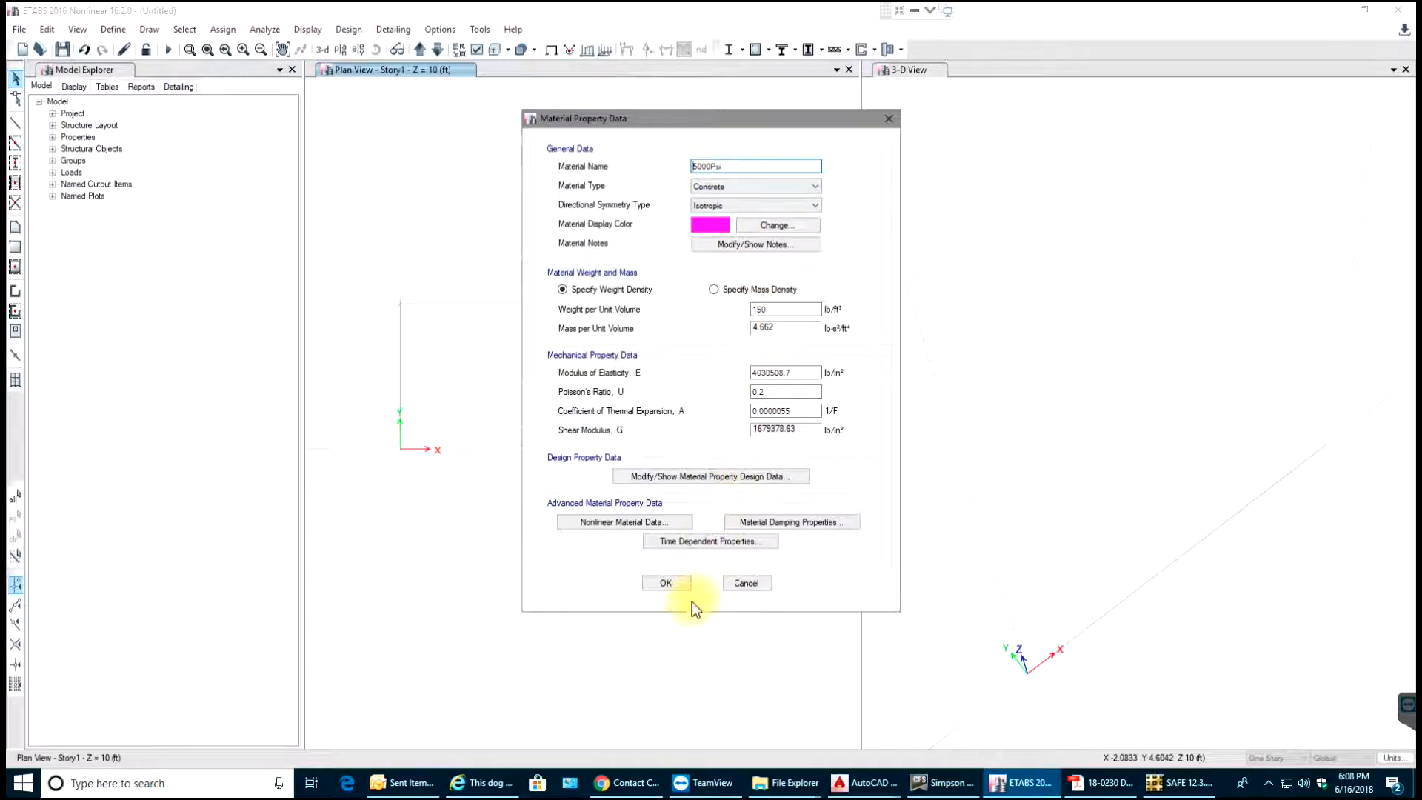
left_click(666, 582)
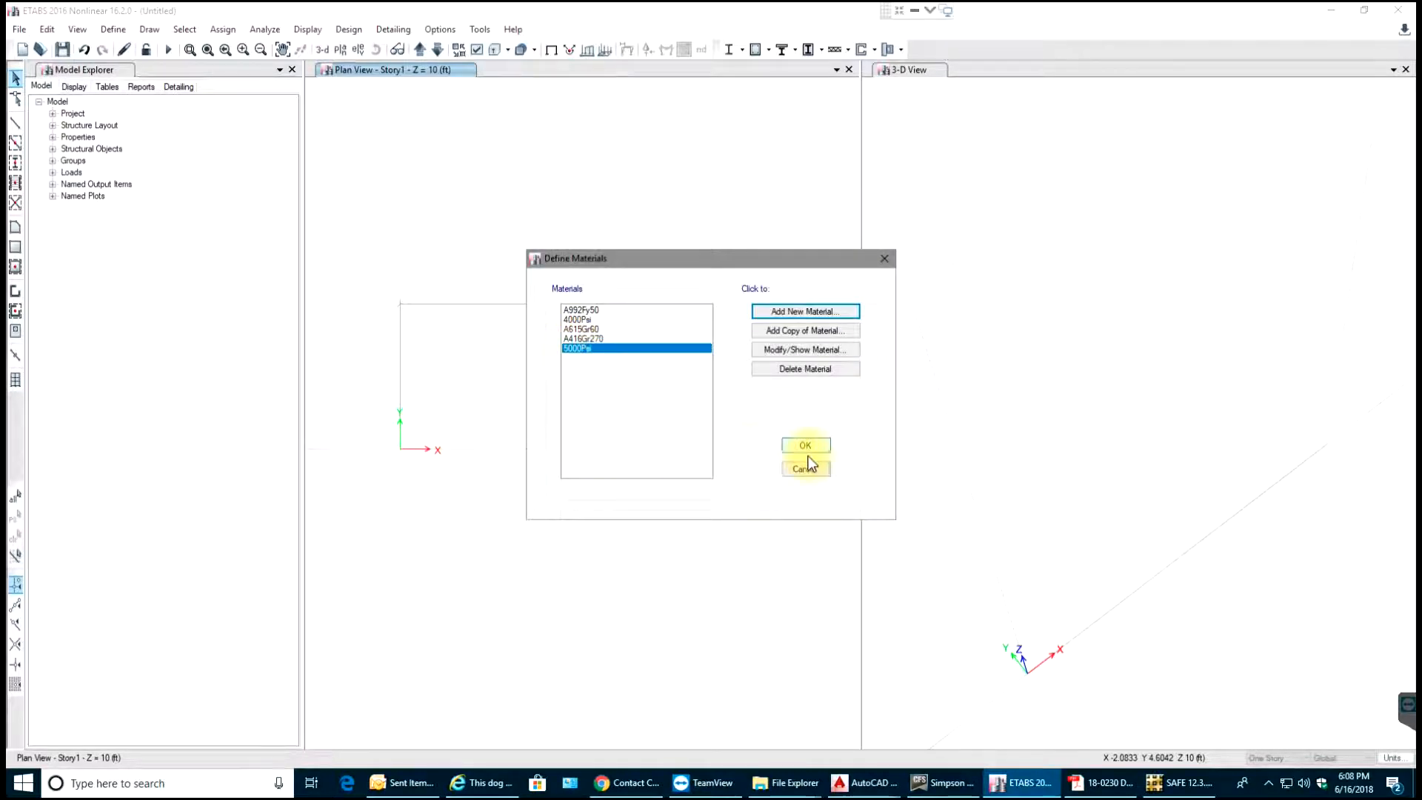
left_click(805, 446)
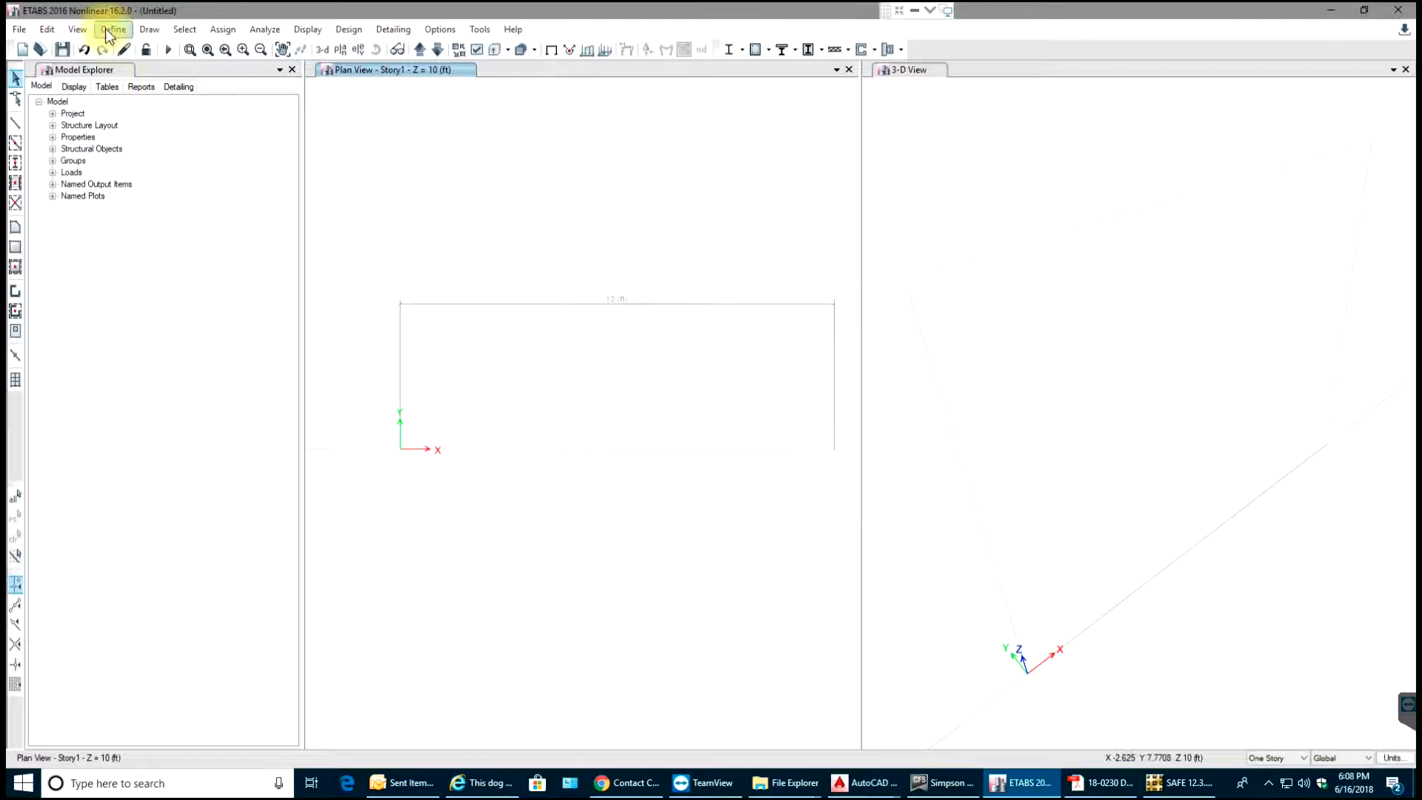
Define the Beam frame section: 5000Psi concrete rectangular, 18 by 18 in
left_click(112, 28)
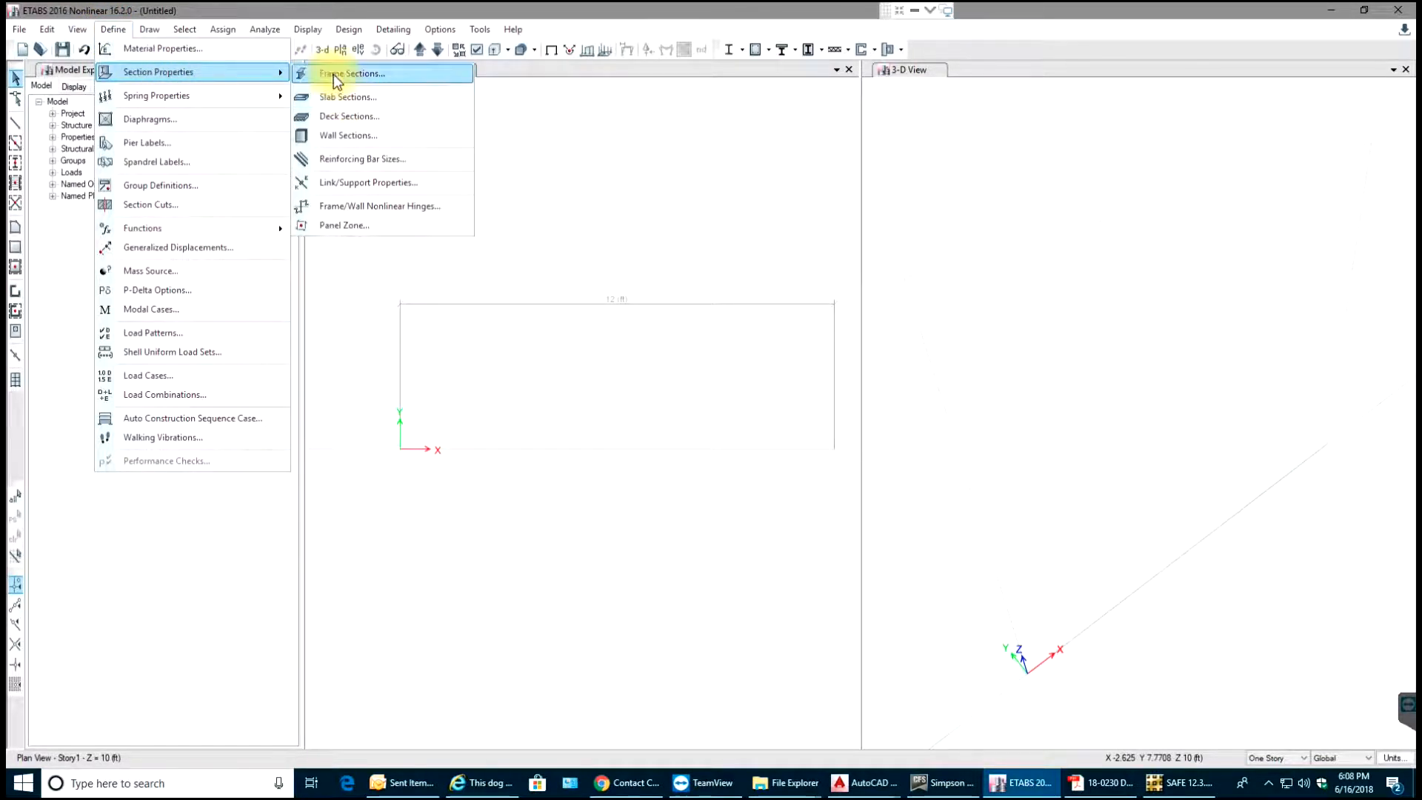
left_click(351, 73)
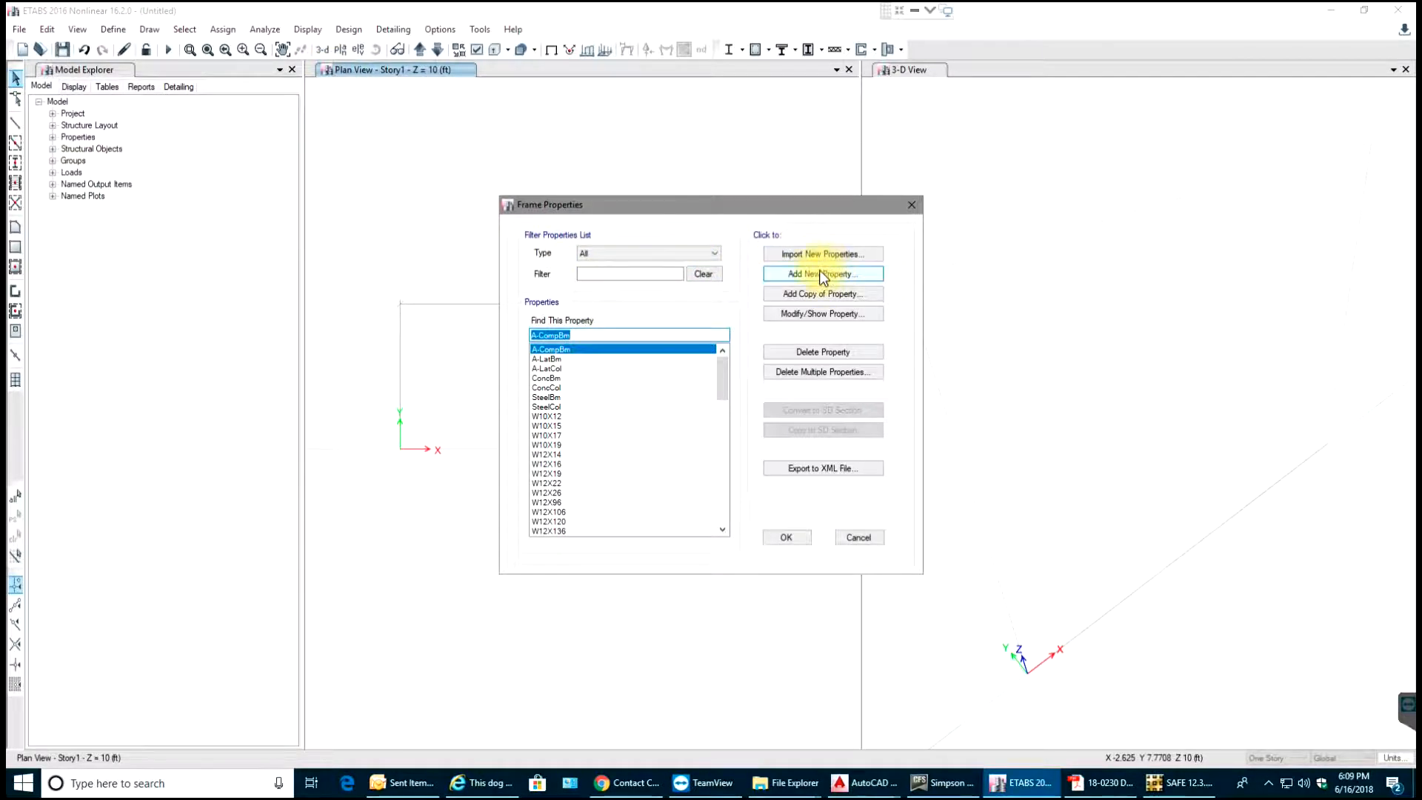
left_click(821, 274)
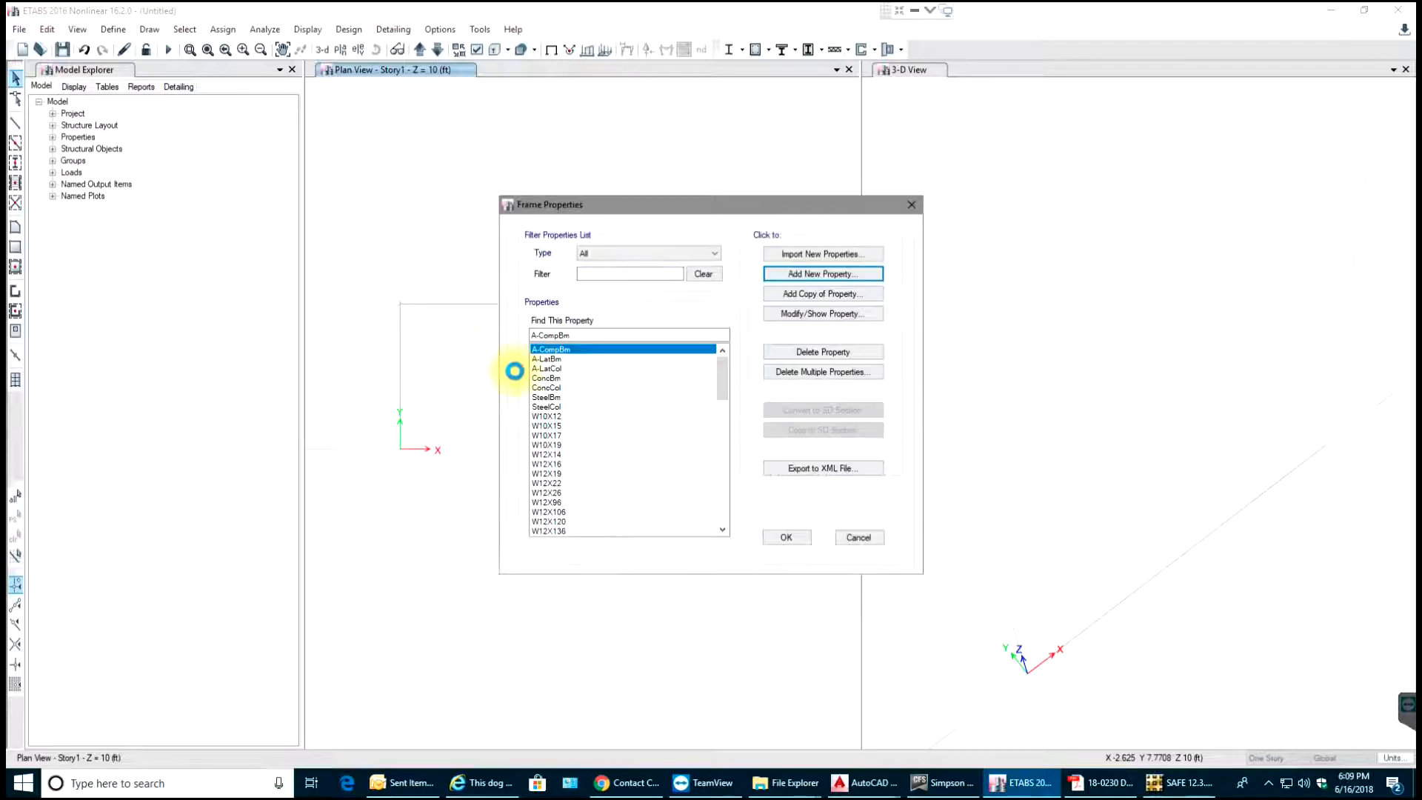
left_click(821, 273)
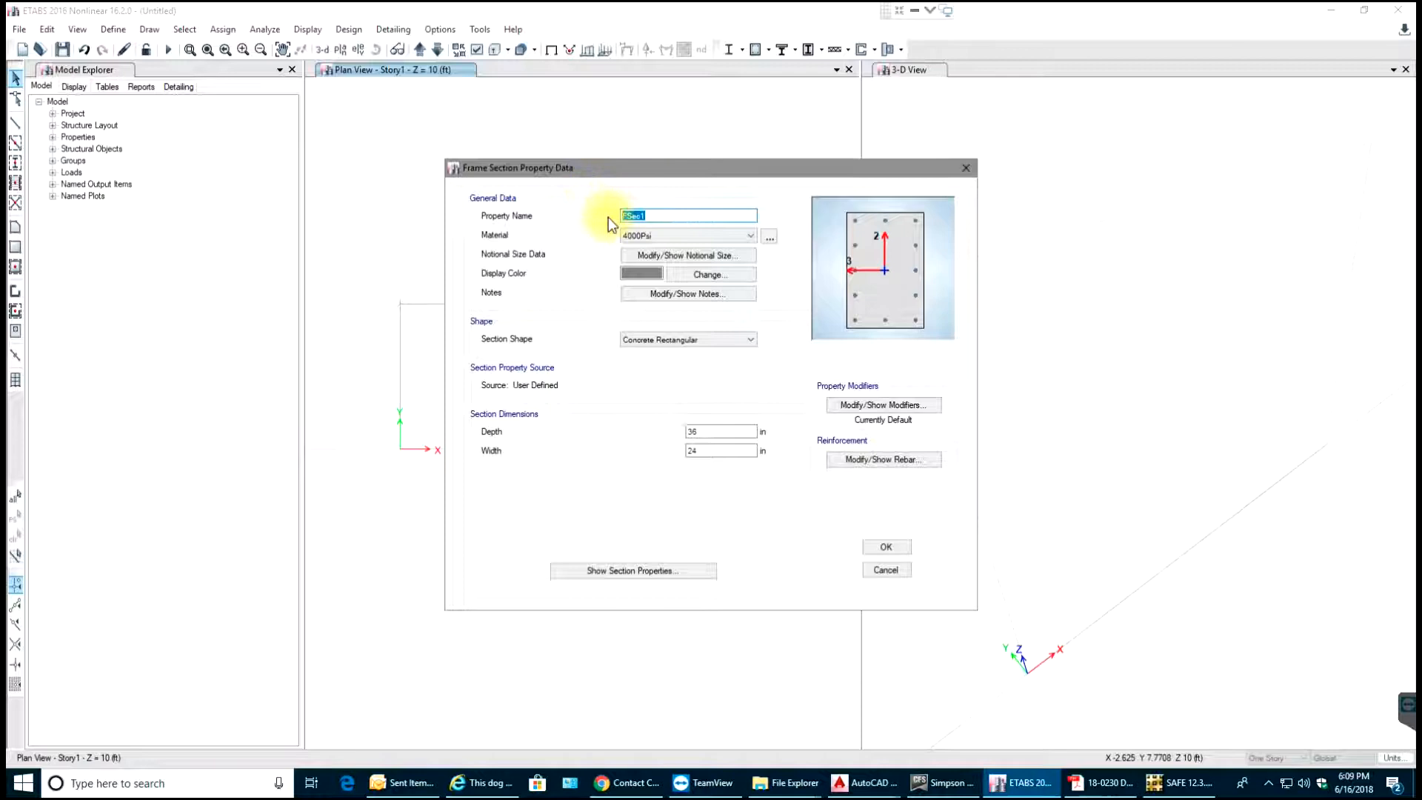
type("Beam")
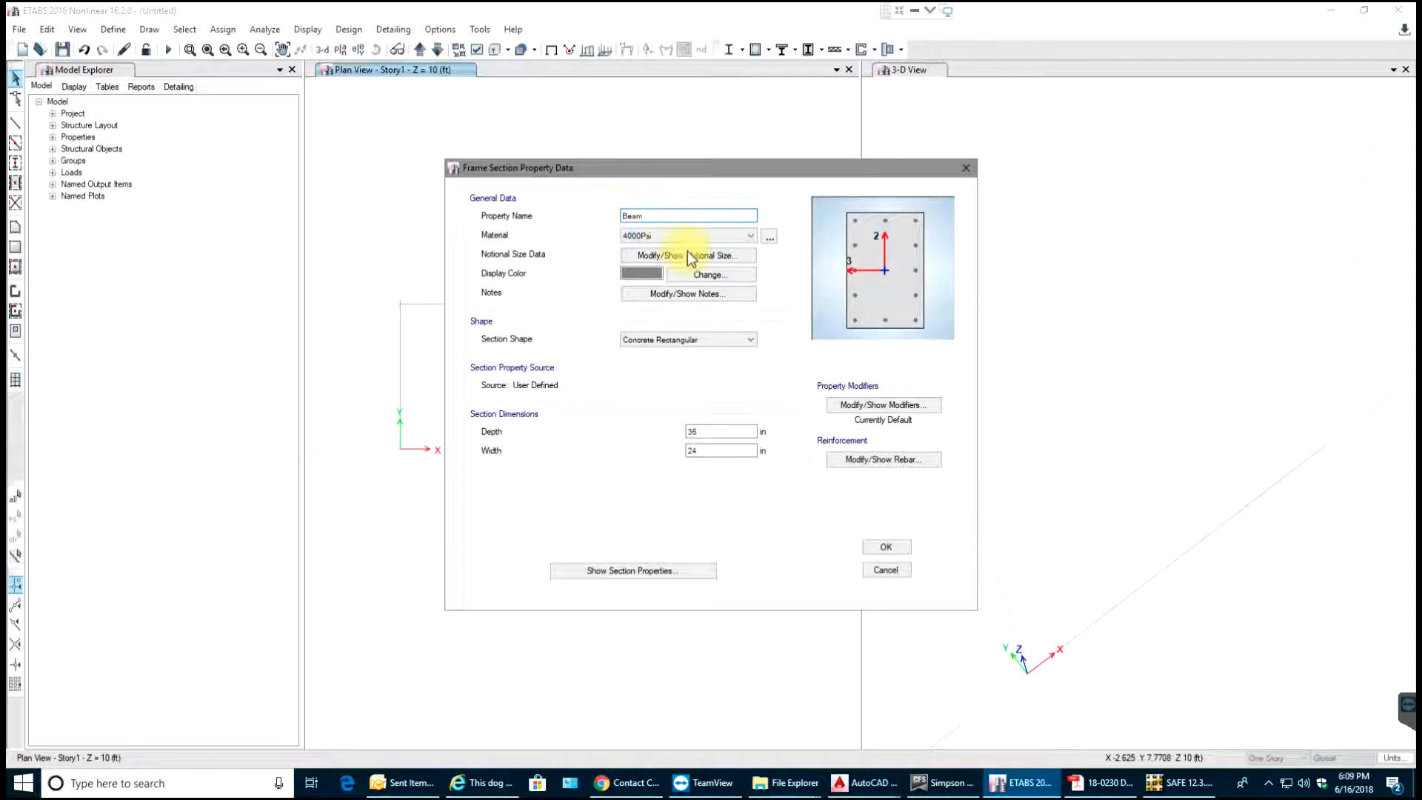
left_click(749, 235)
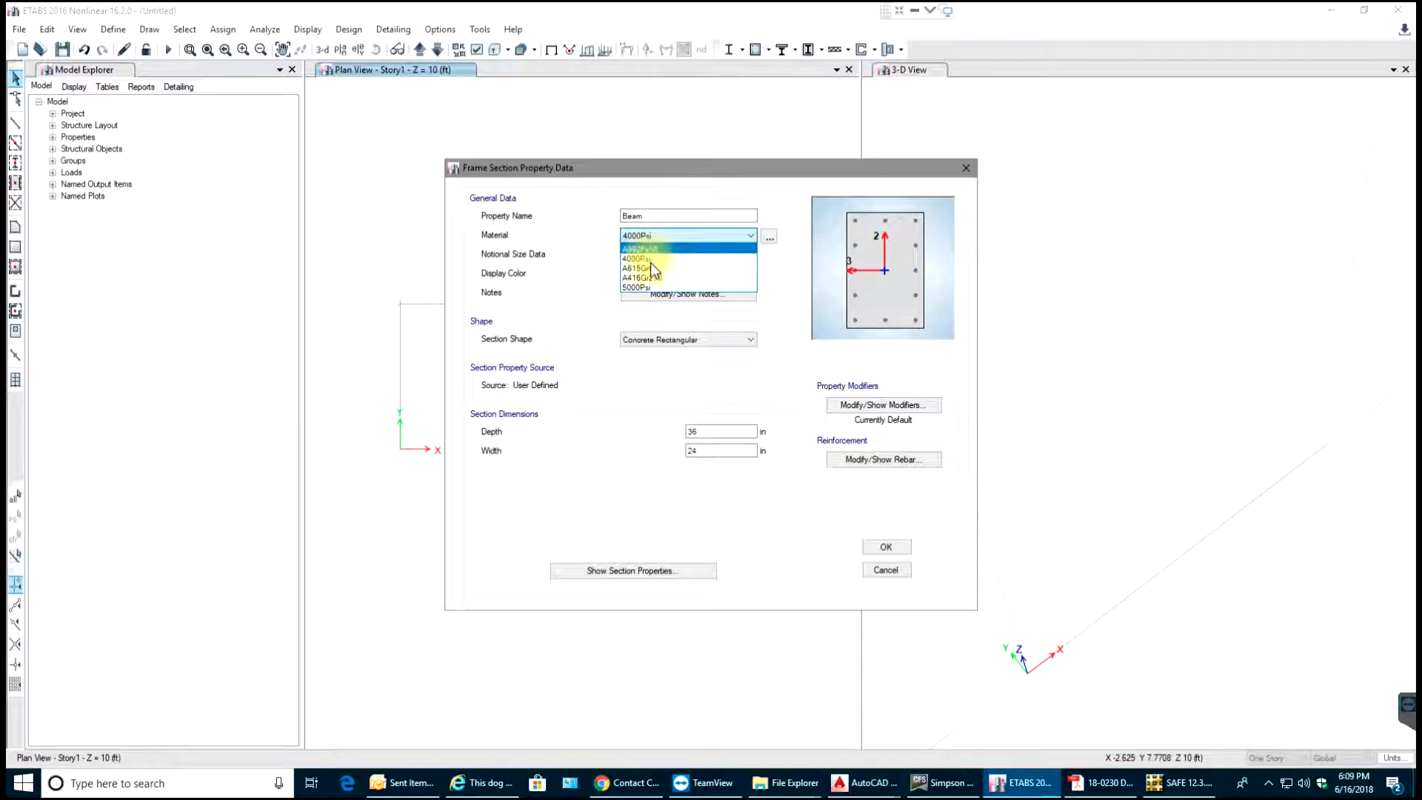
left_click(636, 287)
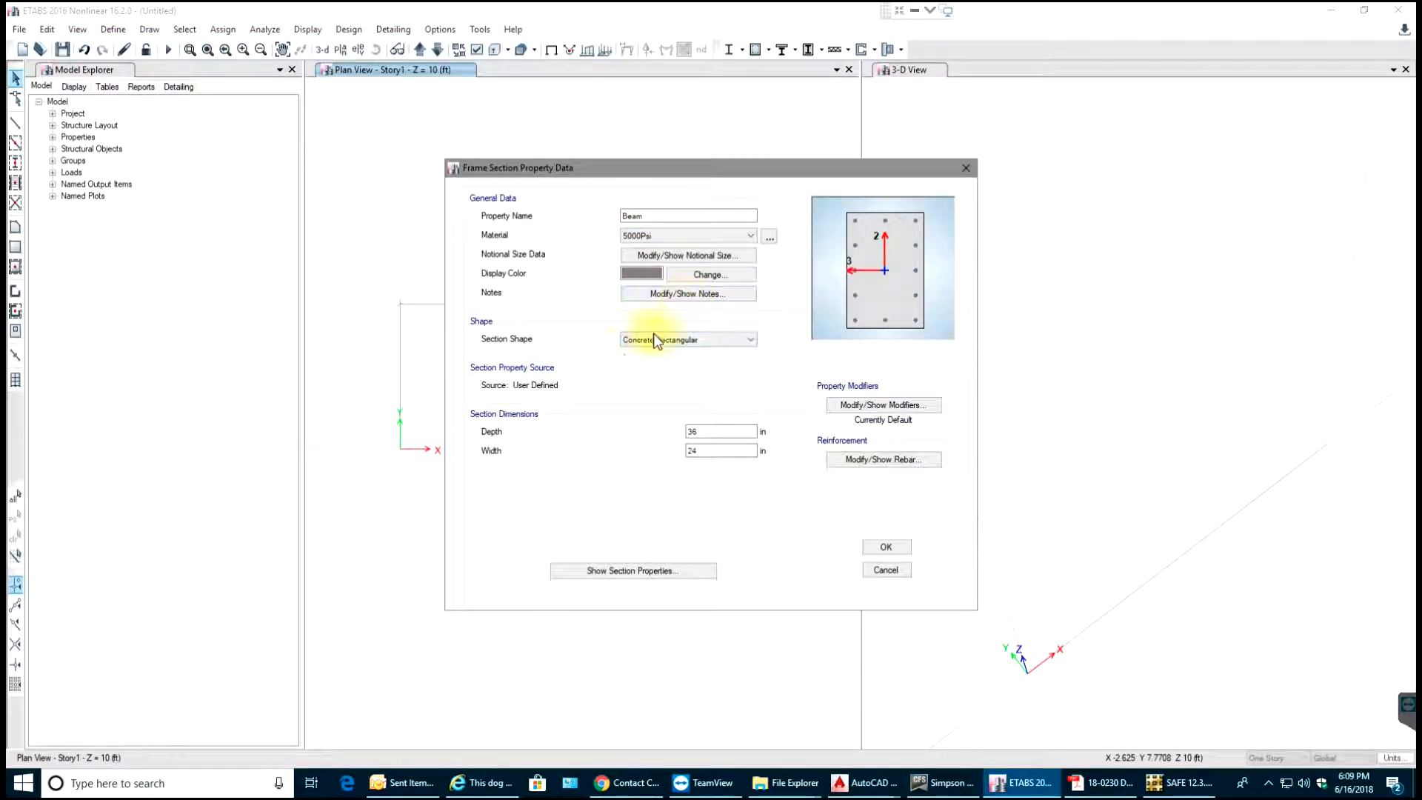
left_click(749, 338)
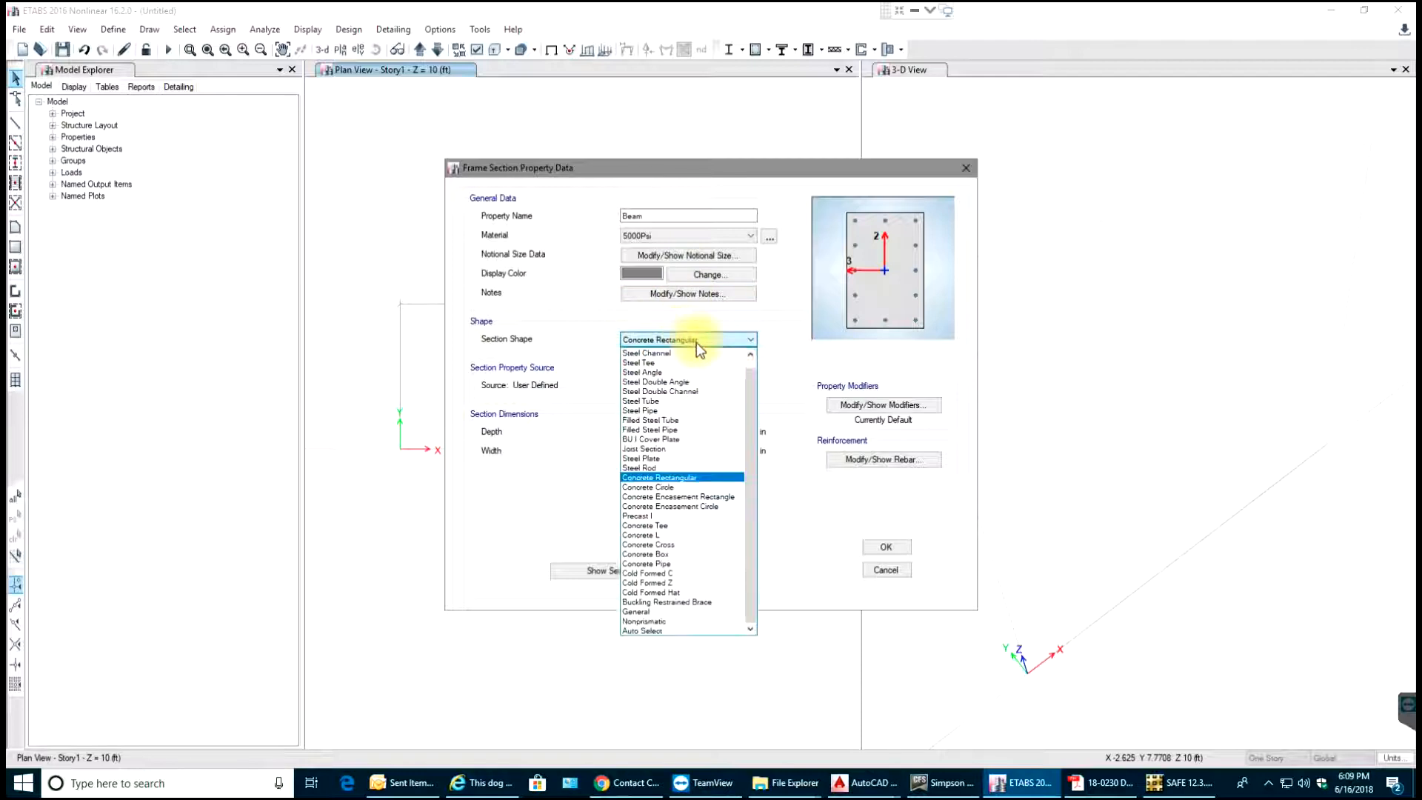
left_click(658, 477)
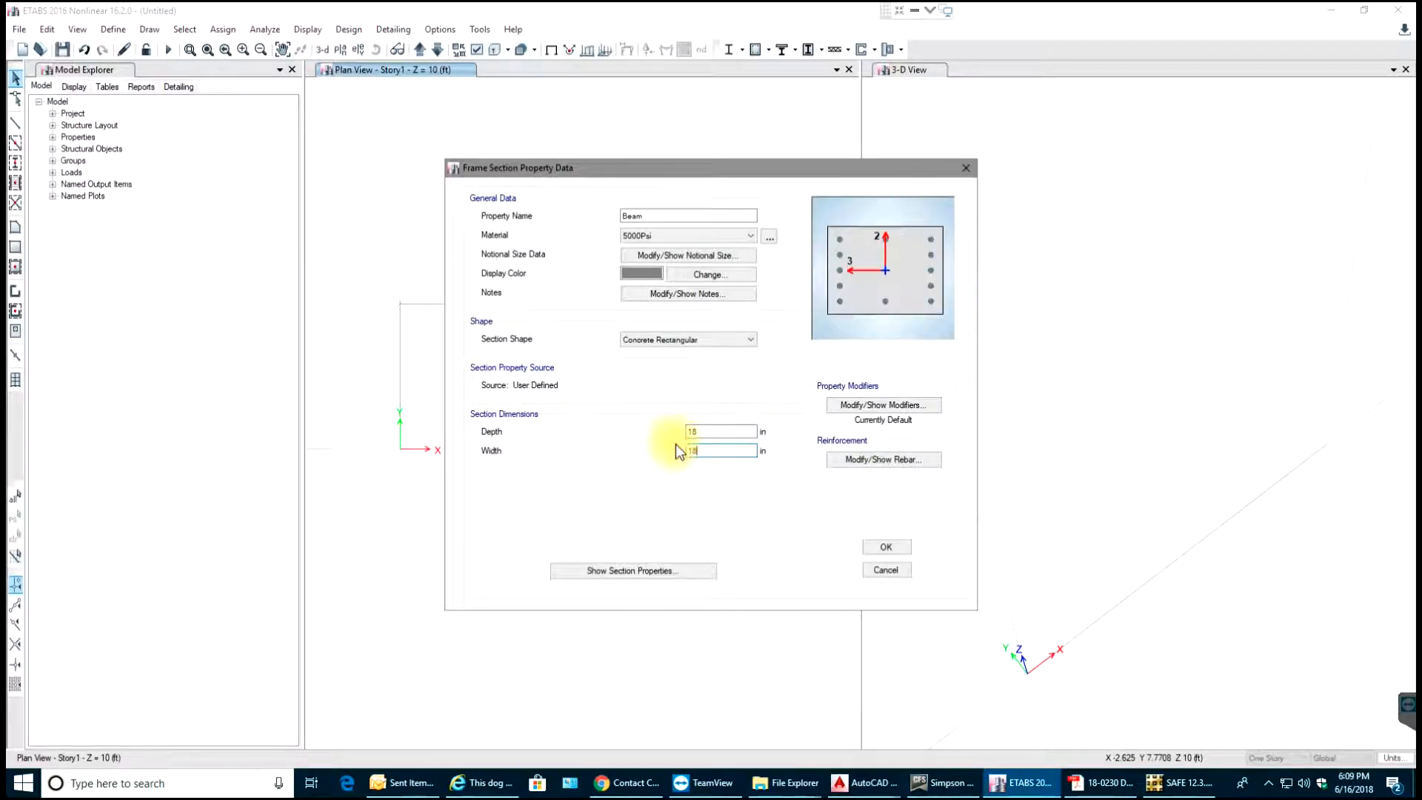
left_click(721, 431)
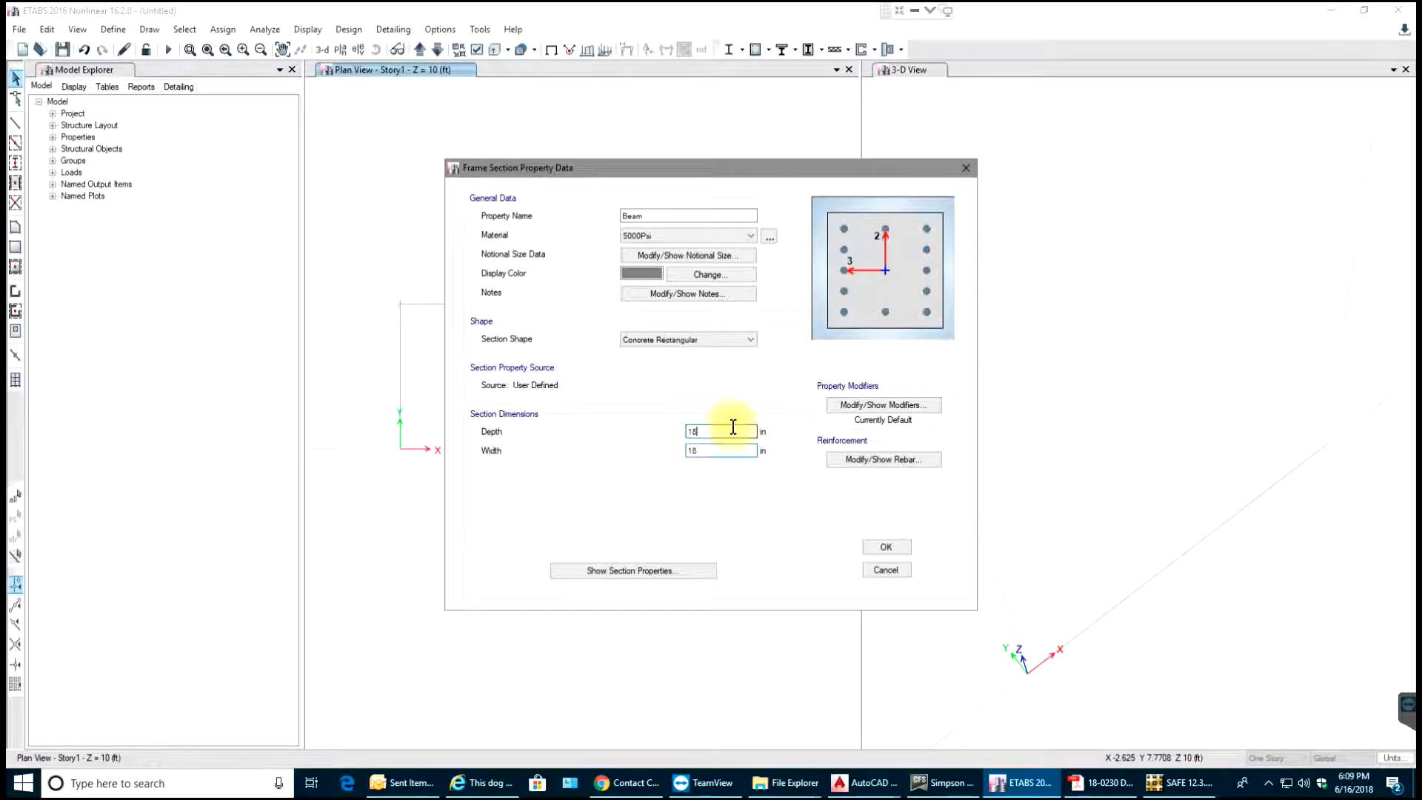
mouse_move(865, 535)
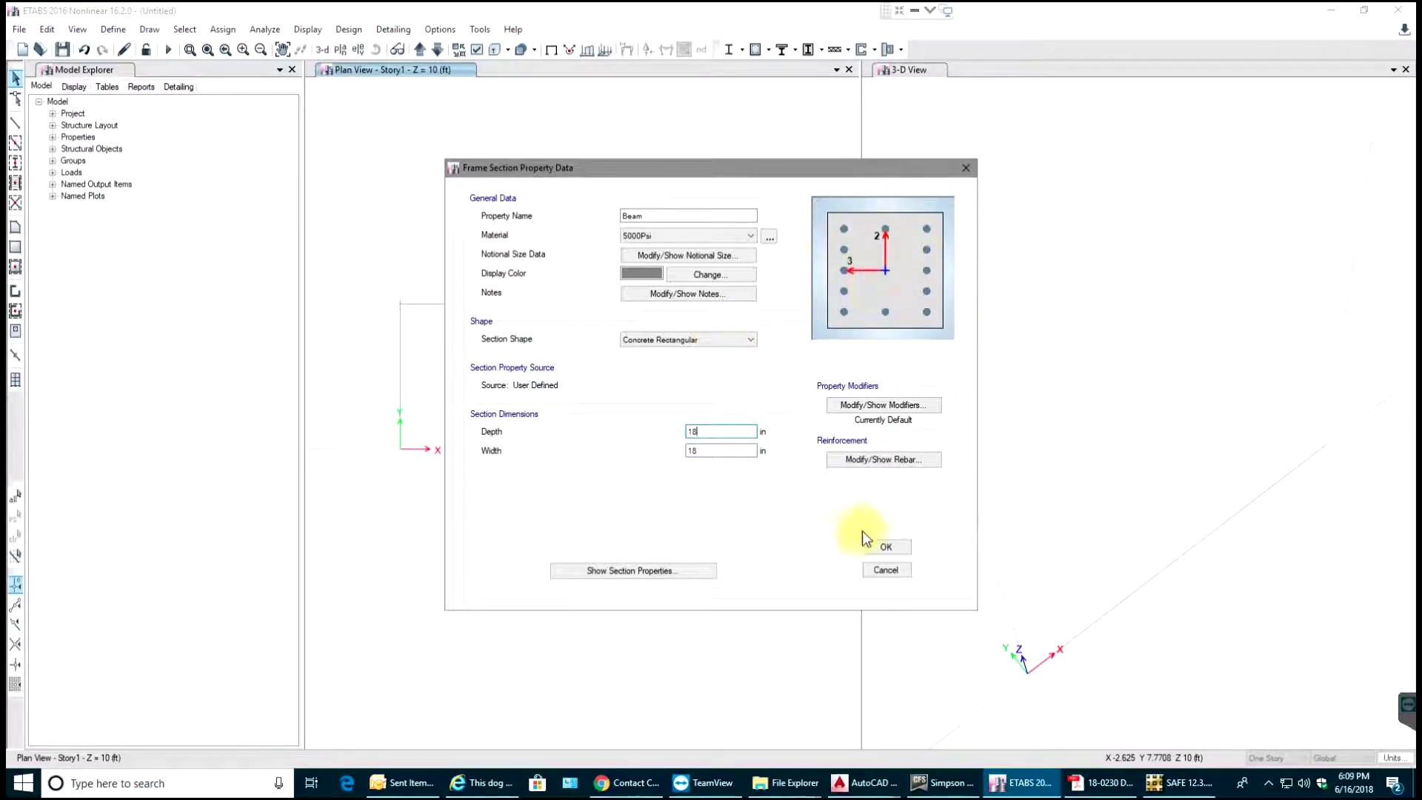
left_click(884, 546)
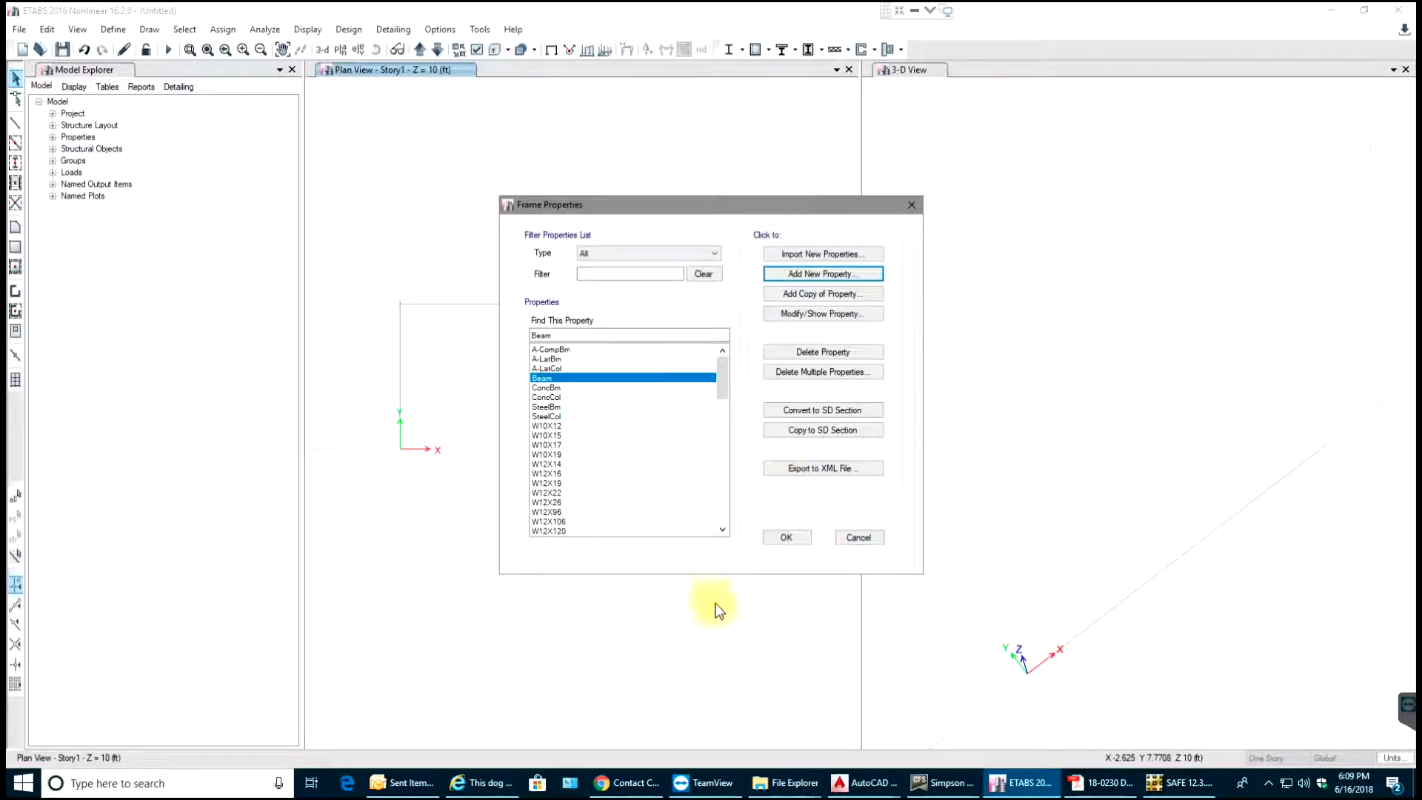
Define the Column frame section in 5000Psi concrete, 24 by 24 in, and close the list
left_click(821, 274)
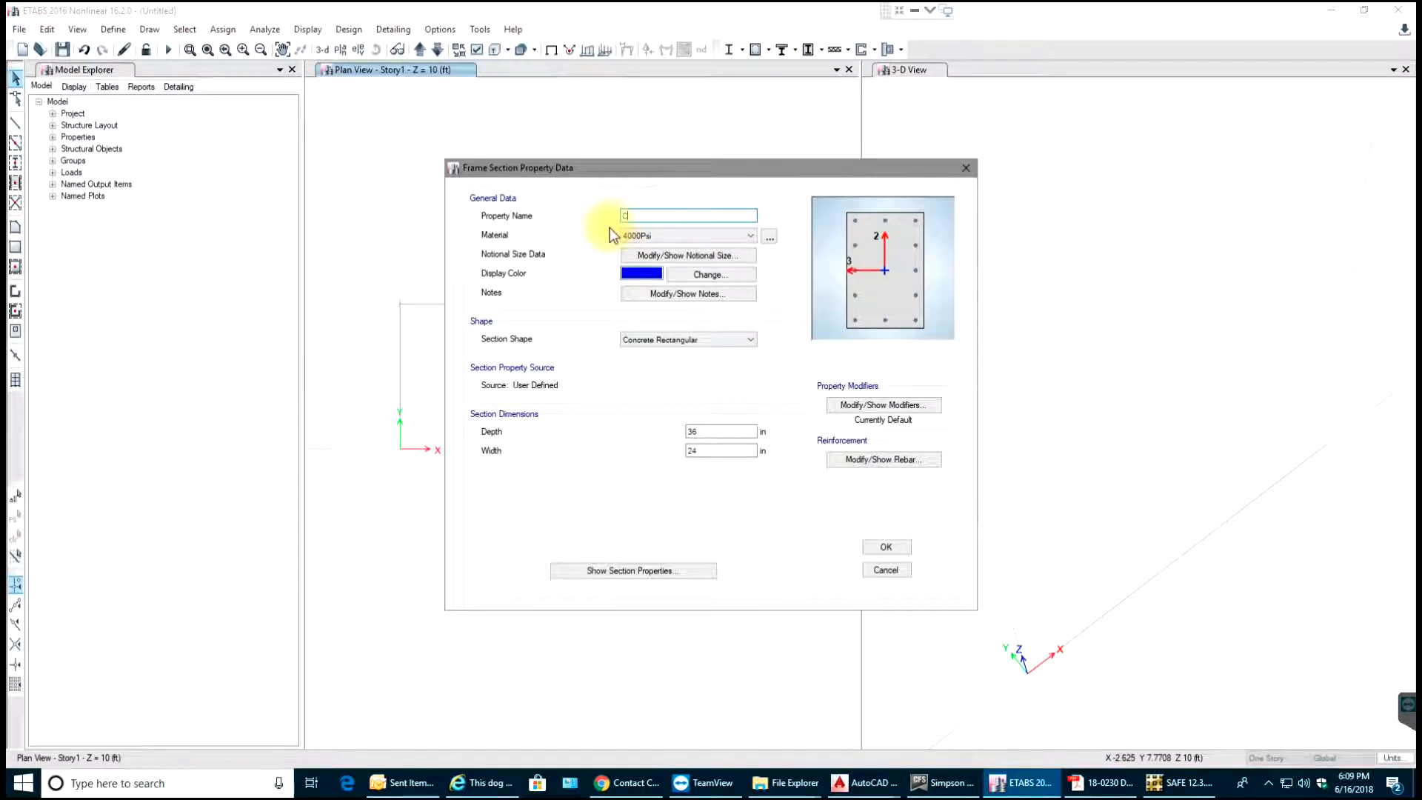
type("Column")
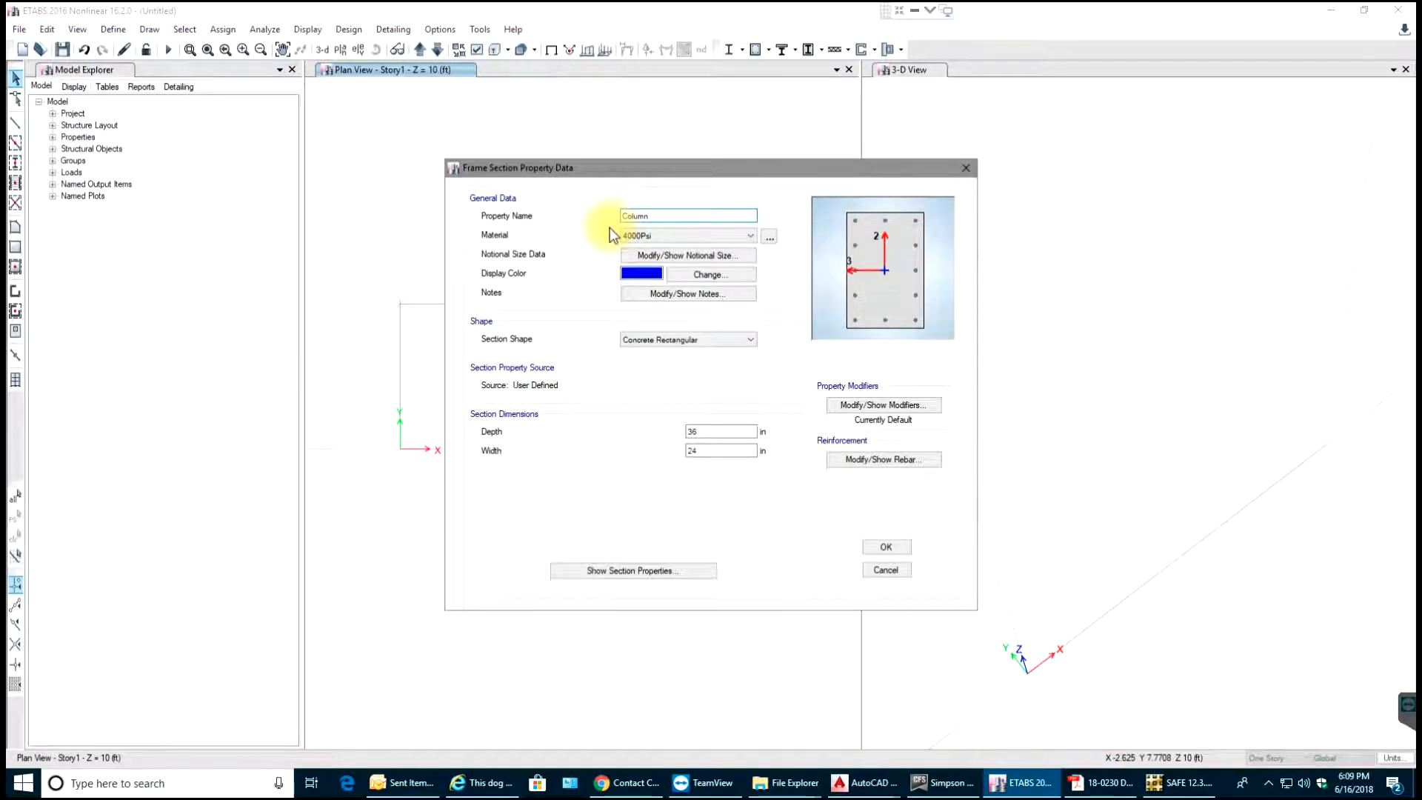
left_click(749, 235)
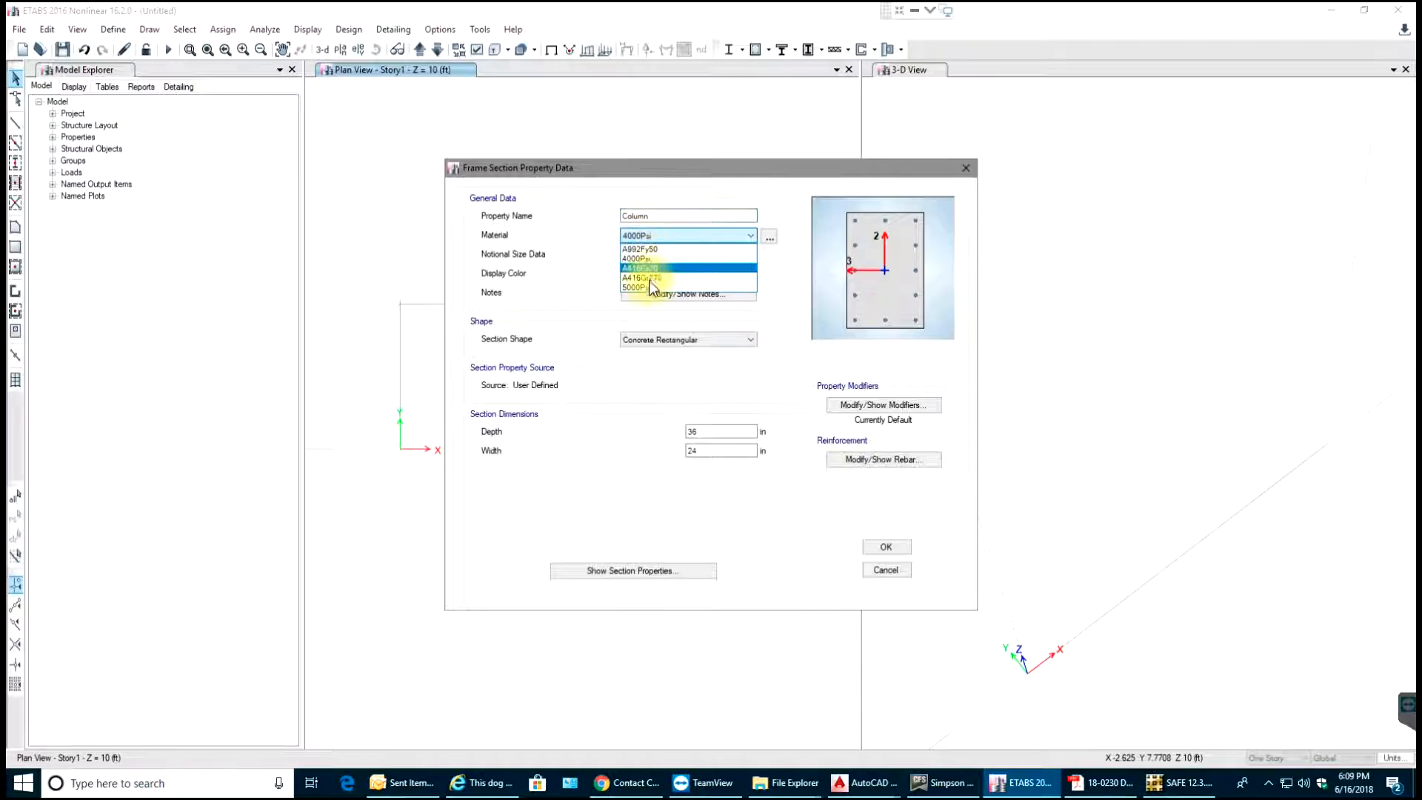
left_click(634, 286)
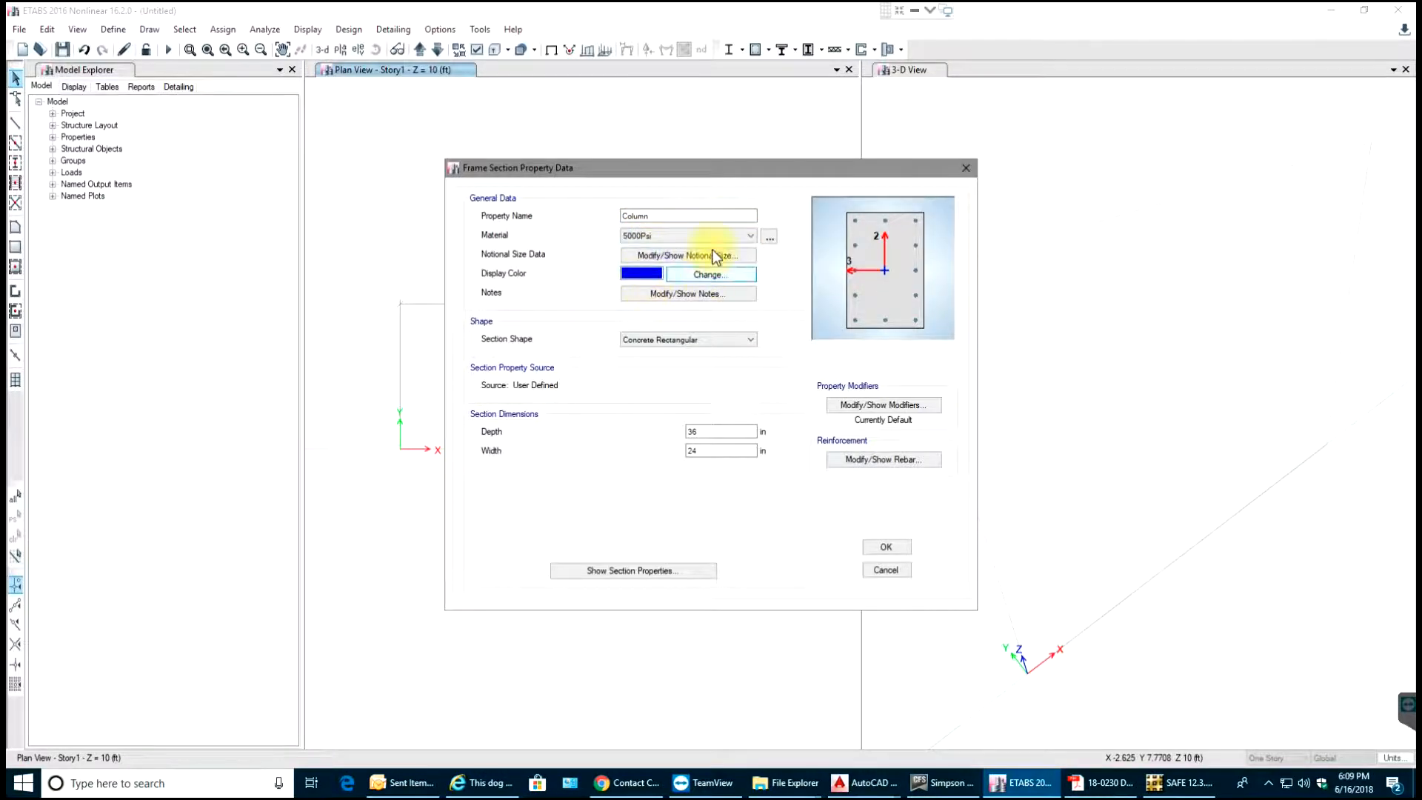
mouse_move(719, 444)
type("24")
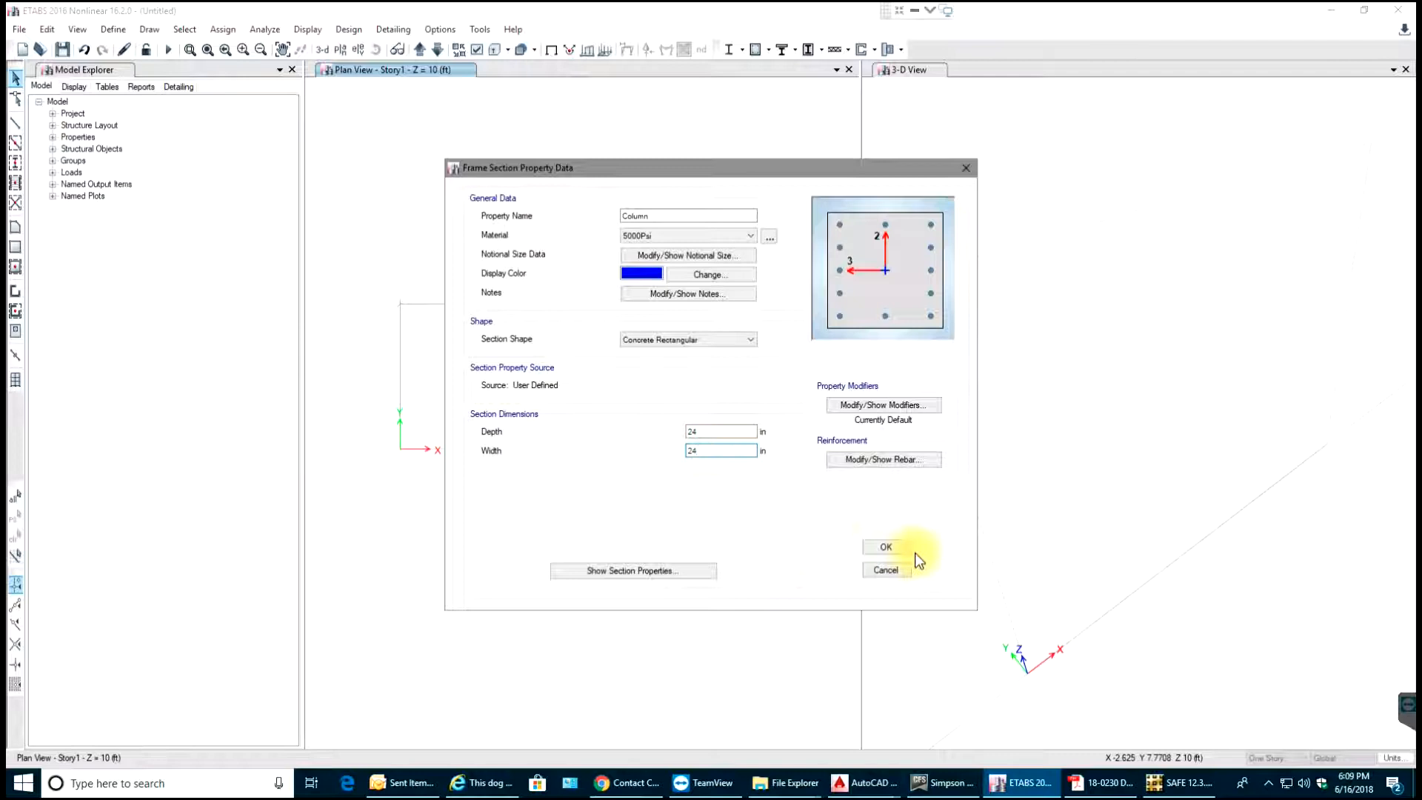
left_click(886, 546)
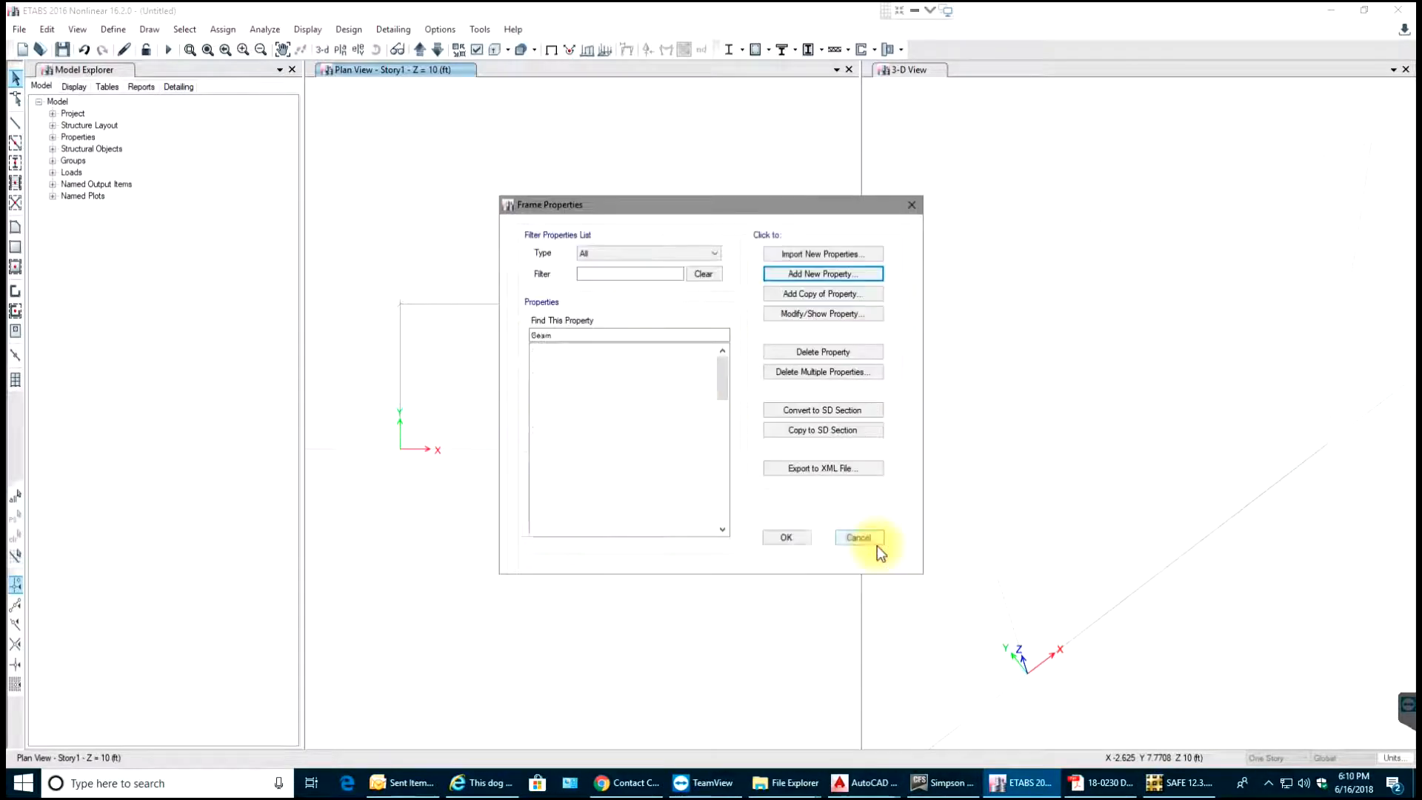
left_click(857, 537)
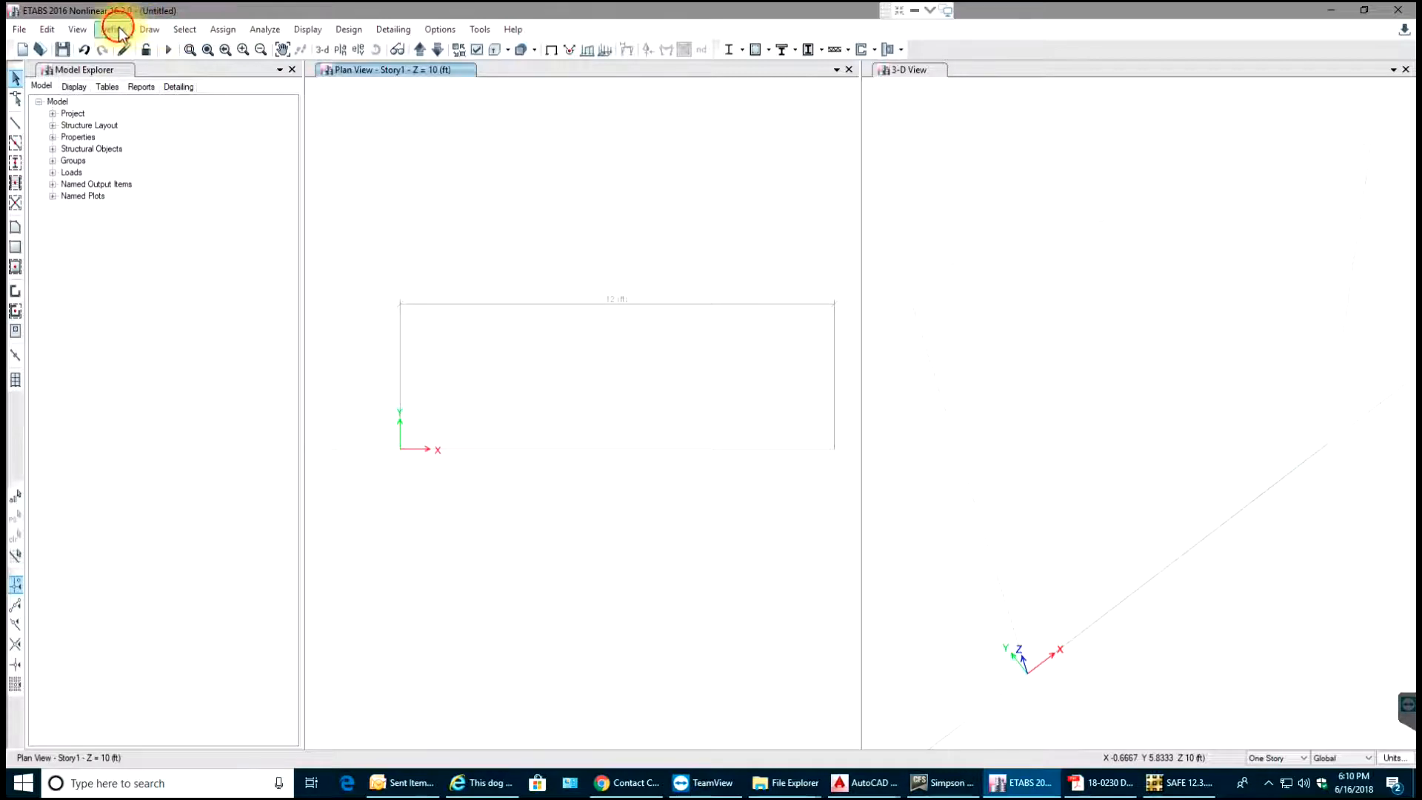
Accept the Dead and Live load patterns and view the empty load combinations list
left_click(113, 29)
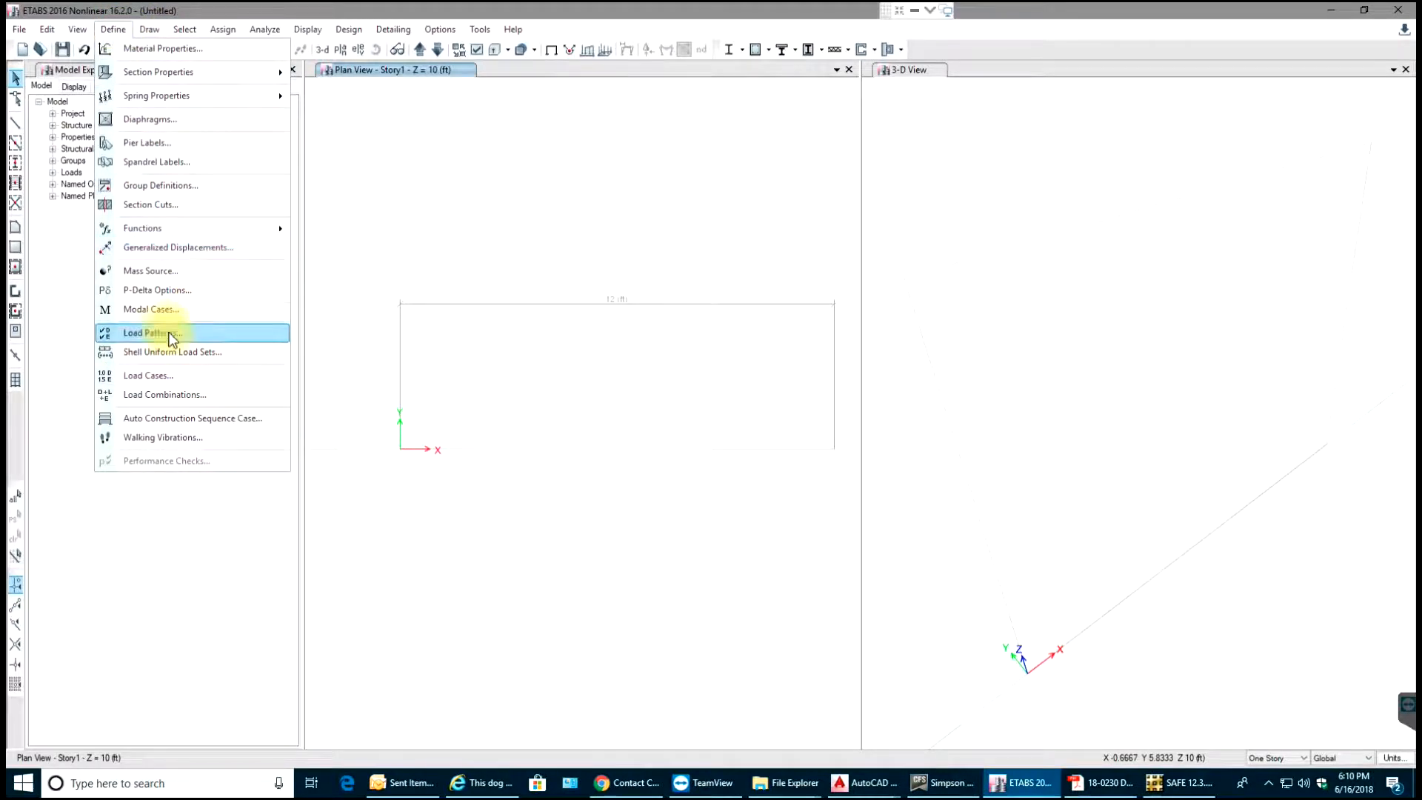
left_click(152, 332)
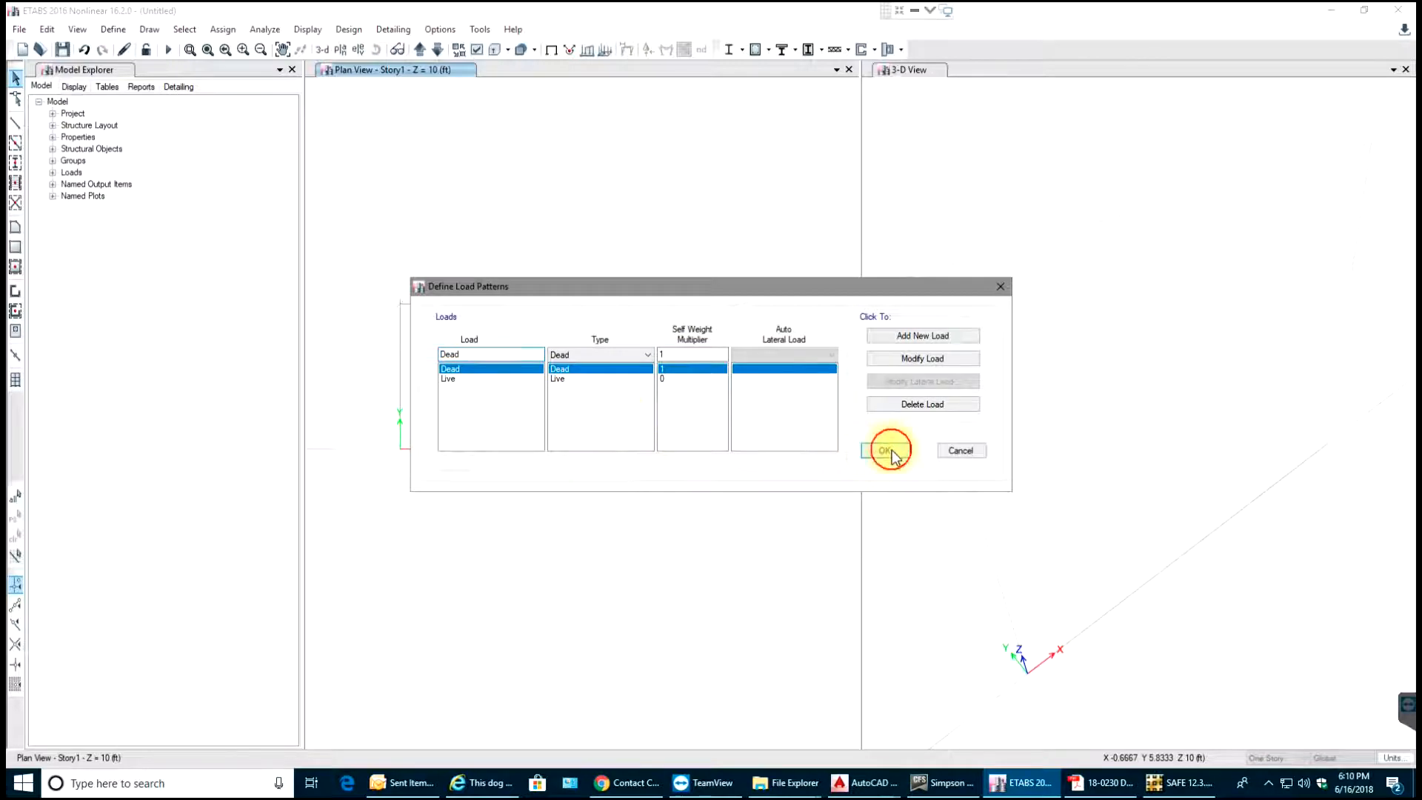
left_click(884, 451)
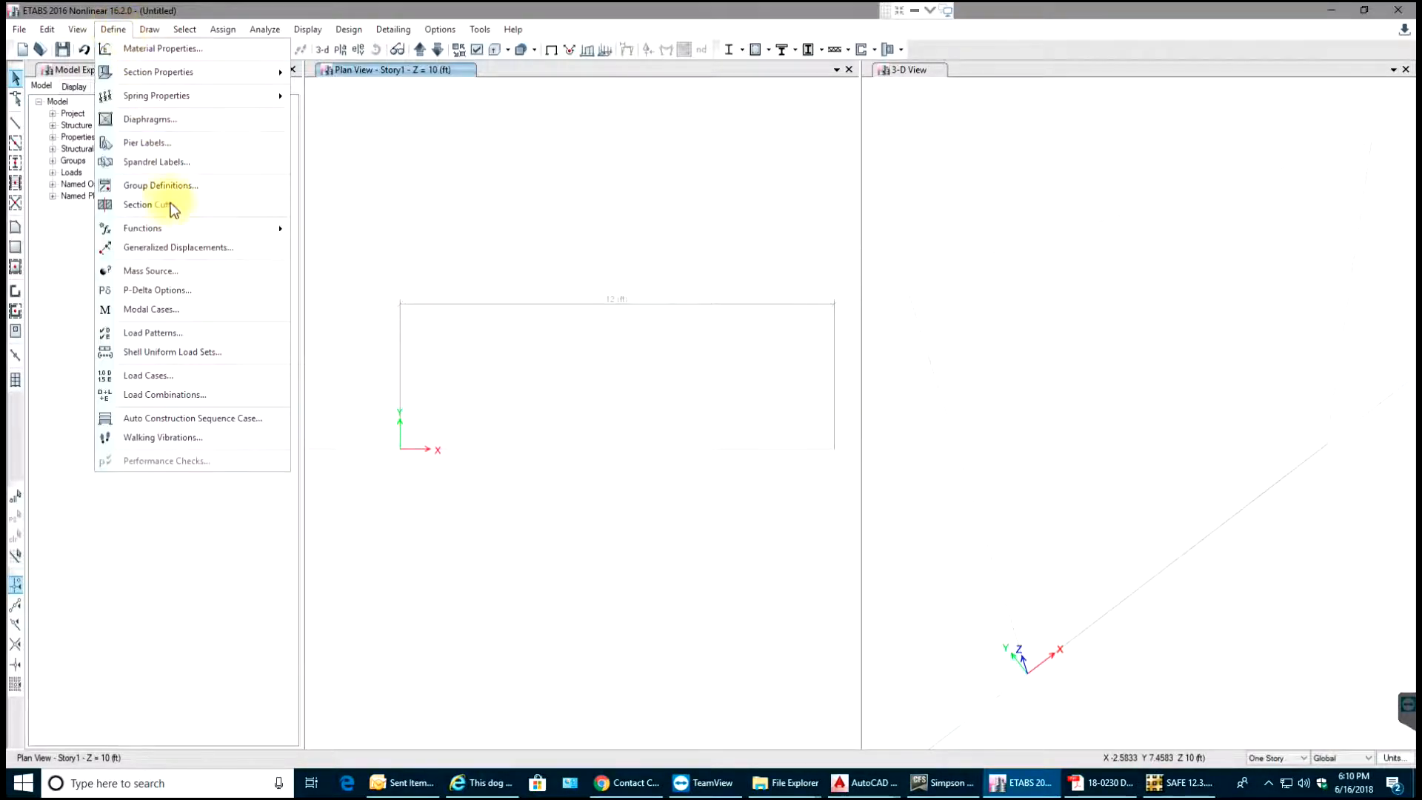
left_click(164, 394)
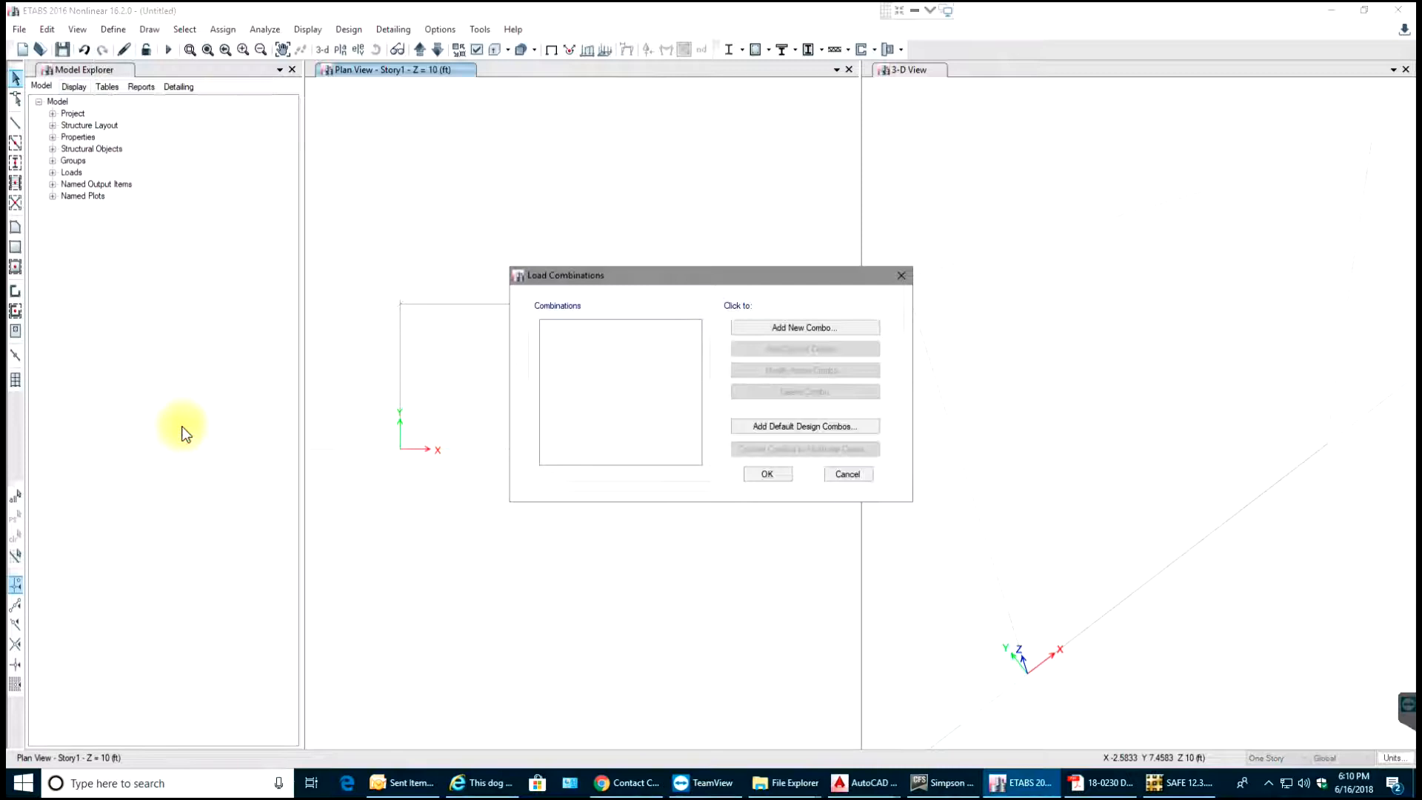
mouse_move(578, 377)
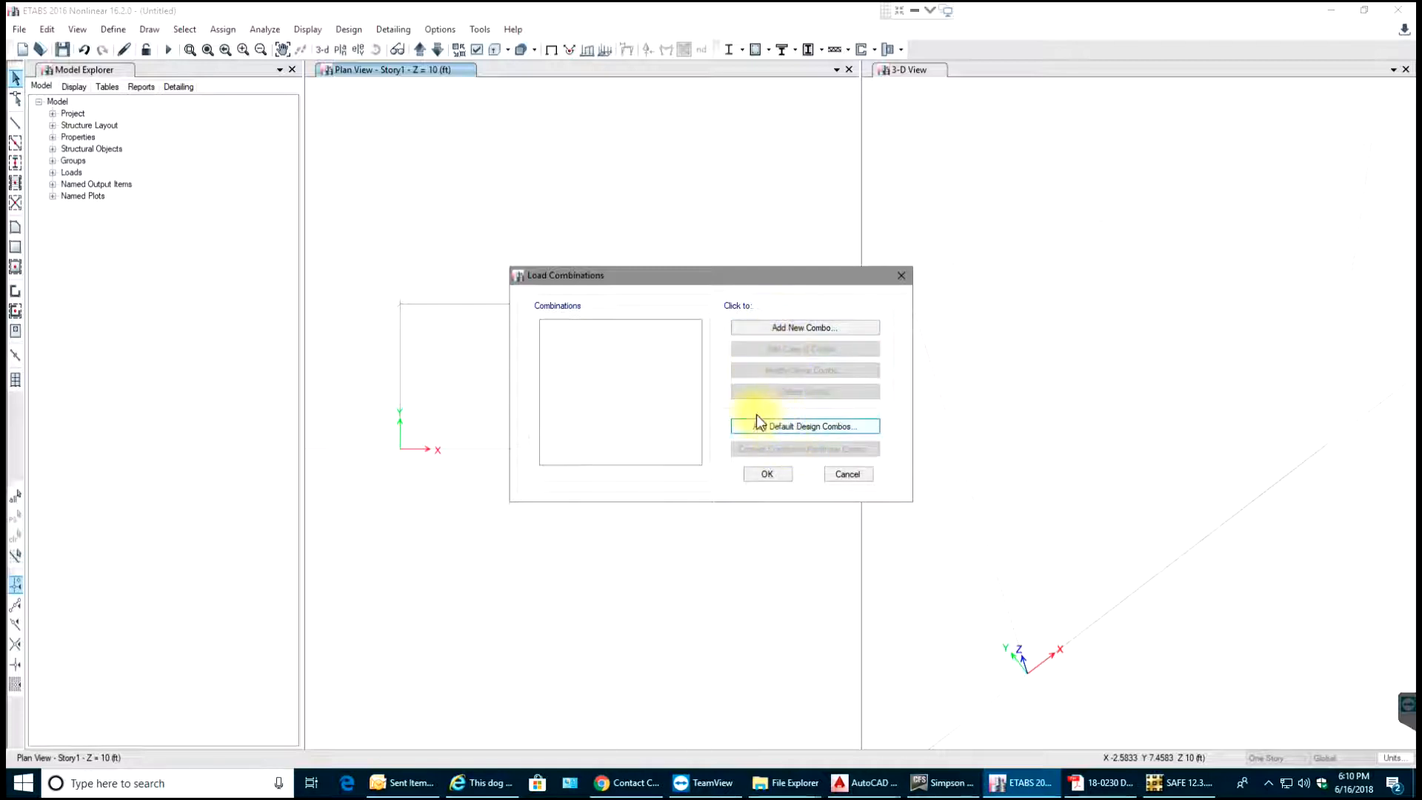
Add the default design combinations for concrete frame design
left_click(803, 426)
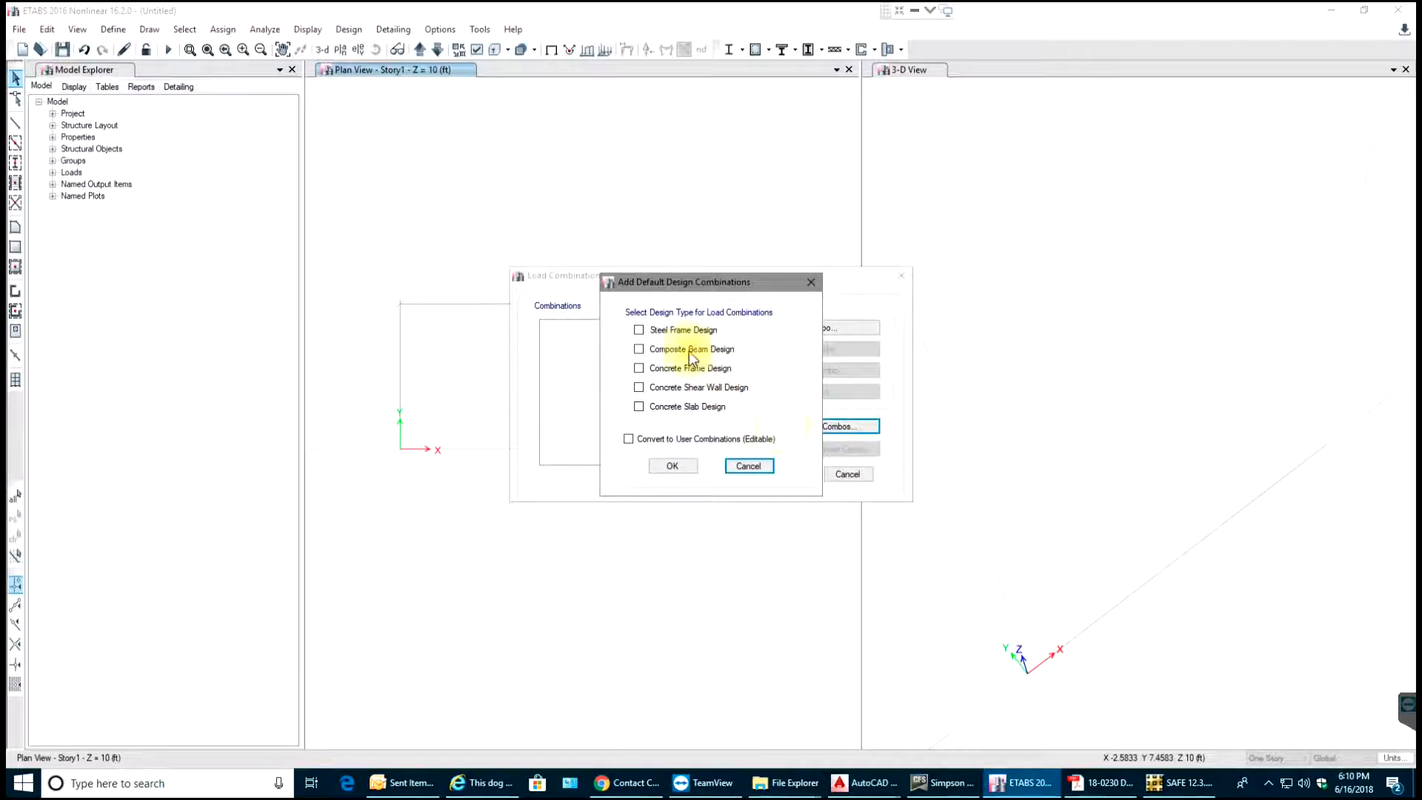
left_click(639, 367)
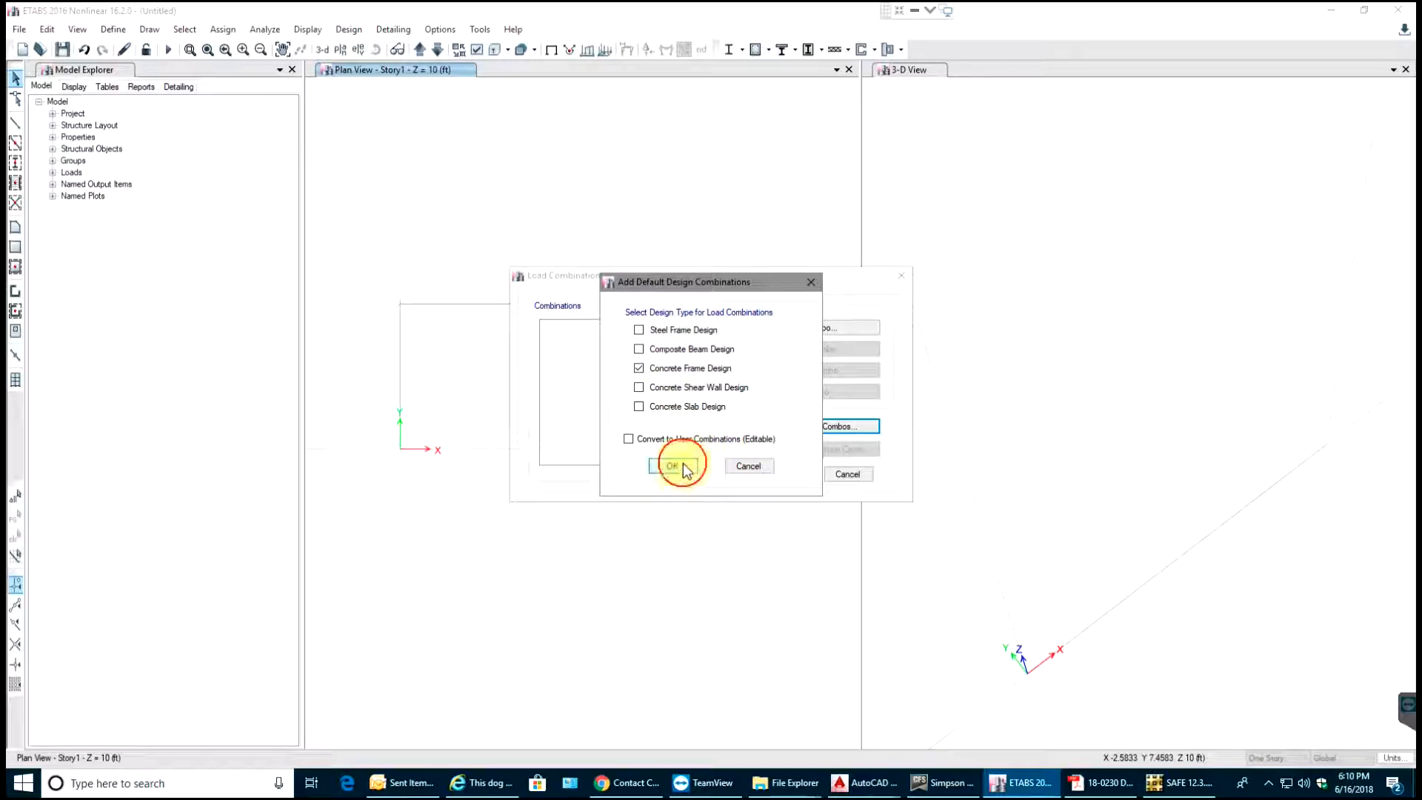
left_click(671, 466)
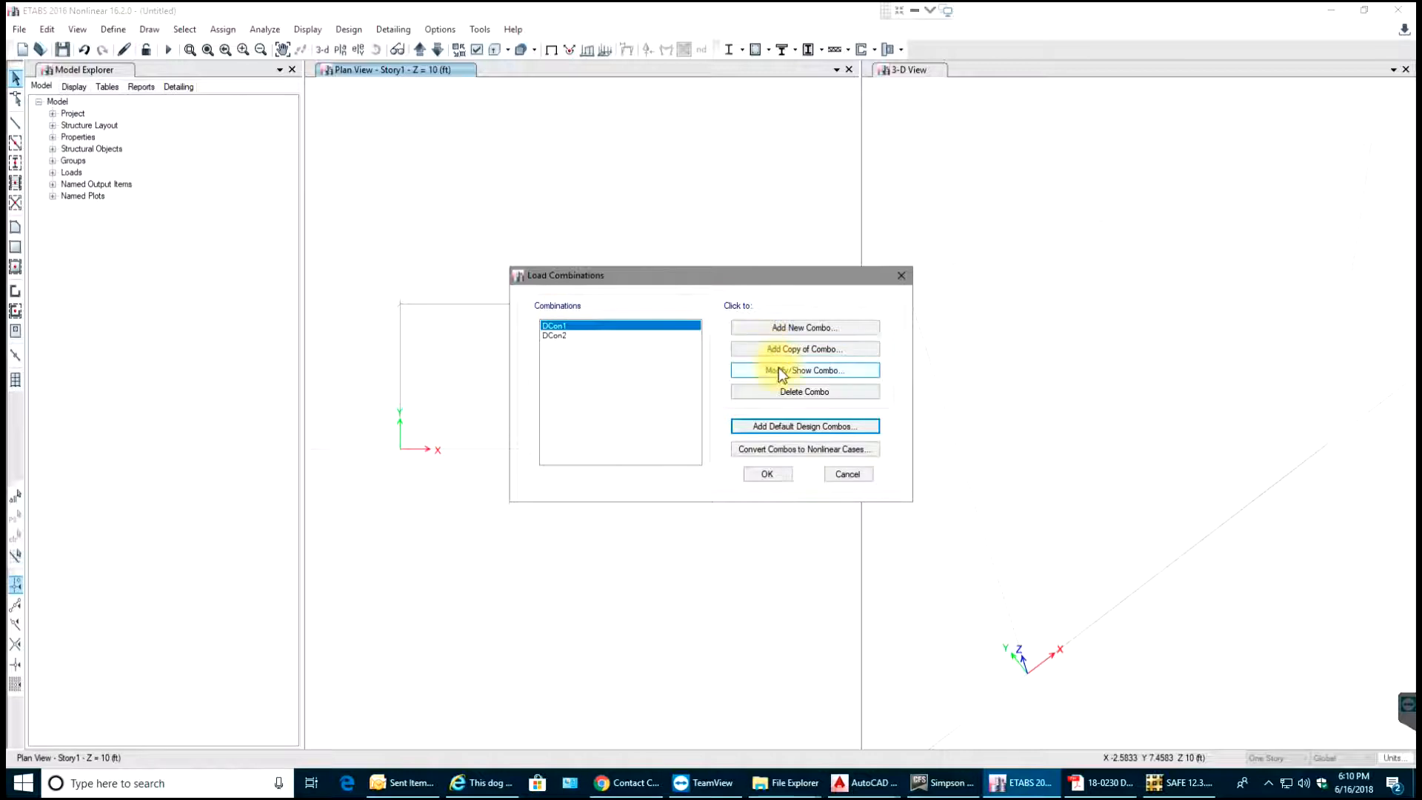
Review the factors of DCon1 (1.4 Dead) and DCon2 (1.2 Dead + 1.6 Live)
left_click(804, 371)
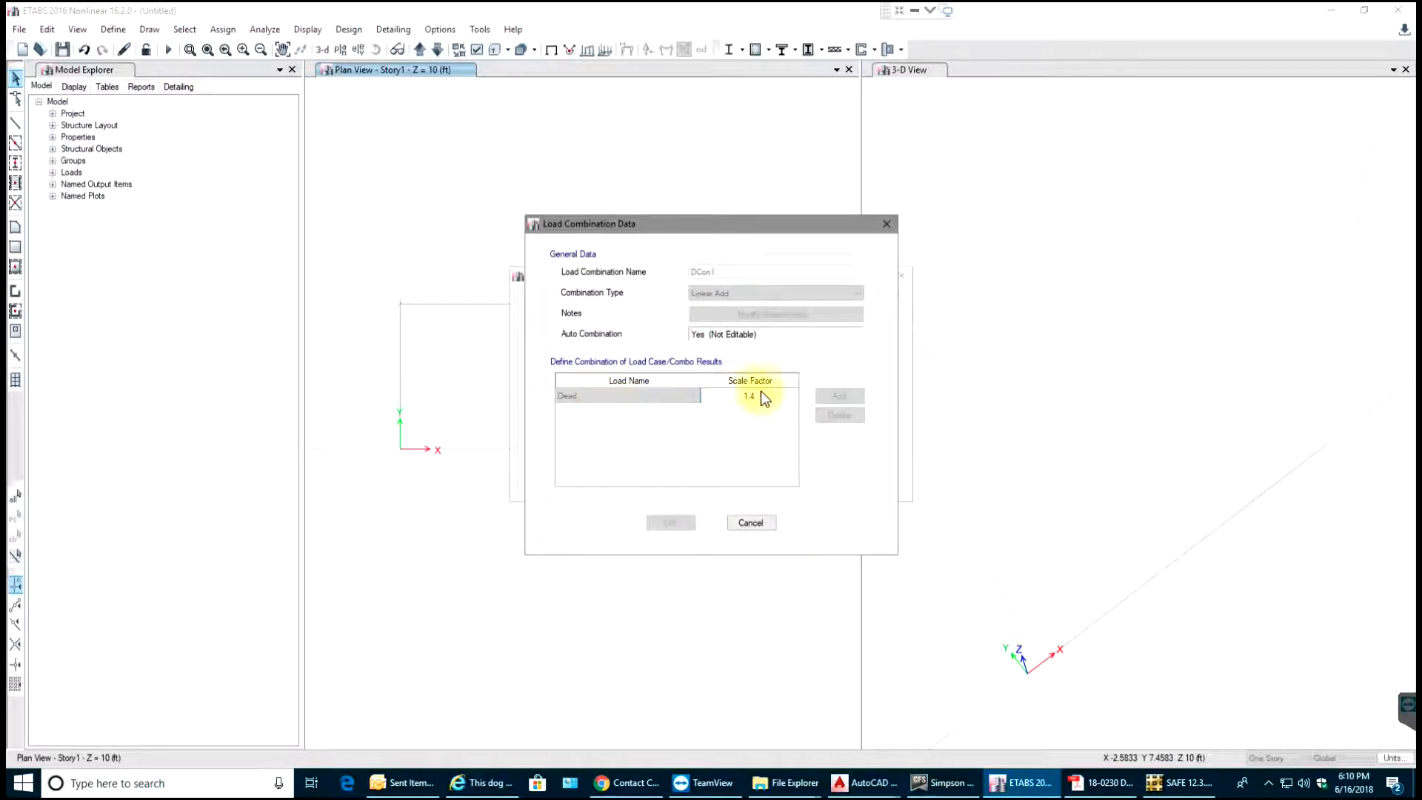
mouse_move(750, 523)
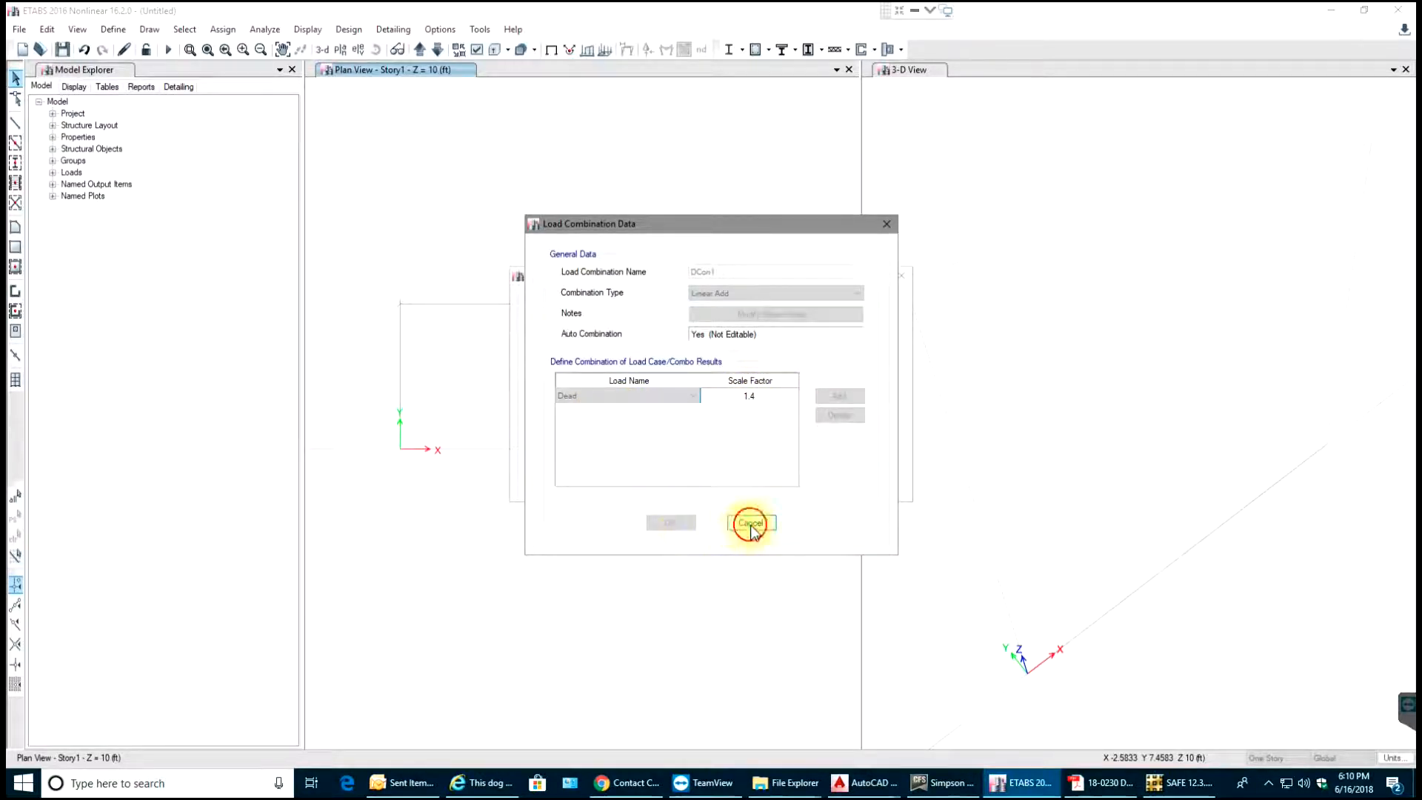
left_click(751, 524)
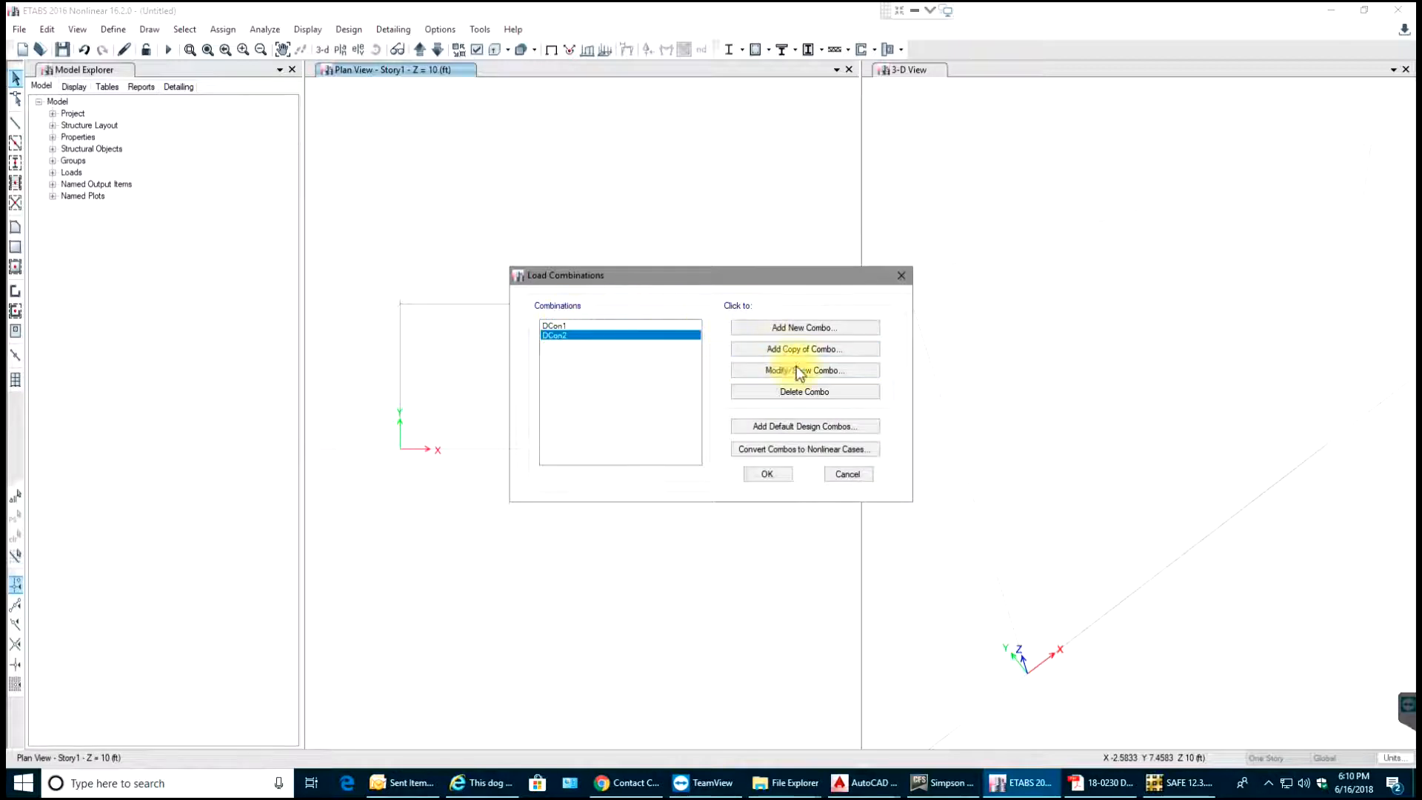
left_click(803, 371)
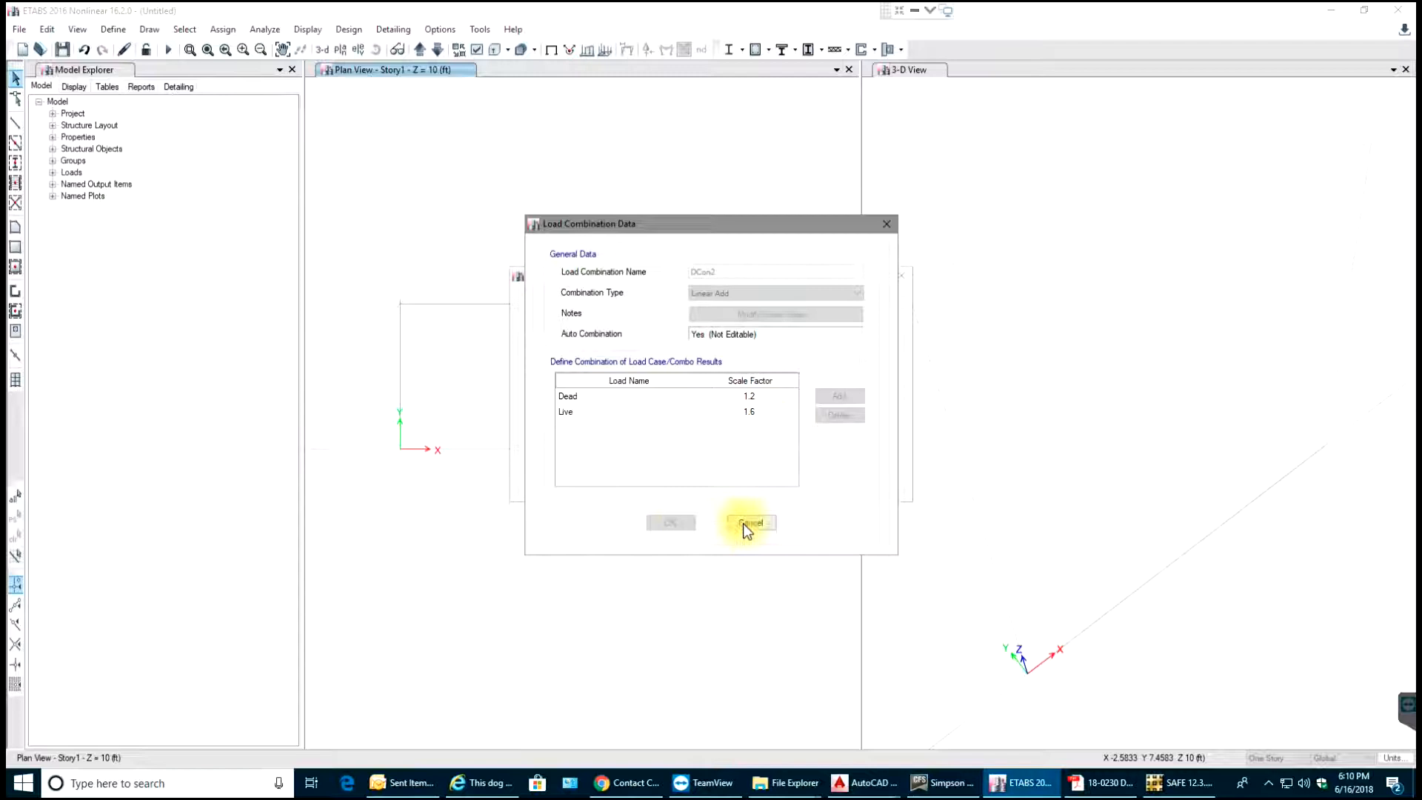
left_click(750, 523)
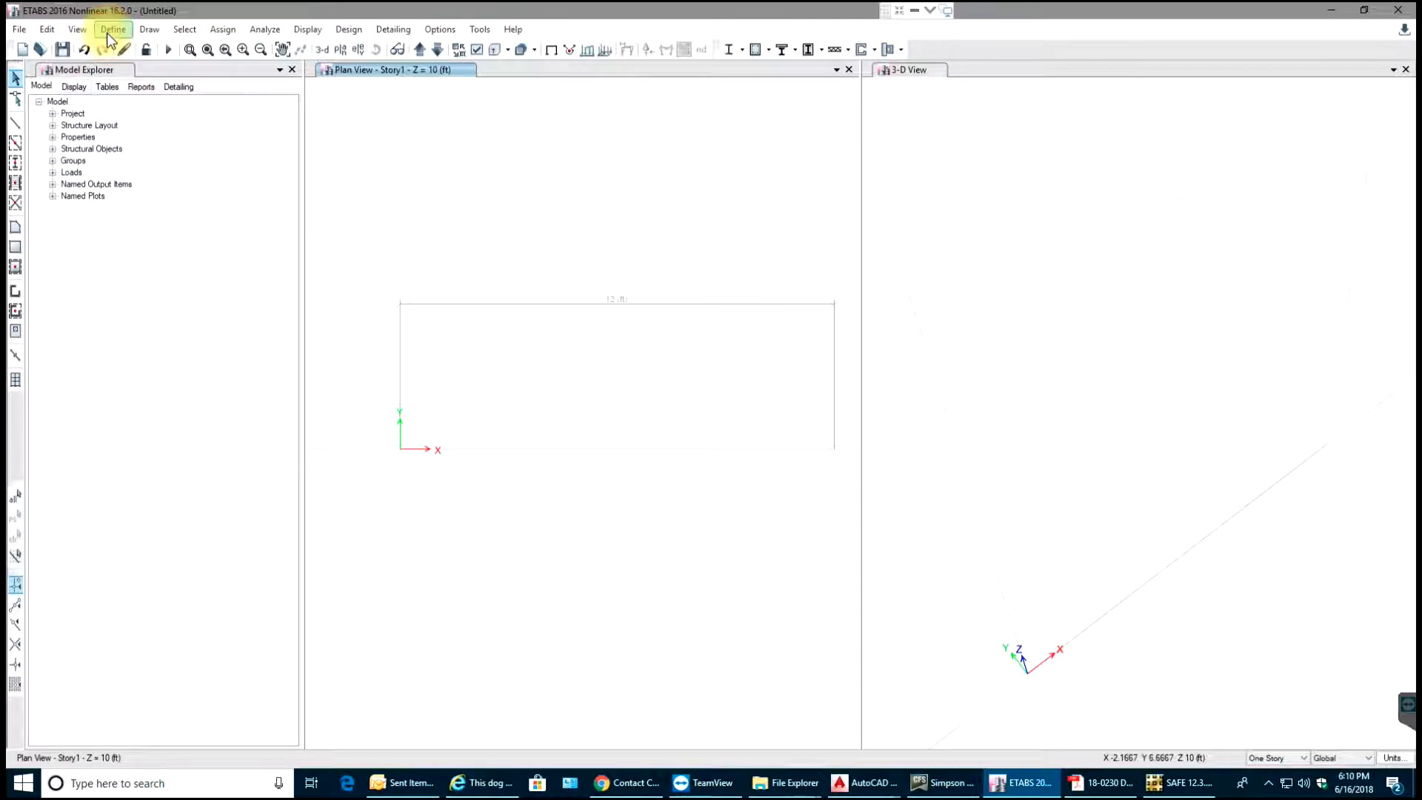
mouse_move(356, 311)
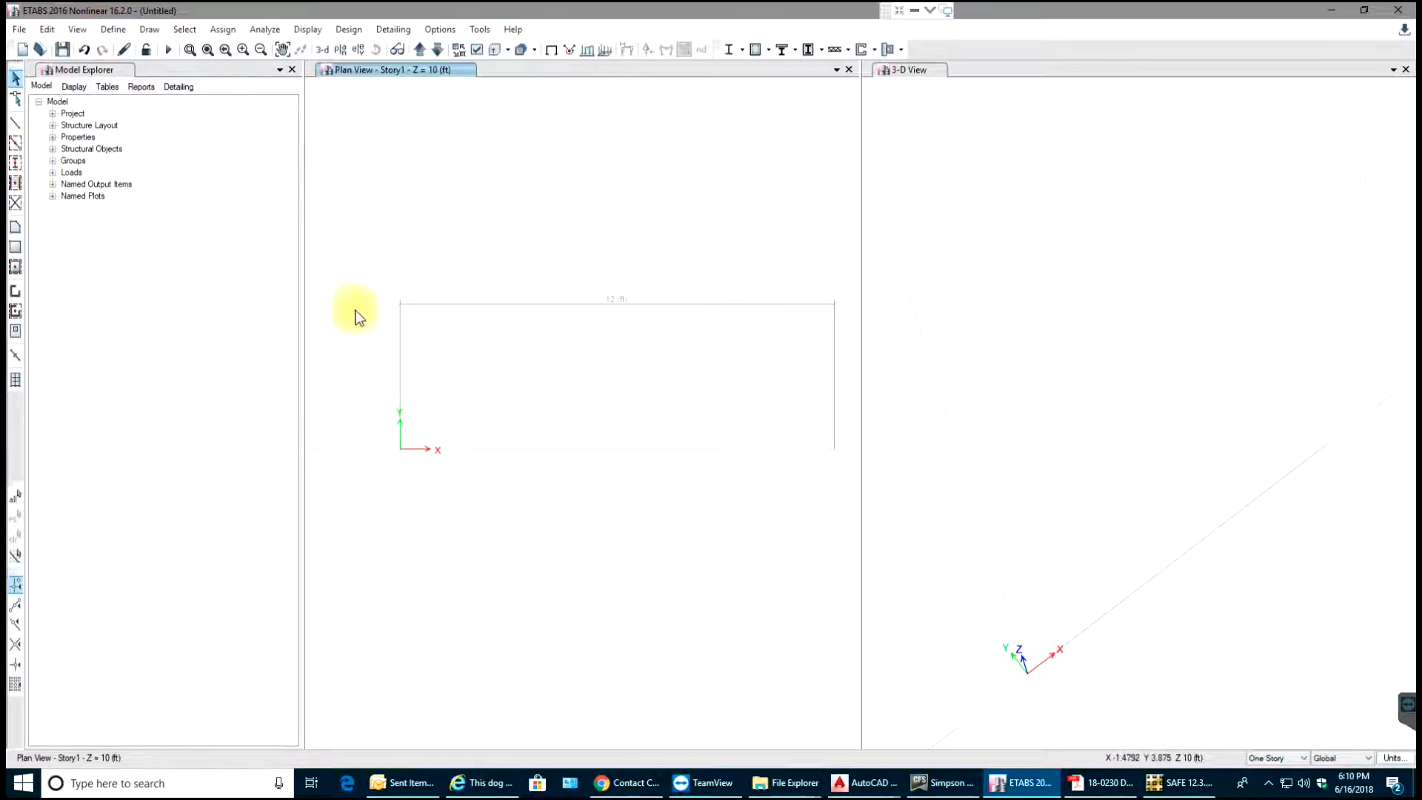
mouse_move(1411, 494)
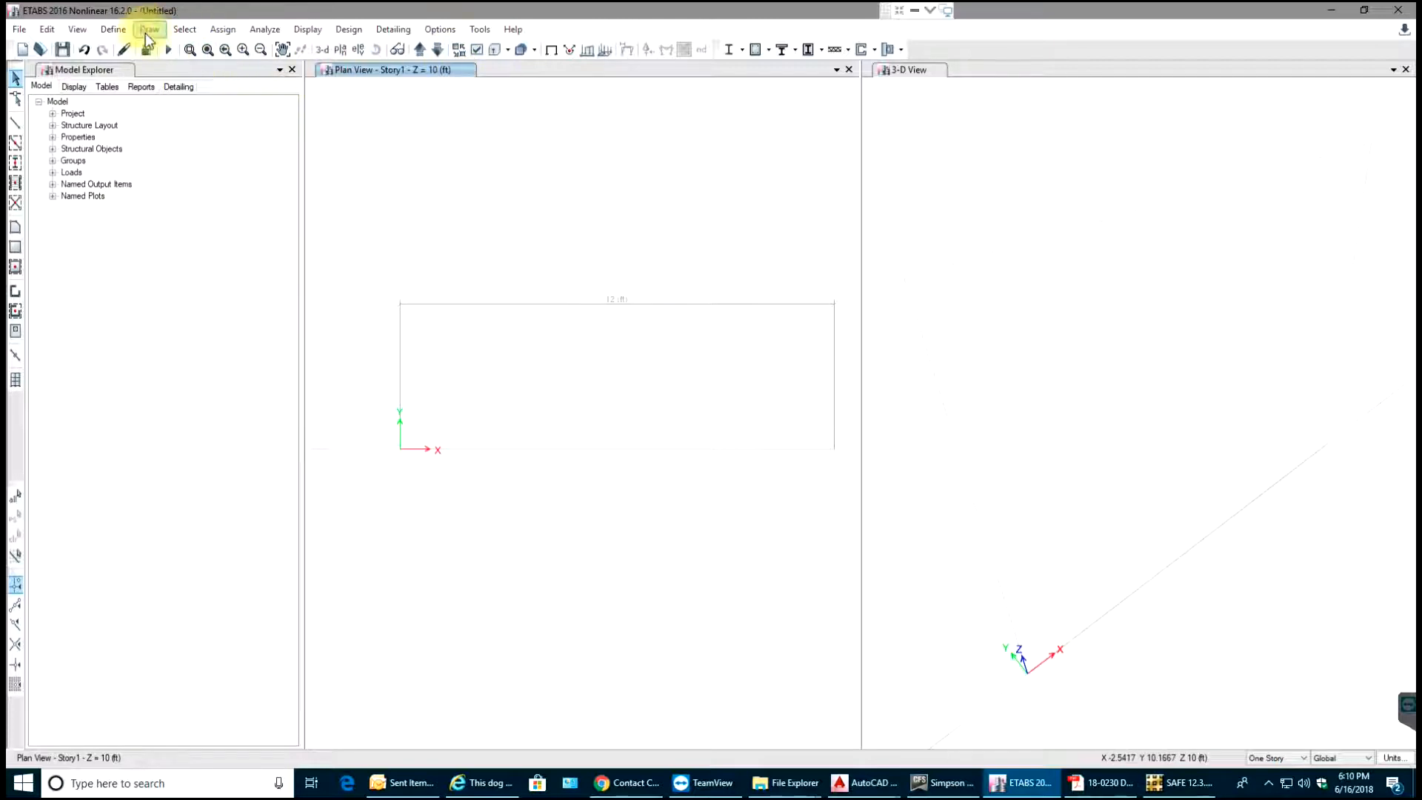
Enter Draw Beam/Column/Brace mode and bring up the elevation list (A, B, 1)
left_click(150, 29)
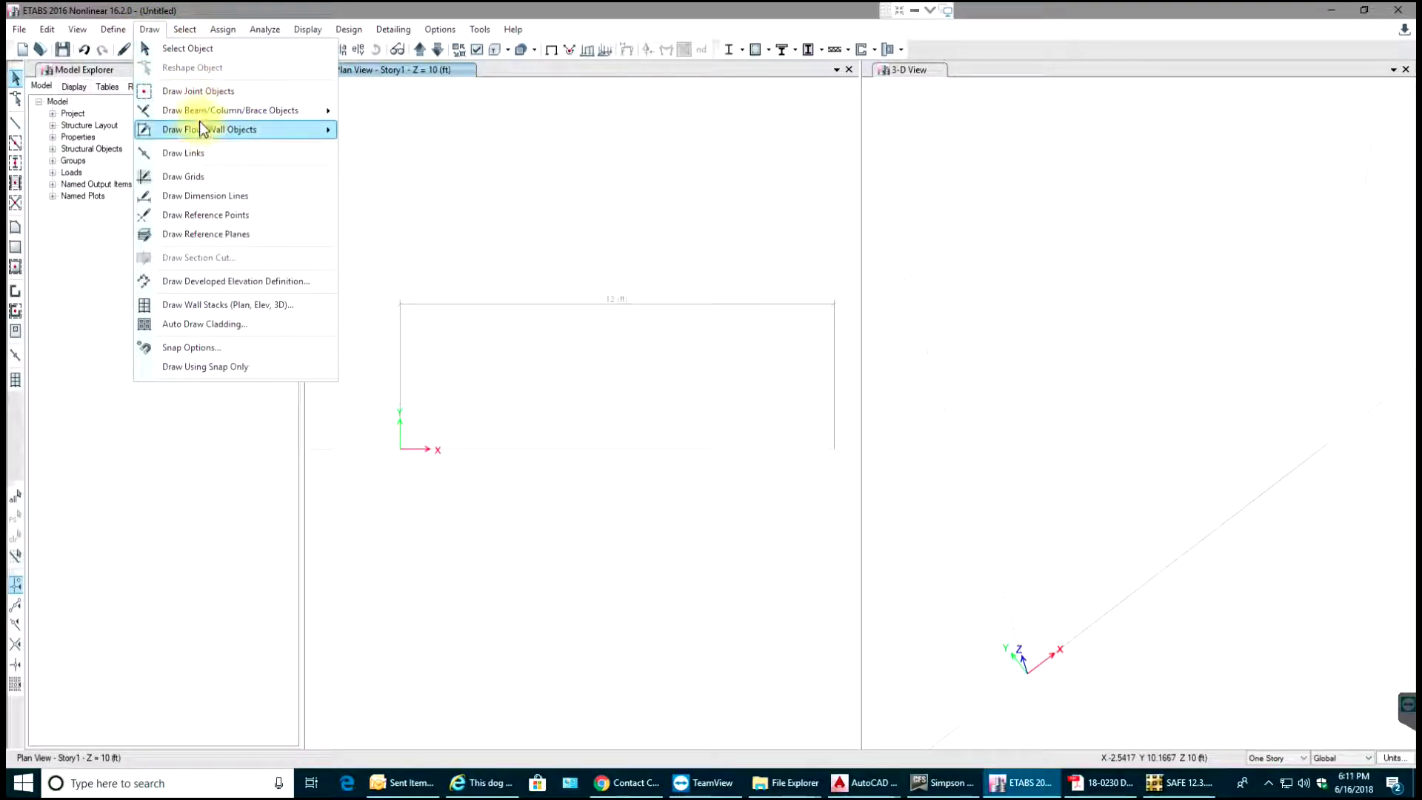
mouse_move(230, 109)
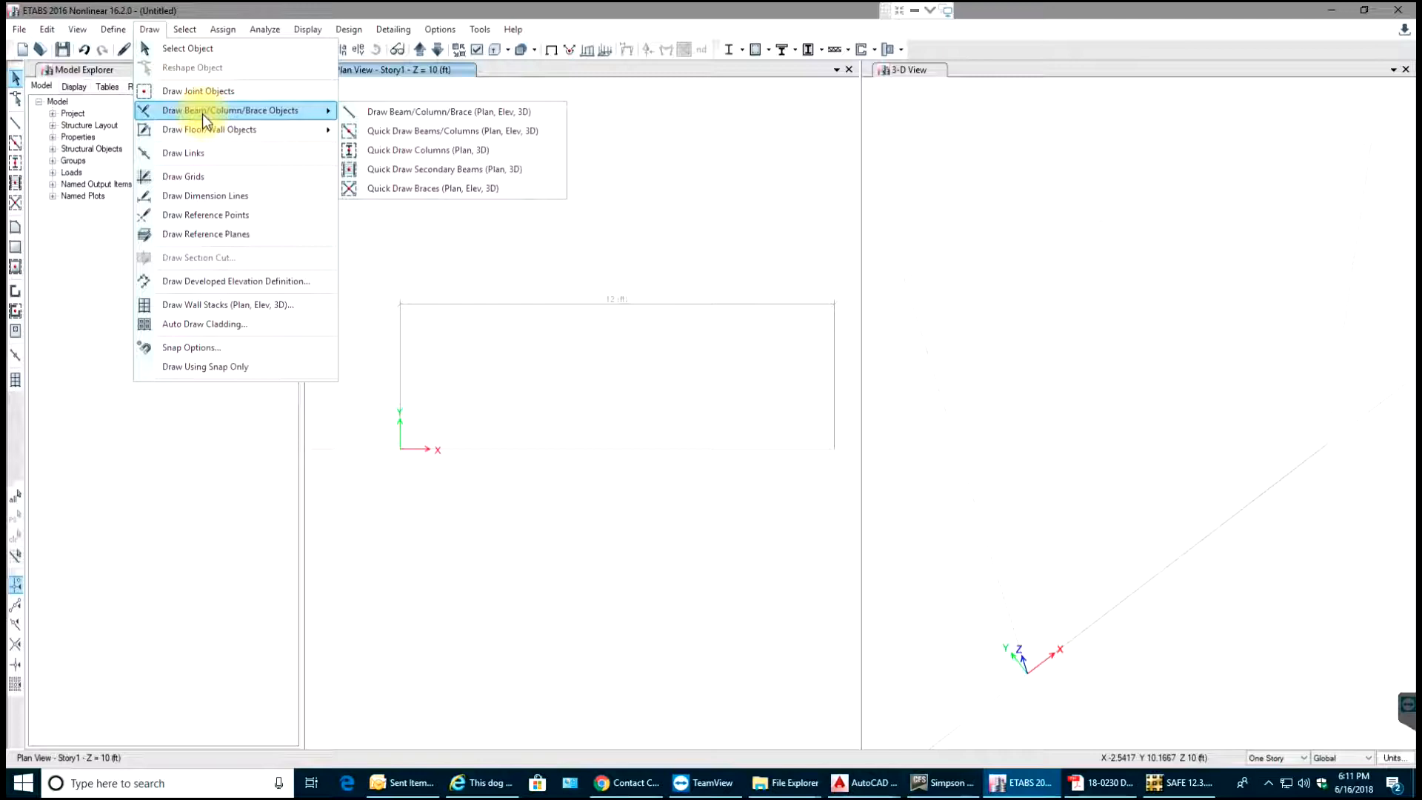
mouse_move(16, 131)
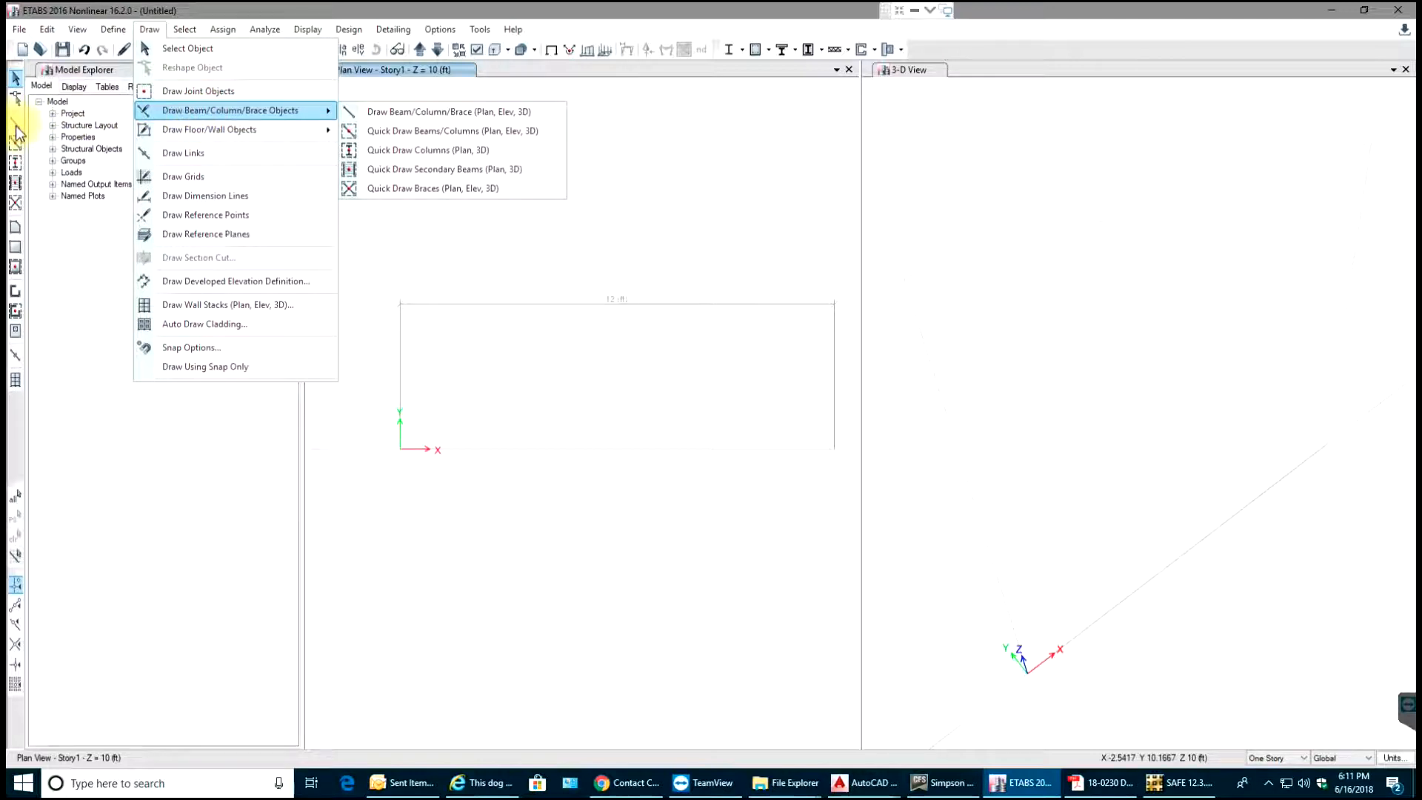
left_click(448, 112)
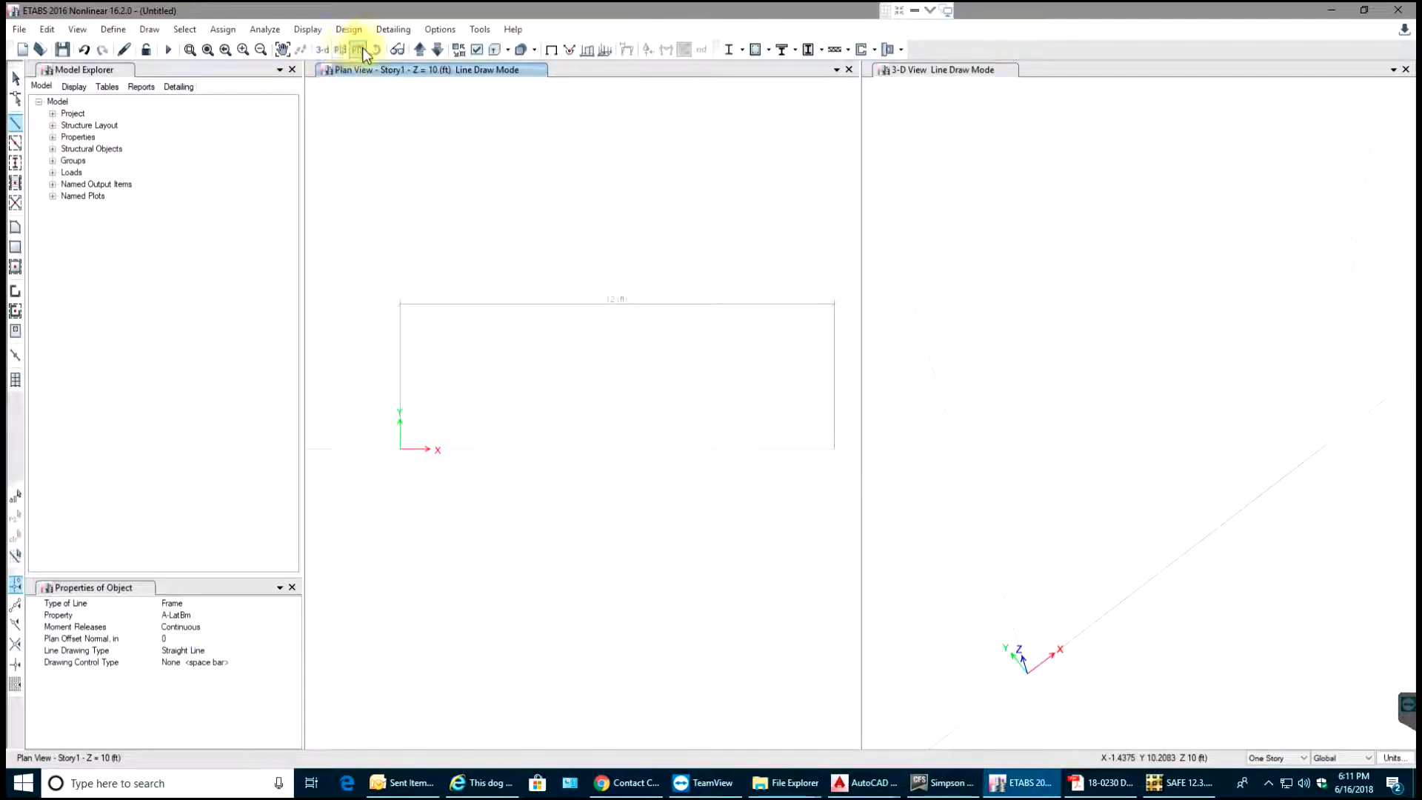
left_click(361, 49)
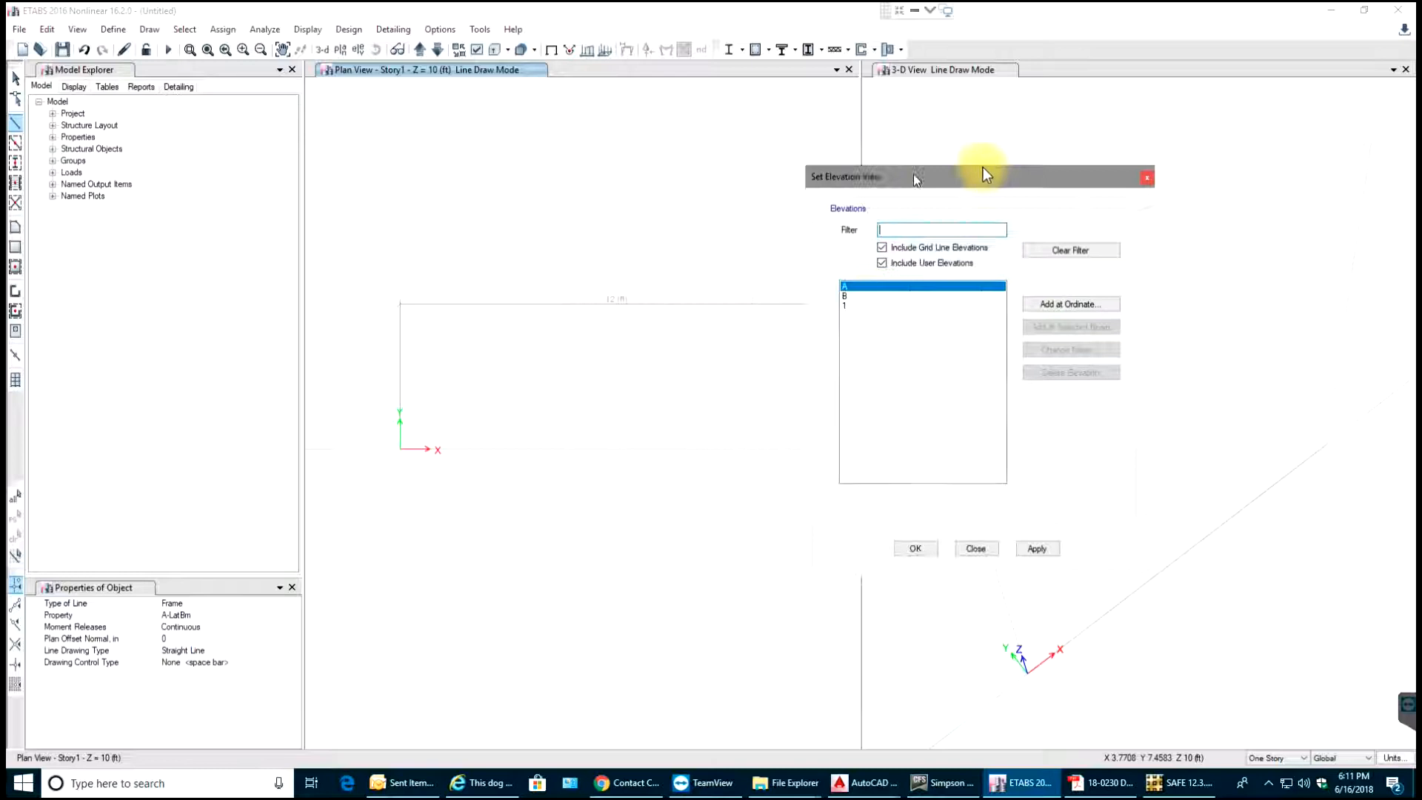
left_click_drag(844, 176, 993, 173)
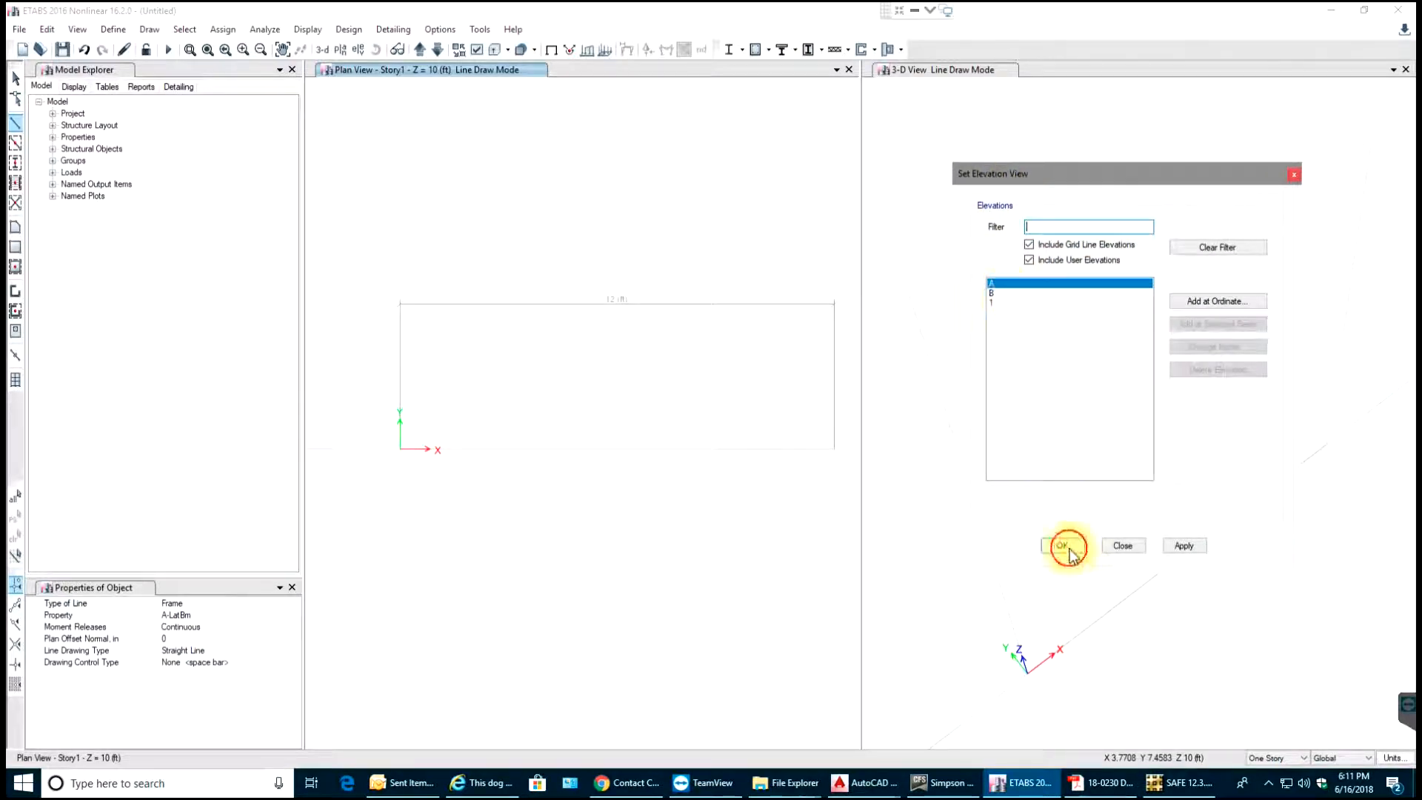
Show elevation A, draw both columns with the Column section, then switch to Beam
left_click(1062, 545)
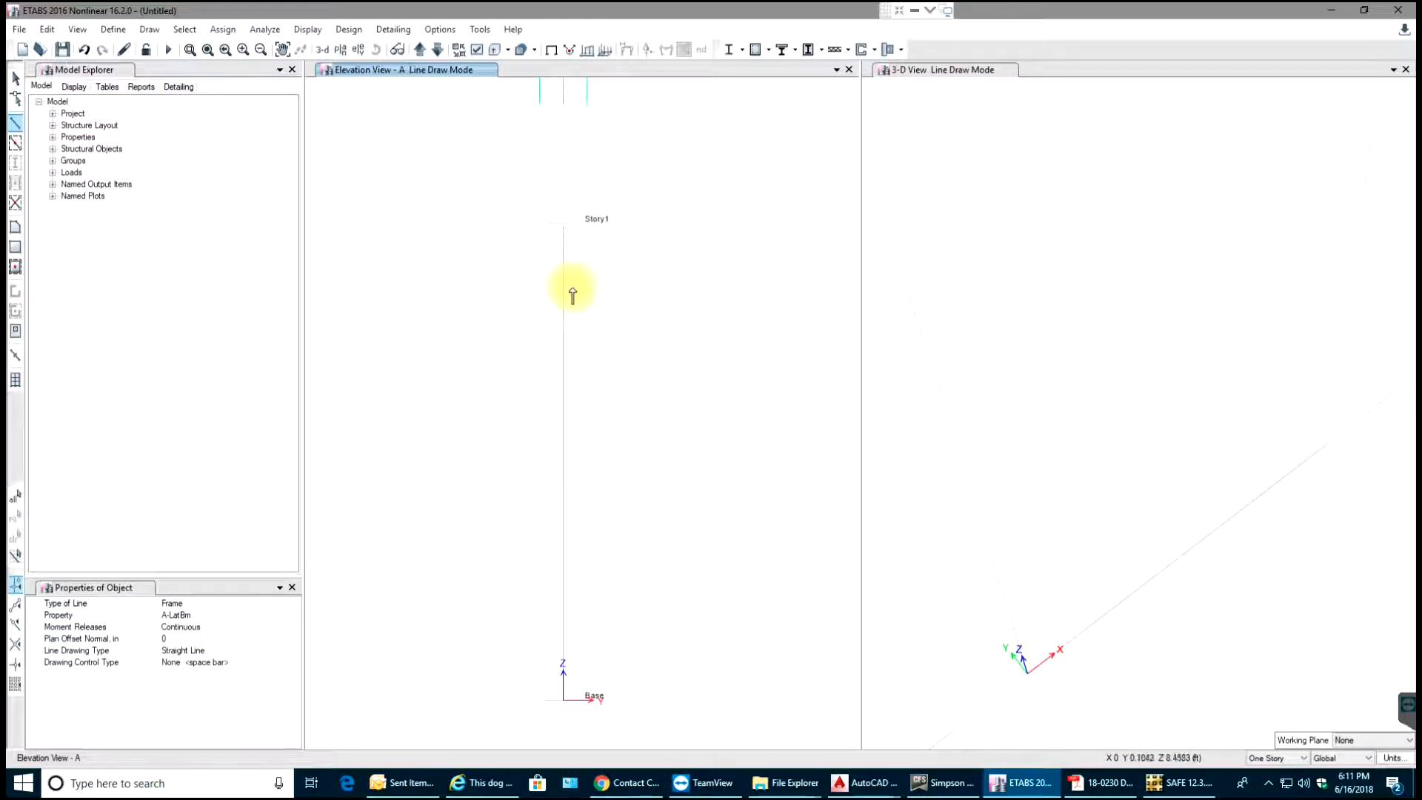
mouse_move(573, 278)
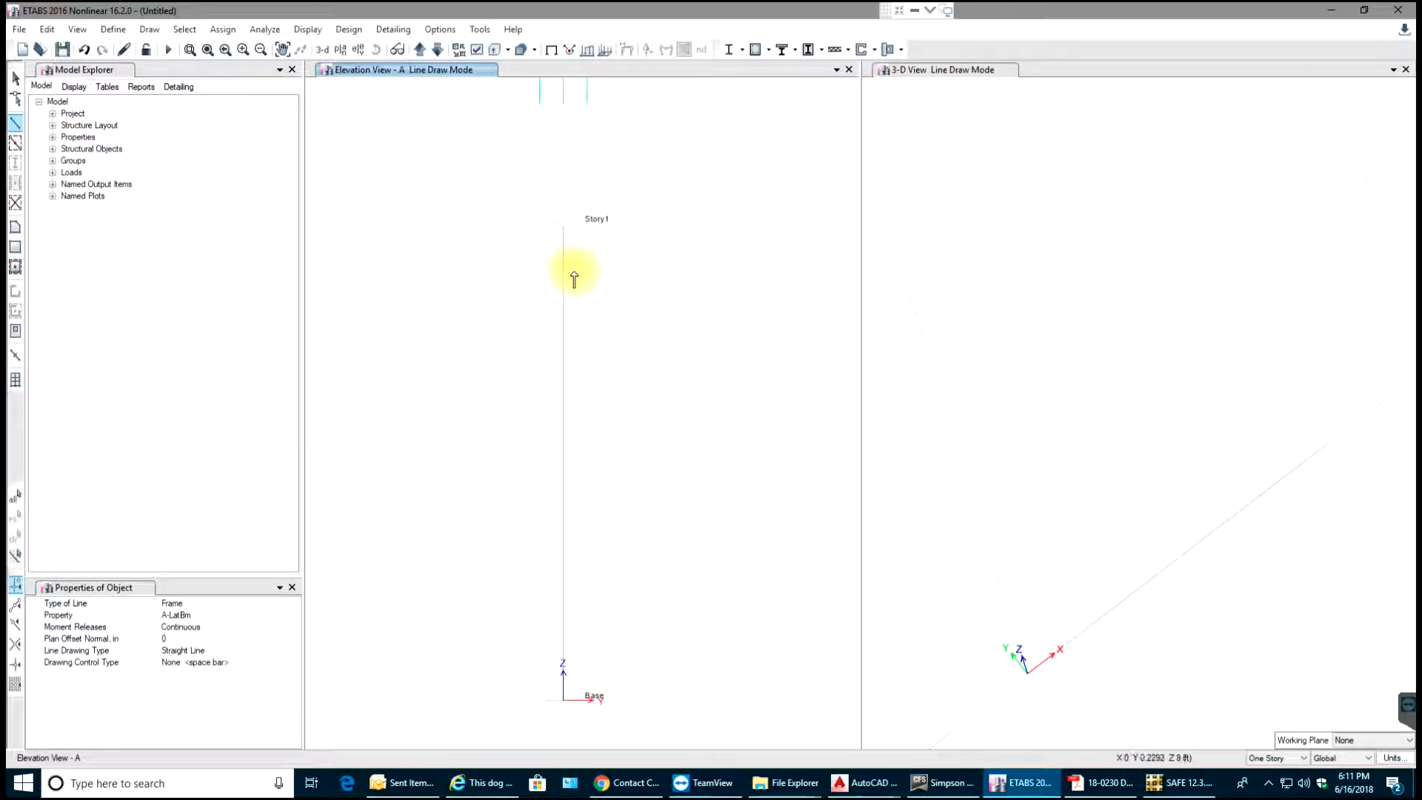
mouse_move(877, 297)
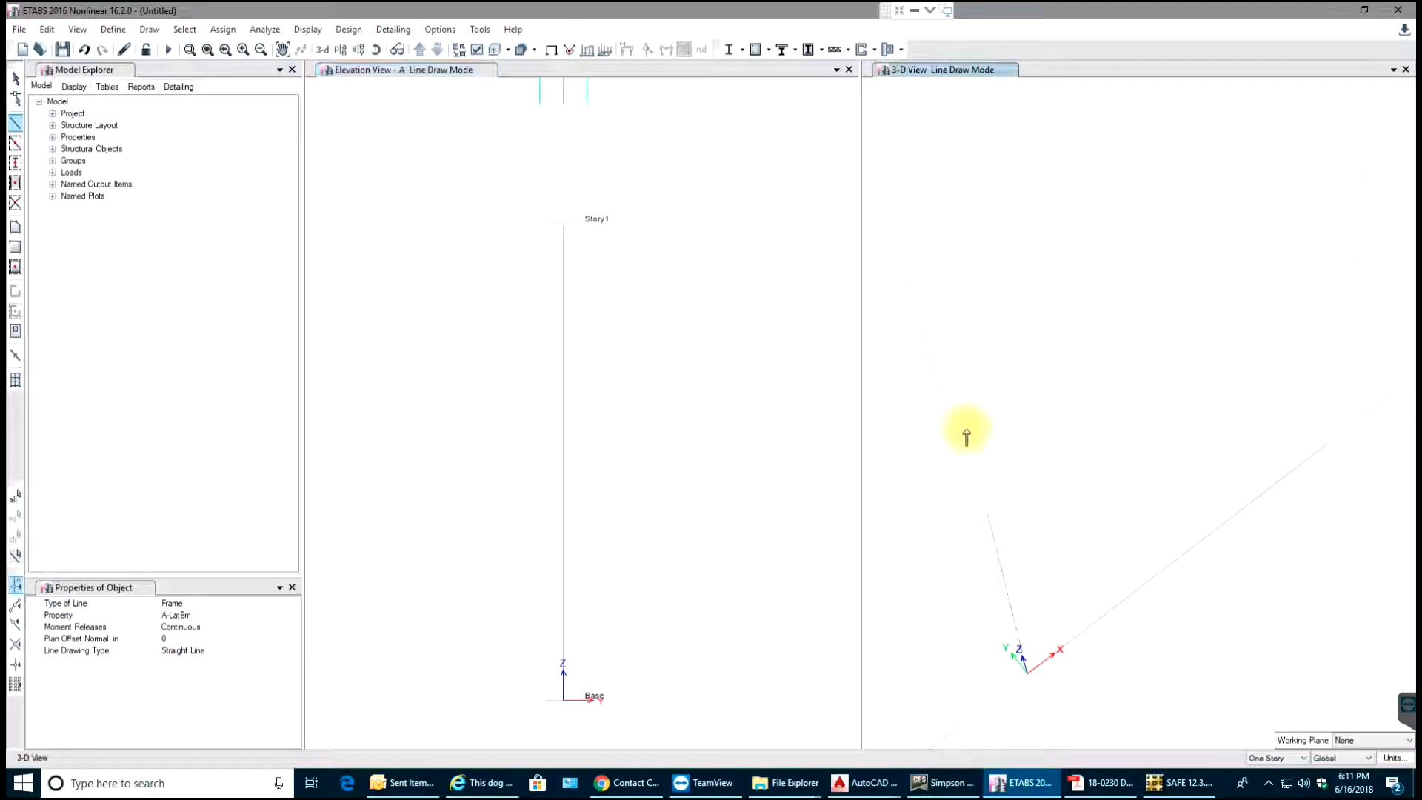
mouse_move(902, 286)
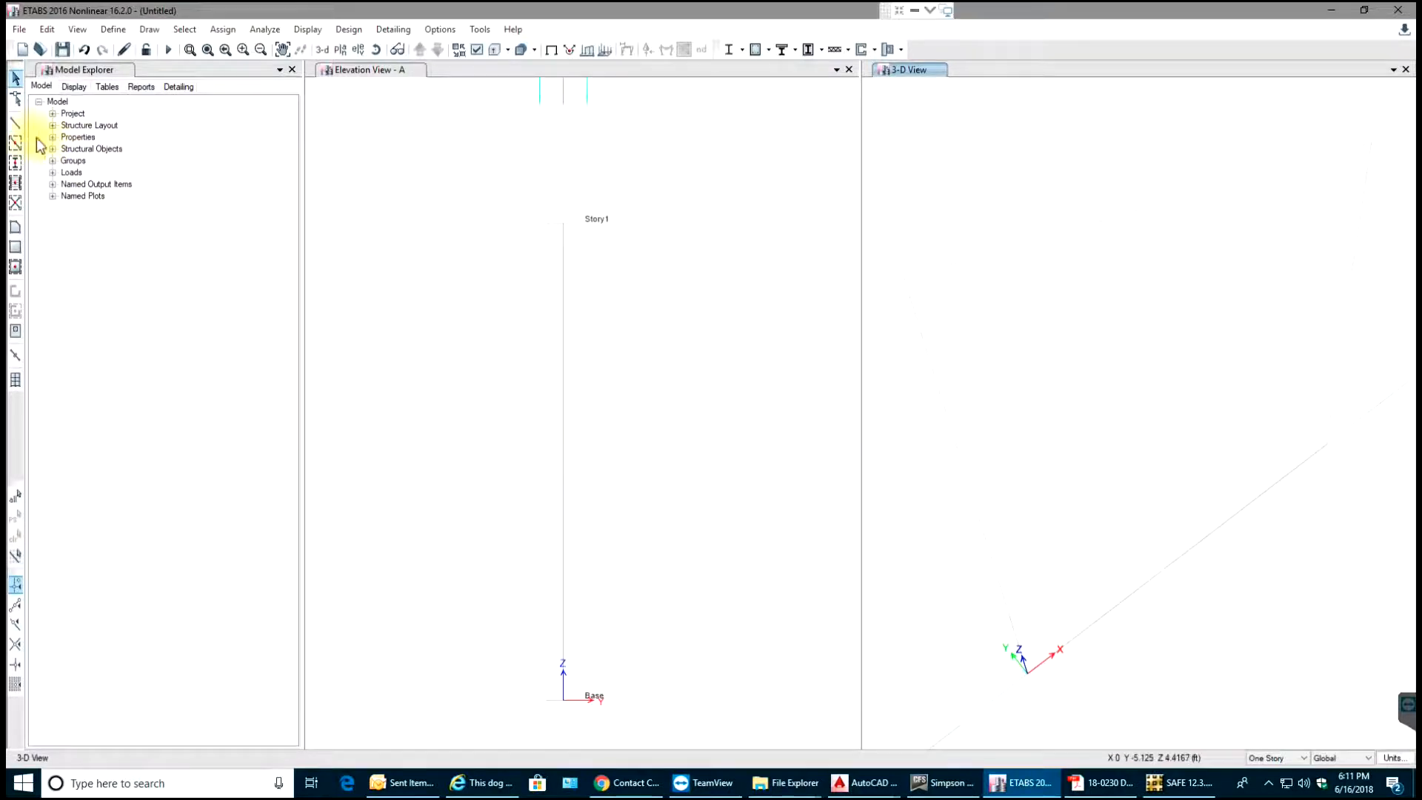
left_click(16, 125)
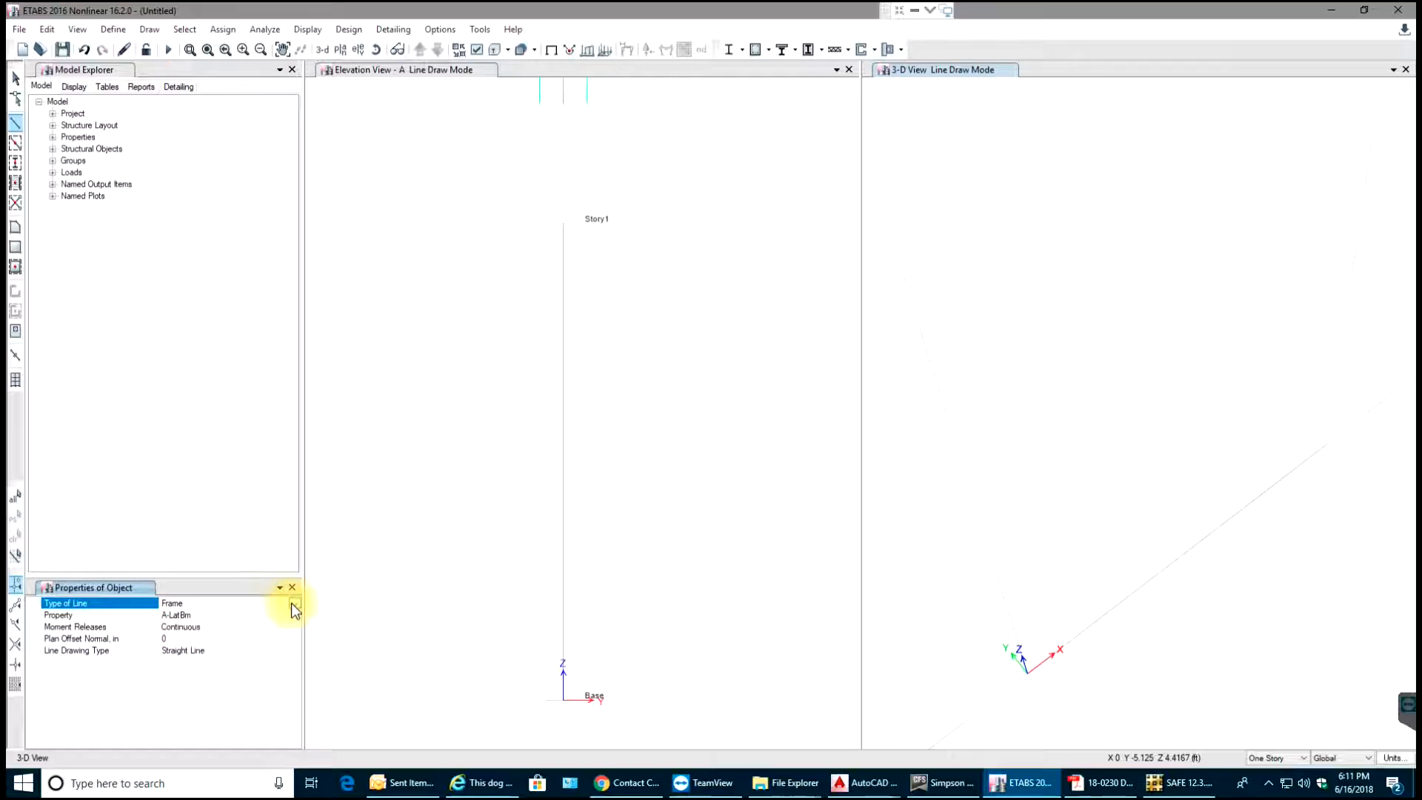
left_click(100, 615)
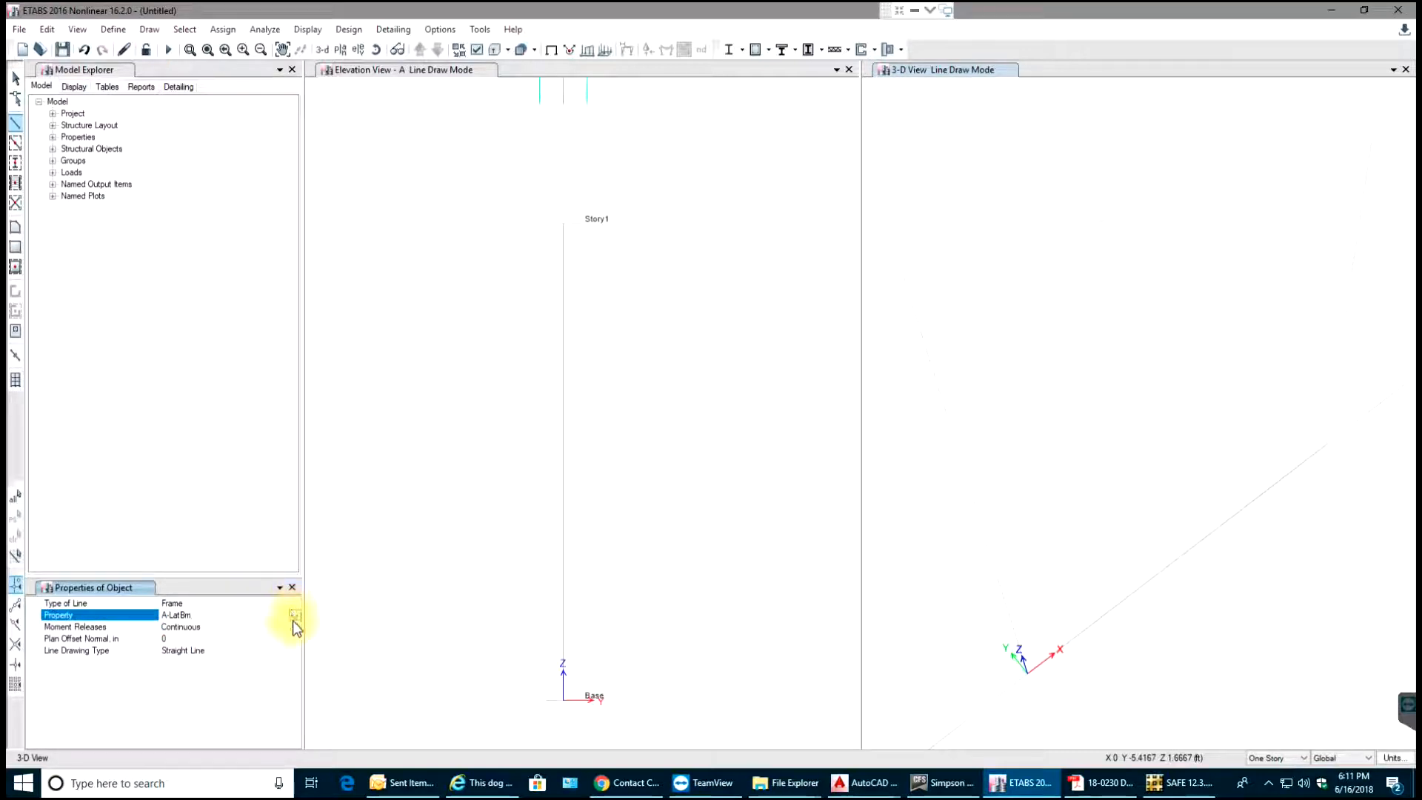
left_click(295, 615)
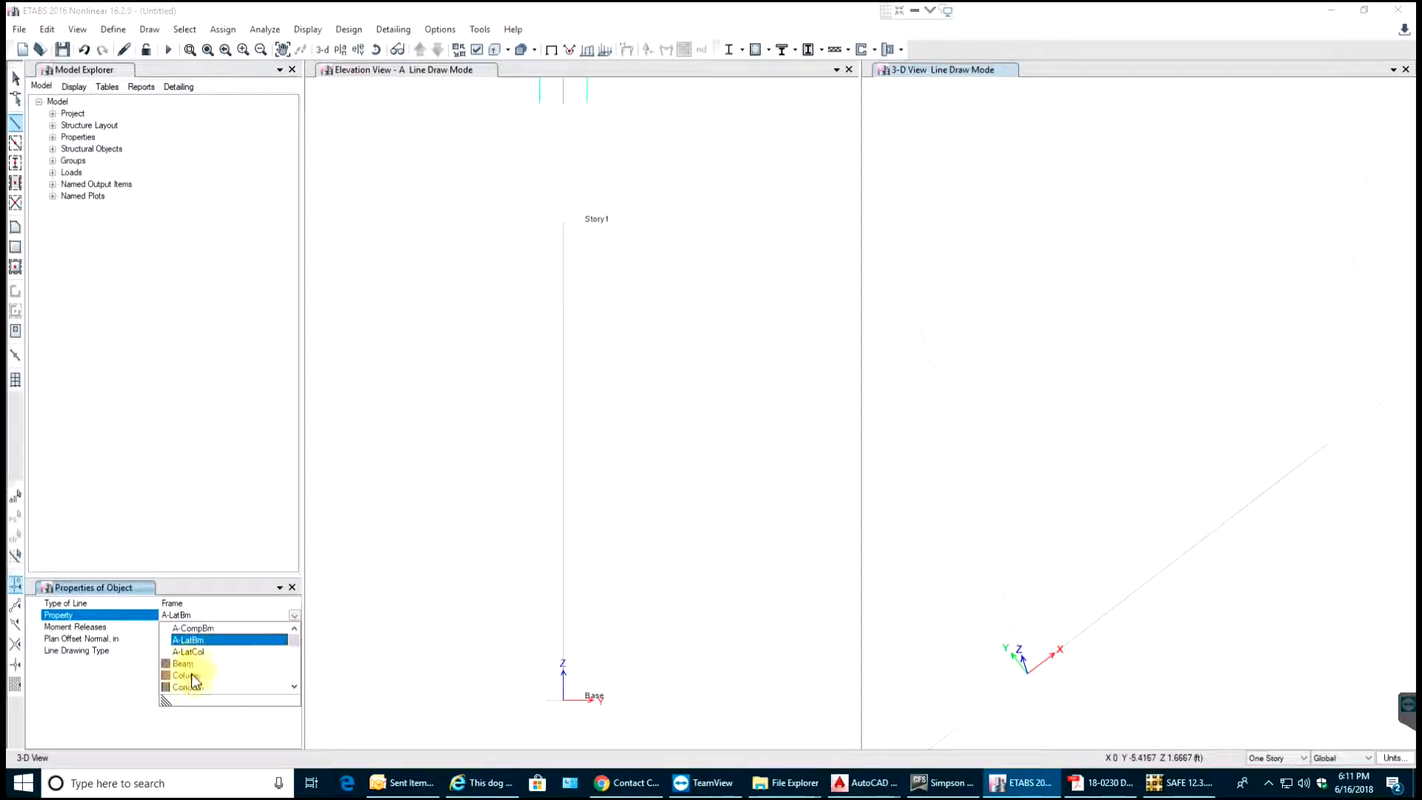
left_click(182, 675)
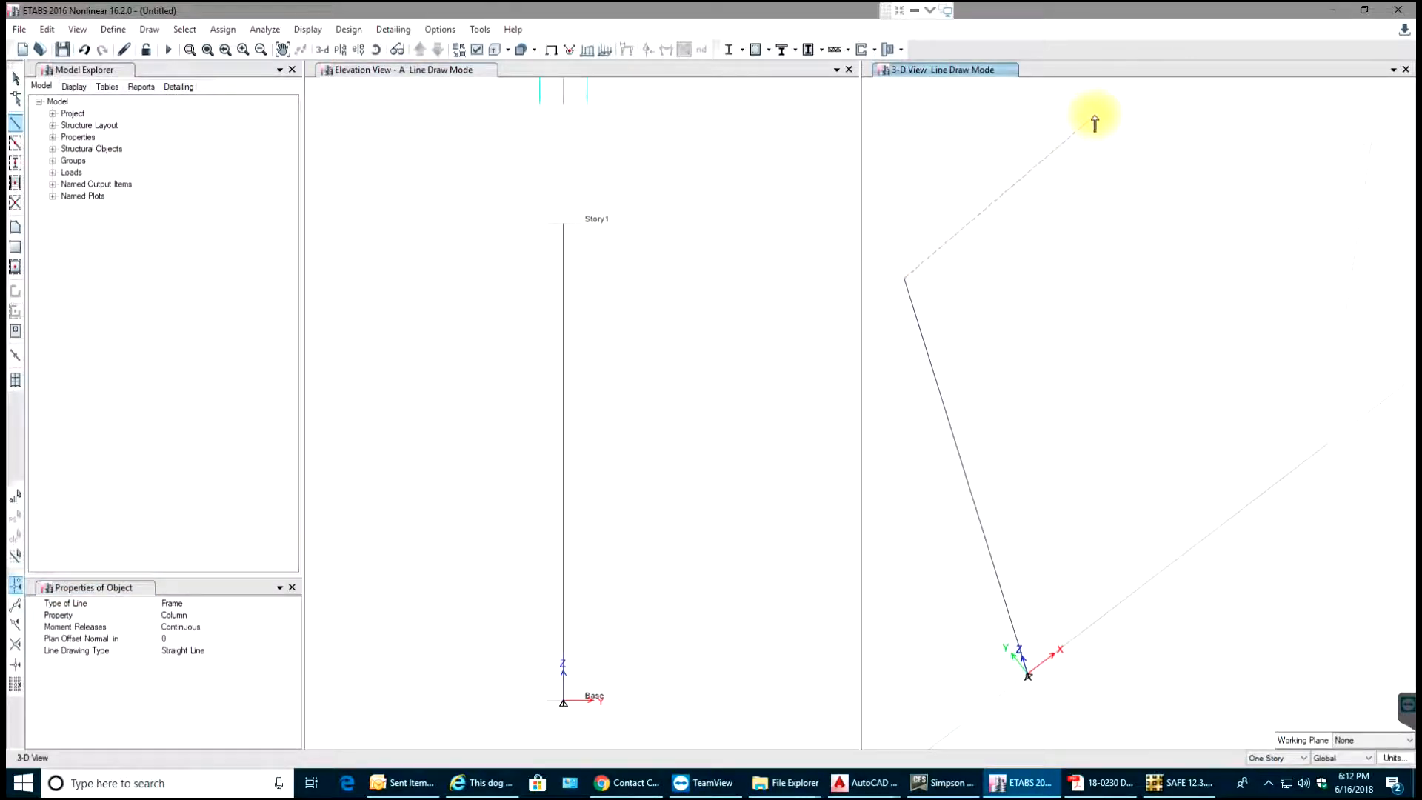
mouse_move(1052, 148)
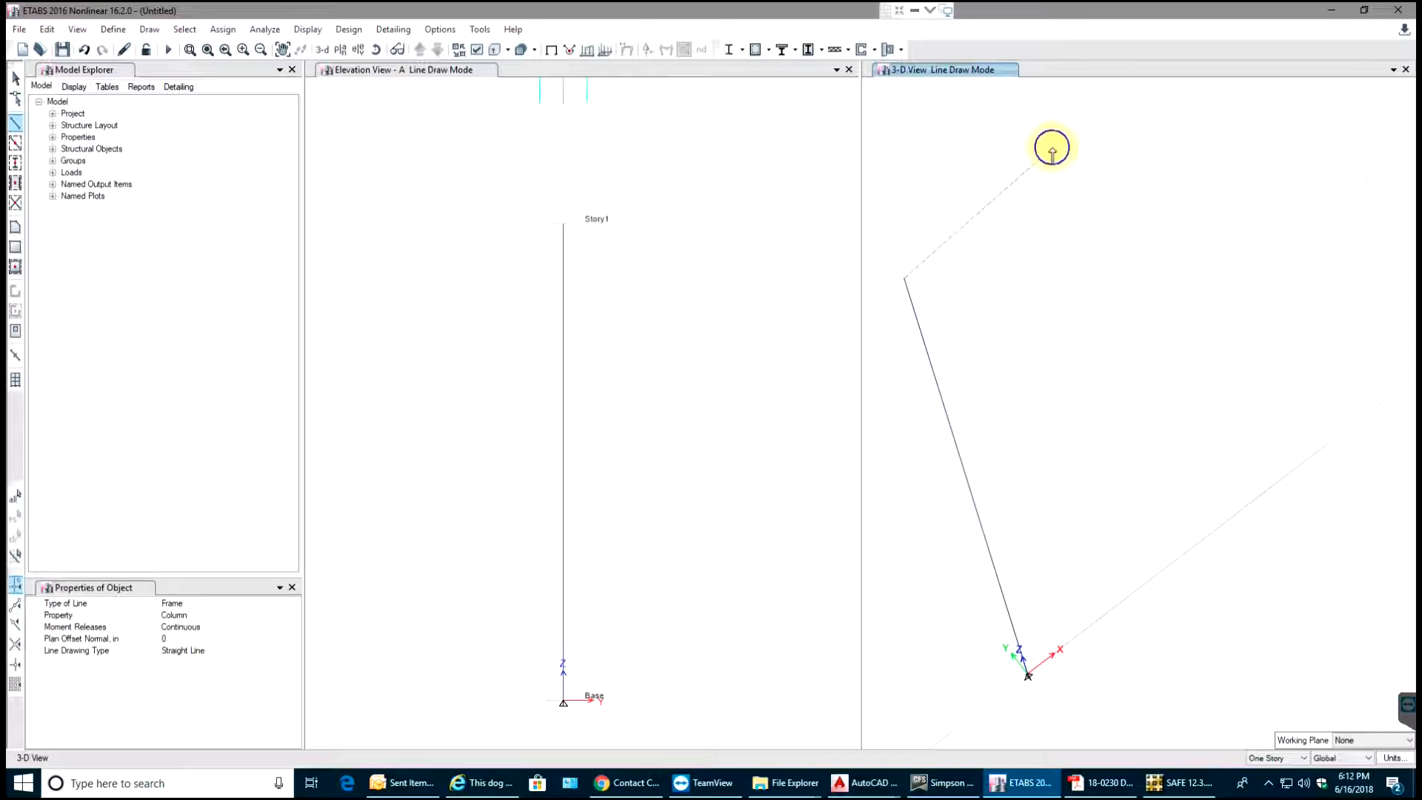
mouse_move(1324, 445)
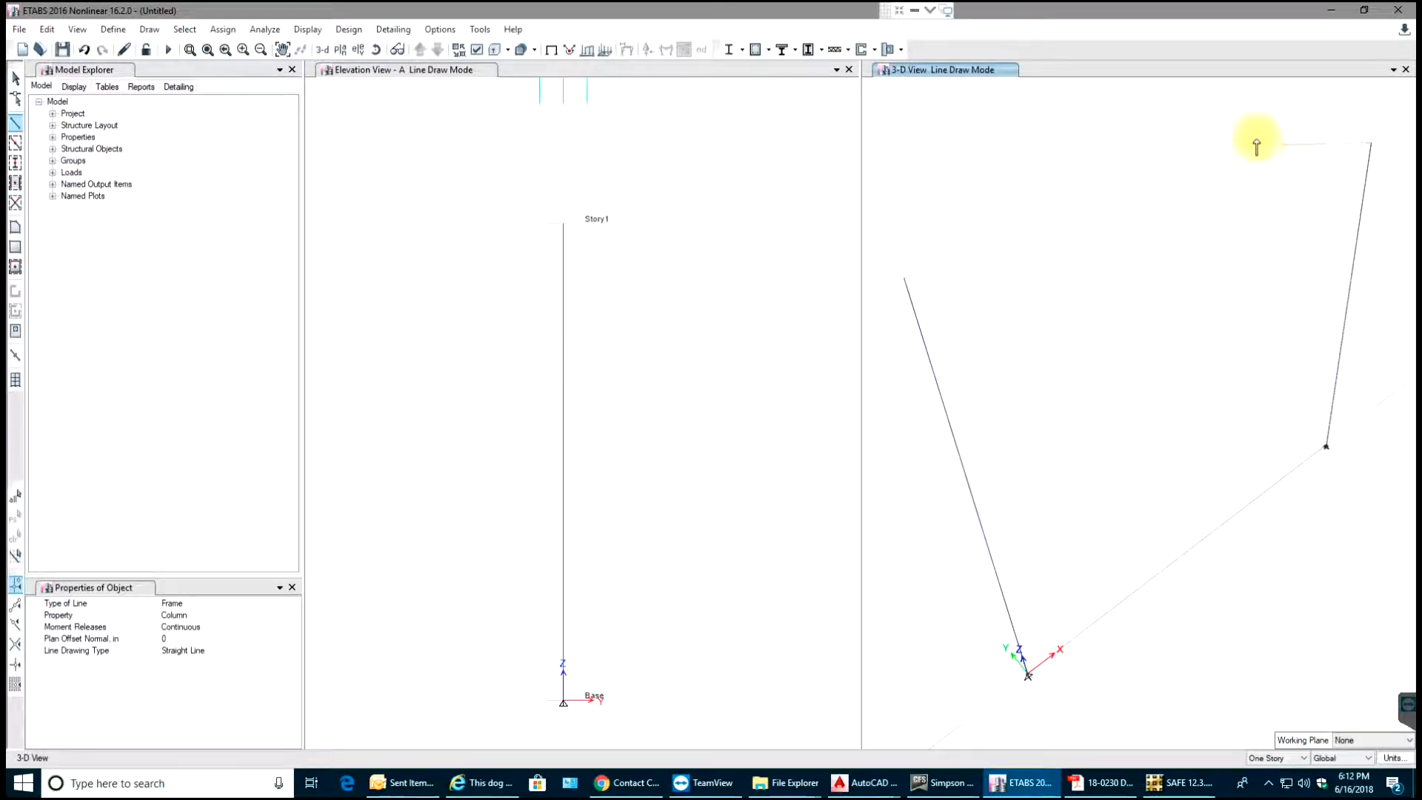
mouse_move(524, 404)
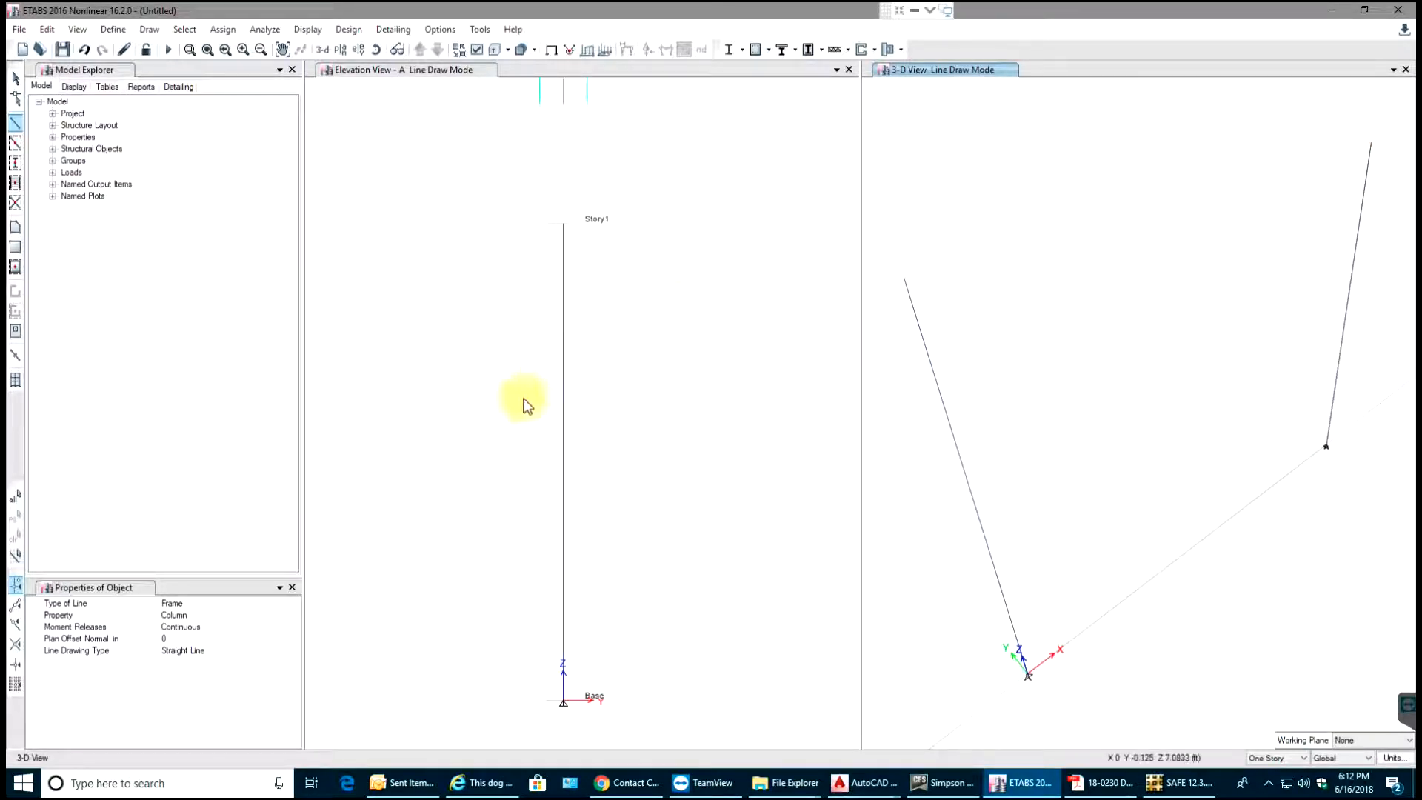
mouse_move(284, 615)
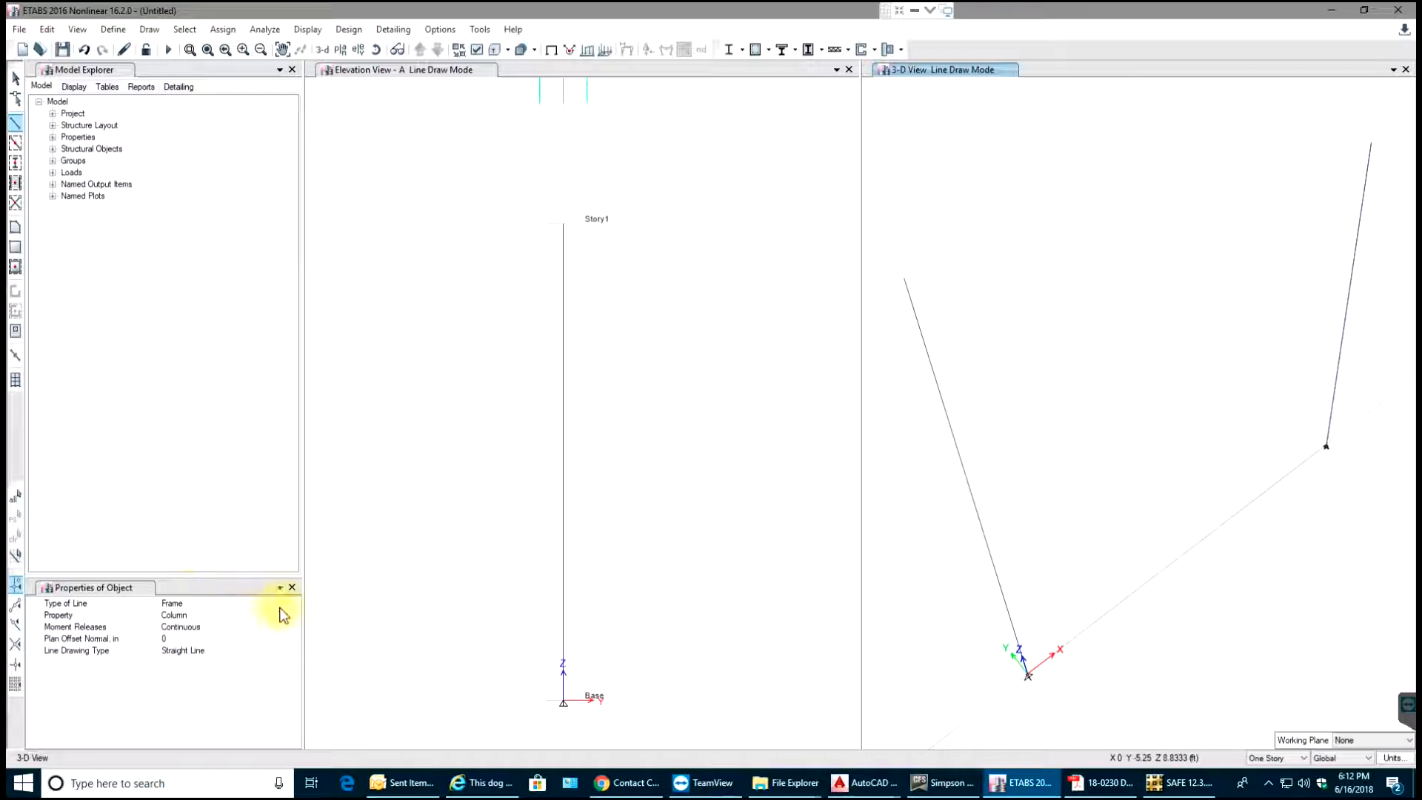
left_click(294, 615)
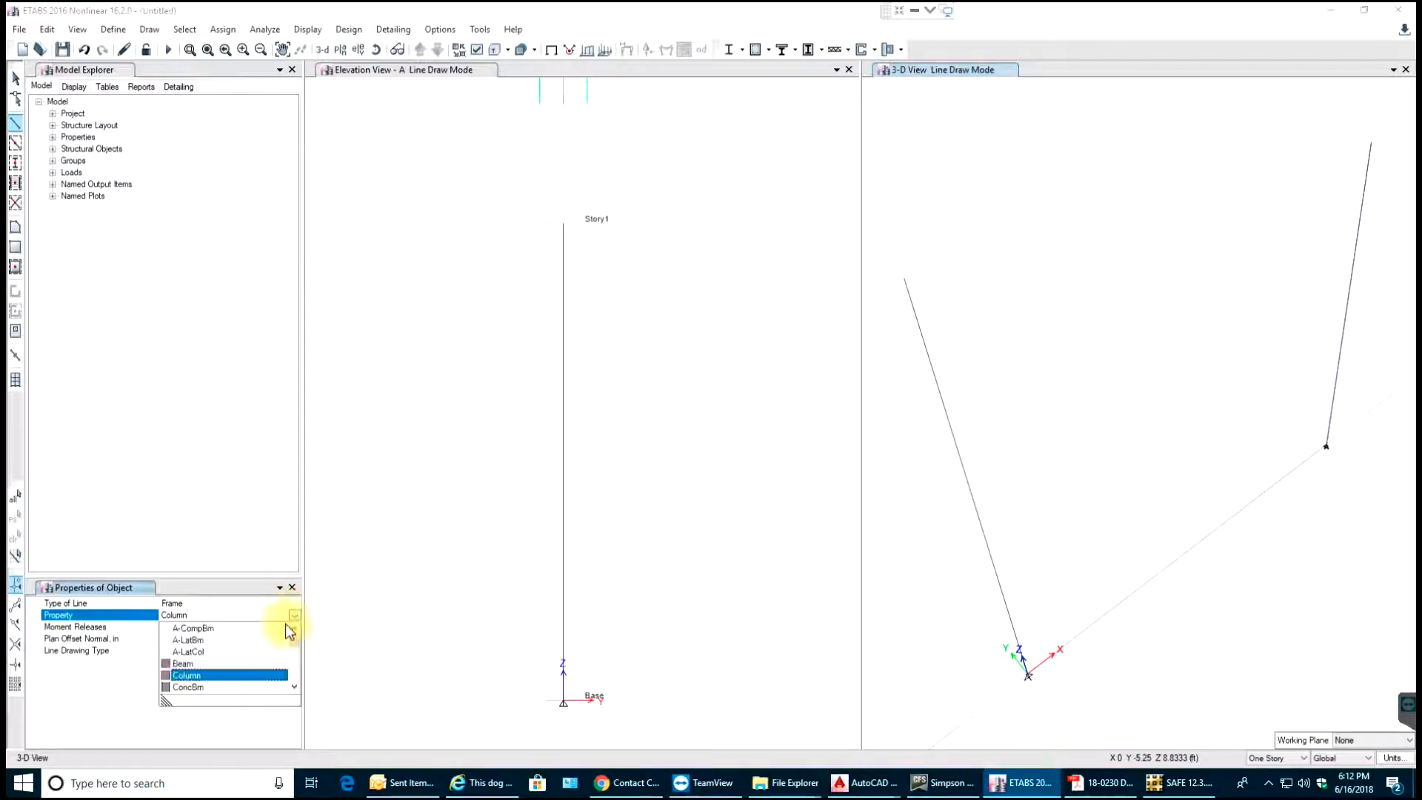
left_click(182, 663)
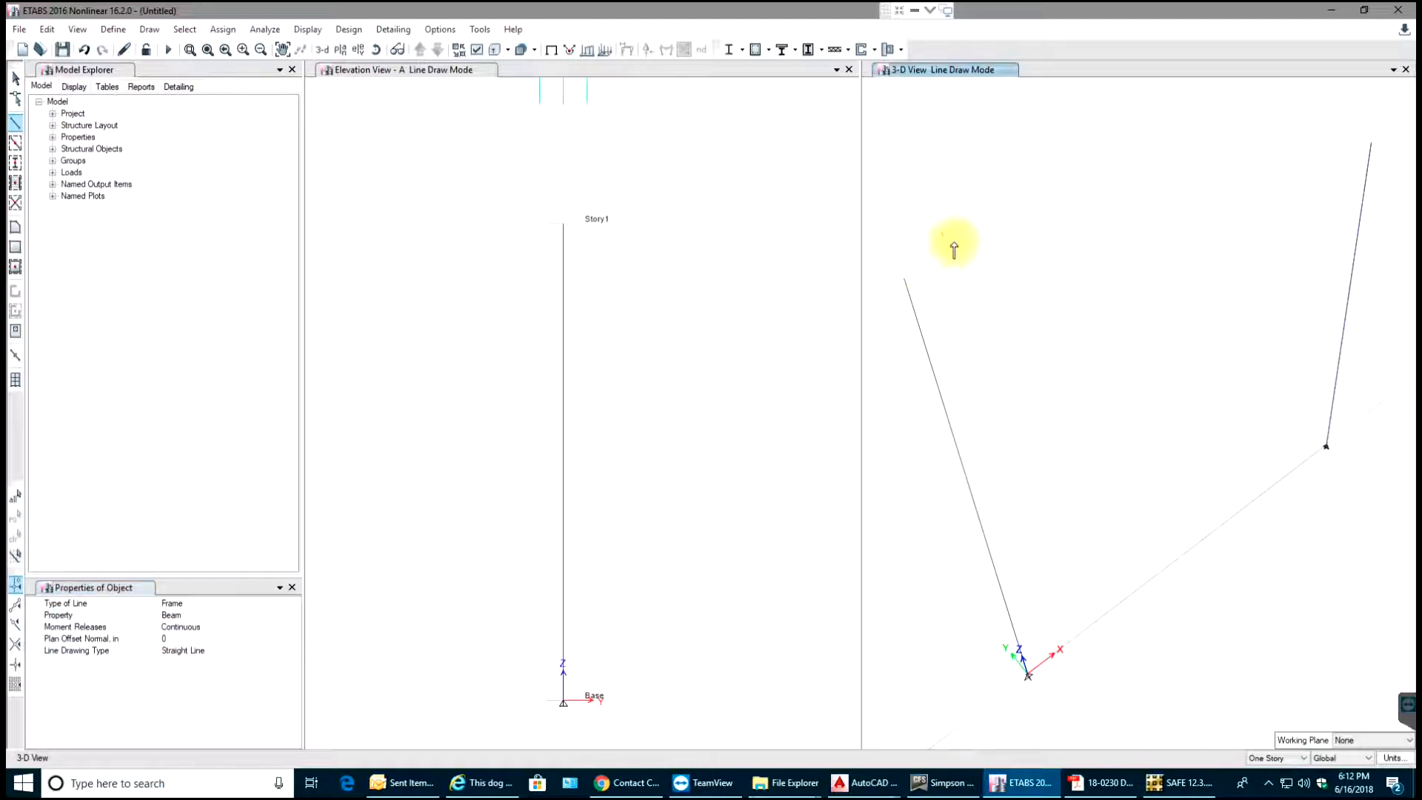
mouse_move(902, 283)
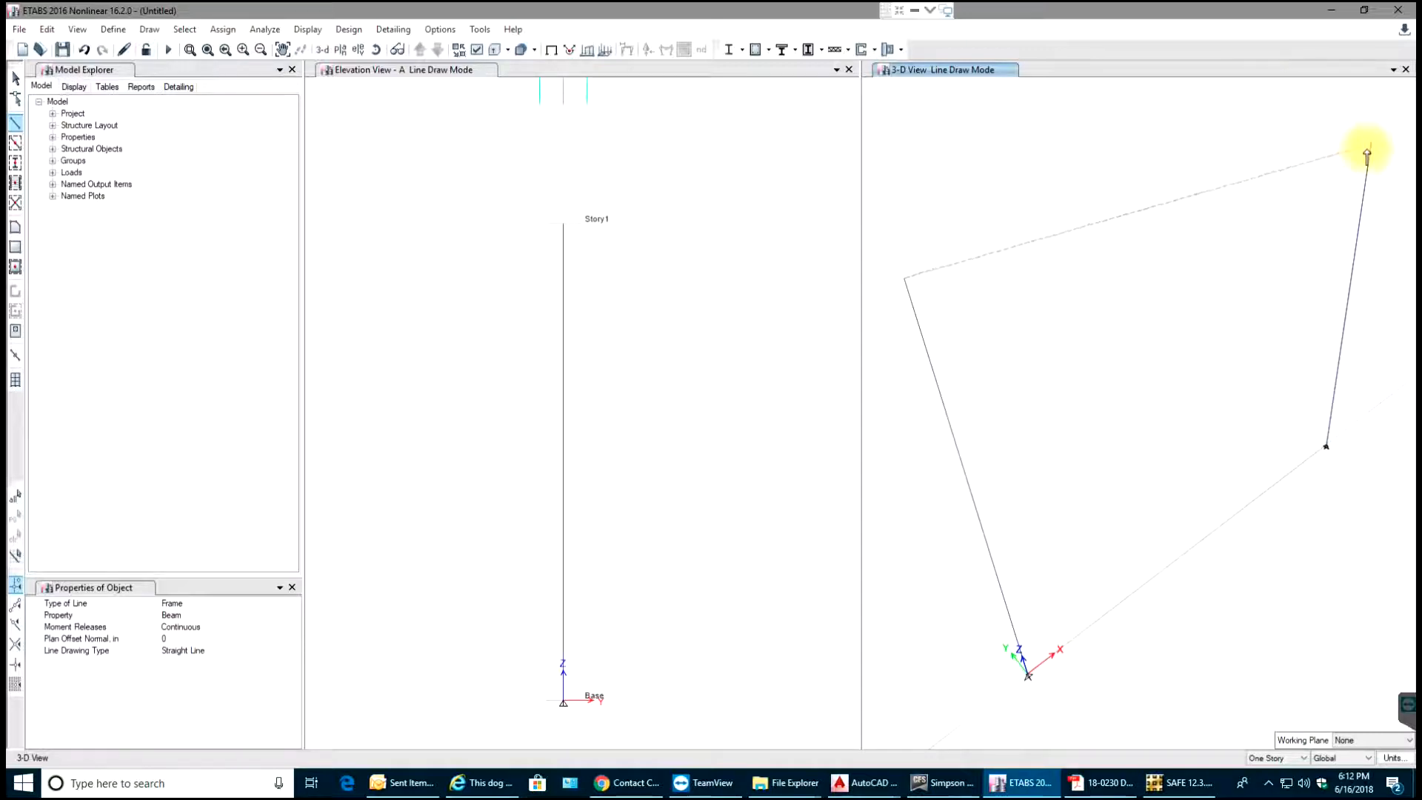
mouse_move(1368, 151)
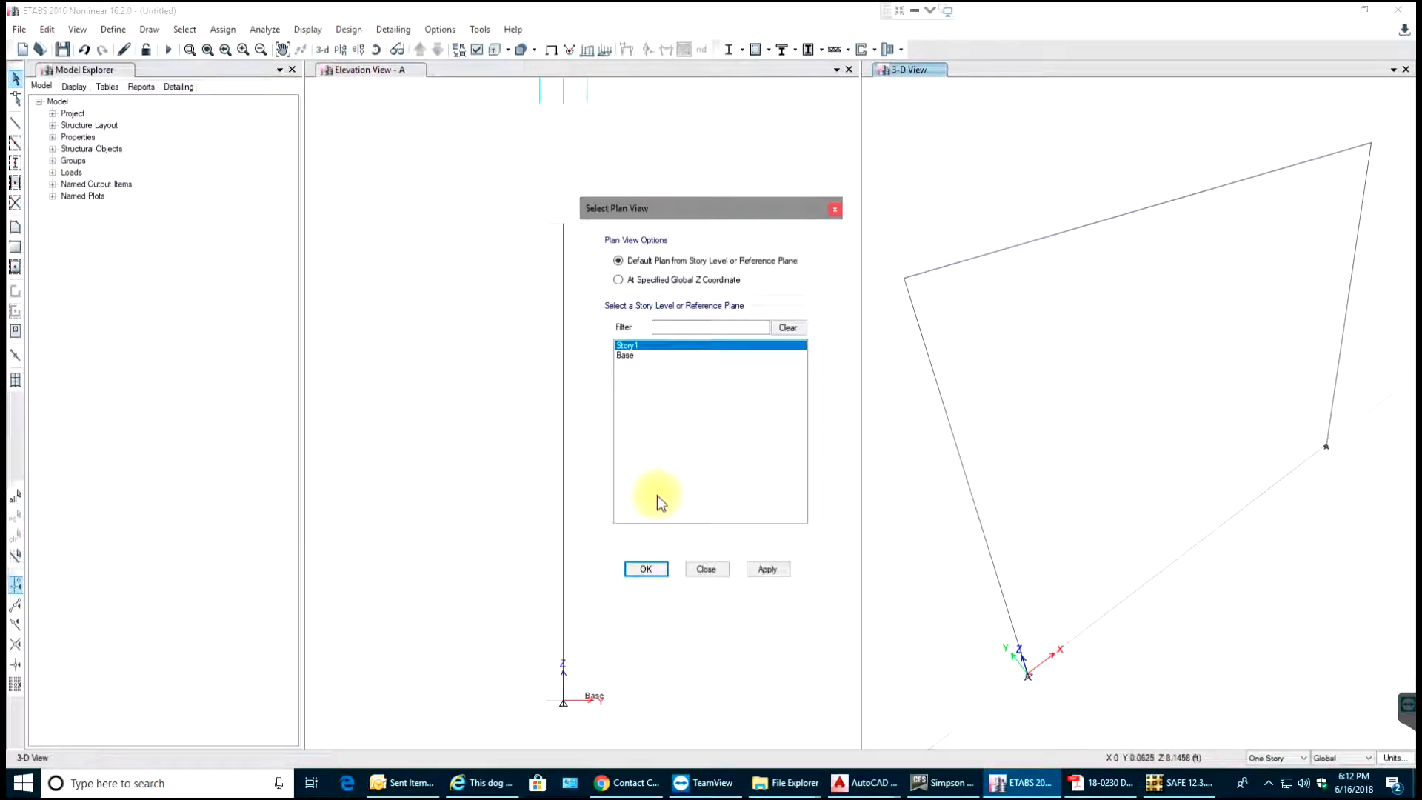
left_click(626, 355)
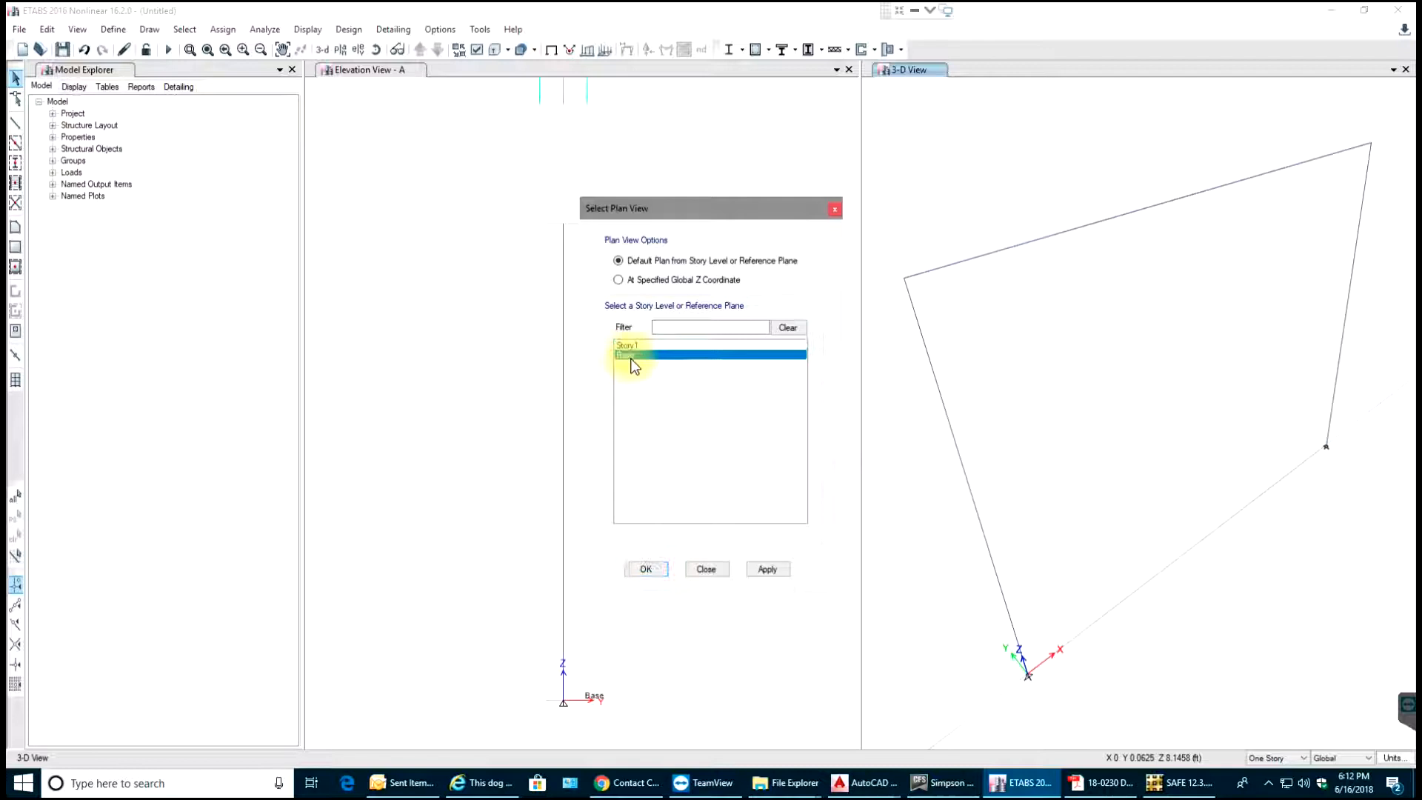
left_click(645, 569)
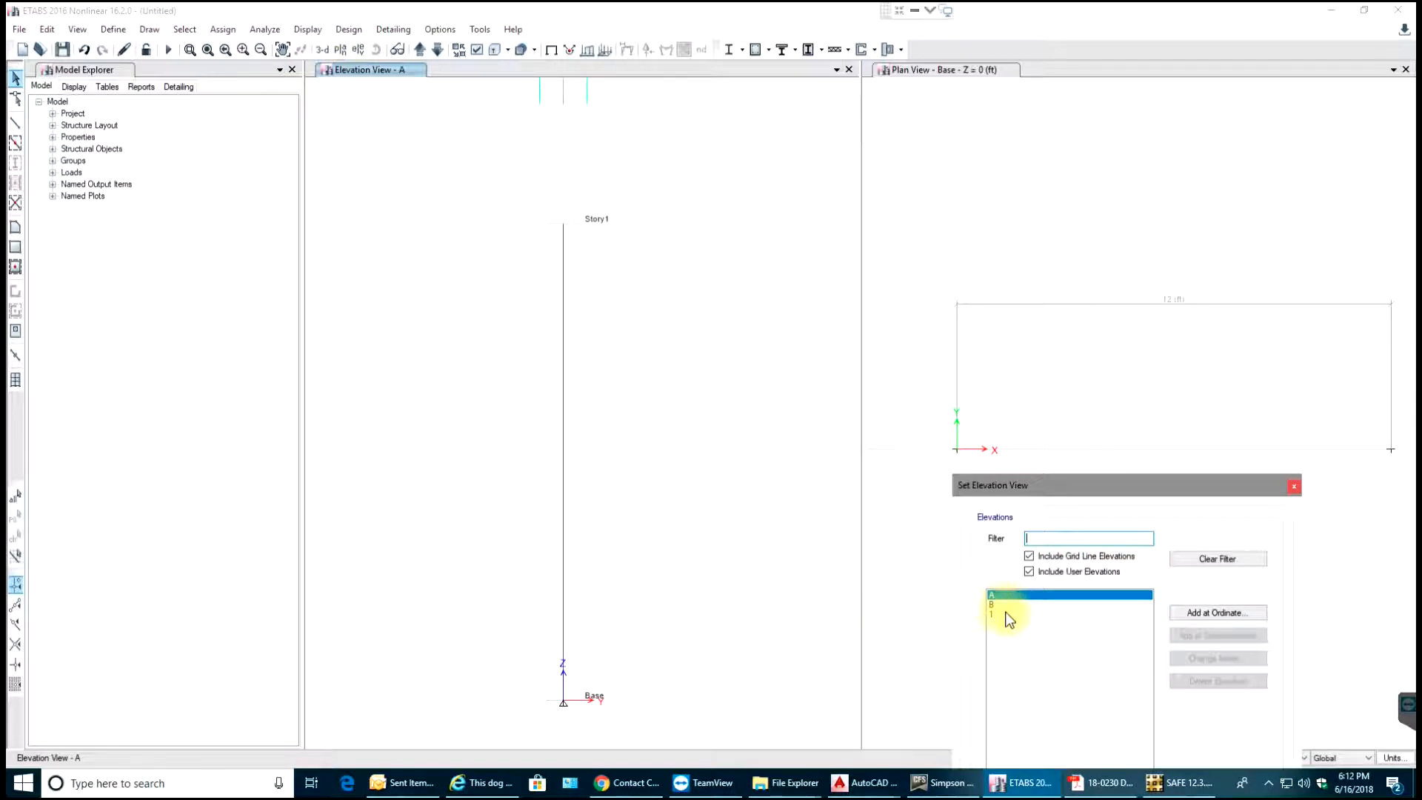
left_click(1068, 614)
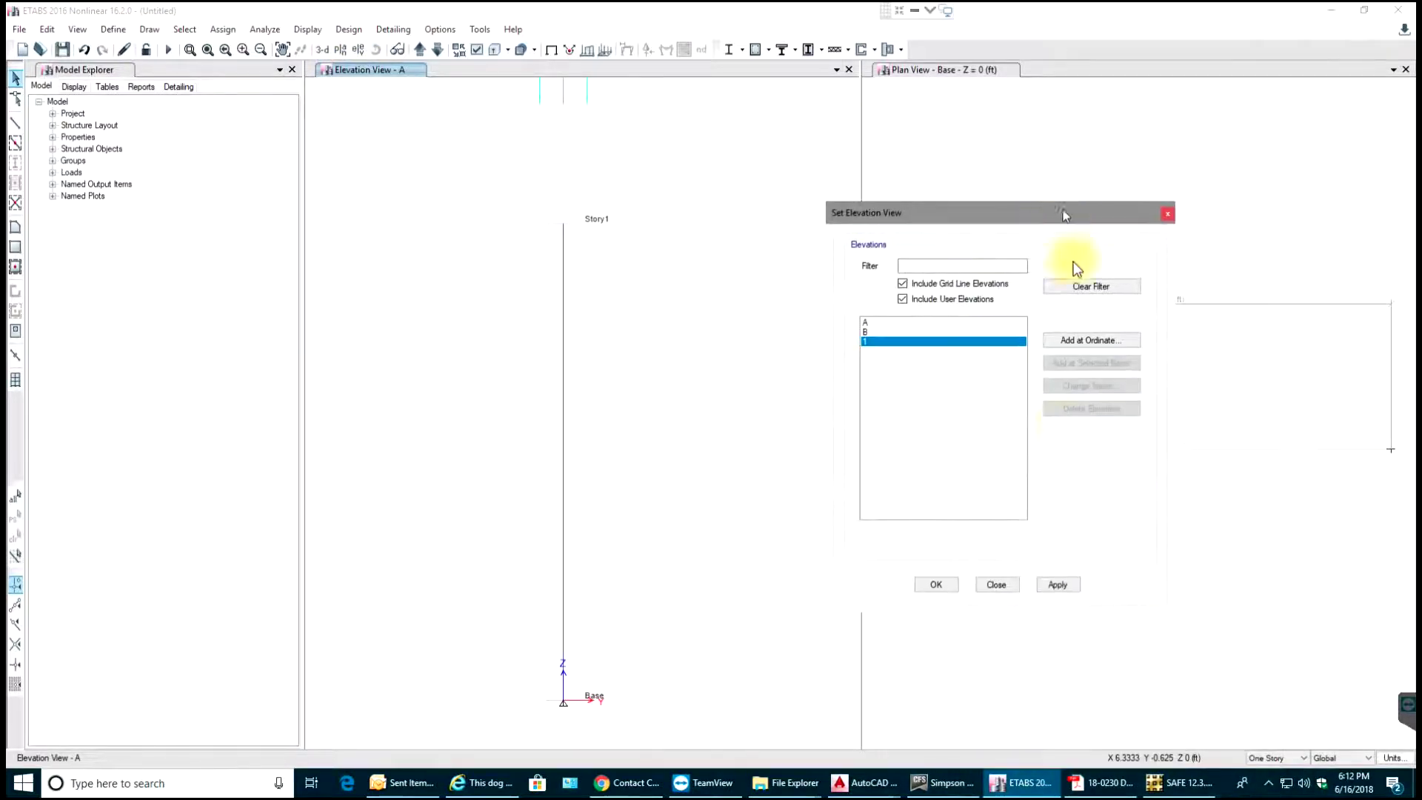
left_click(937, 584)
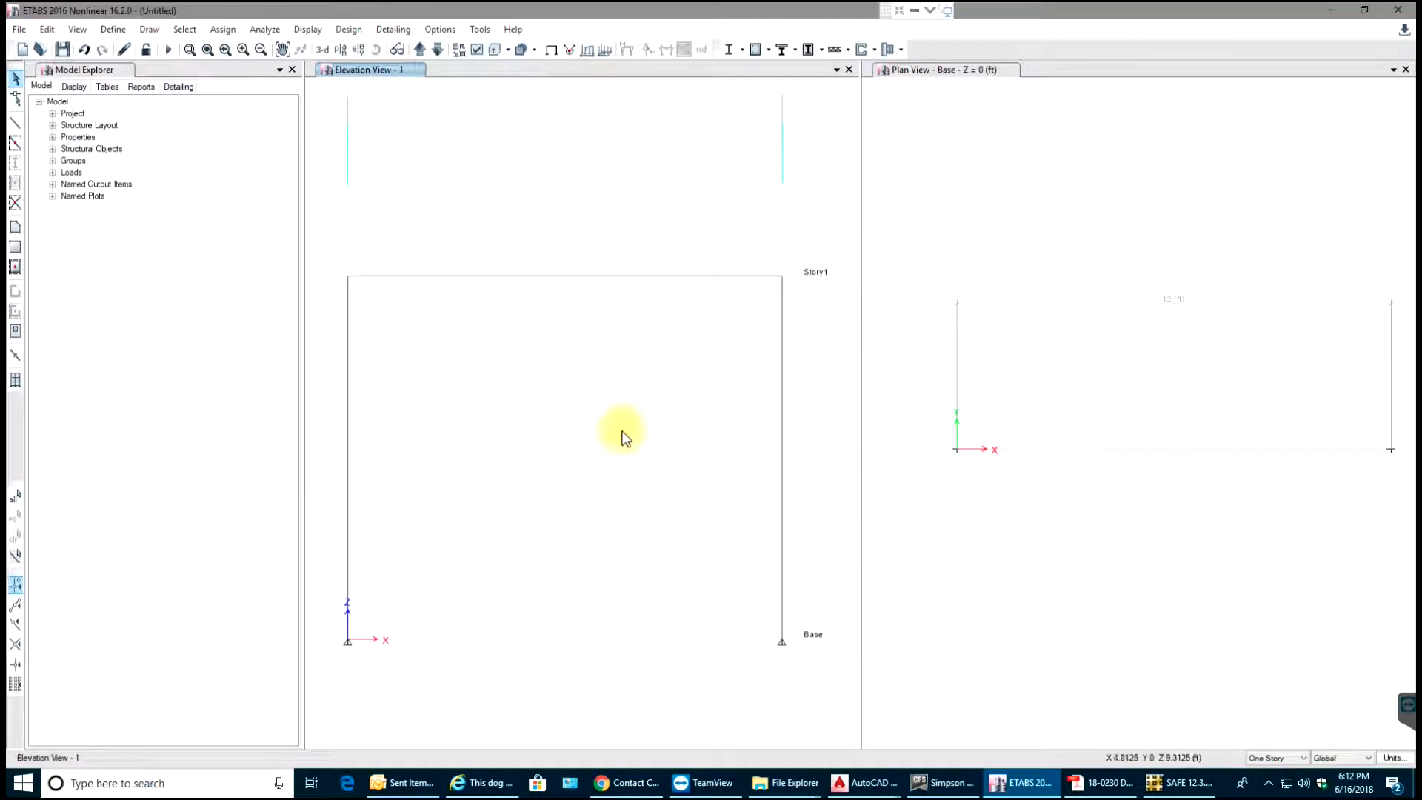
mouse_move(687, 380)
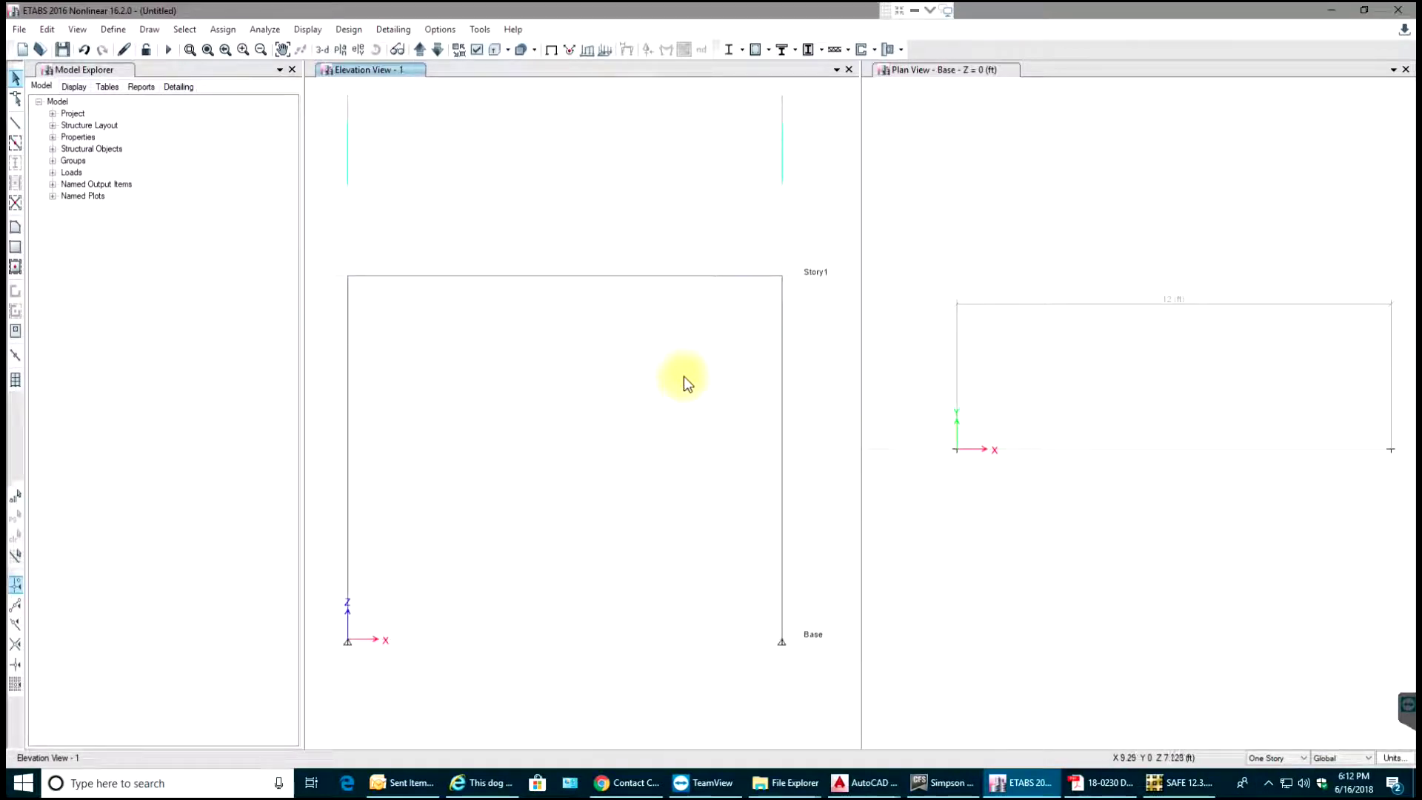
mouse_move(757, 354)
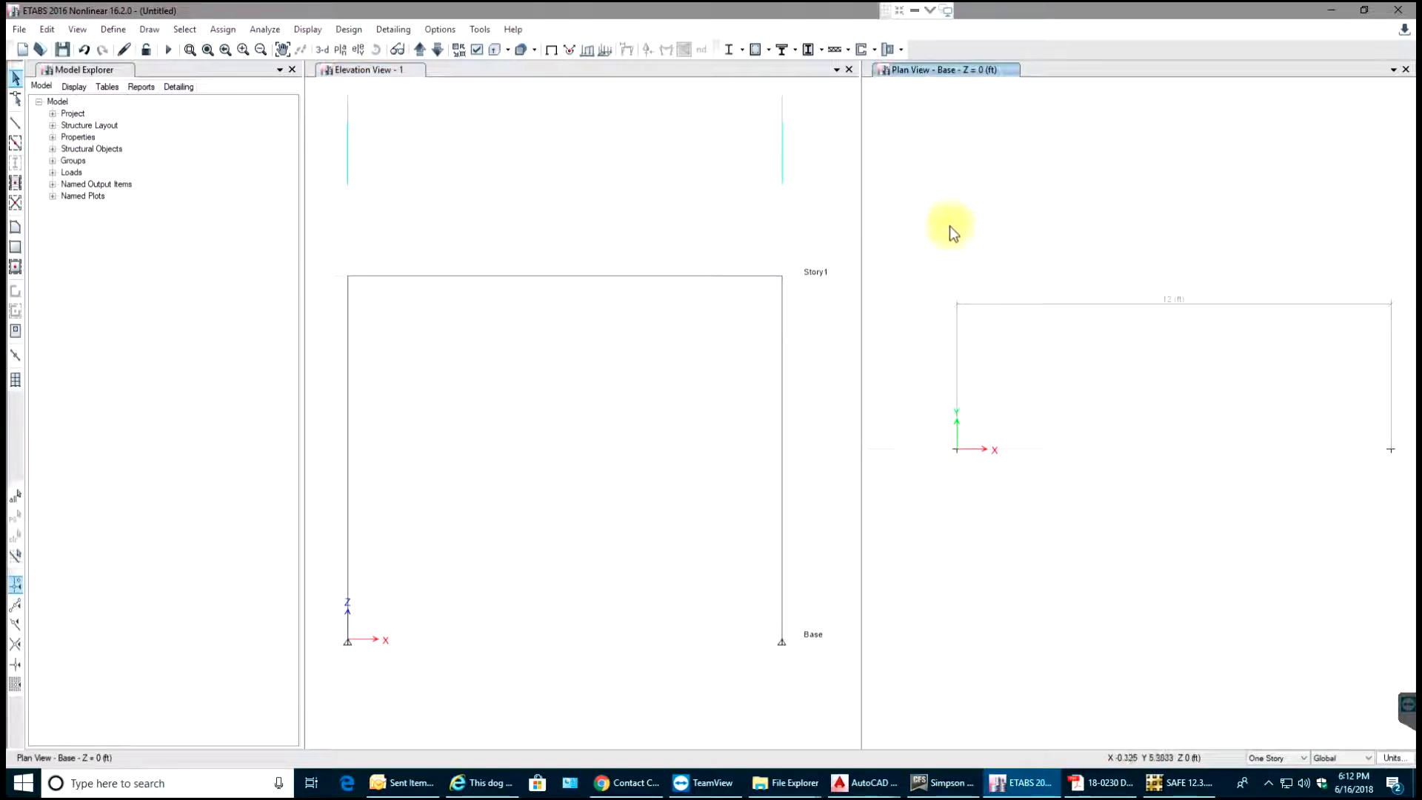
mouse_move(522, 79)
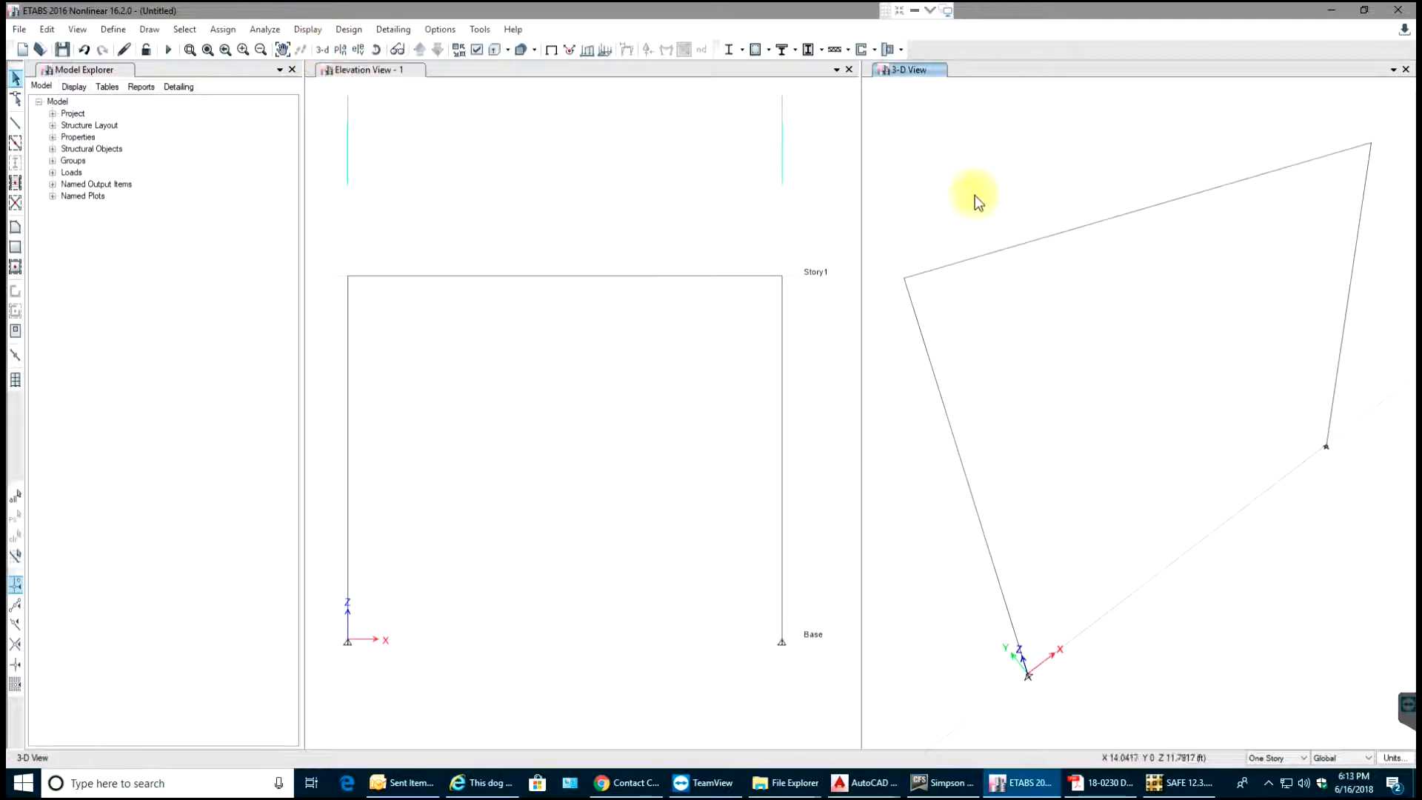
mouse_move(848, 154)
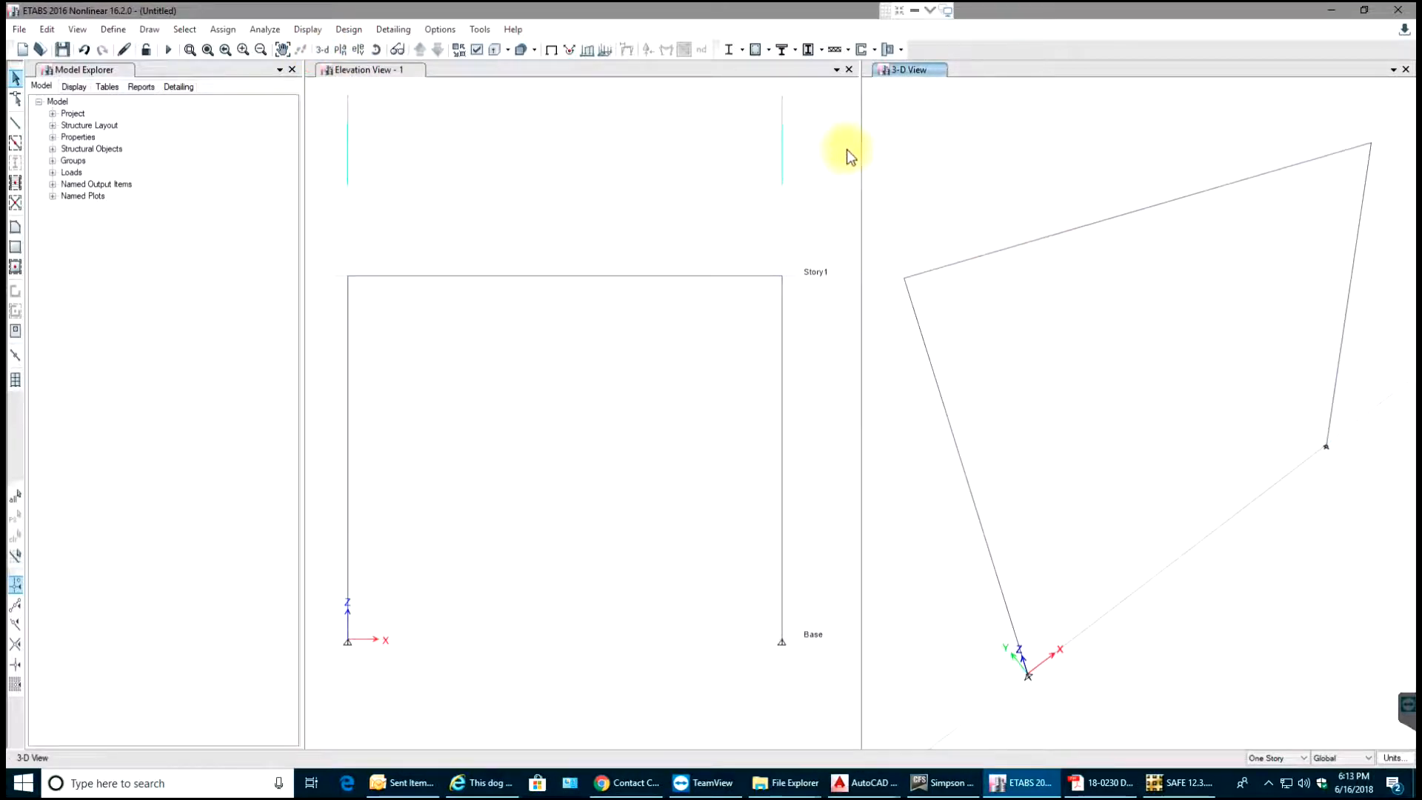
mouse_move(629, 100)
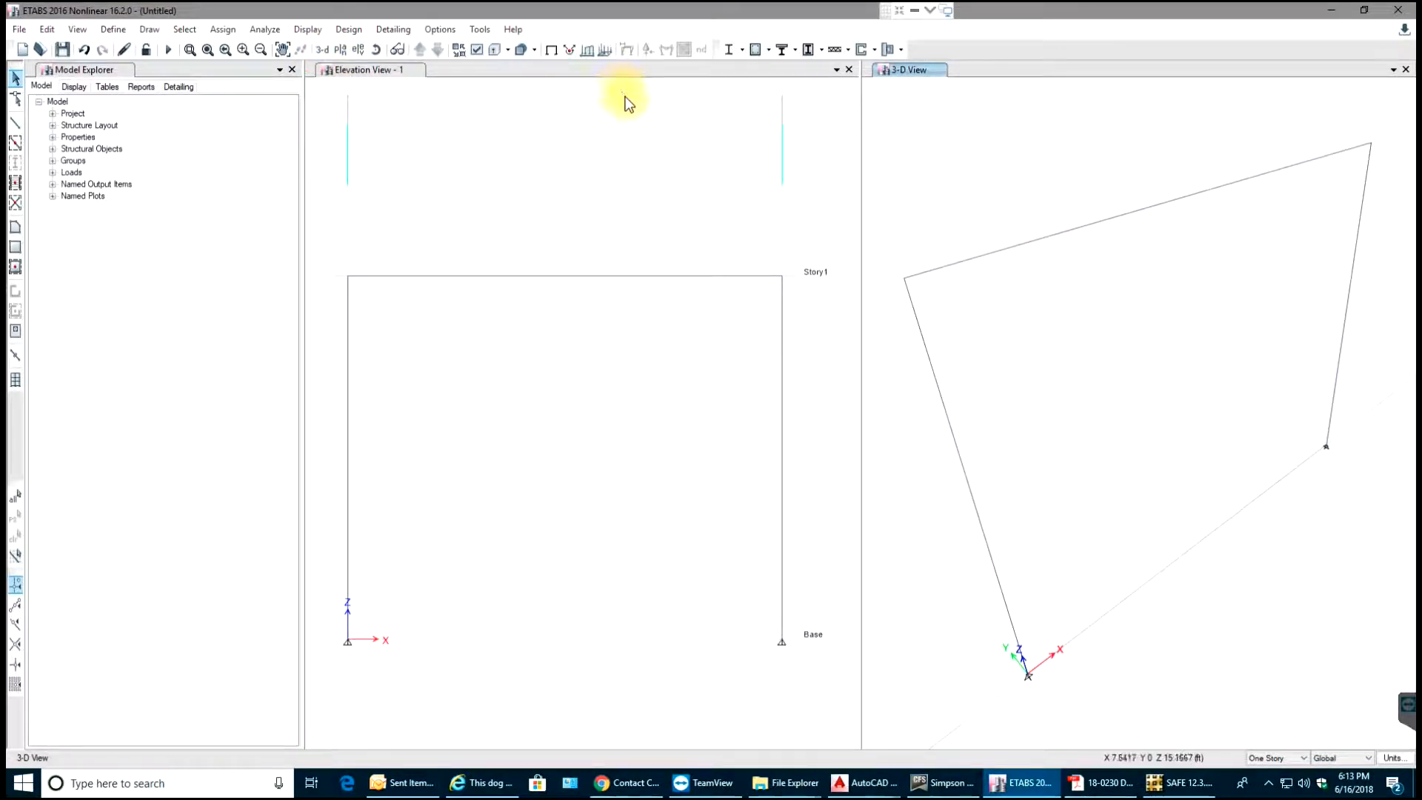
mouse_move(490, 97)
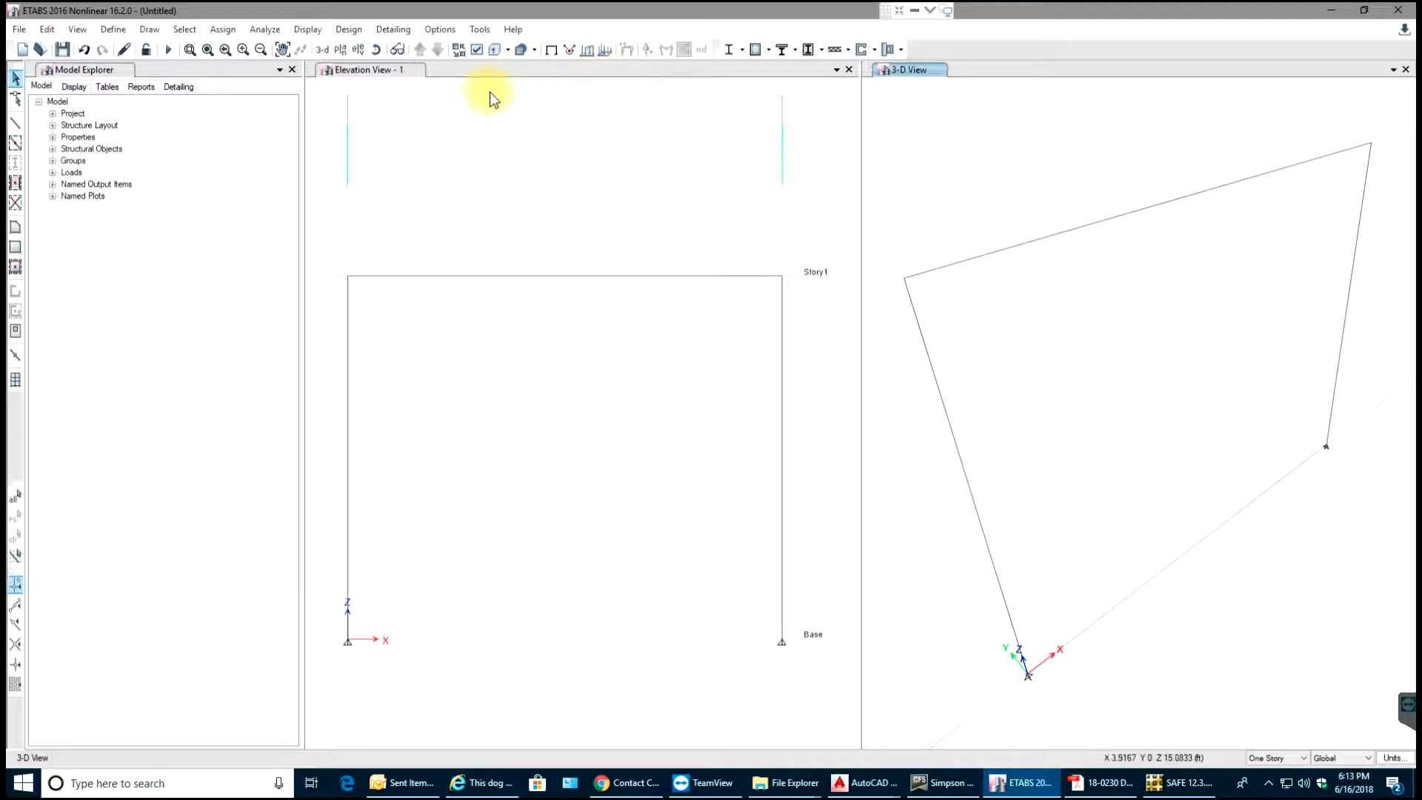
mouse_move(488, 50)
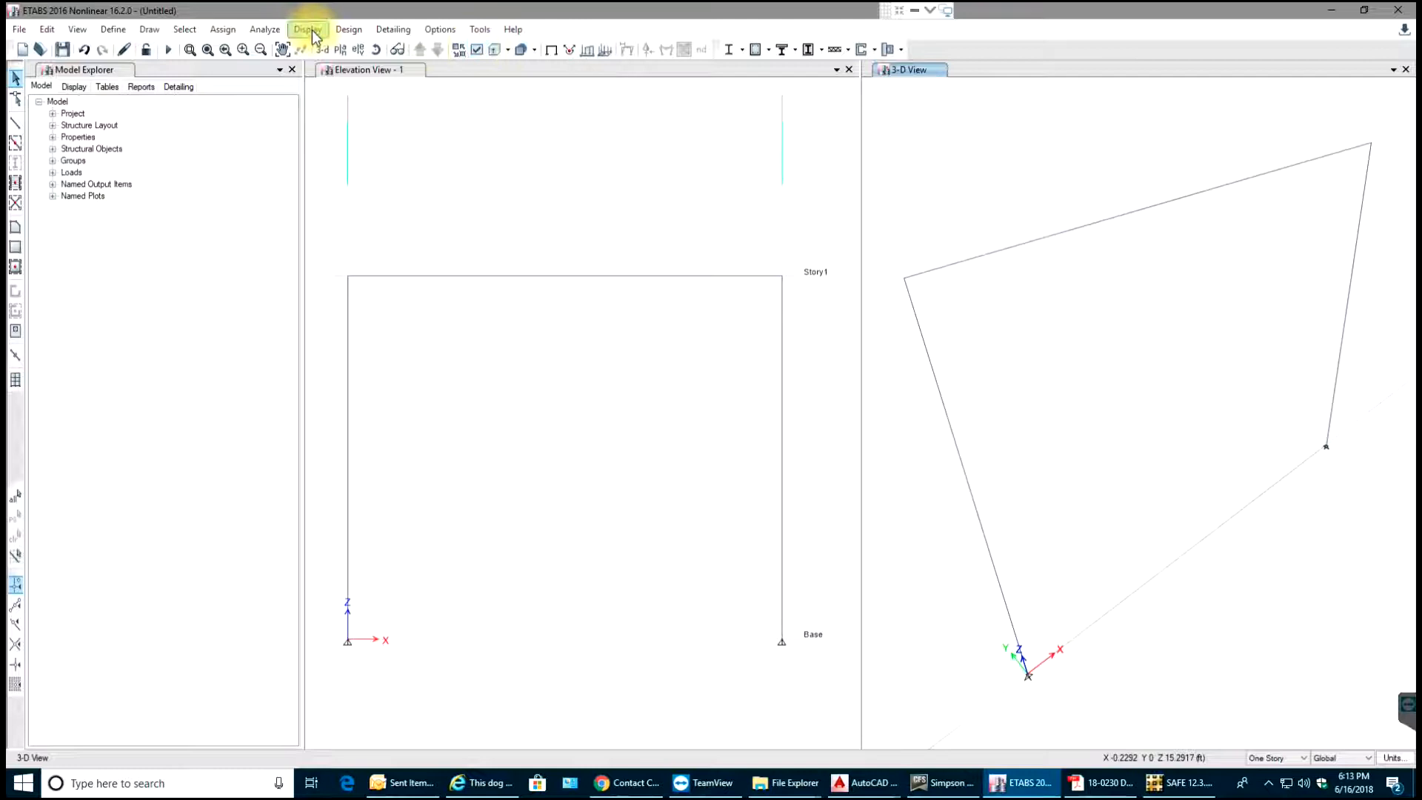
Turn on Extrude Frames in the display options so members render as solids
left_click(77, 29)
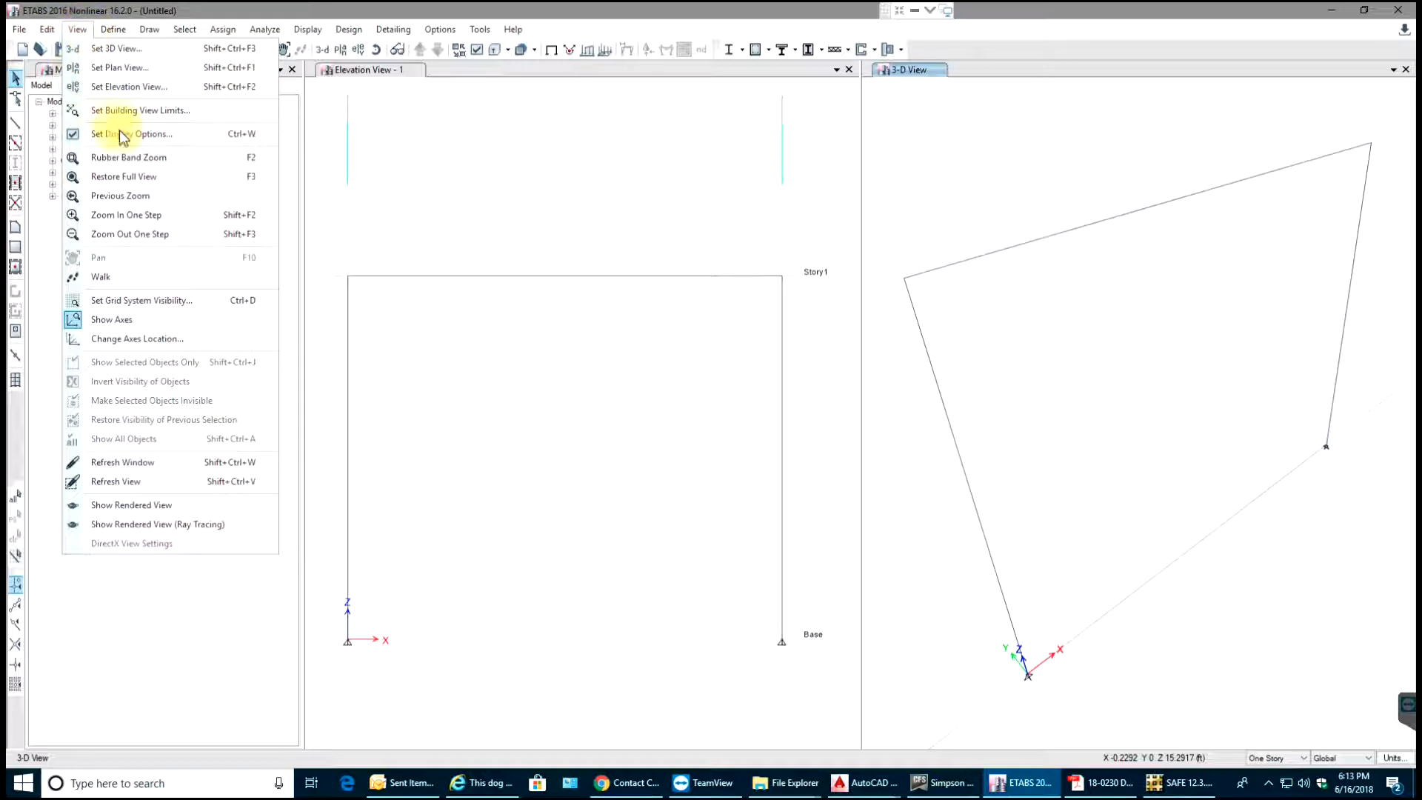
mouse_move(129, 133)
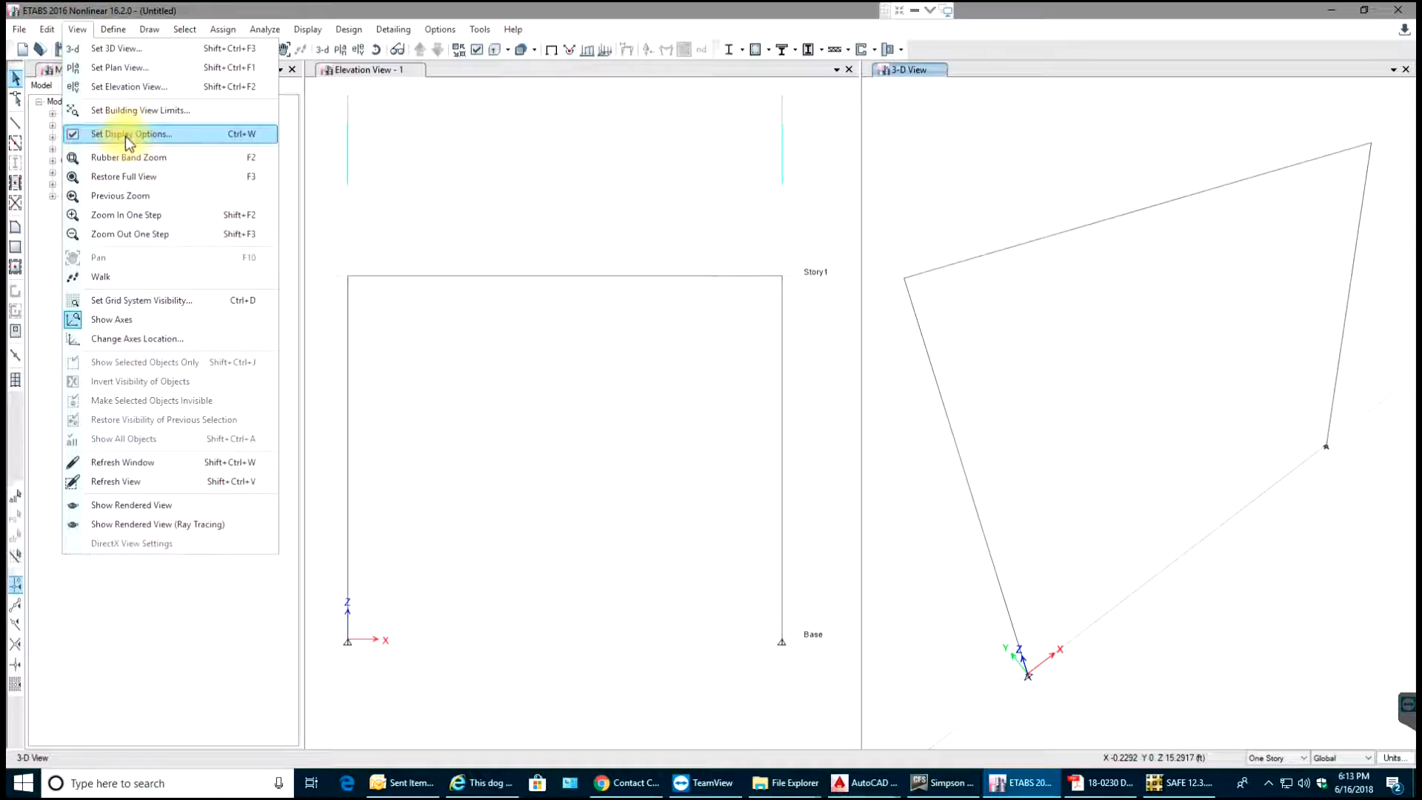
mouse_move(263, 122)
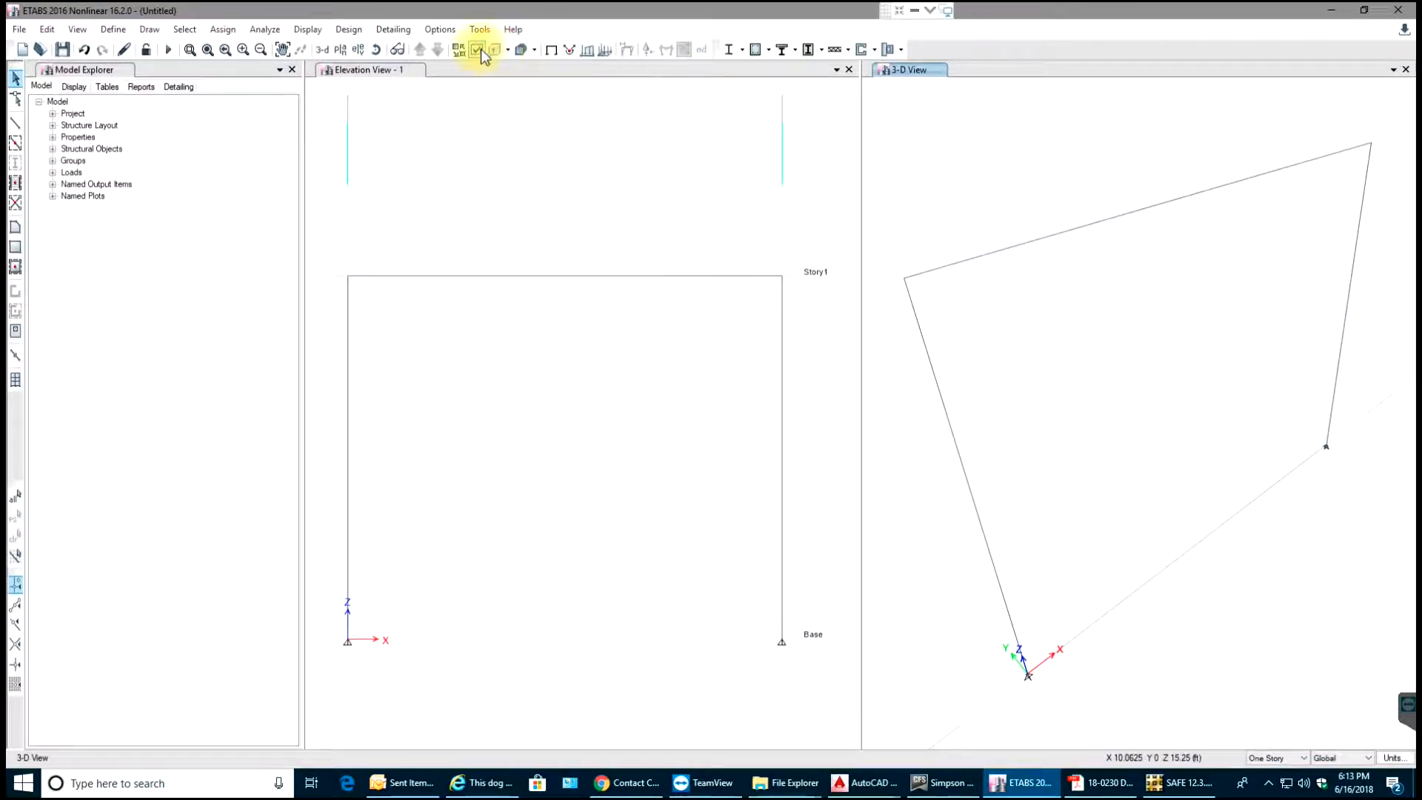
left_click(477, 49)
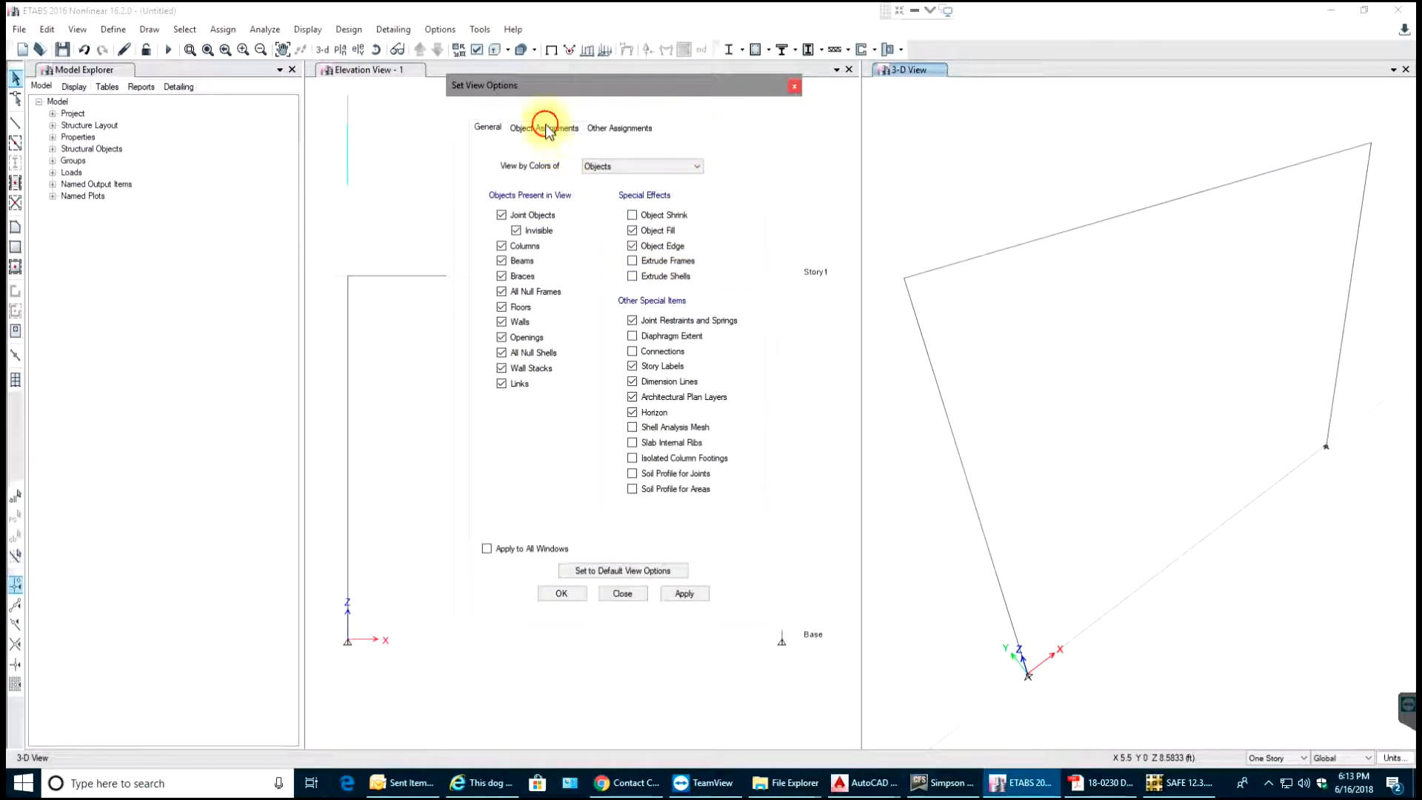
left_click(544, 126)
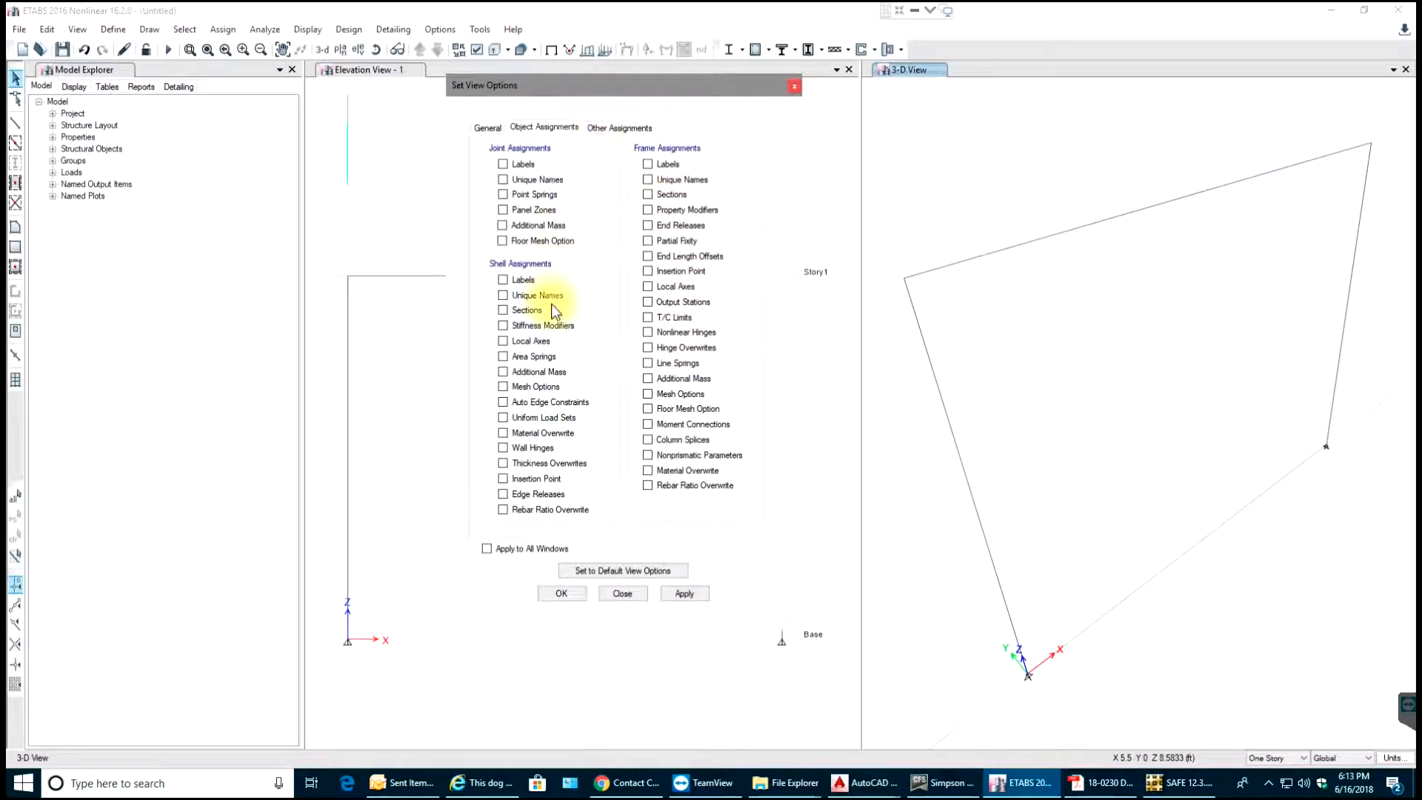
left_click(487, 127)
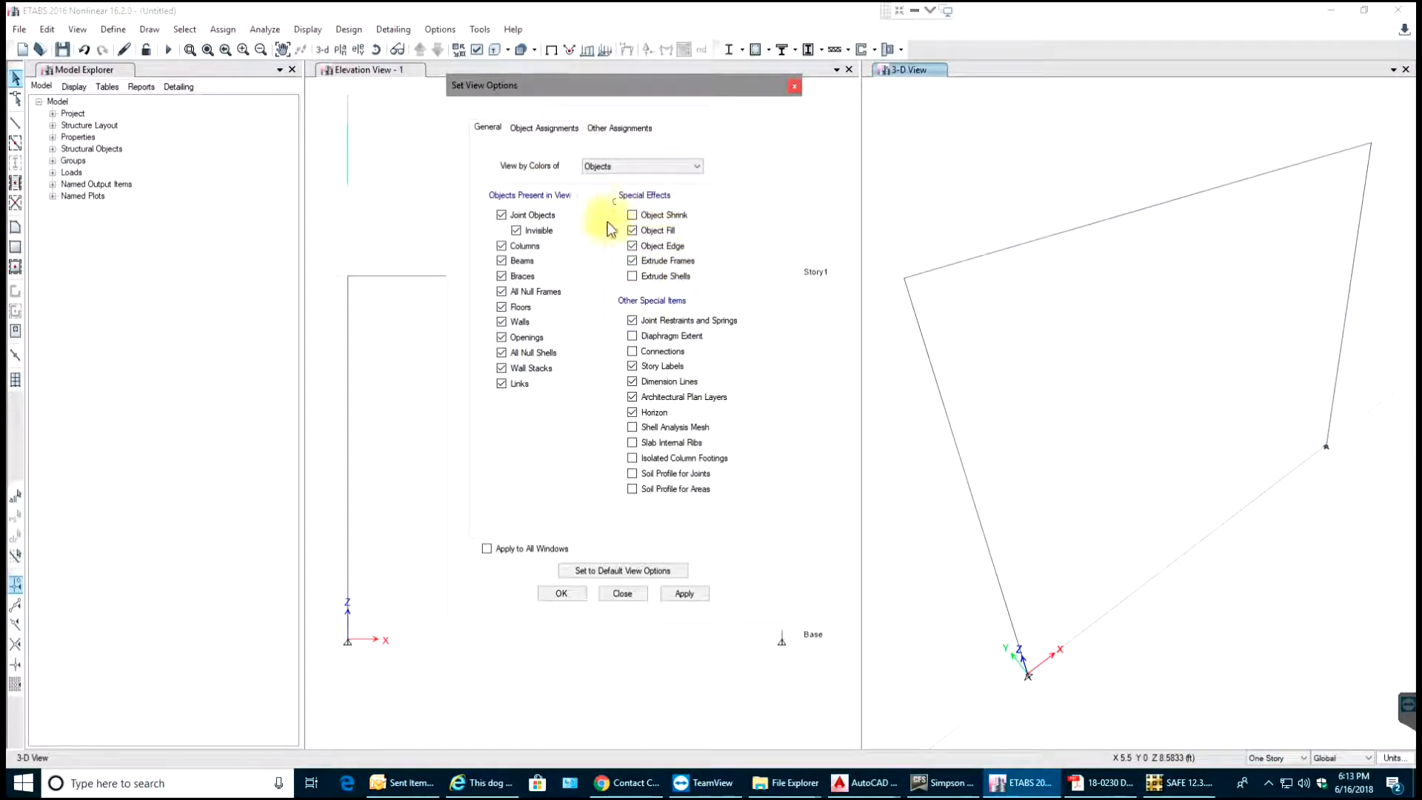
left_click(684, 593)
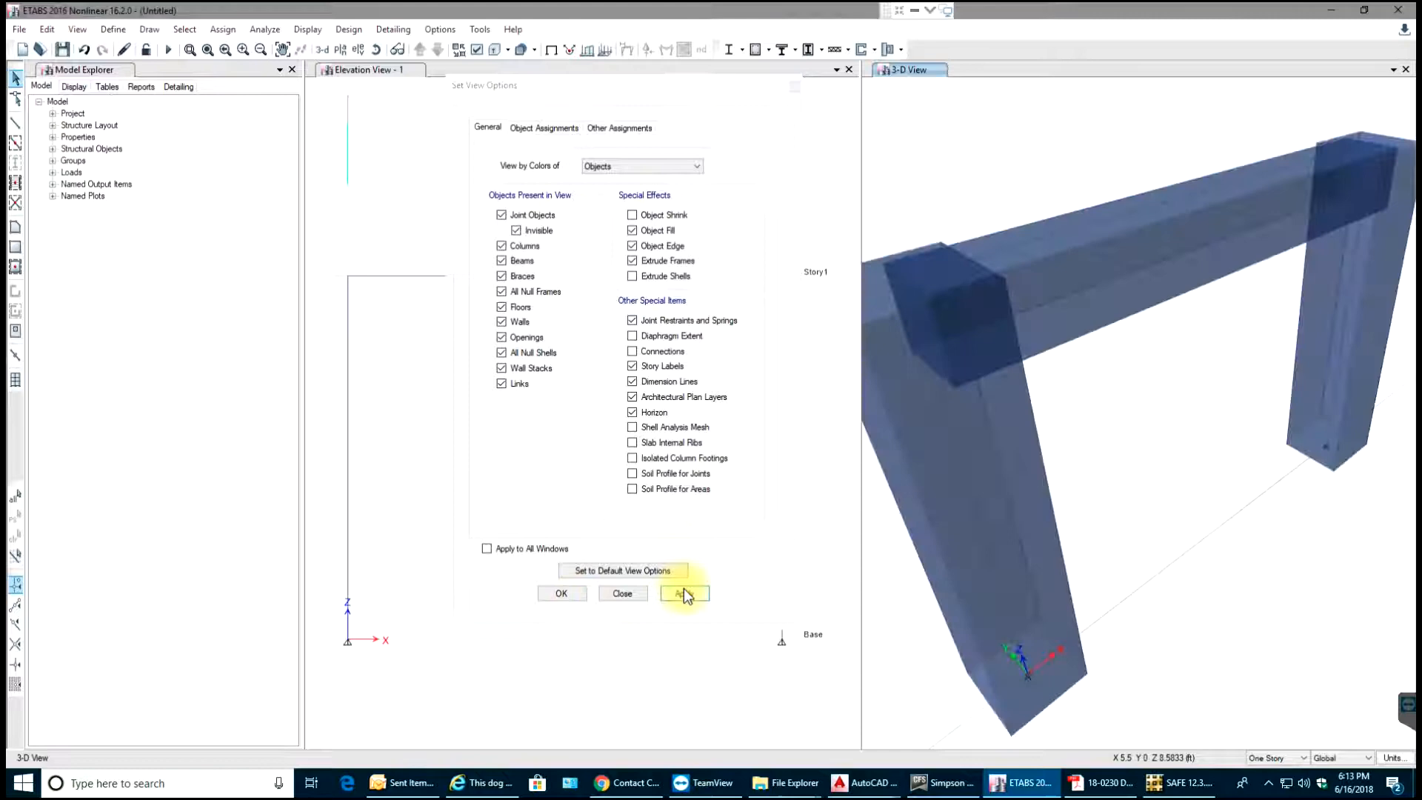
left_click(684, 594)
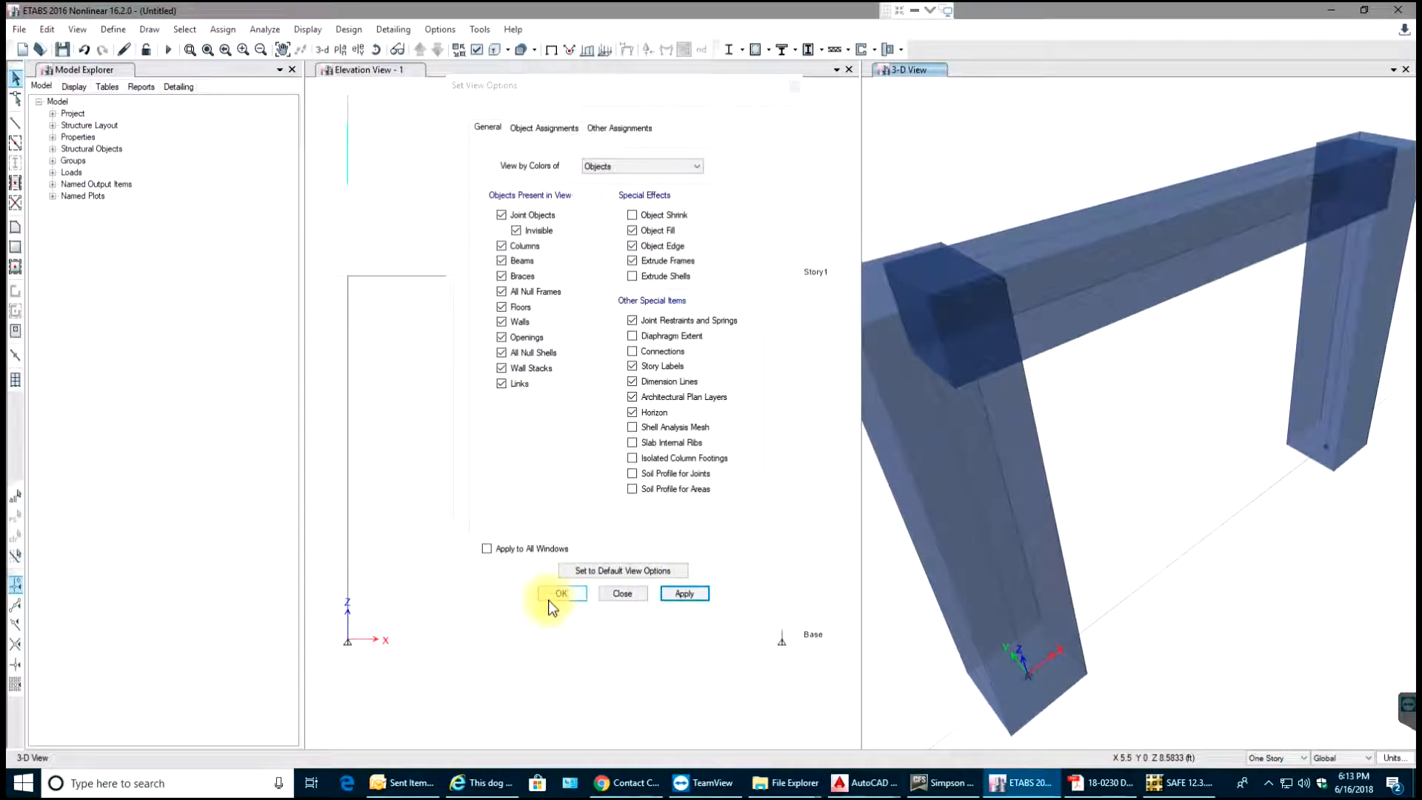
left_click(561, 594)
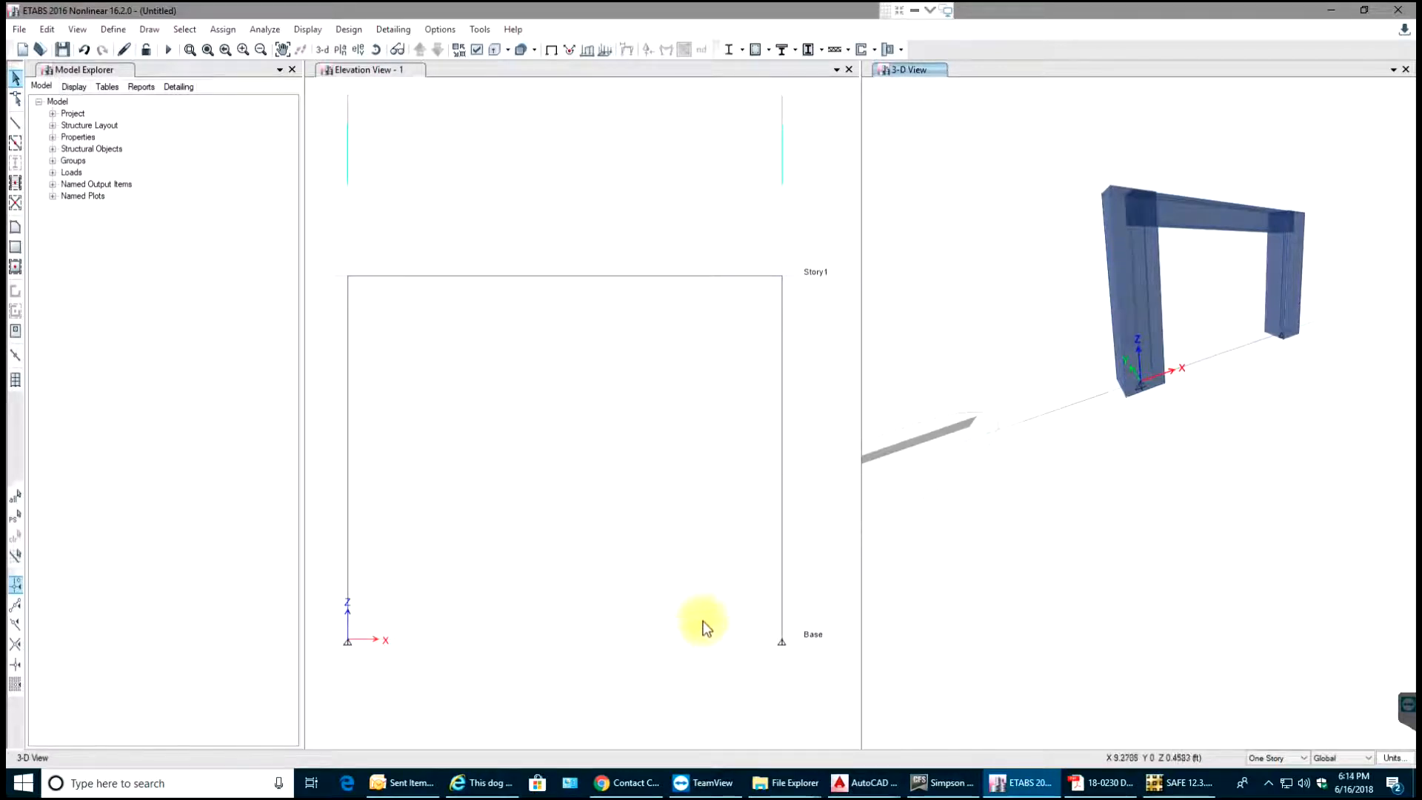
mouse_move(735, 649)
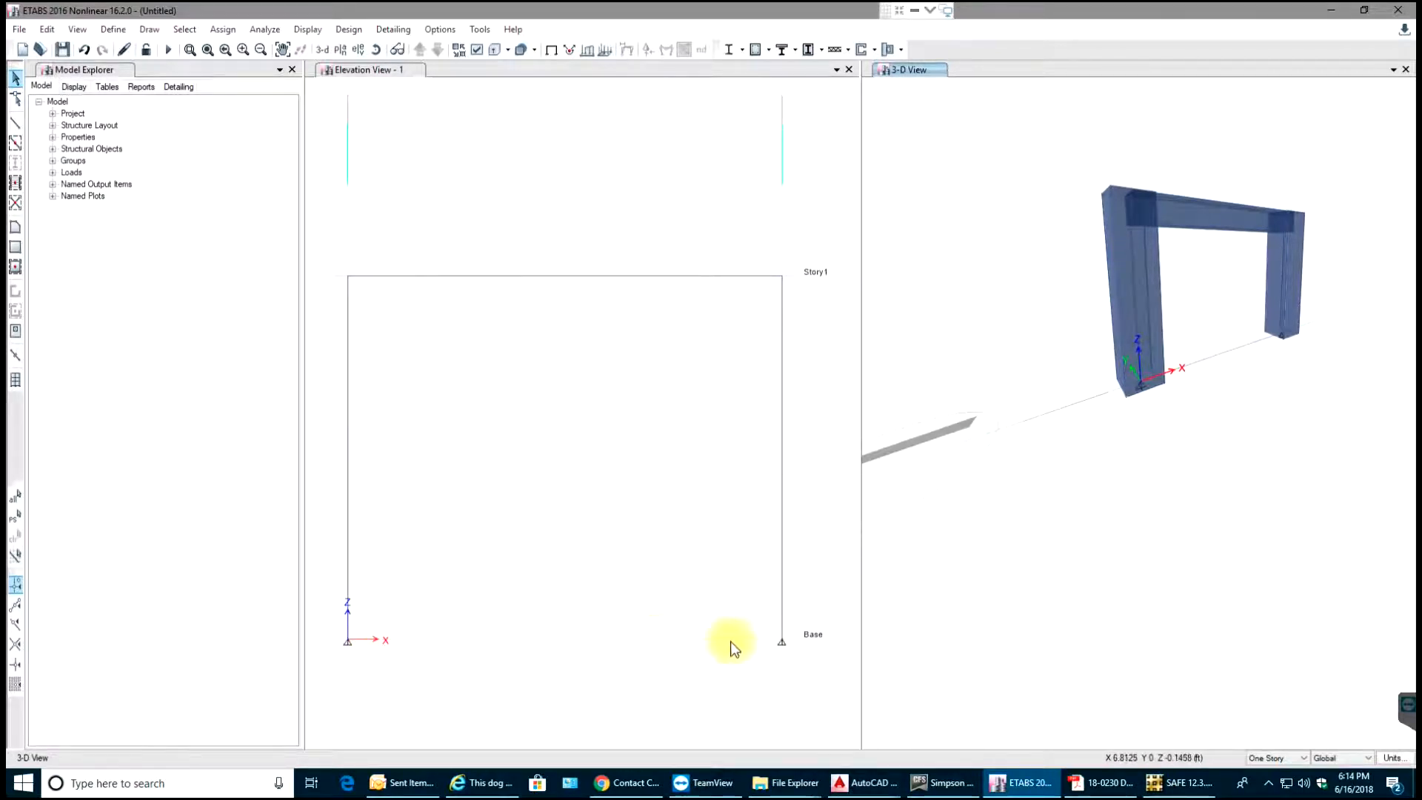
Select only the two base joints and assign them fixed restraints
left_click(346, 436)
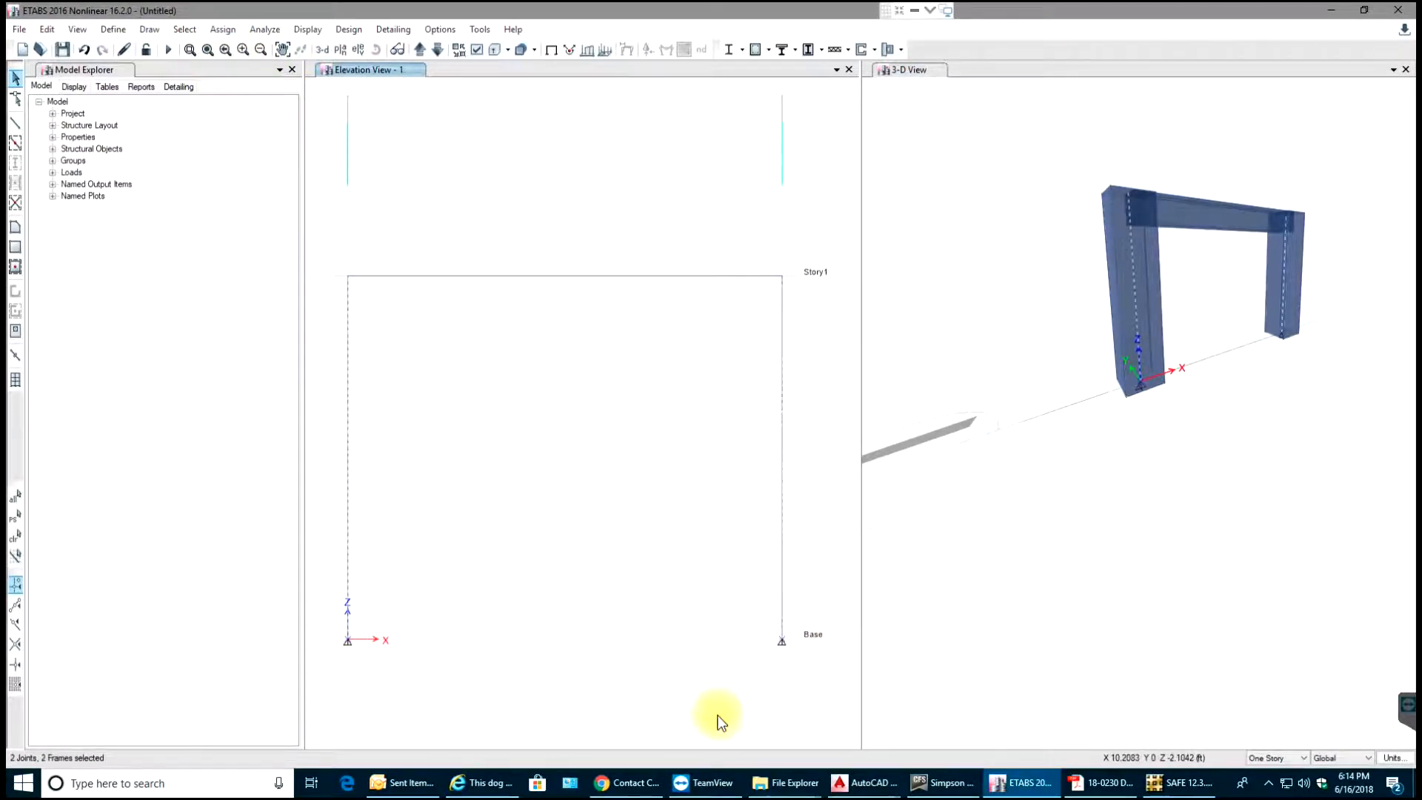
mouse_move(469, 561)
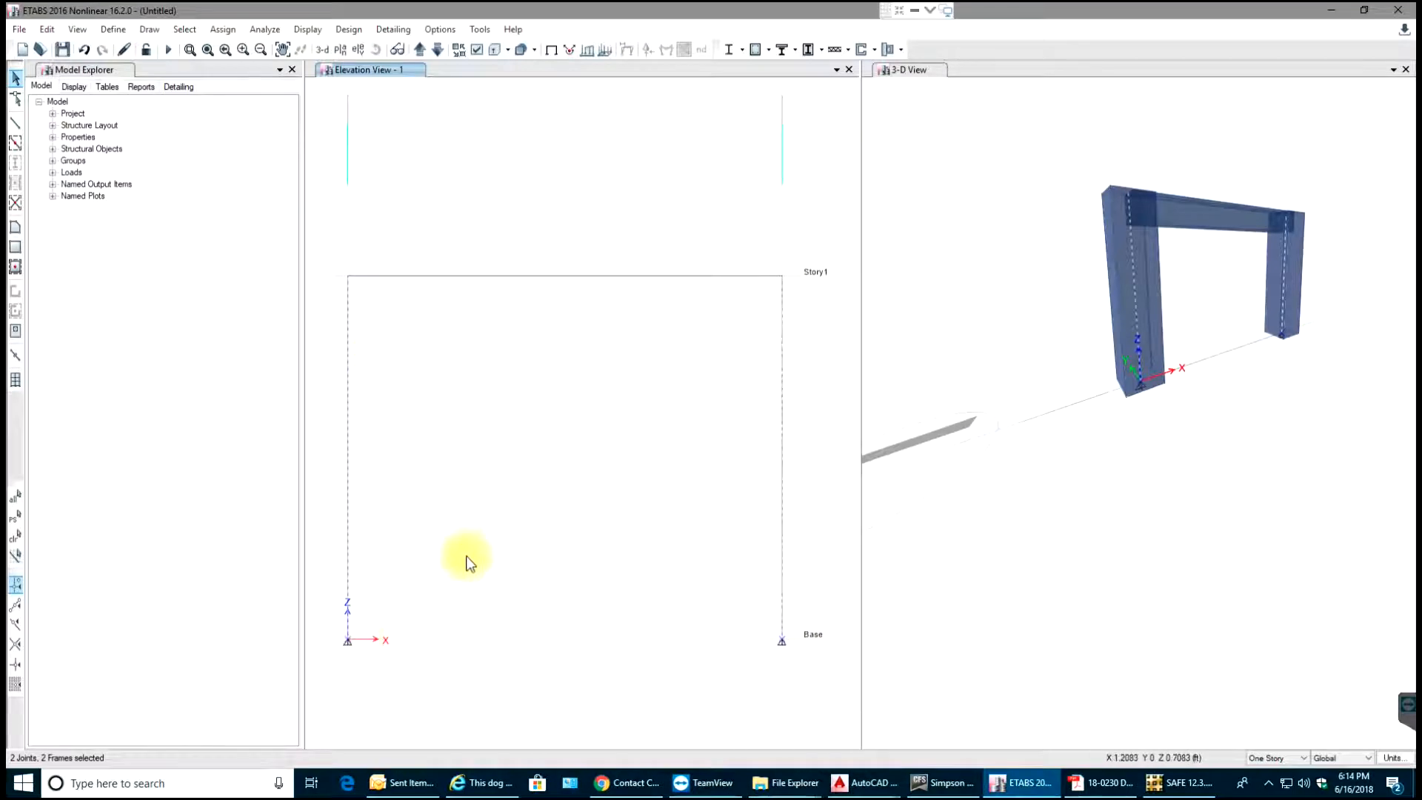
mouse_move(440, 662)
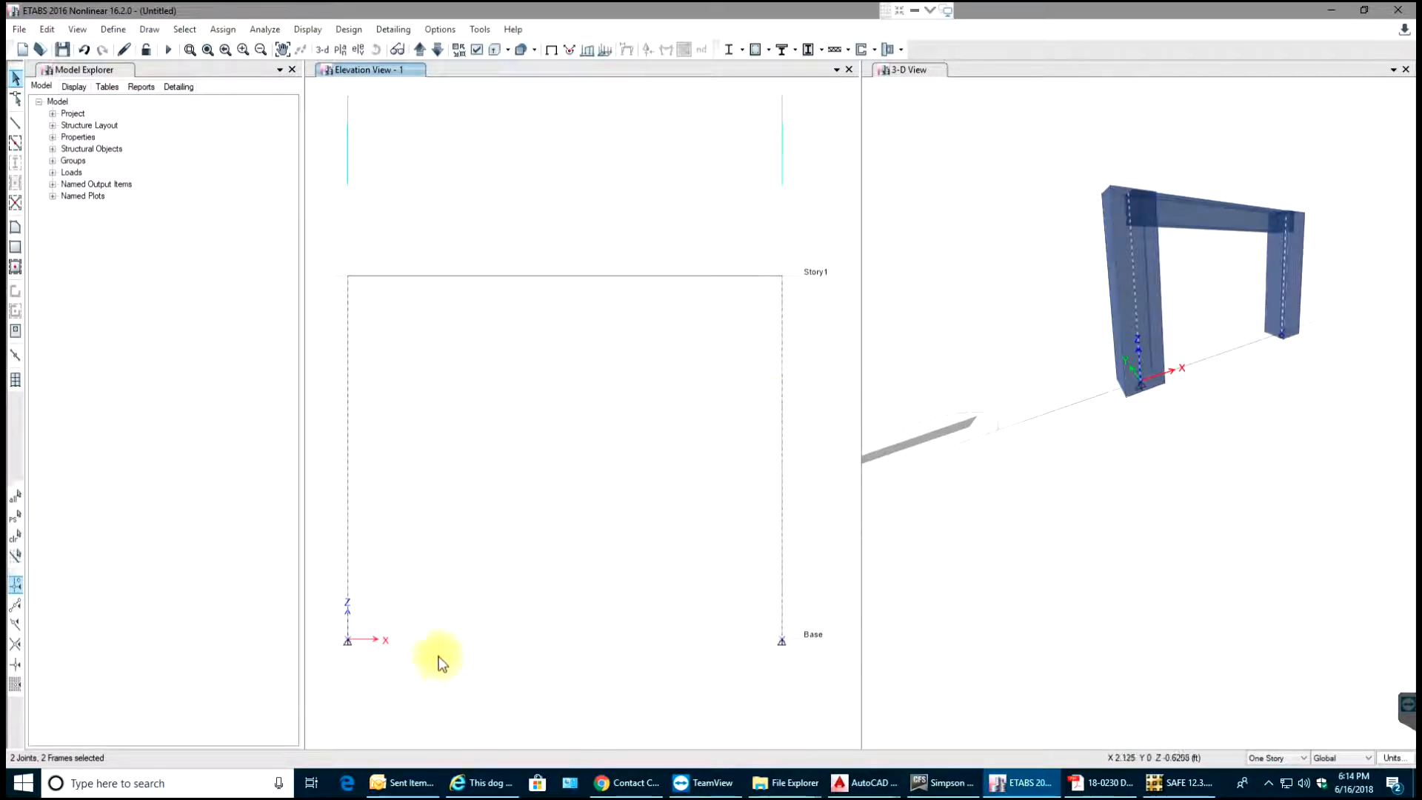
left_click(824, 601)
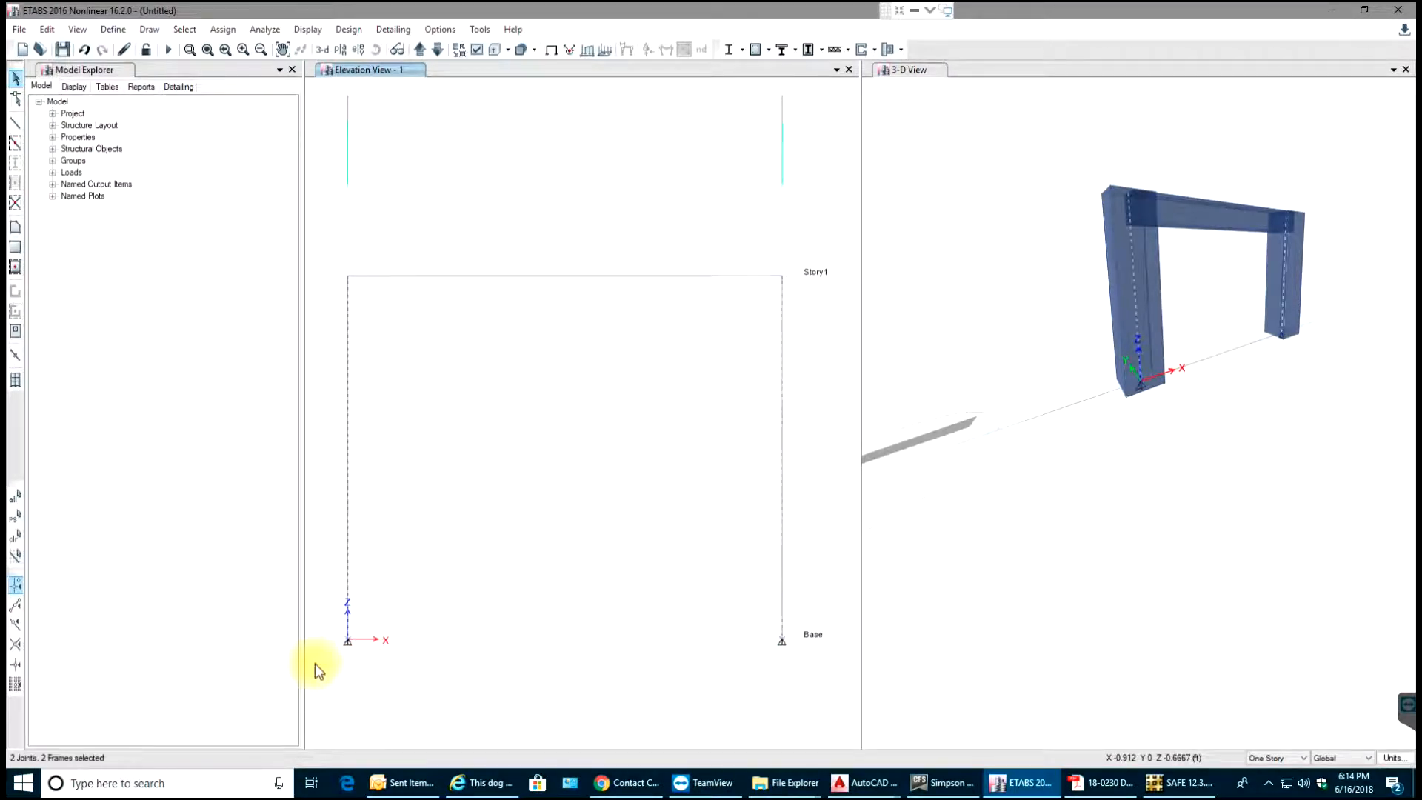
left_click(319, 589)
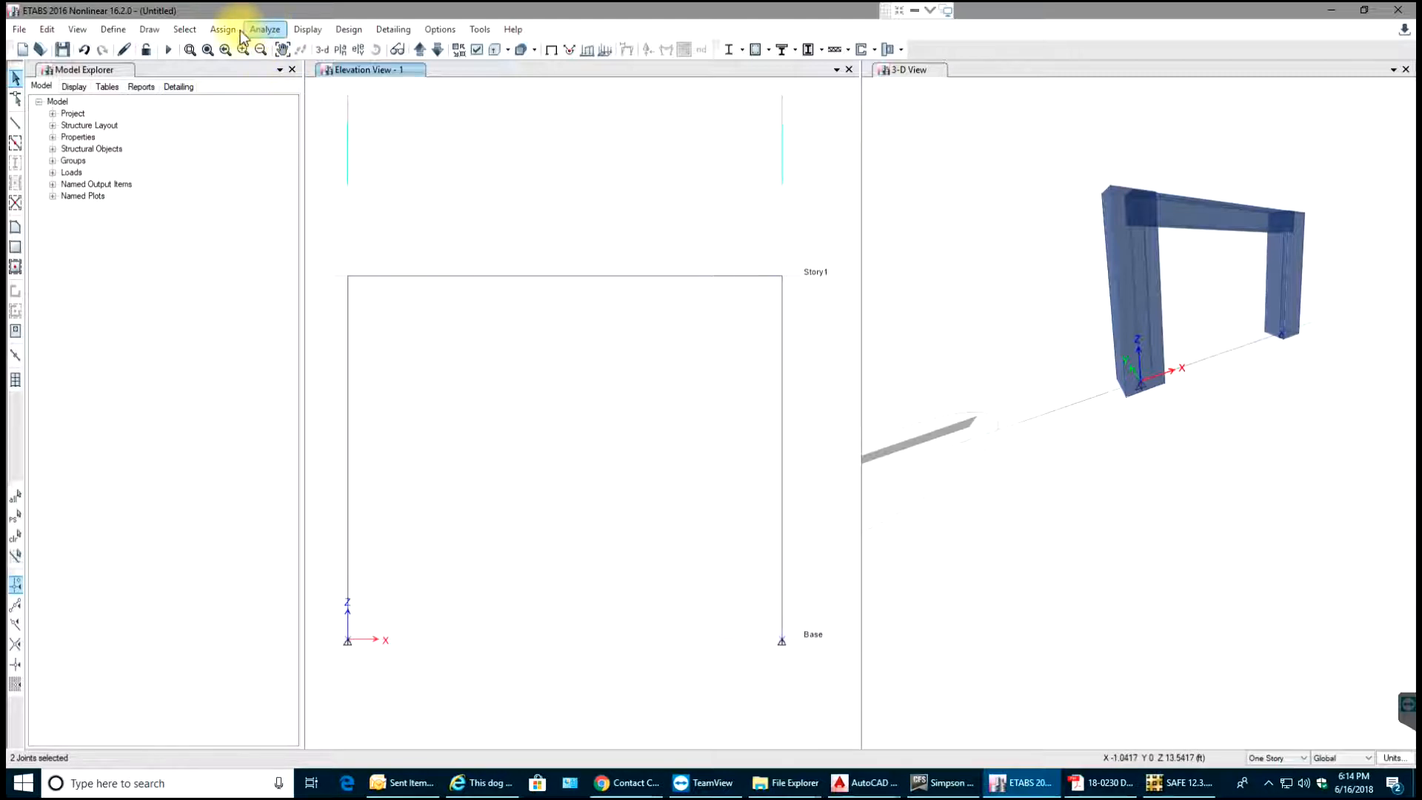
left_click(222, 29)
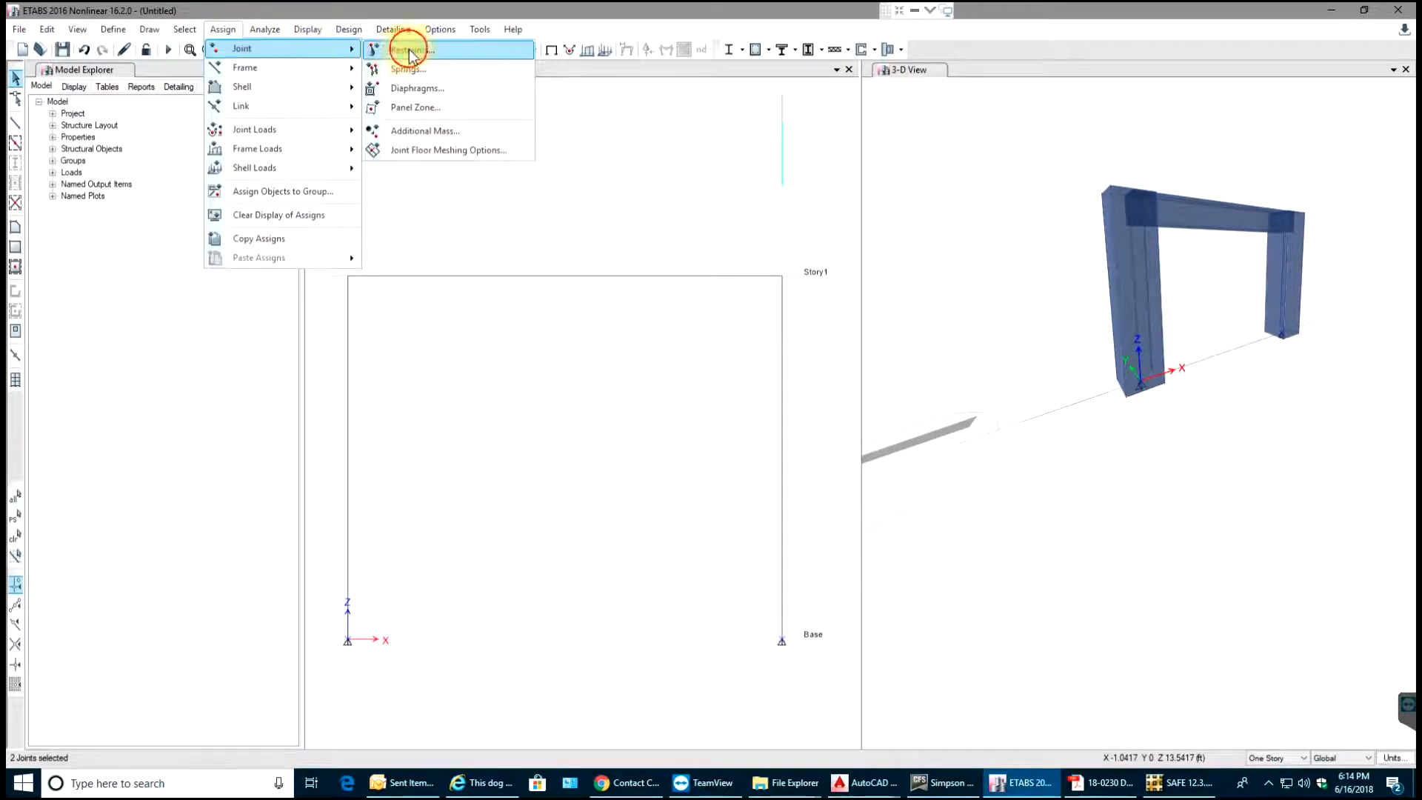
left_click(410, 49)
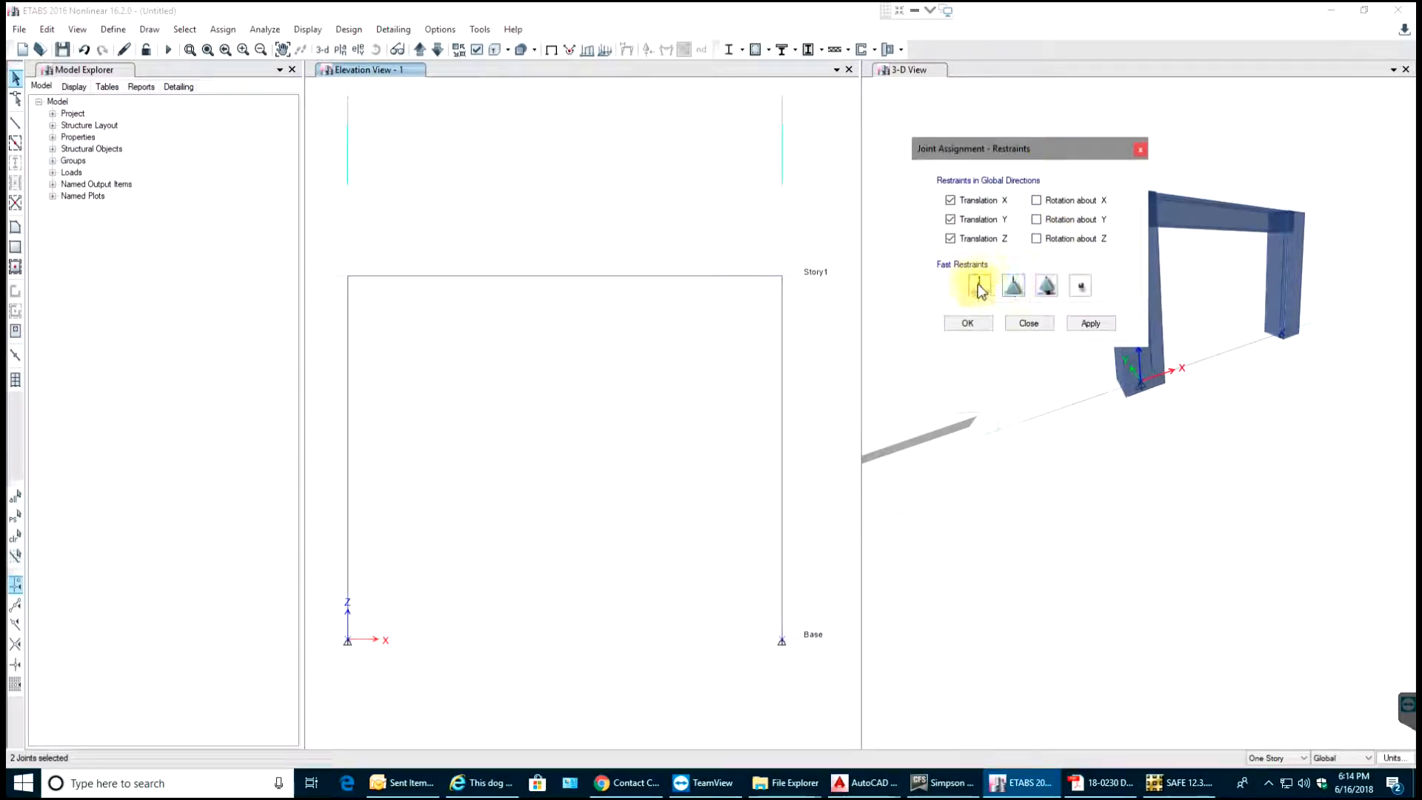
left_click(967, 323)
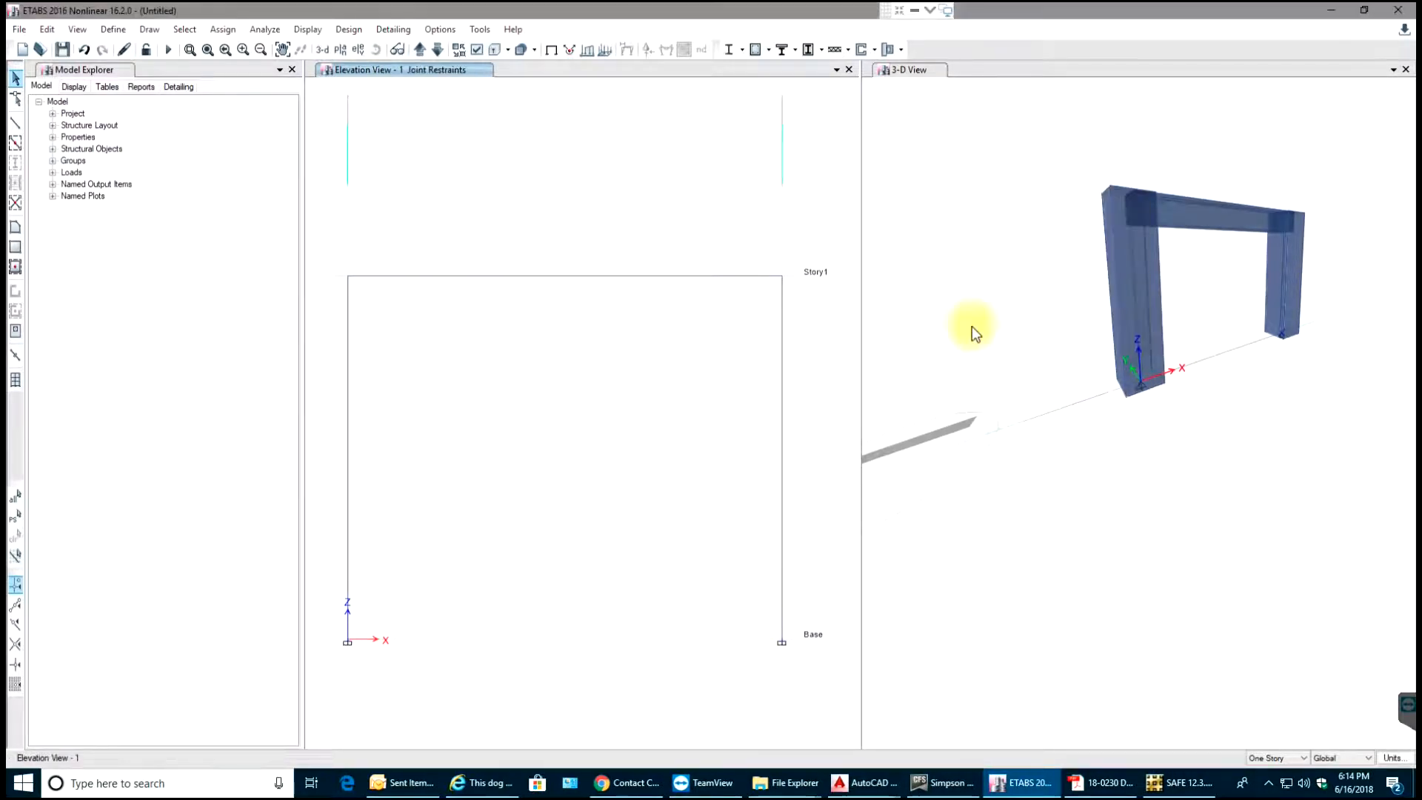
mouse_move(721, 694)
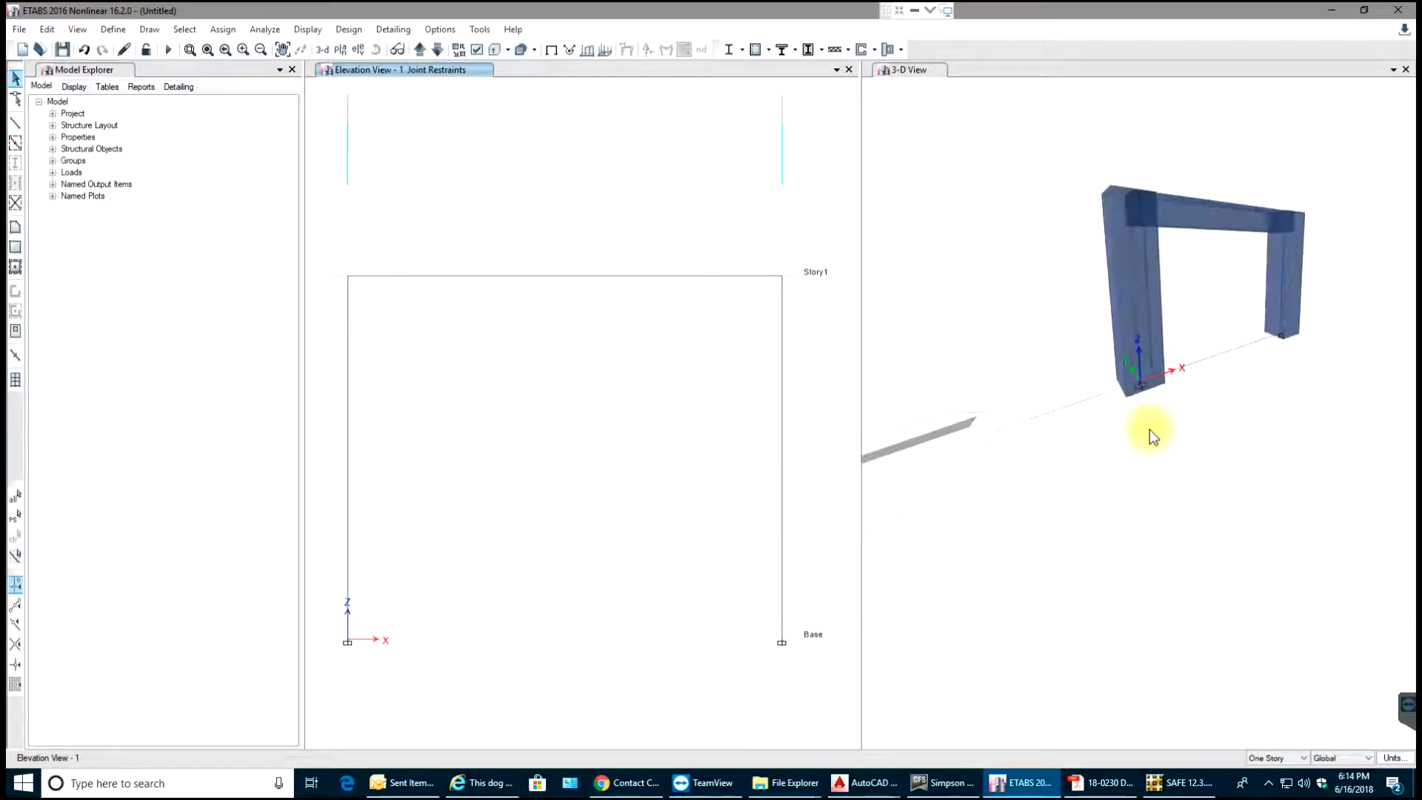
mouse_move(513, 322)
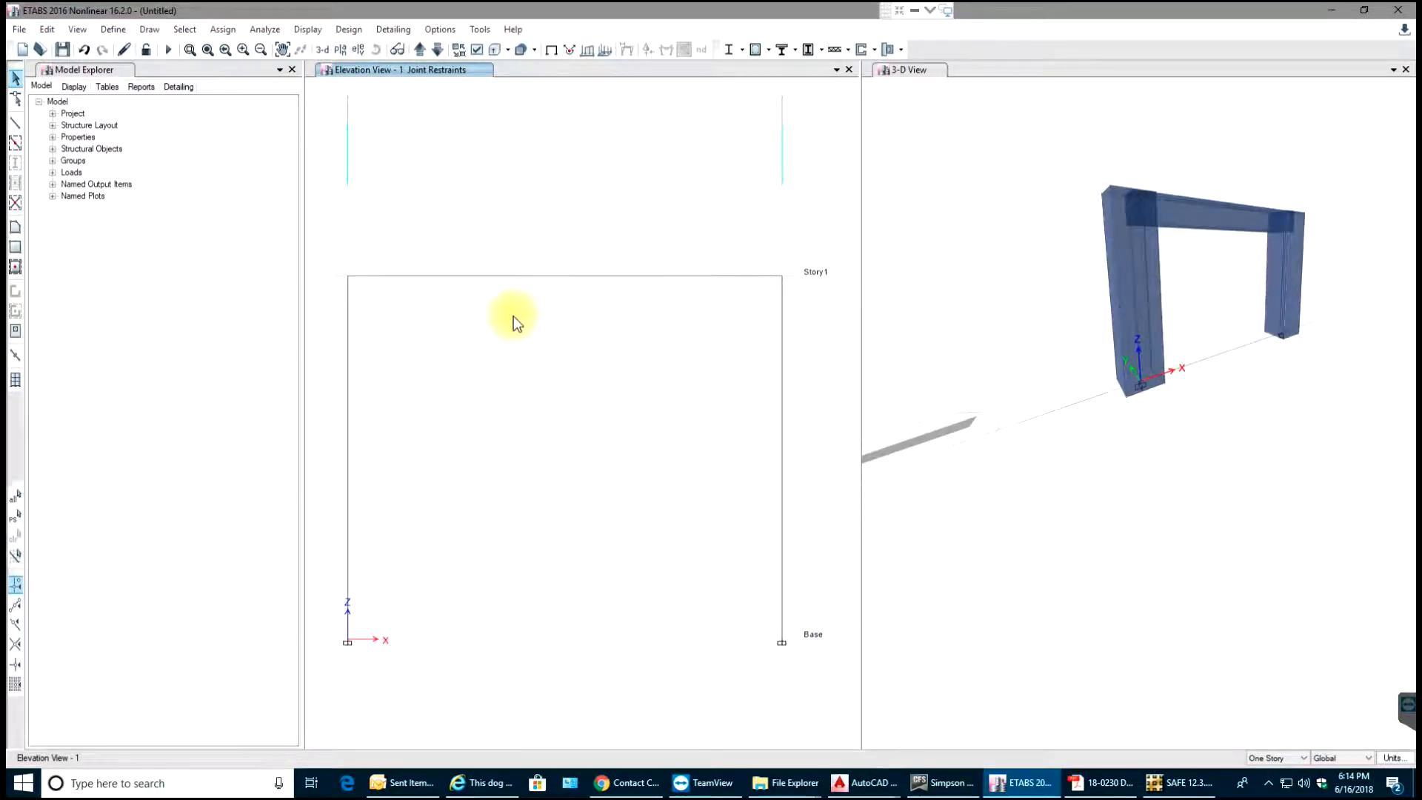
mouse_move(551, 343)
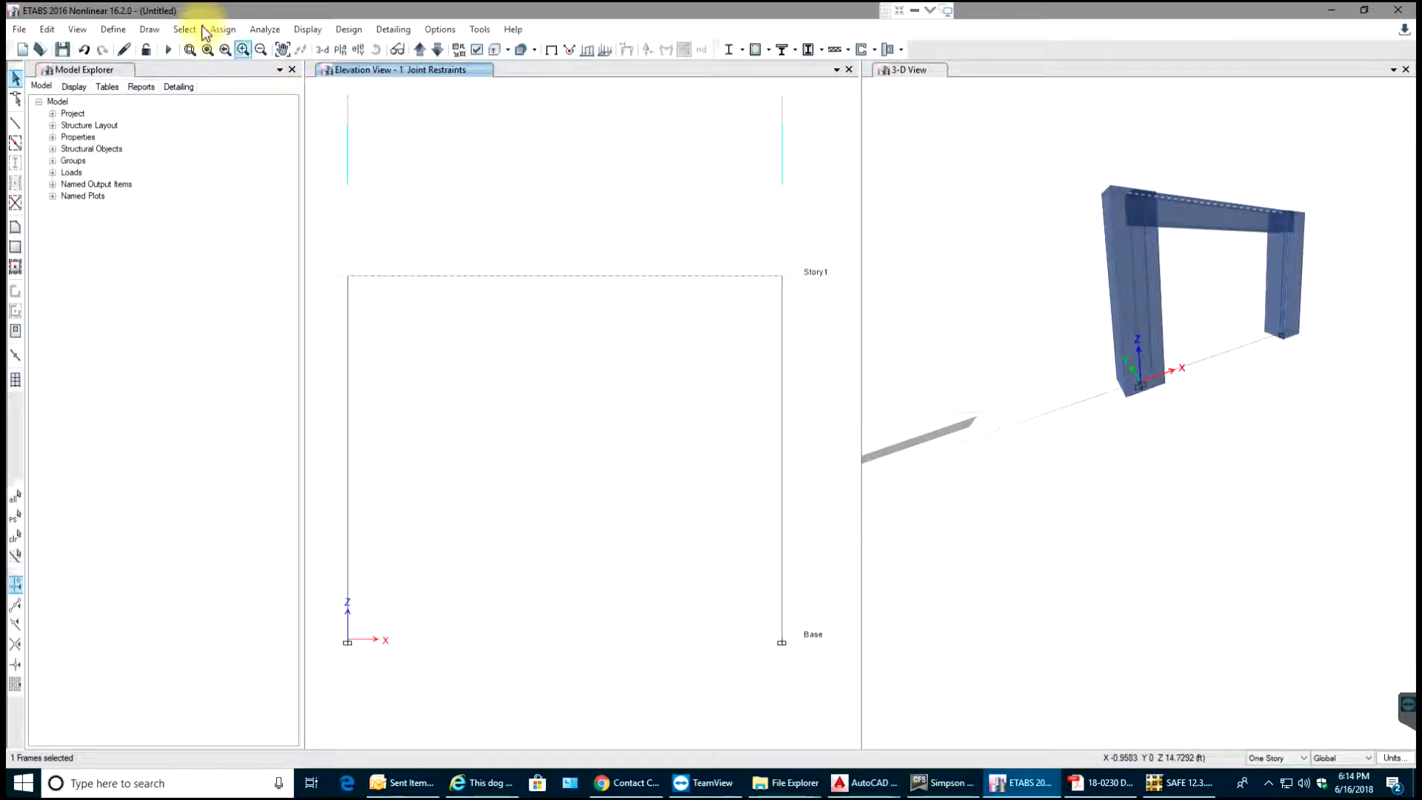
Apply a 0.1 kip/ft uniform Dead load to the beam
left_click(222, 29)
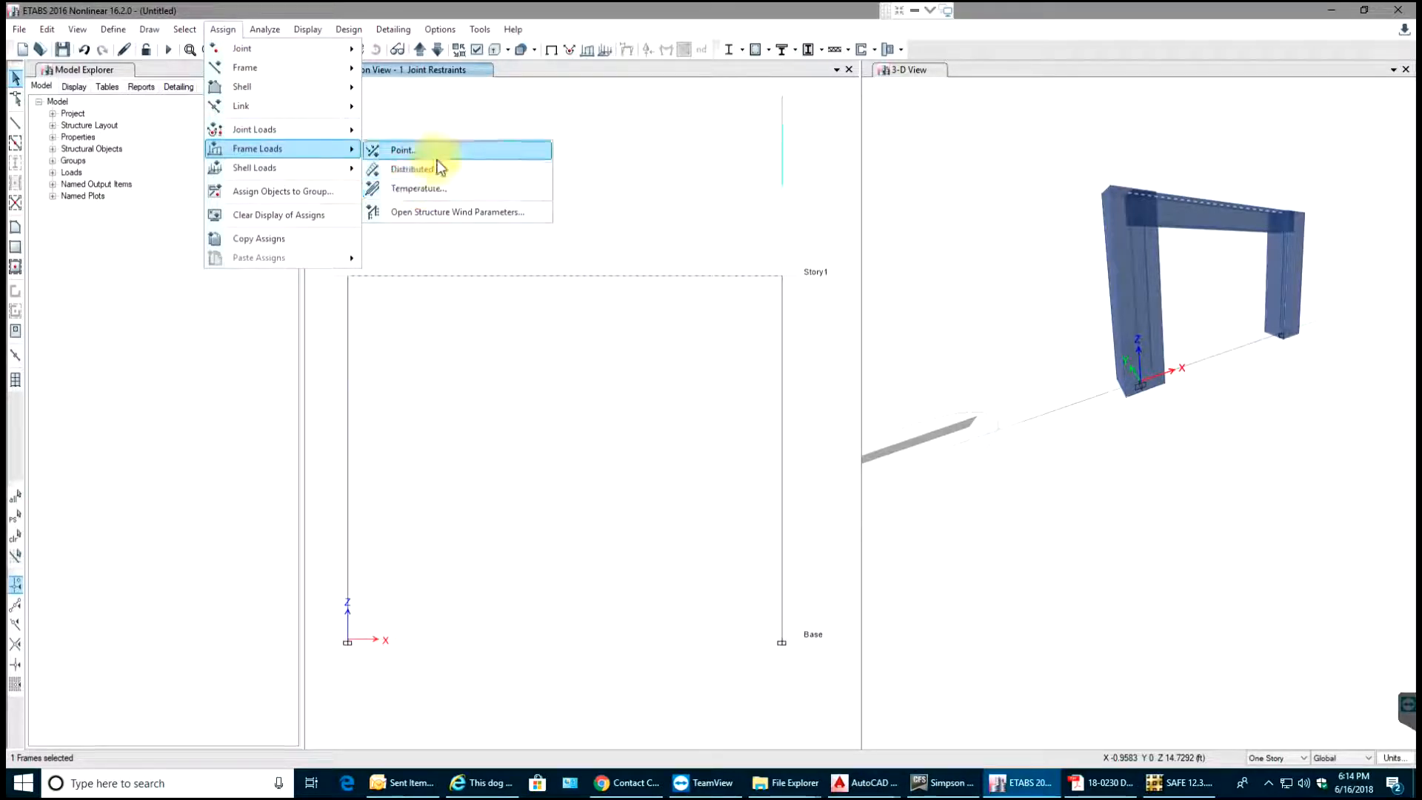
left_click(412, 169)
type("0.1")
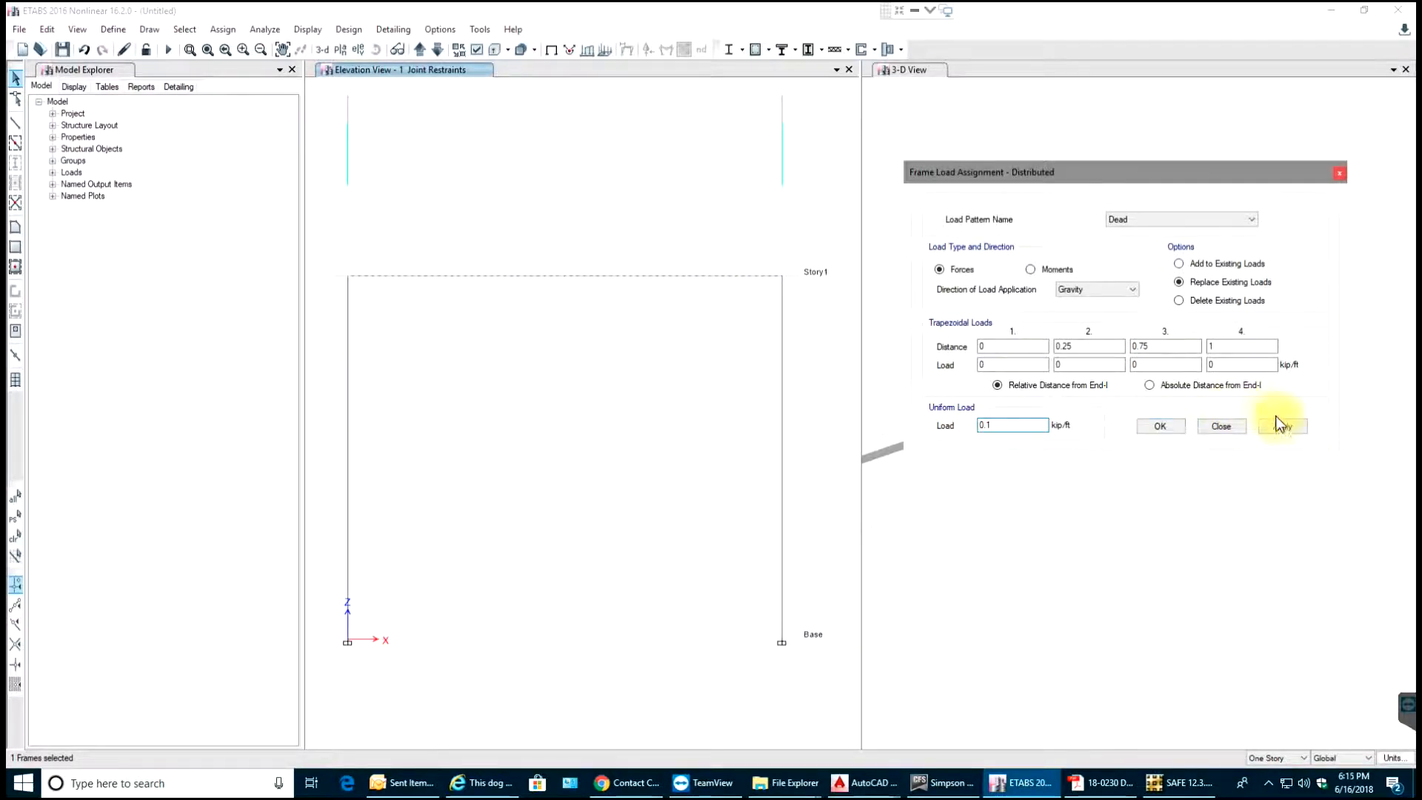
left_click(1281, 427)
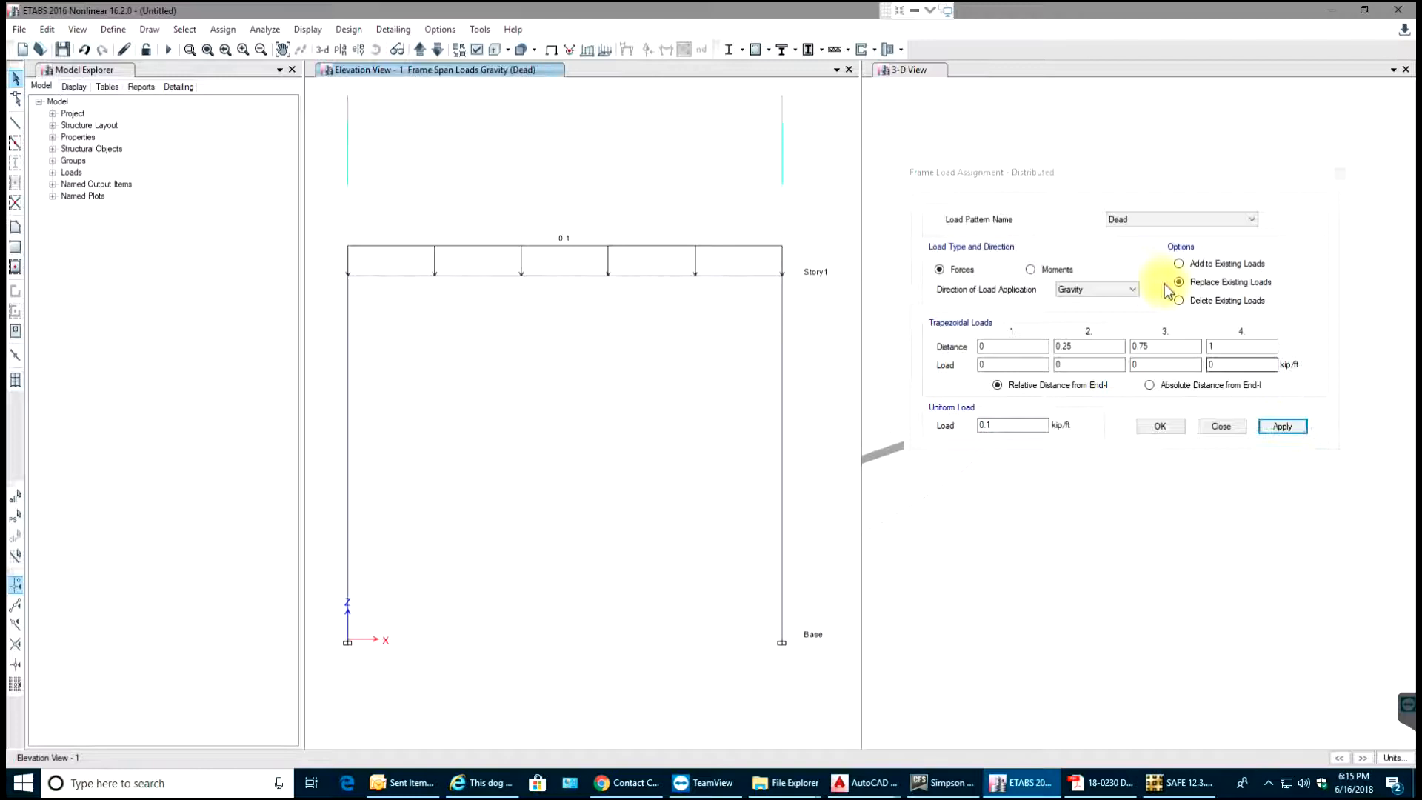
Apply a 0.2 kip/ft uniform Live load to the beam and close the dialog
left_click(1252, 218)
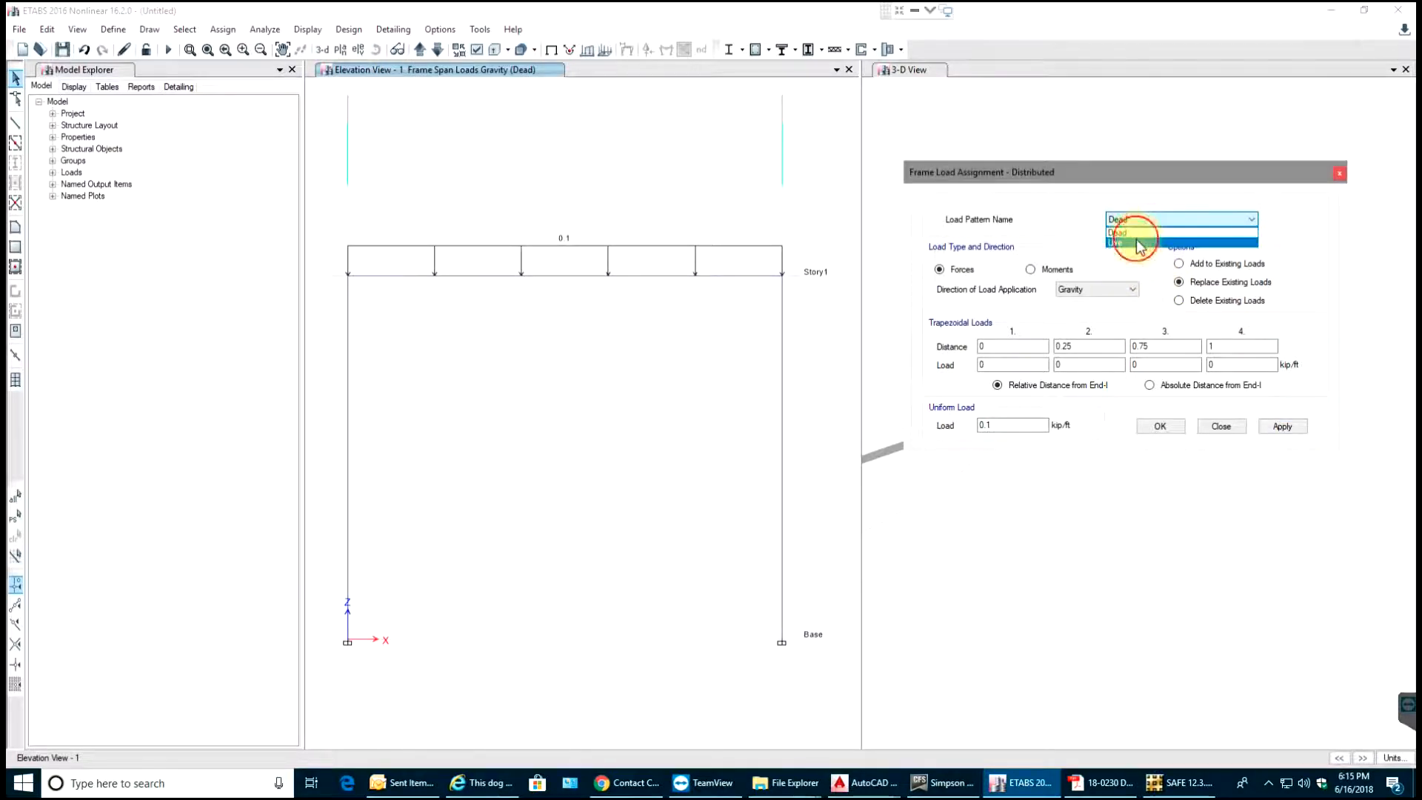
left_click(1118, 242)
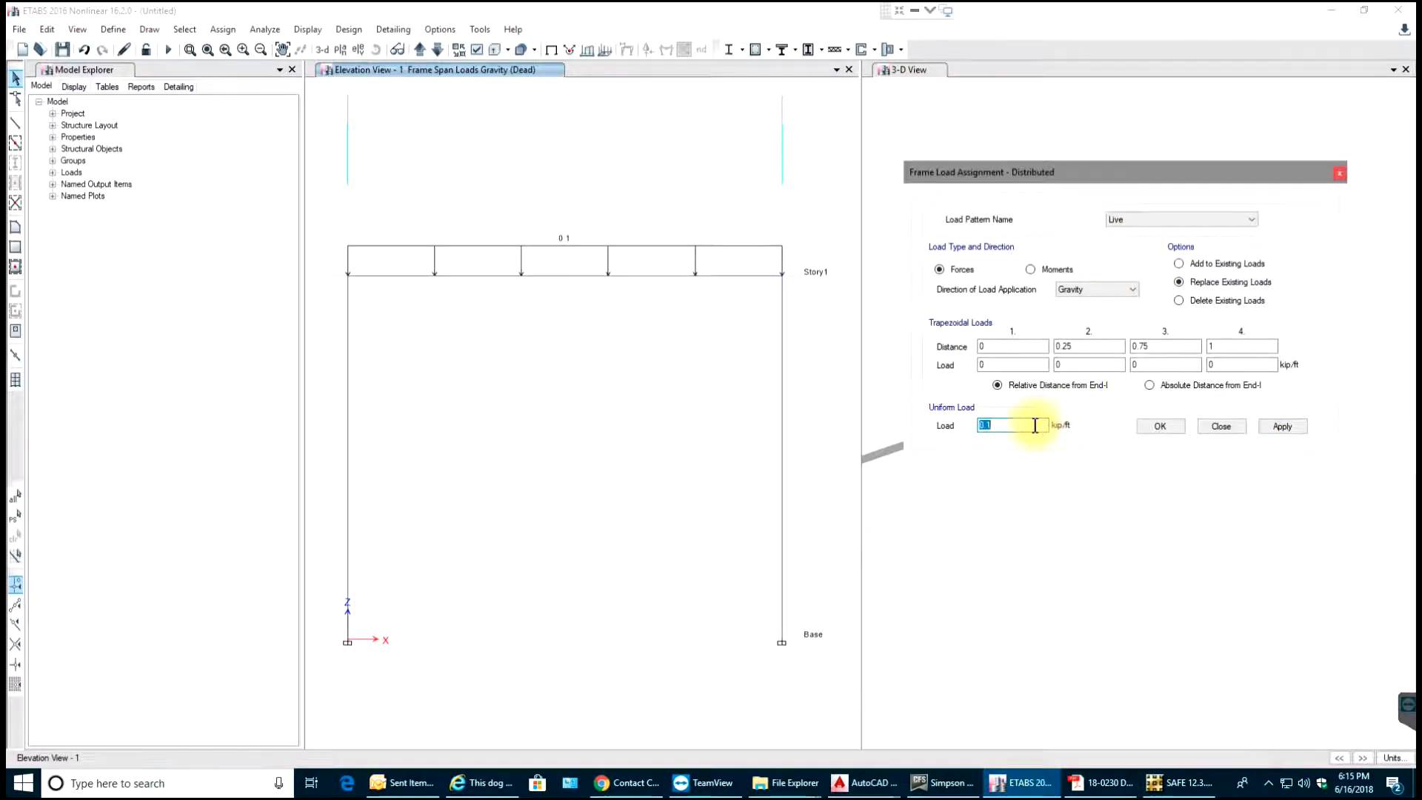
type("0.2")
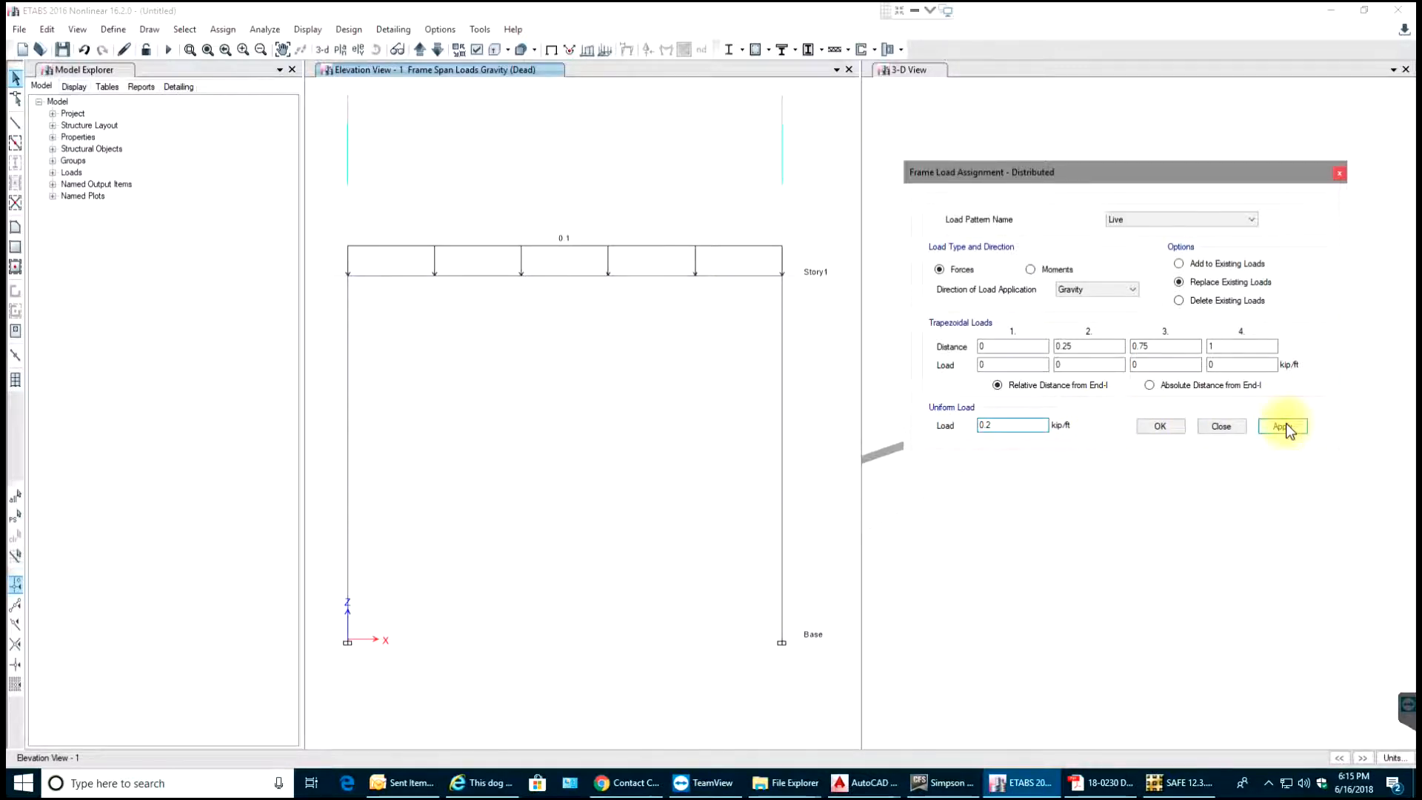
left_click(1282, 426)
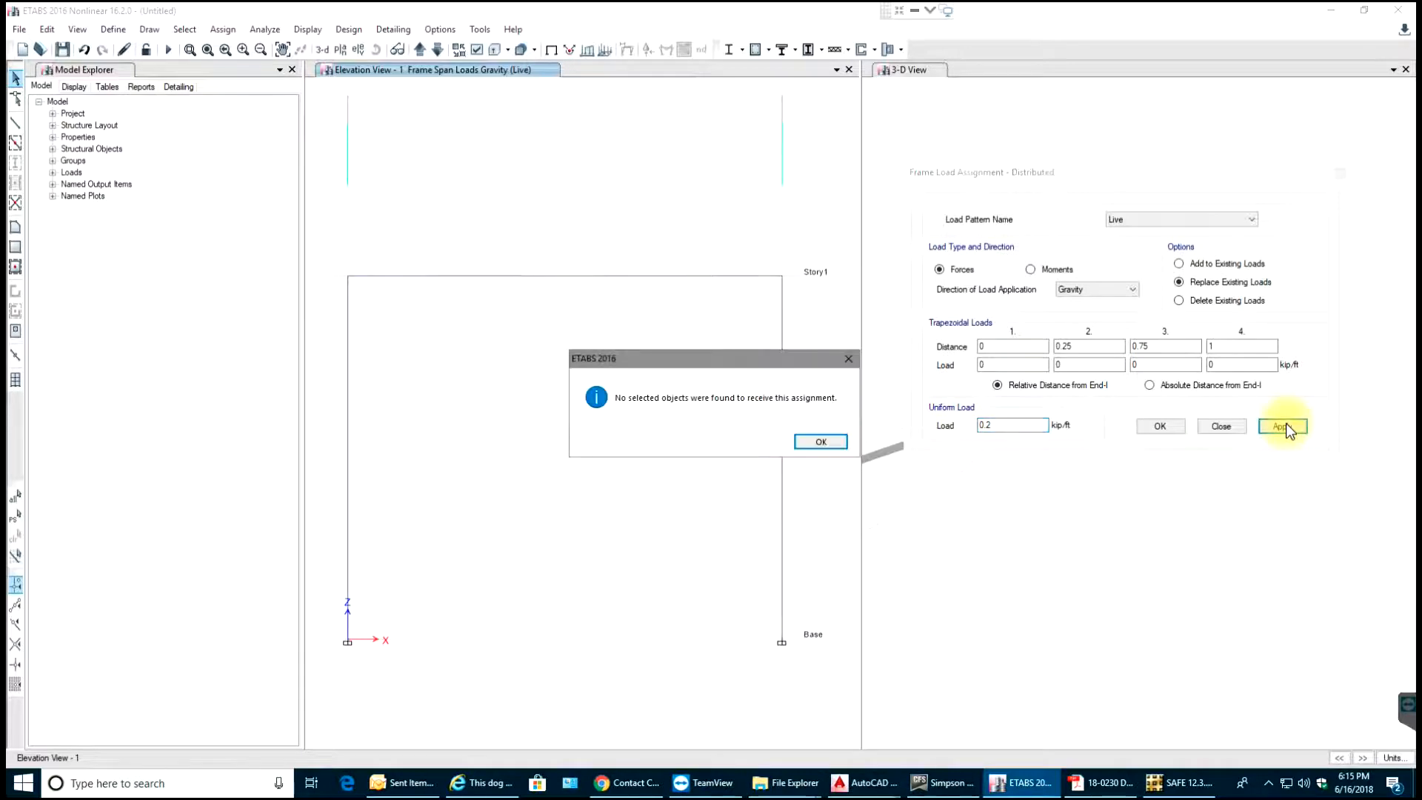
left_click(820, 441)
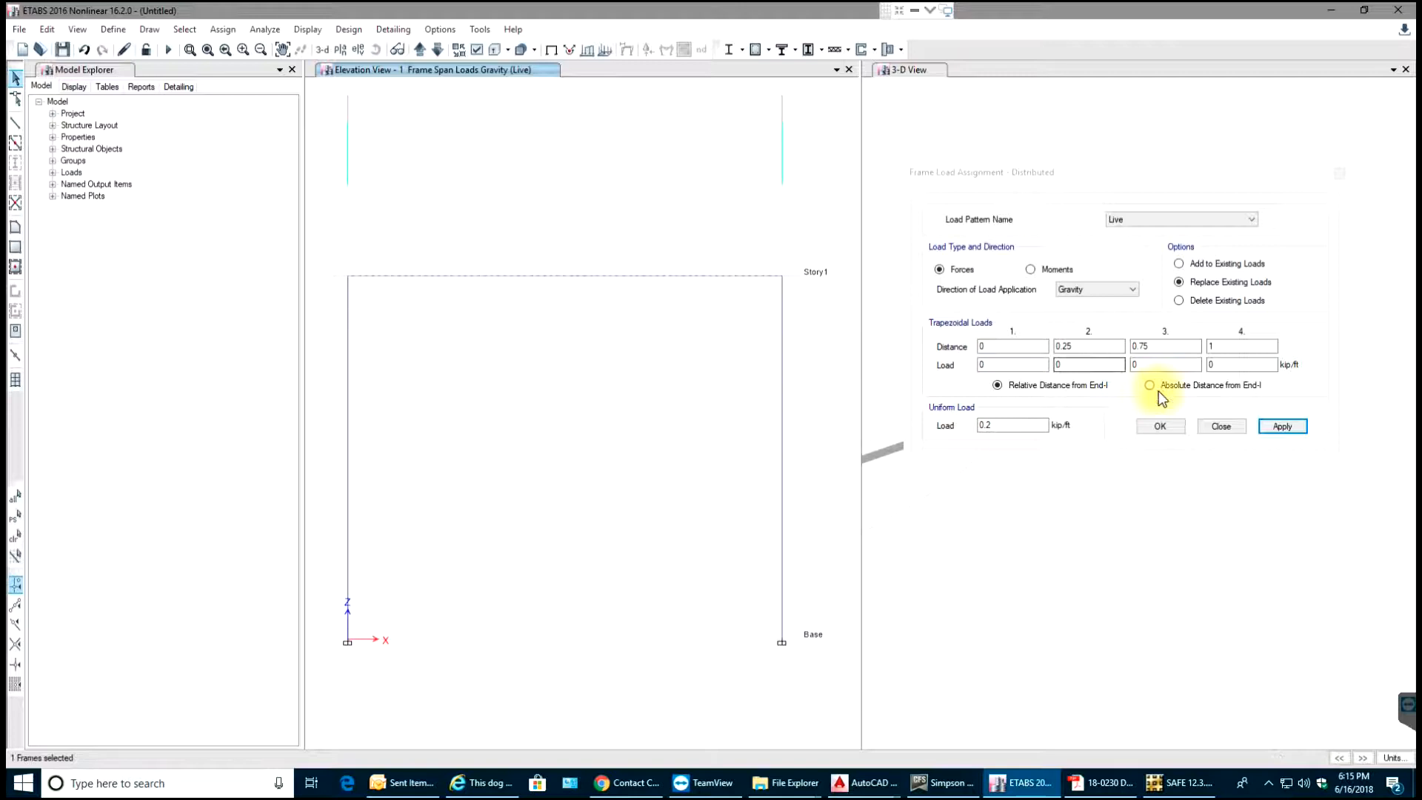
left_click(1282, 427)
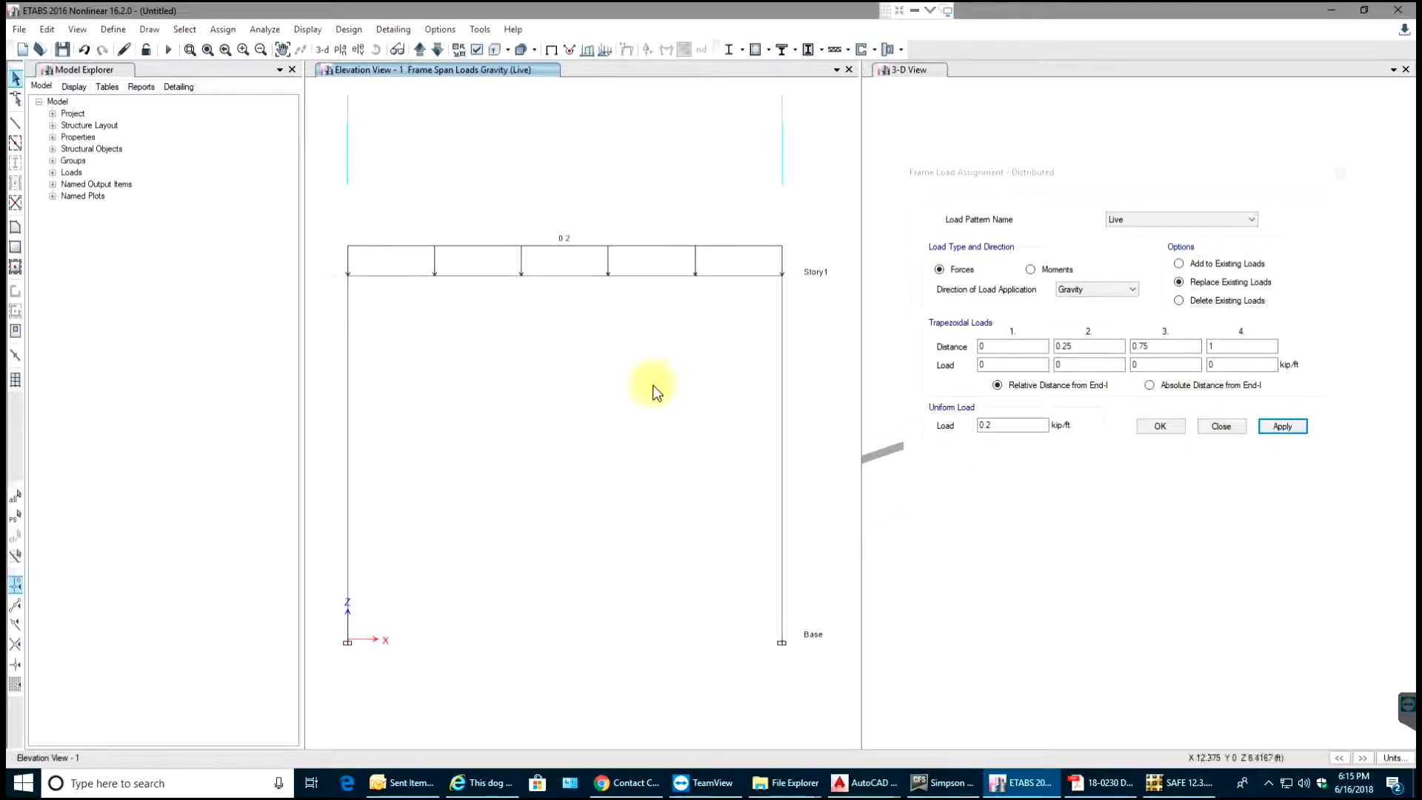
mouse_move(679, 272)
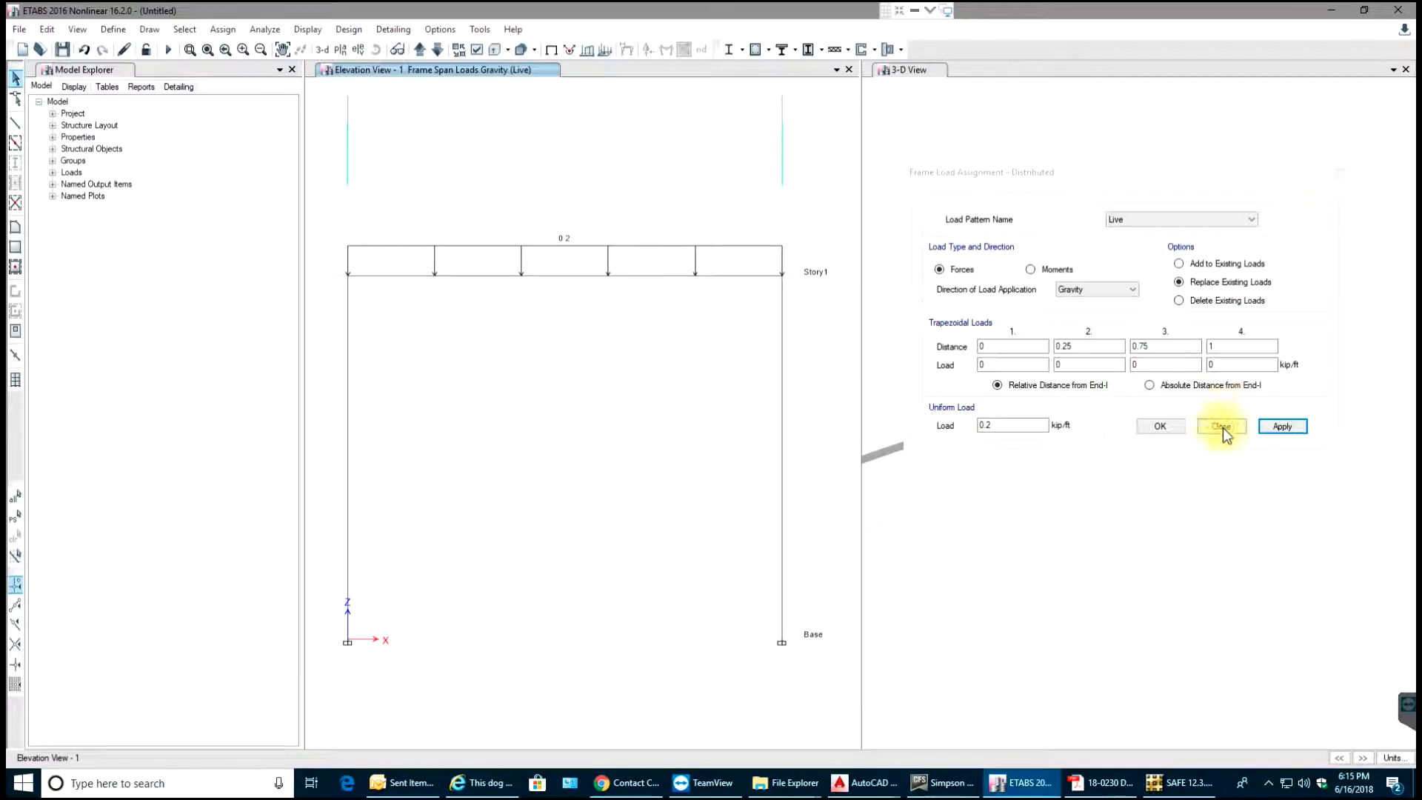
left_click(1220, 426)
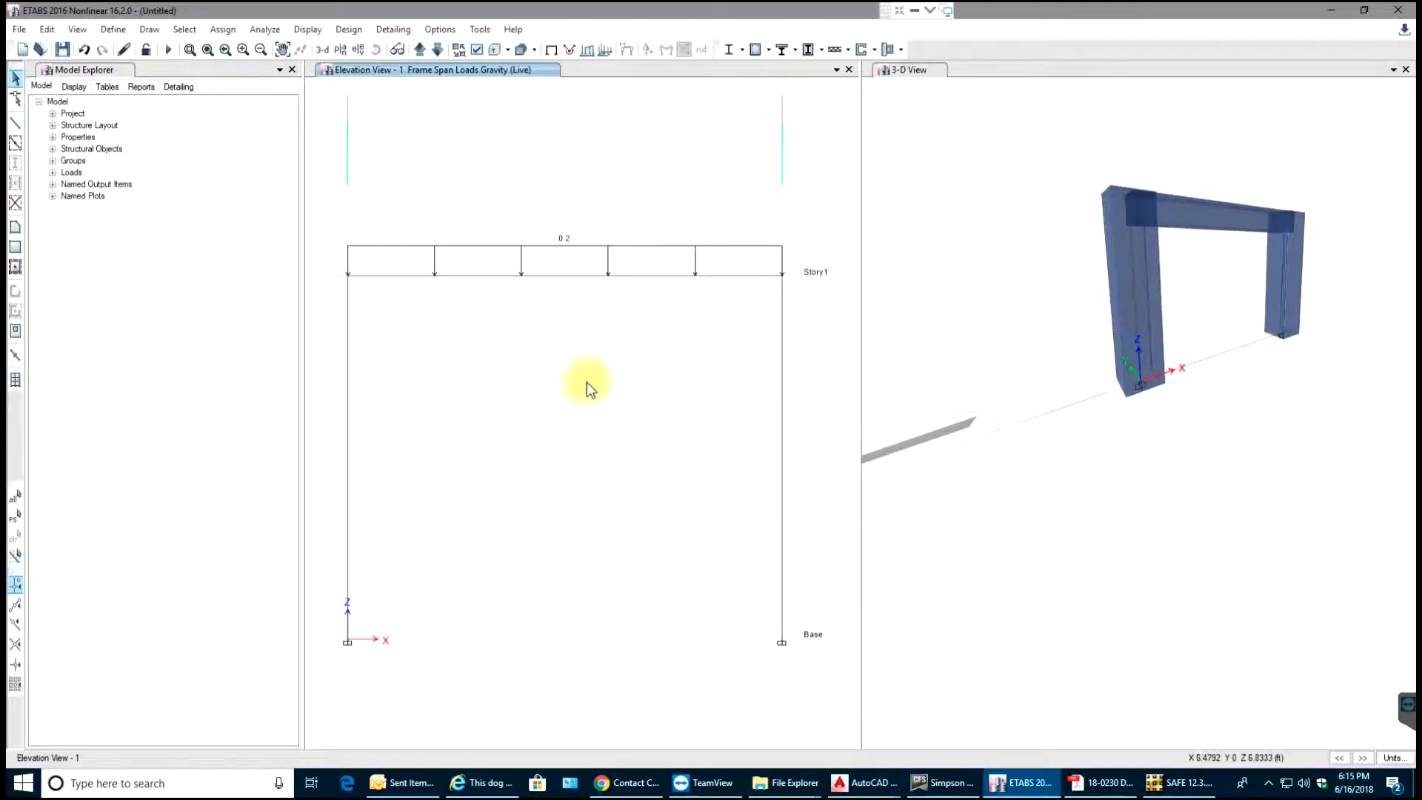
left_click(565, 260)
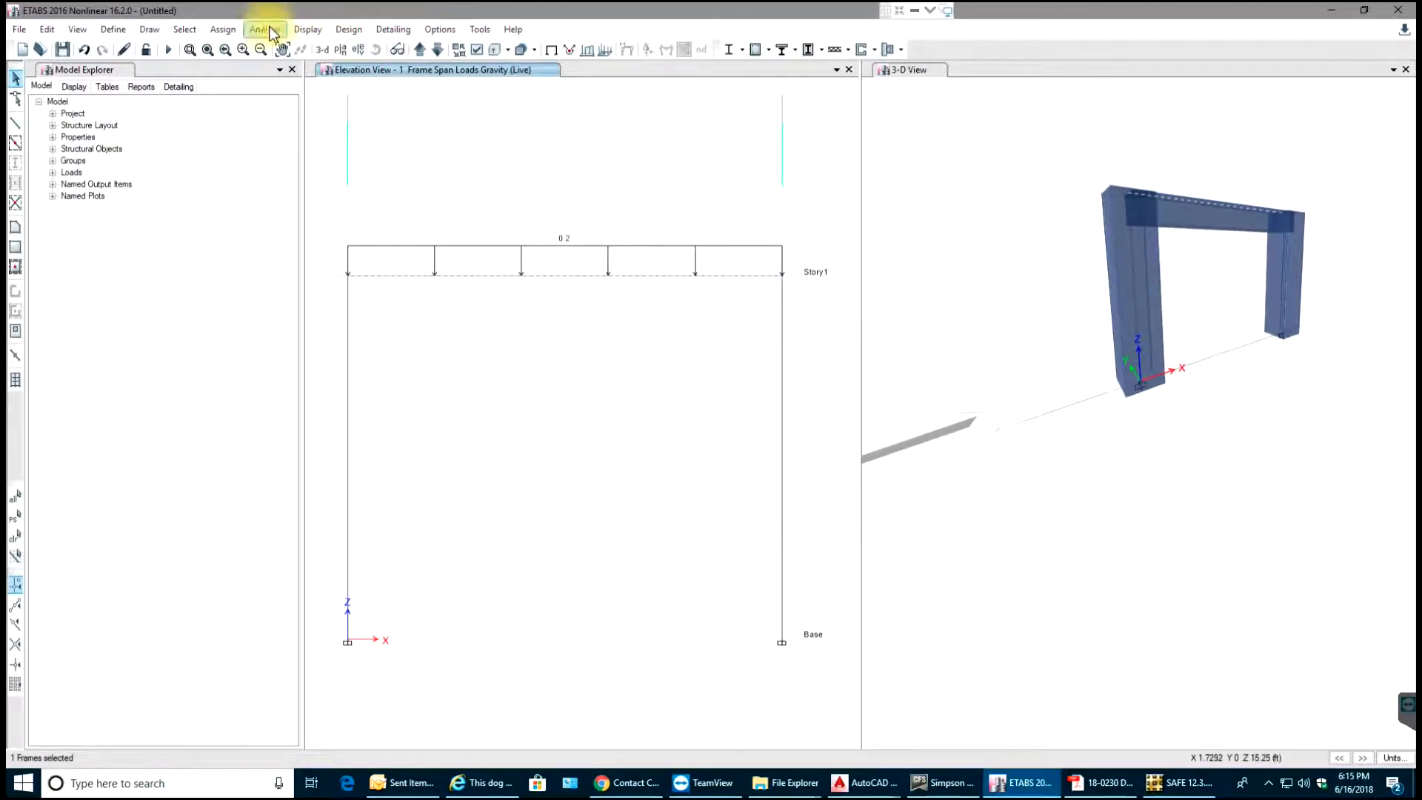
Enter trapezoidal load values and apply them to the beam under the Dead pattern
left_click(222, 29)
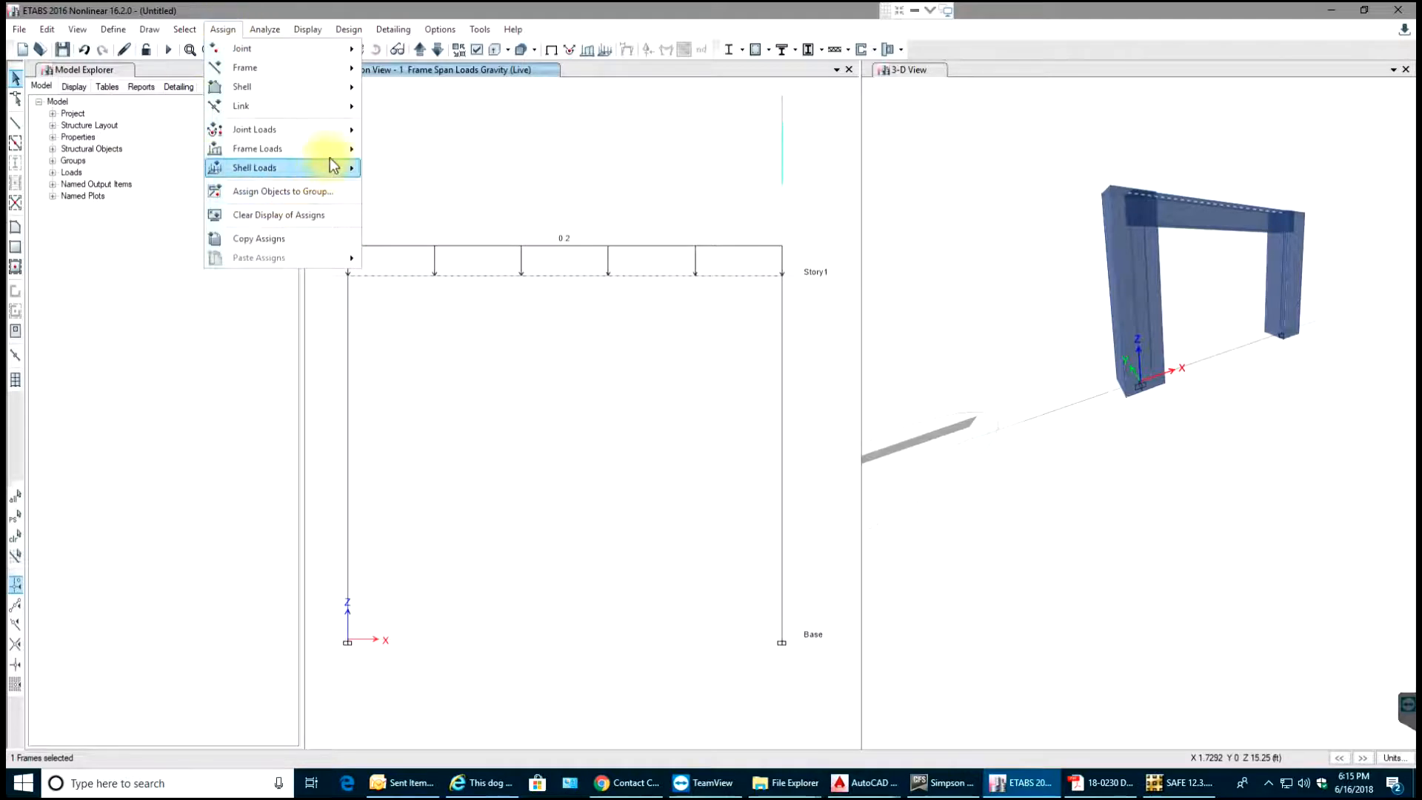
mouse_move(254, 129)
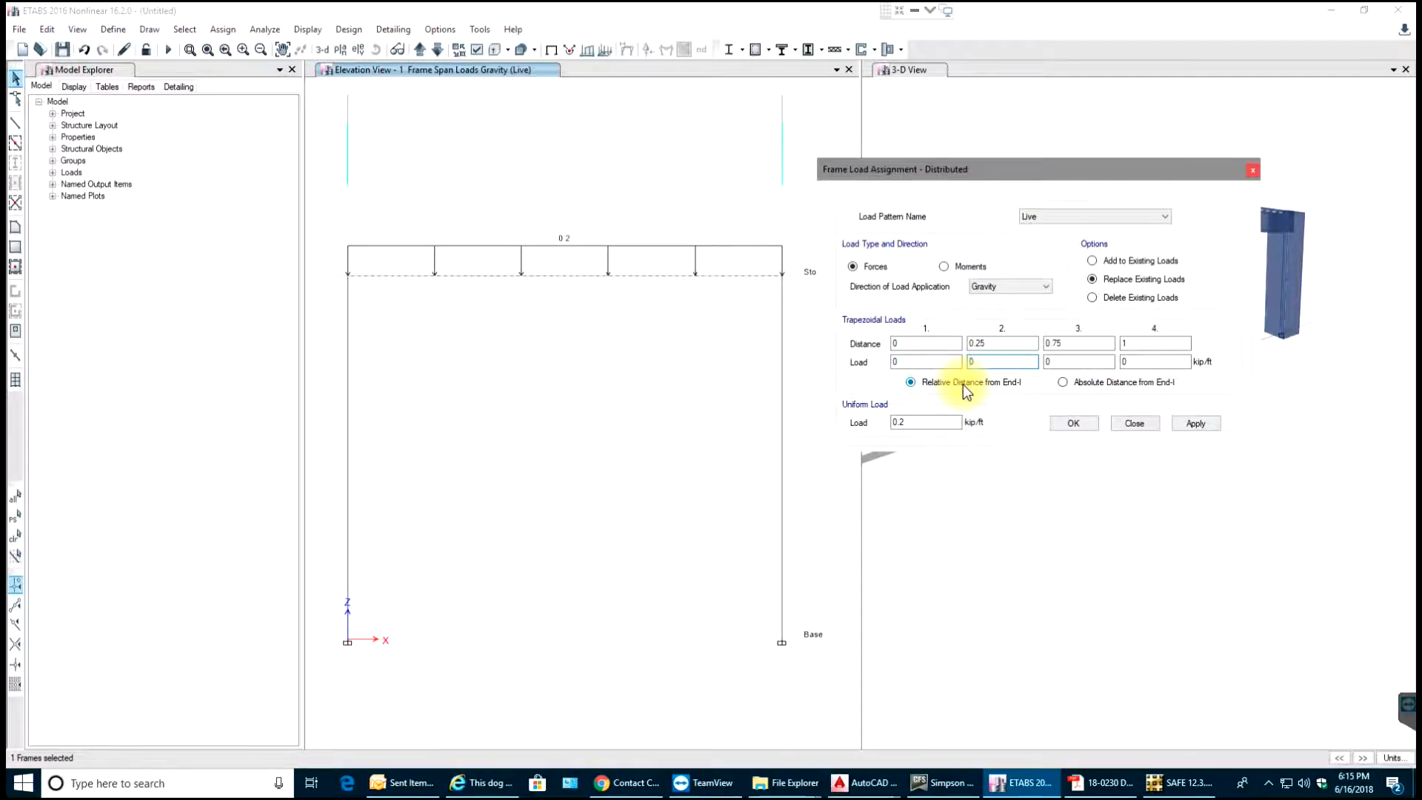
type("0.05")
left_click(1078, 361)
type(".075")
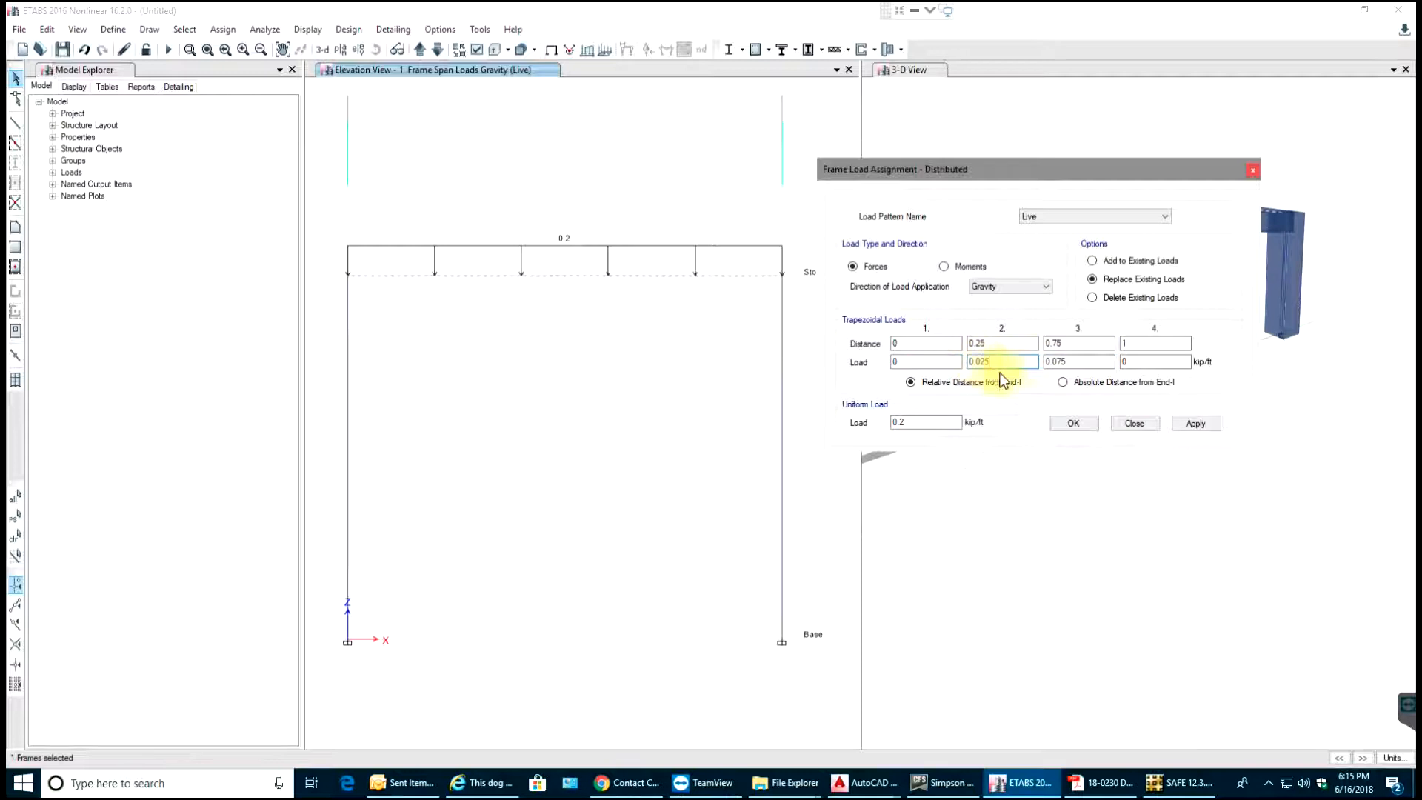
left_click(1078, 361)
type("0")
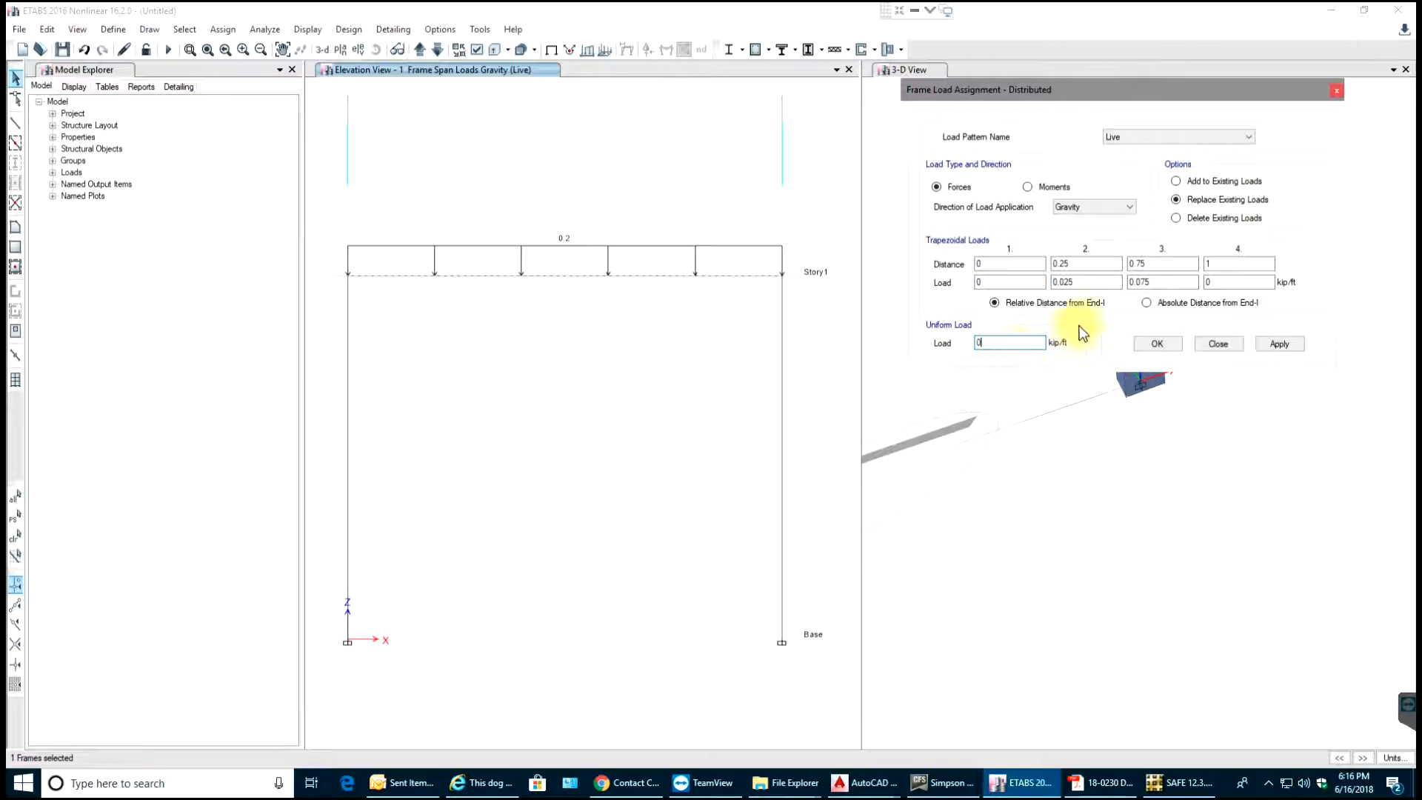
left_click(1249, 136)
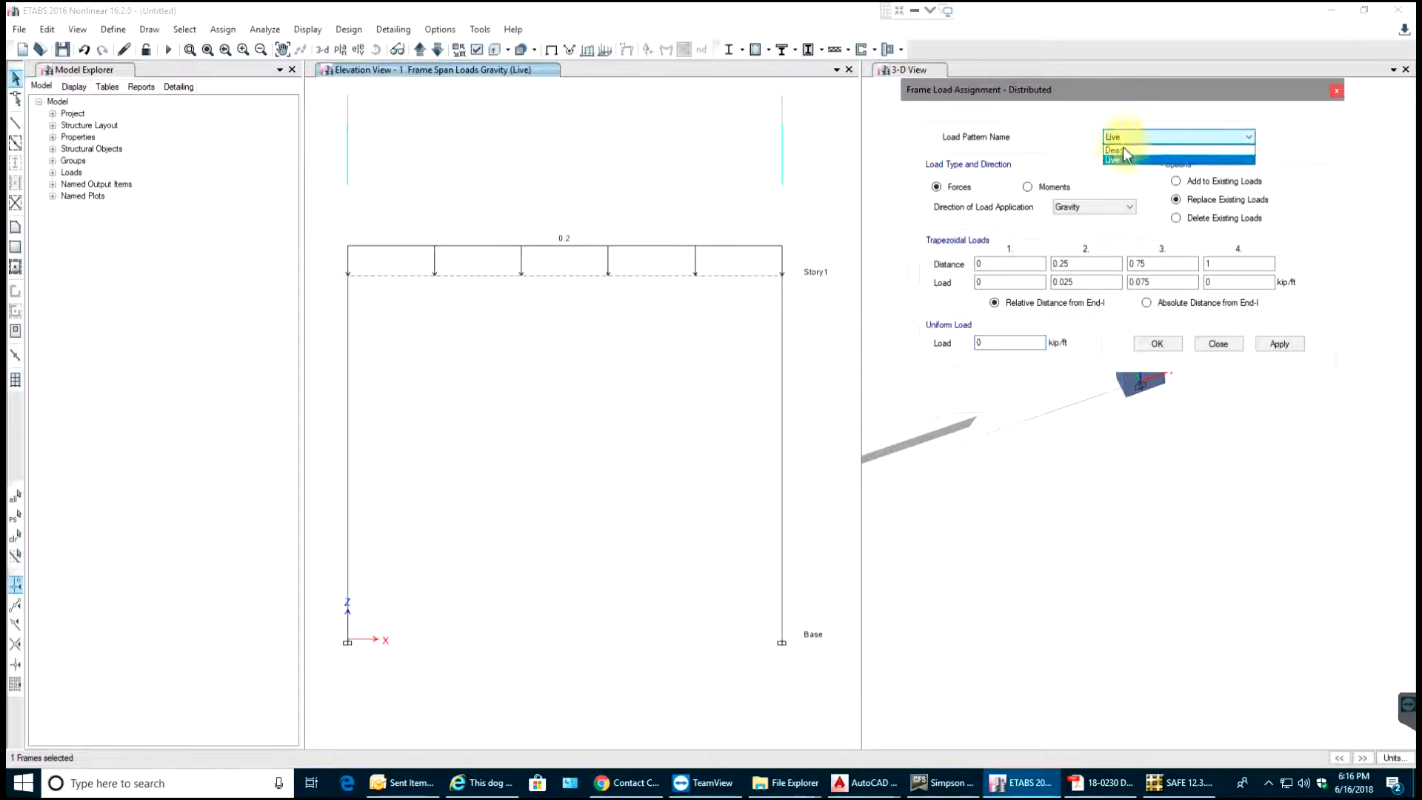
left_click(1114, 150)
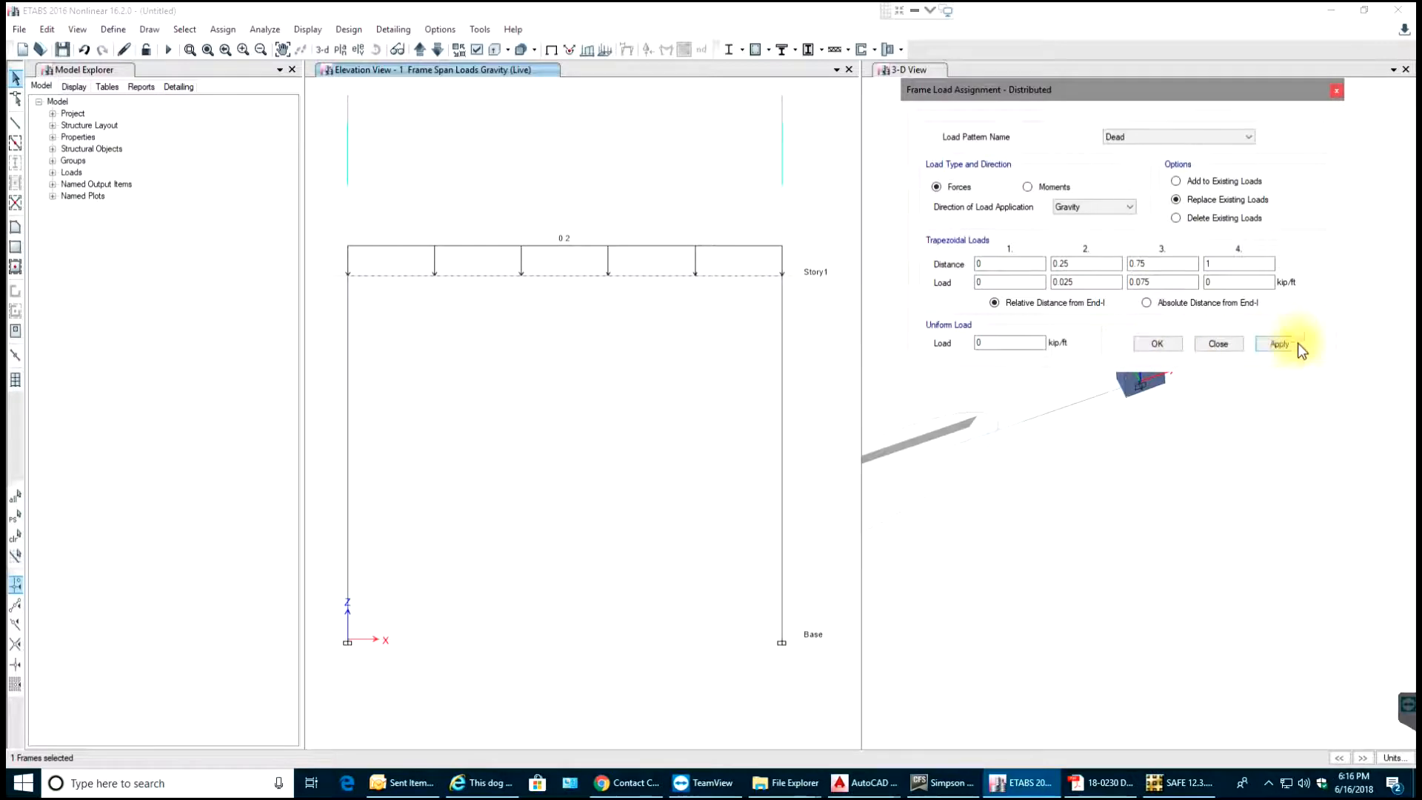
left_click(1279, 343)
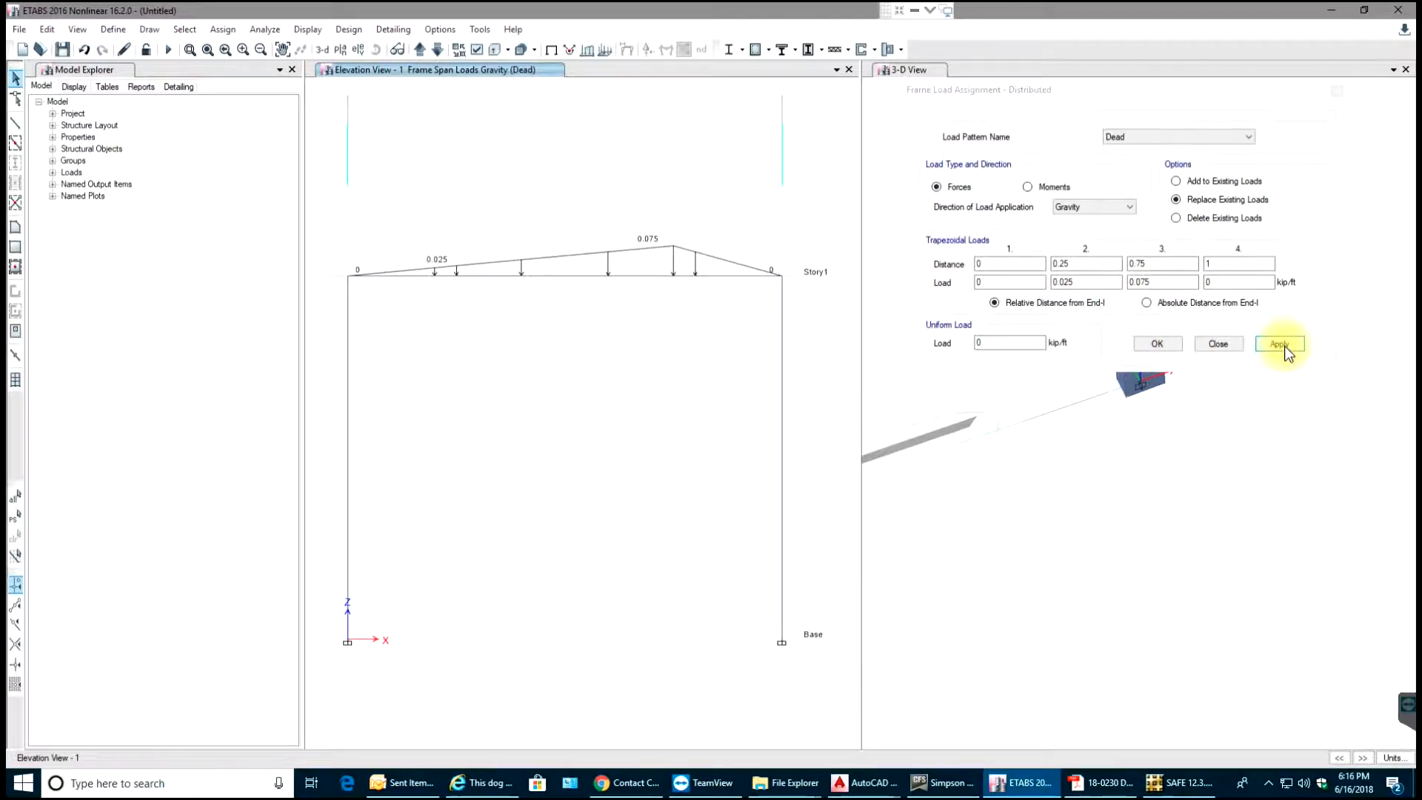
left_click(1279, 343)
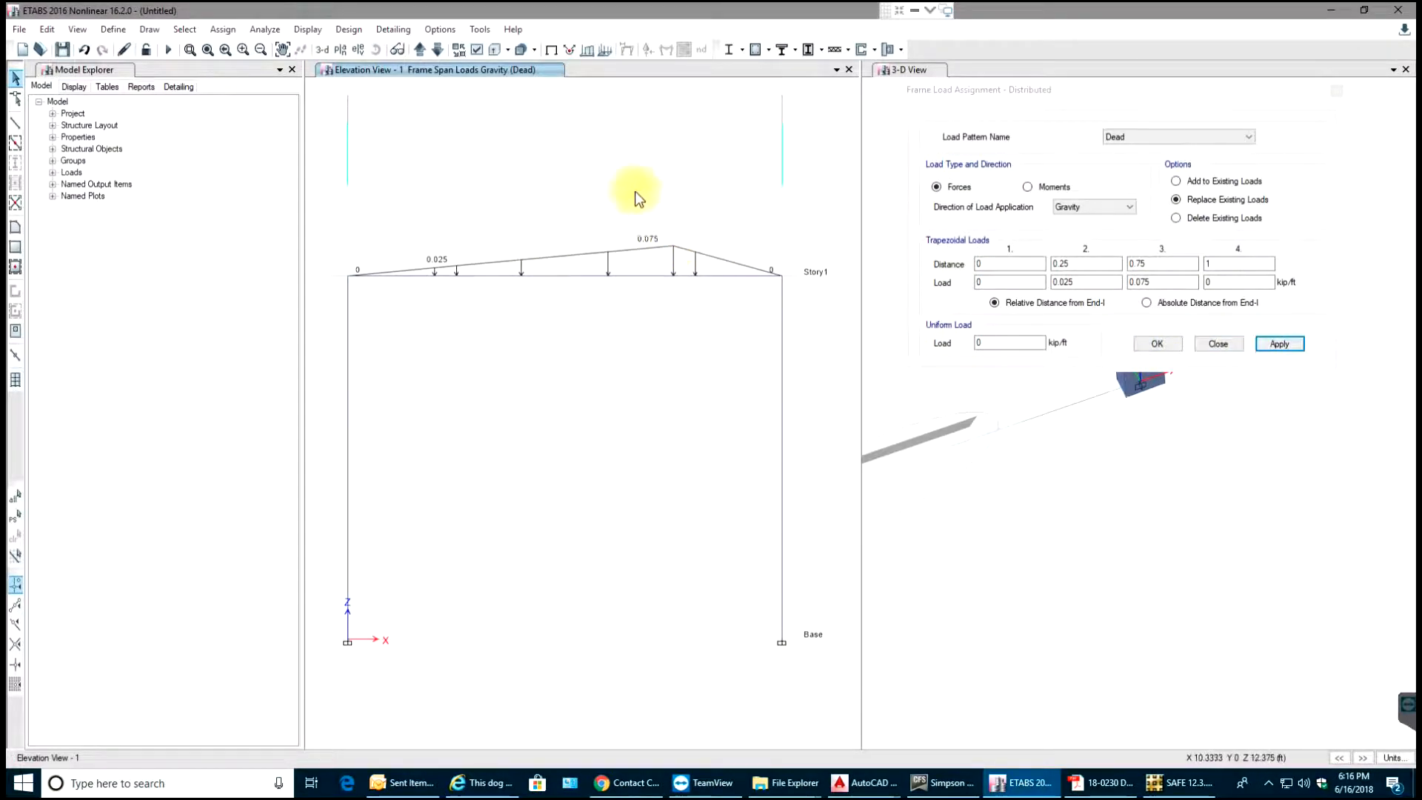
mouse_move(769, 323)
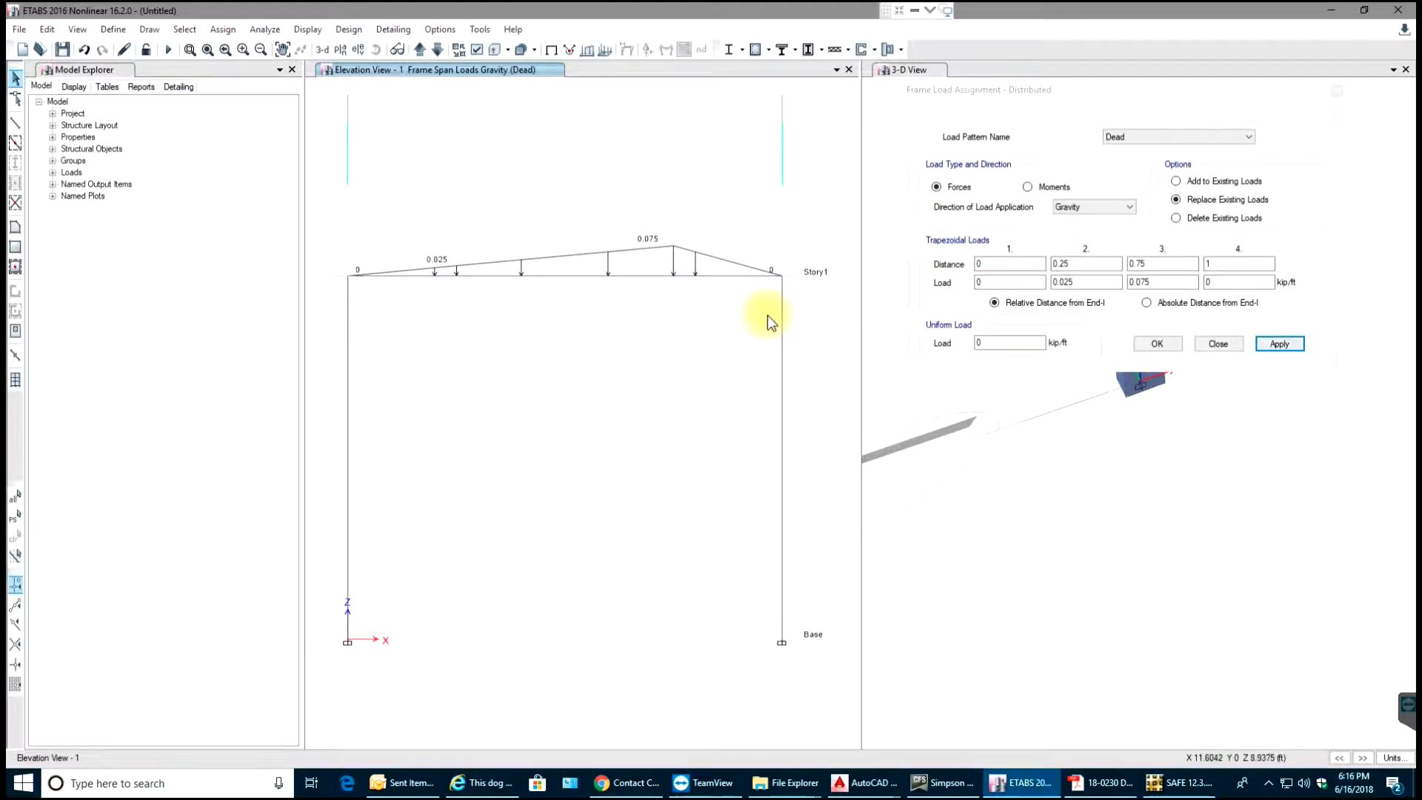
Set the trapezoid load distance to 0.75 and reapply the Dead load to the beam
left_click(1010, 282)
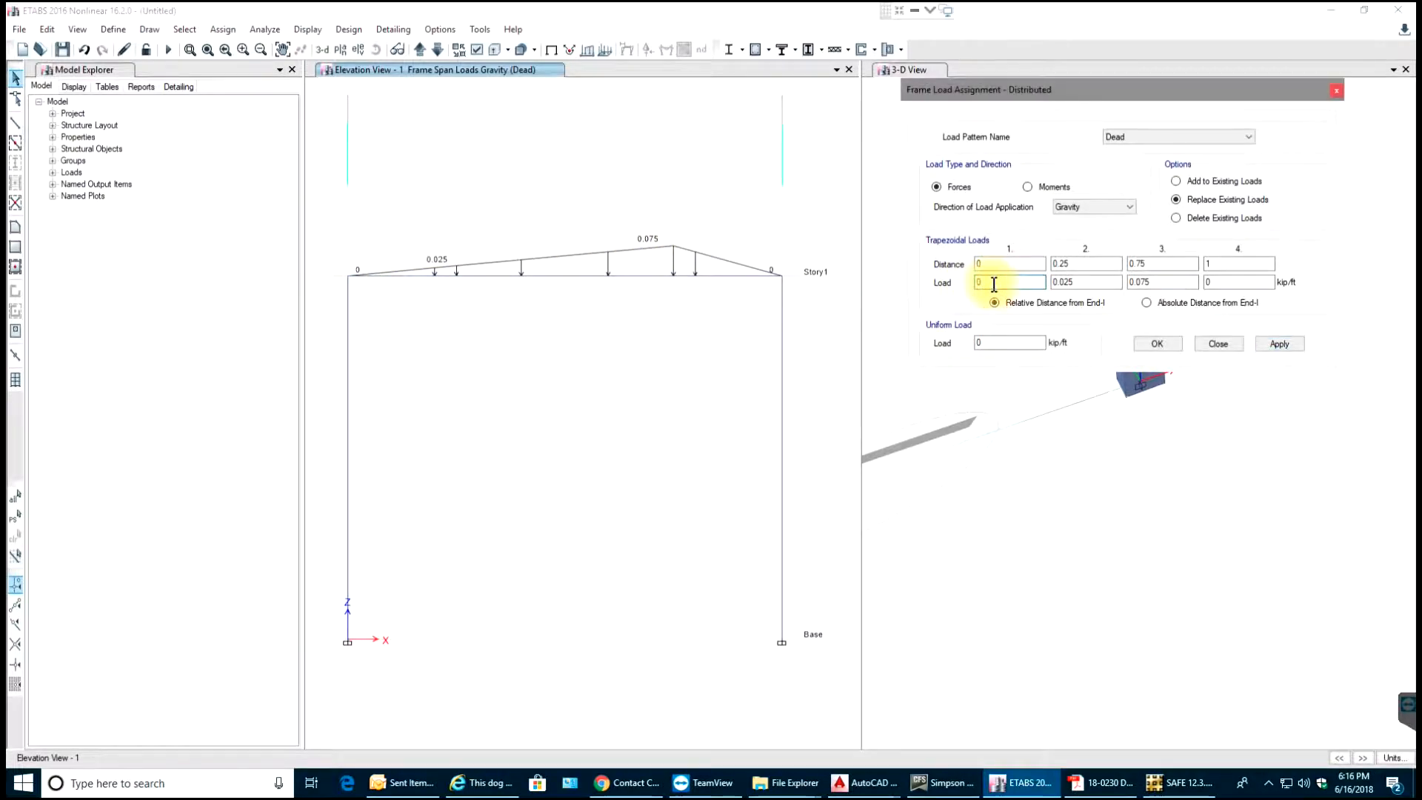
left_click(1010, 264)
type(".25")
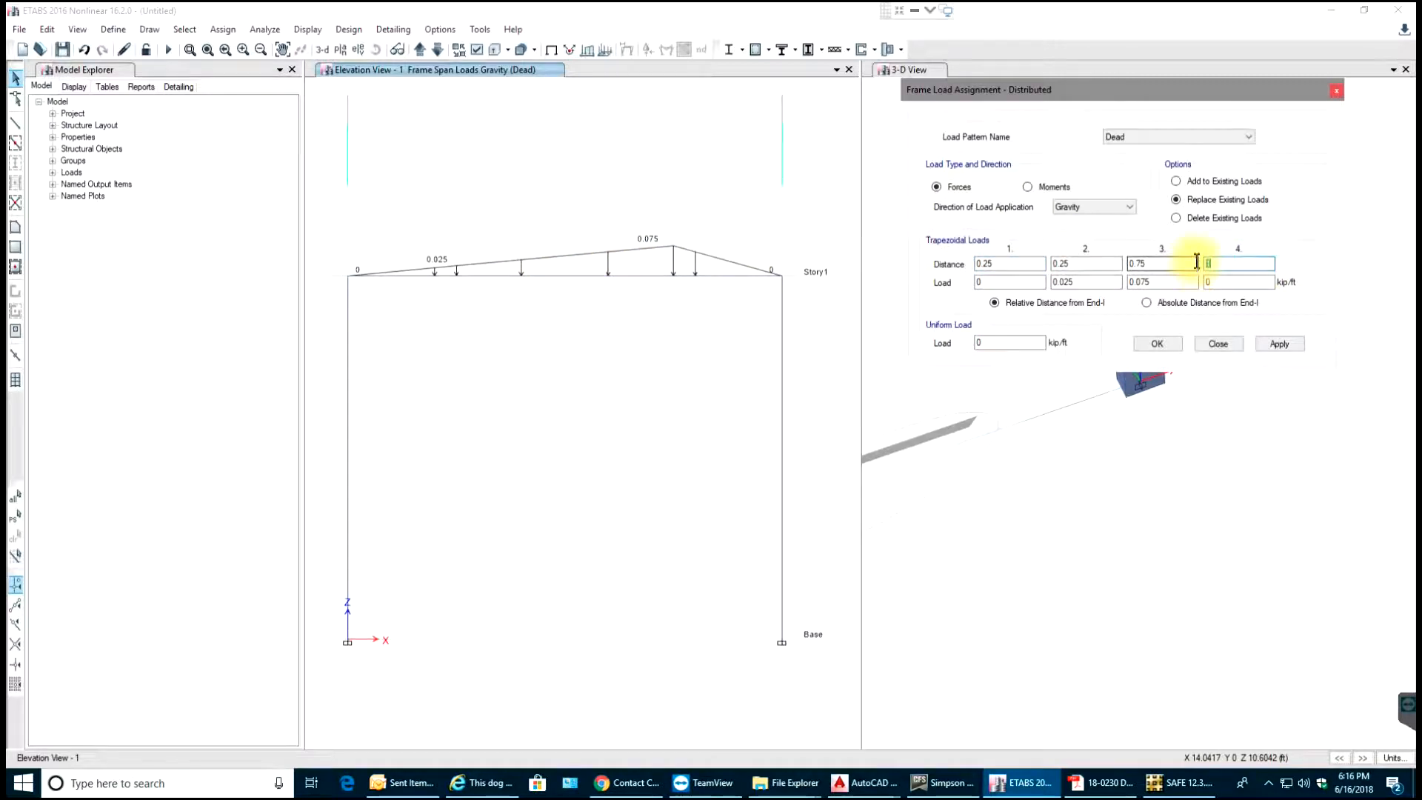
type("0.75")
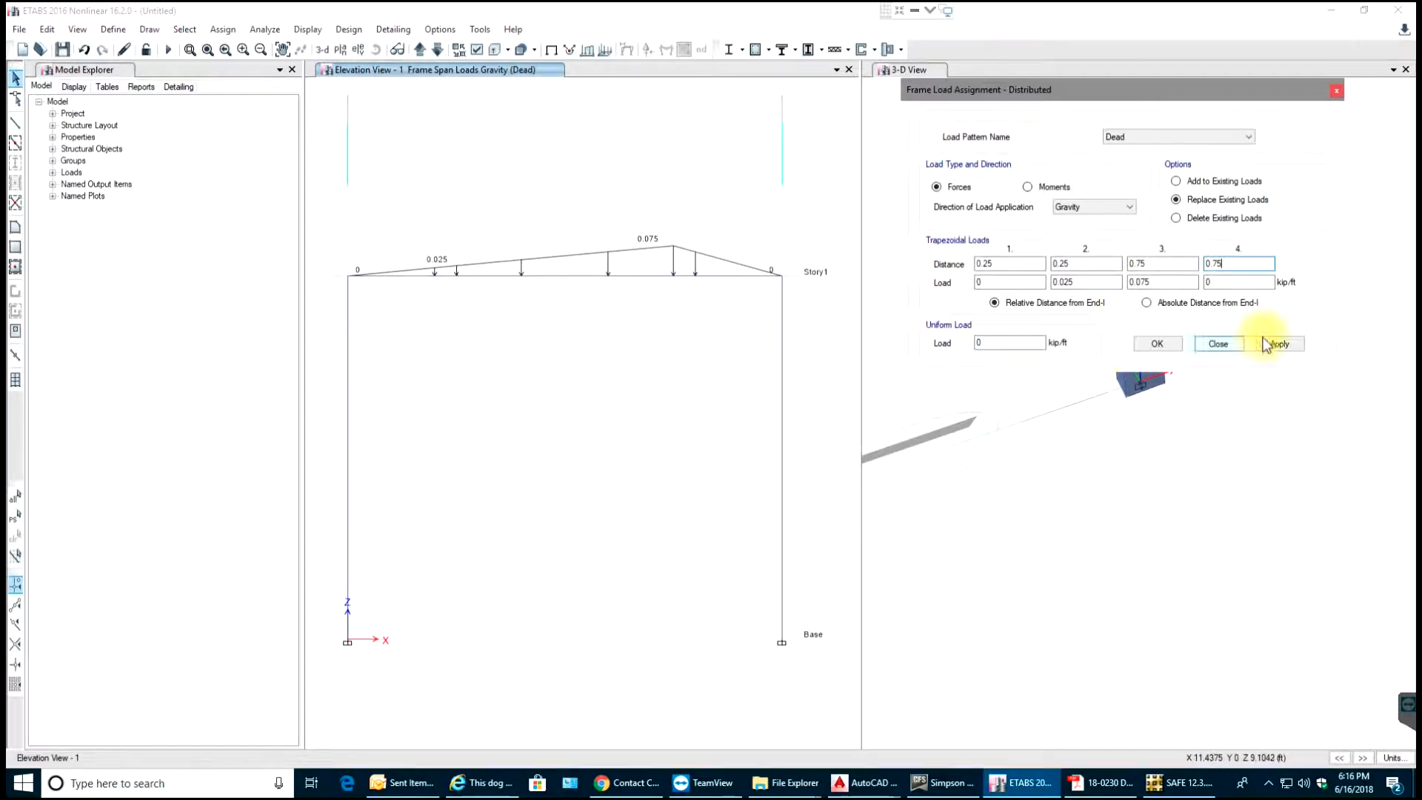
left_click(1279, 343)
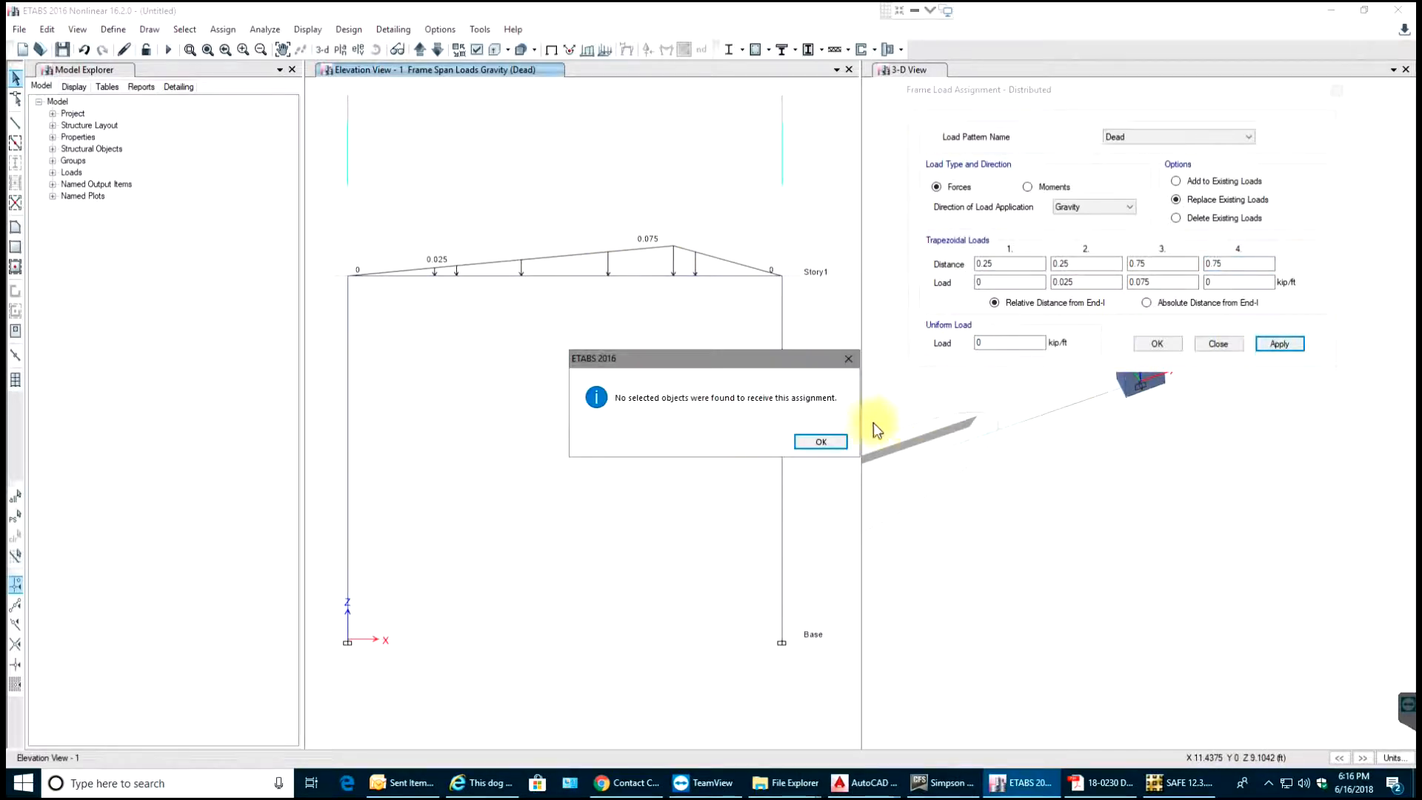
left_click(820, 442)
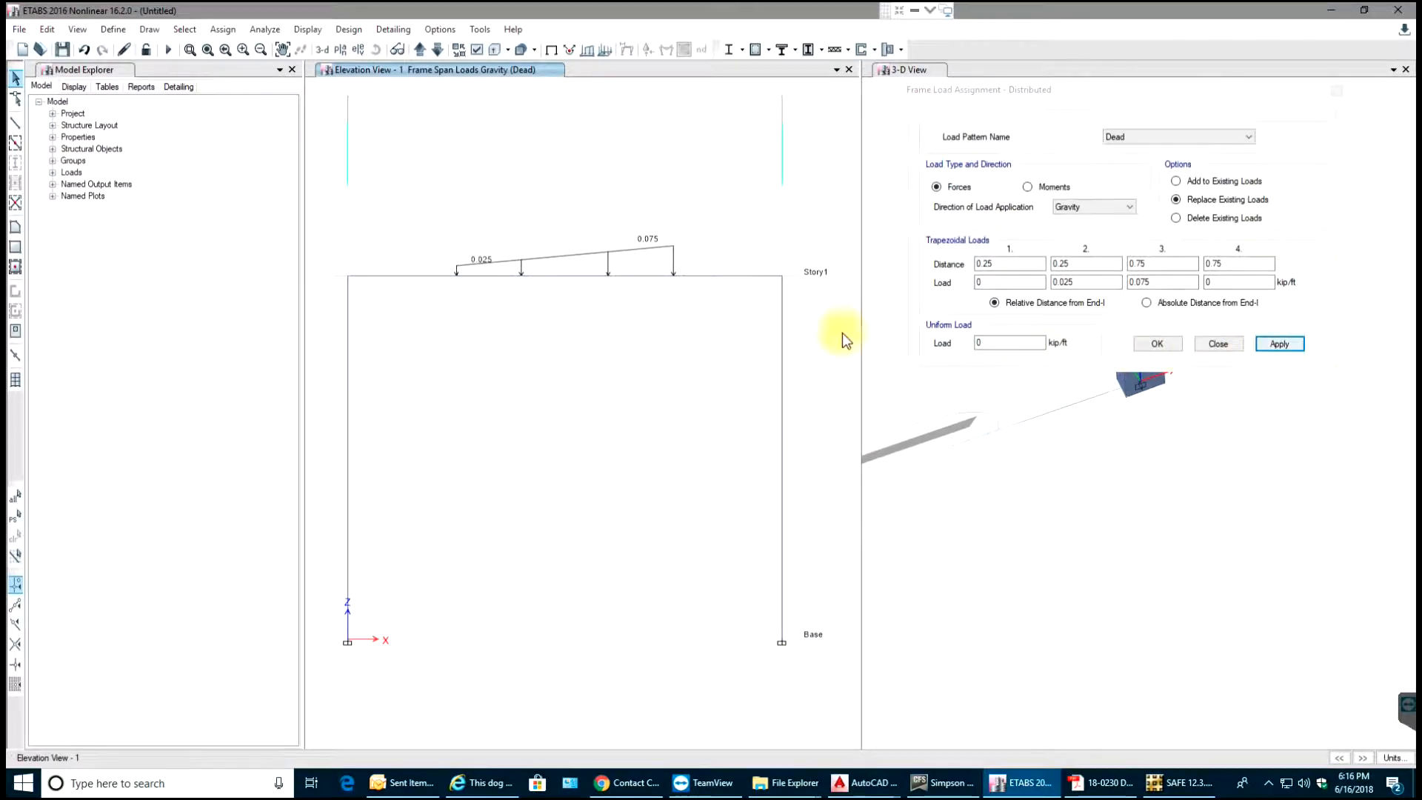
mouse_move(690, 301)
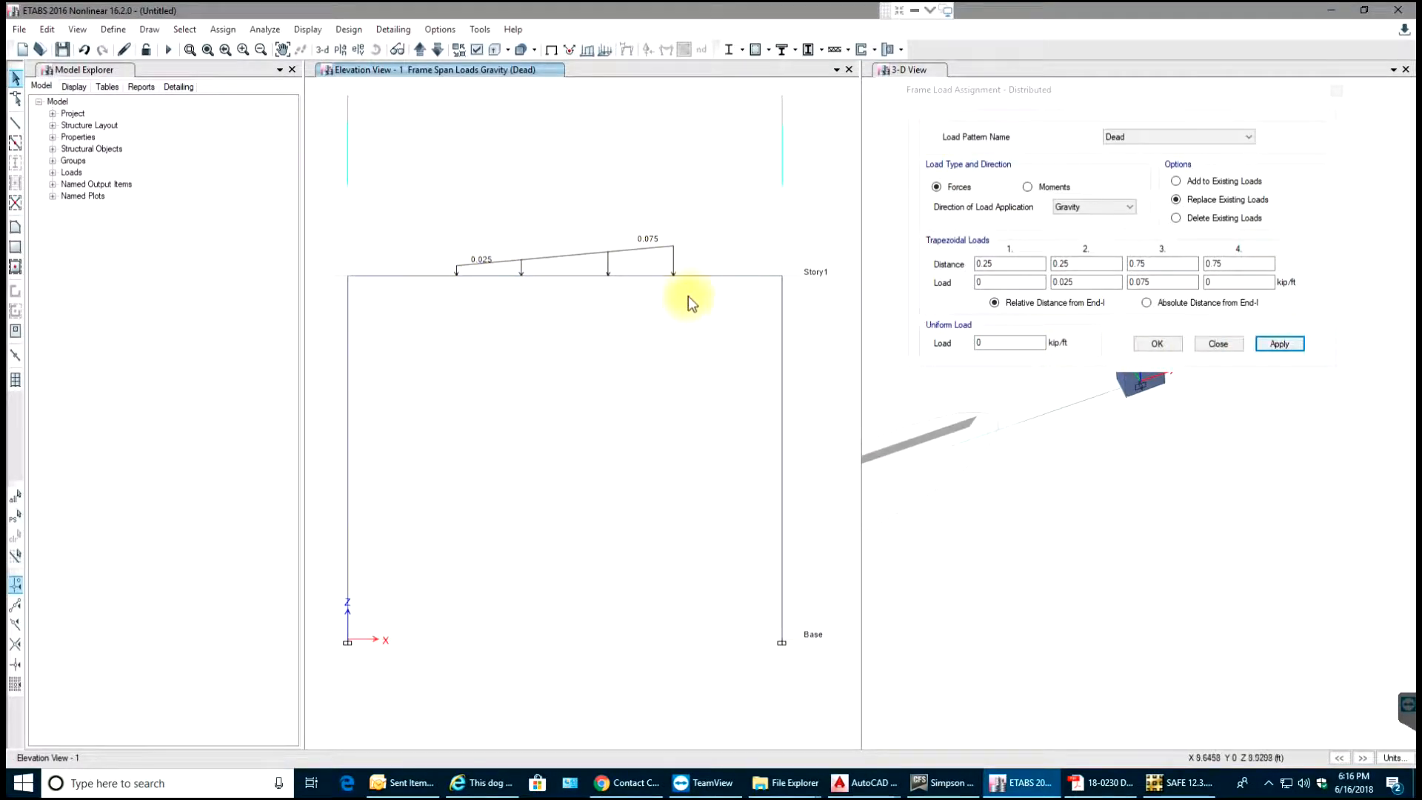
left_click(1218, 343)
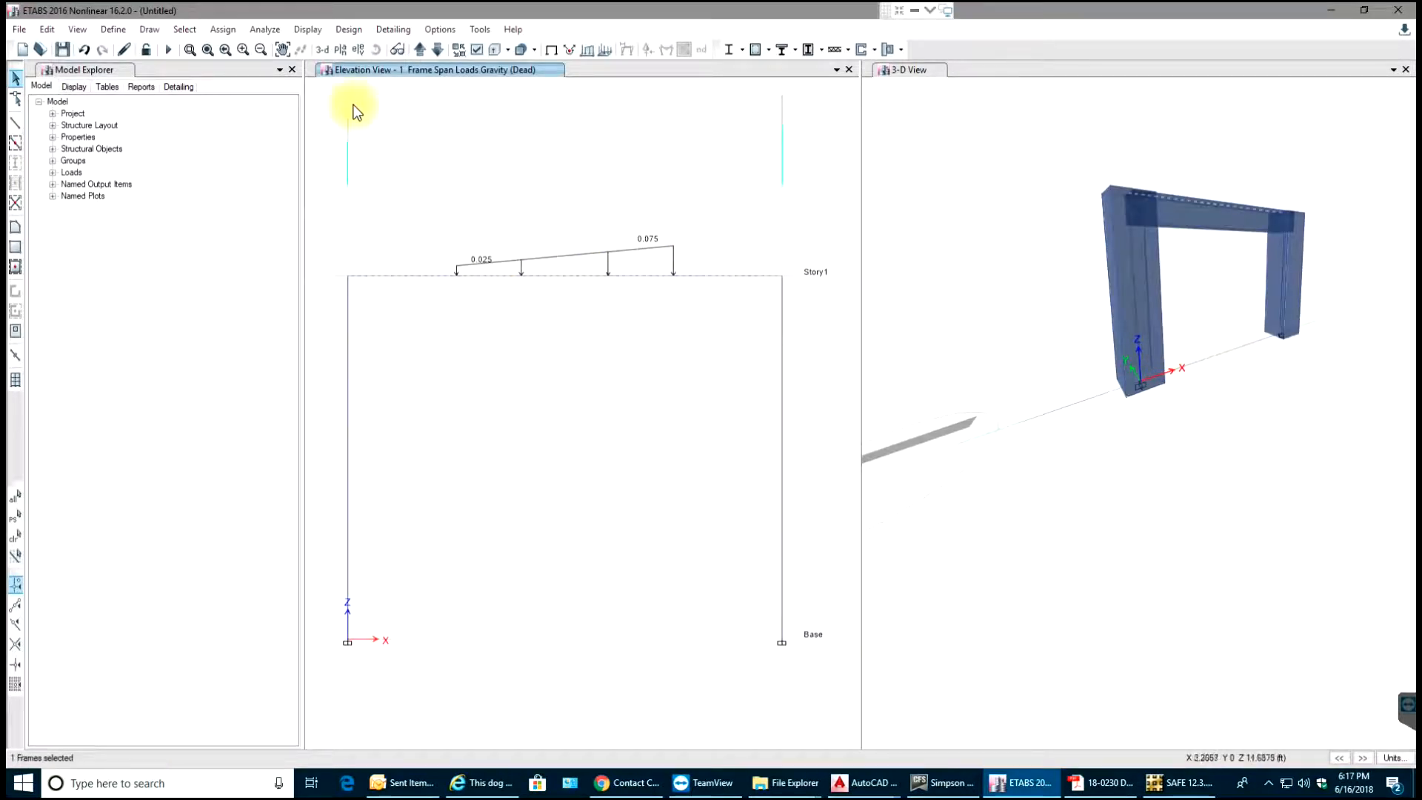
Assign a 2 kip Live point load at the beam's midspan (distance 0.5)
left_click(222, 29)
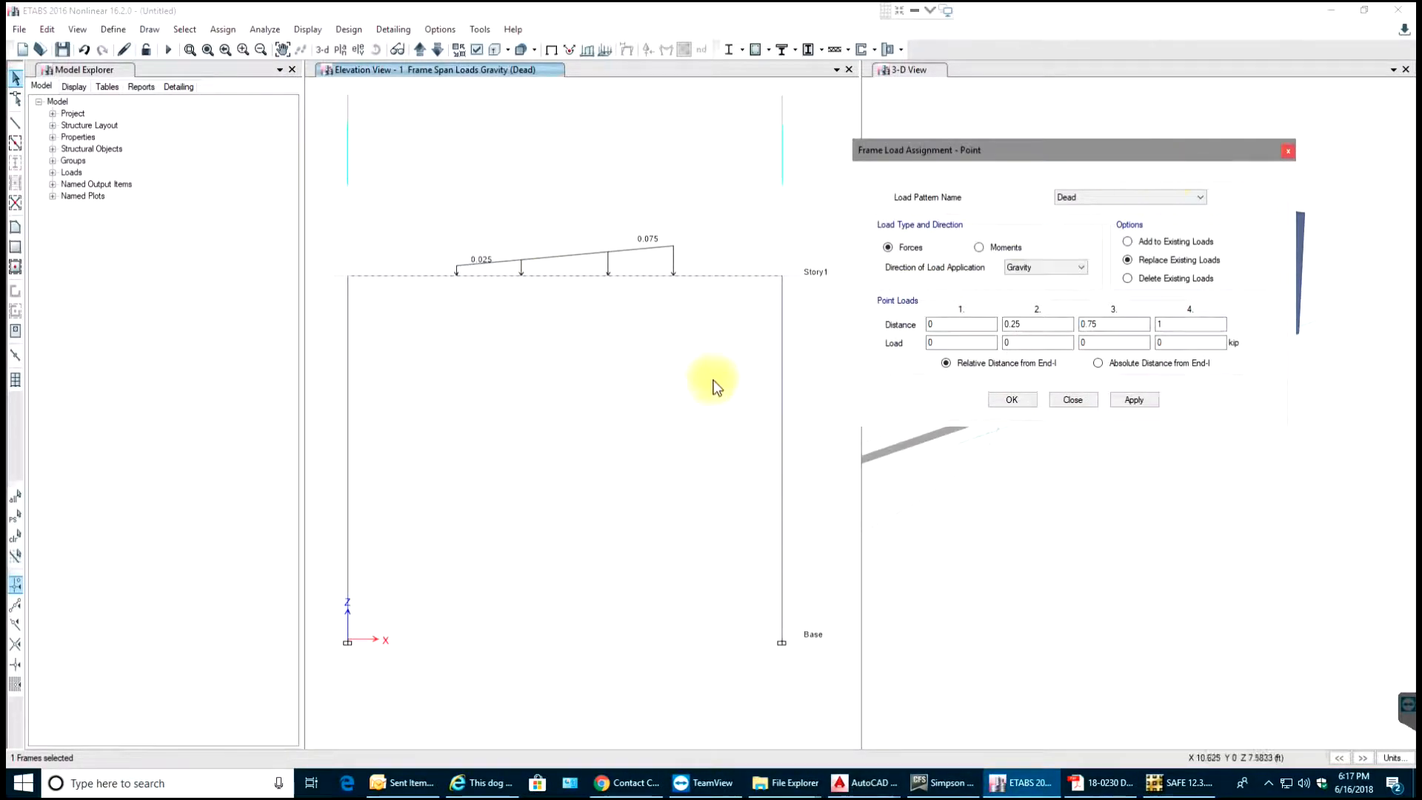
mouse_move(1043, 324)
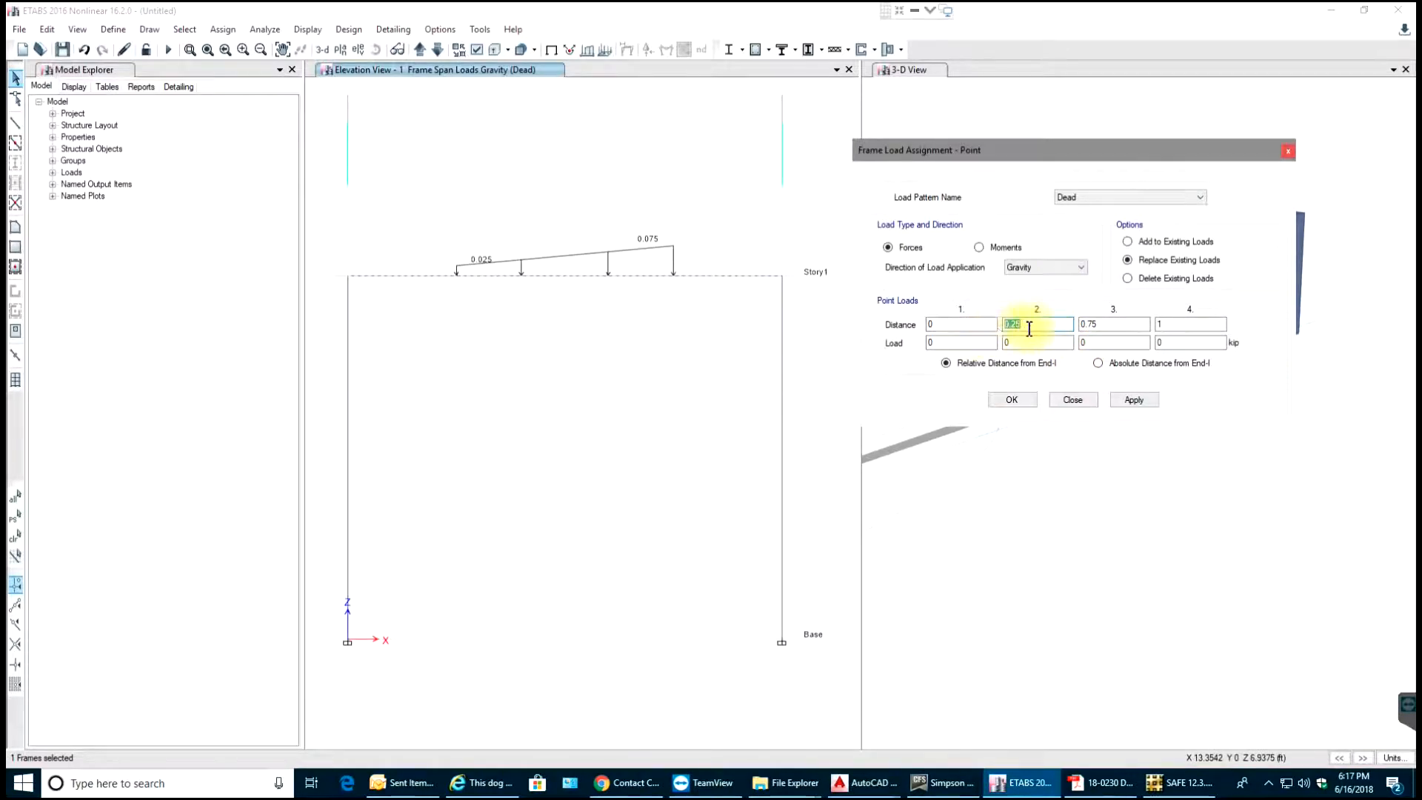
type("0.5")
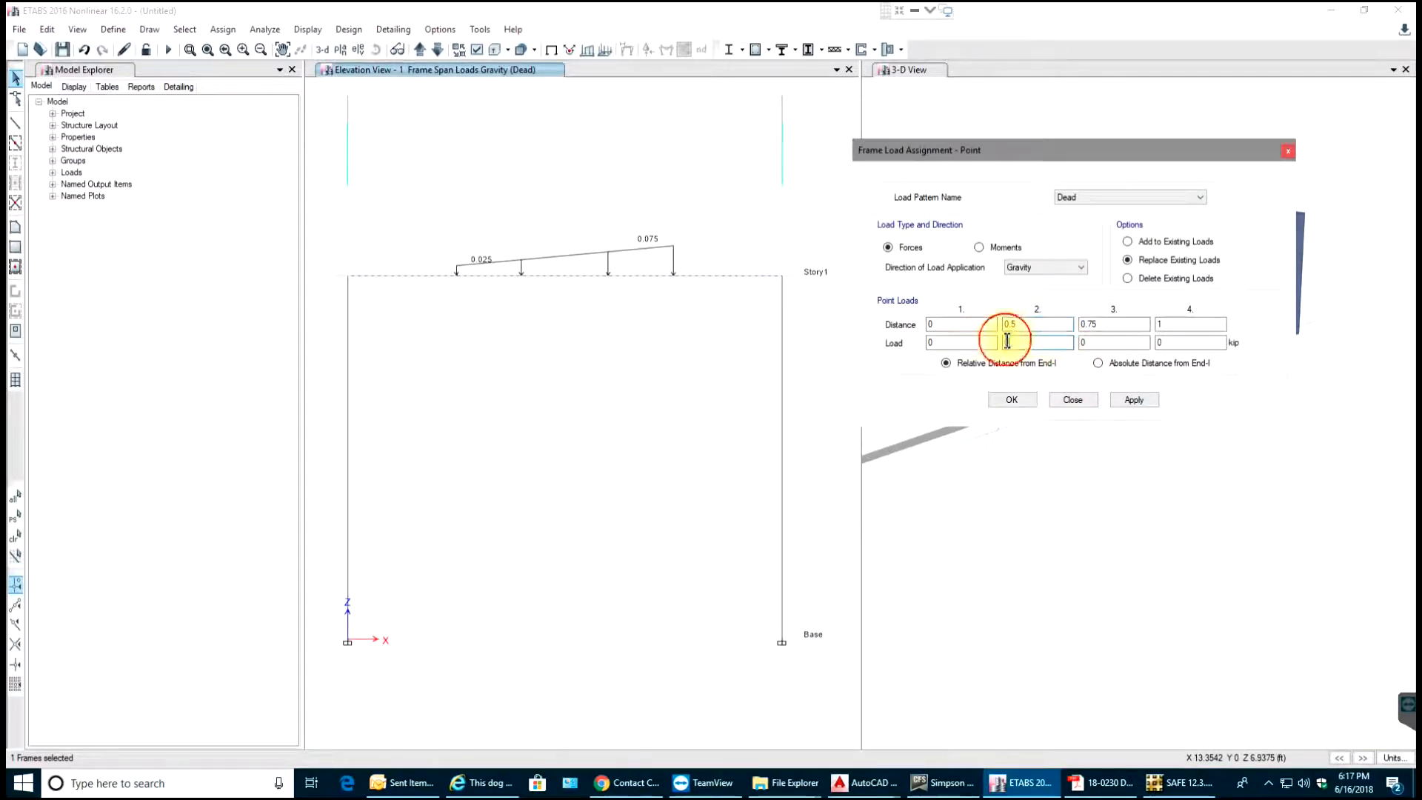
left_click(1037, 342)
type("2")
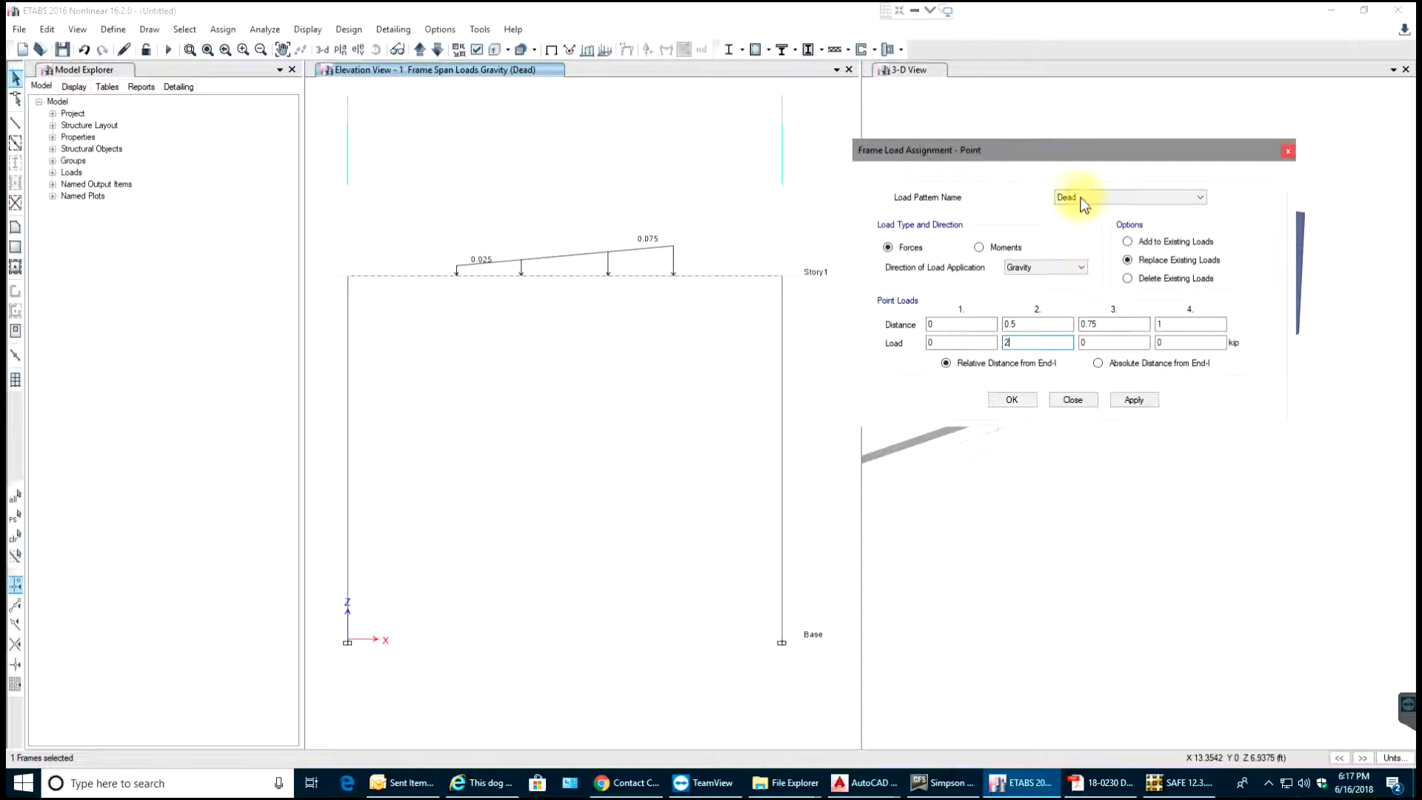
left_click(1200, 197)
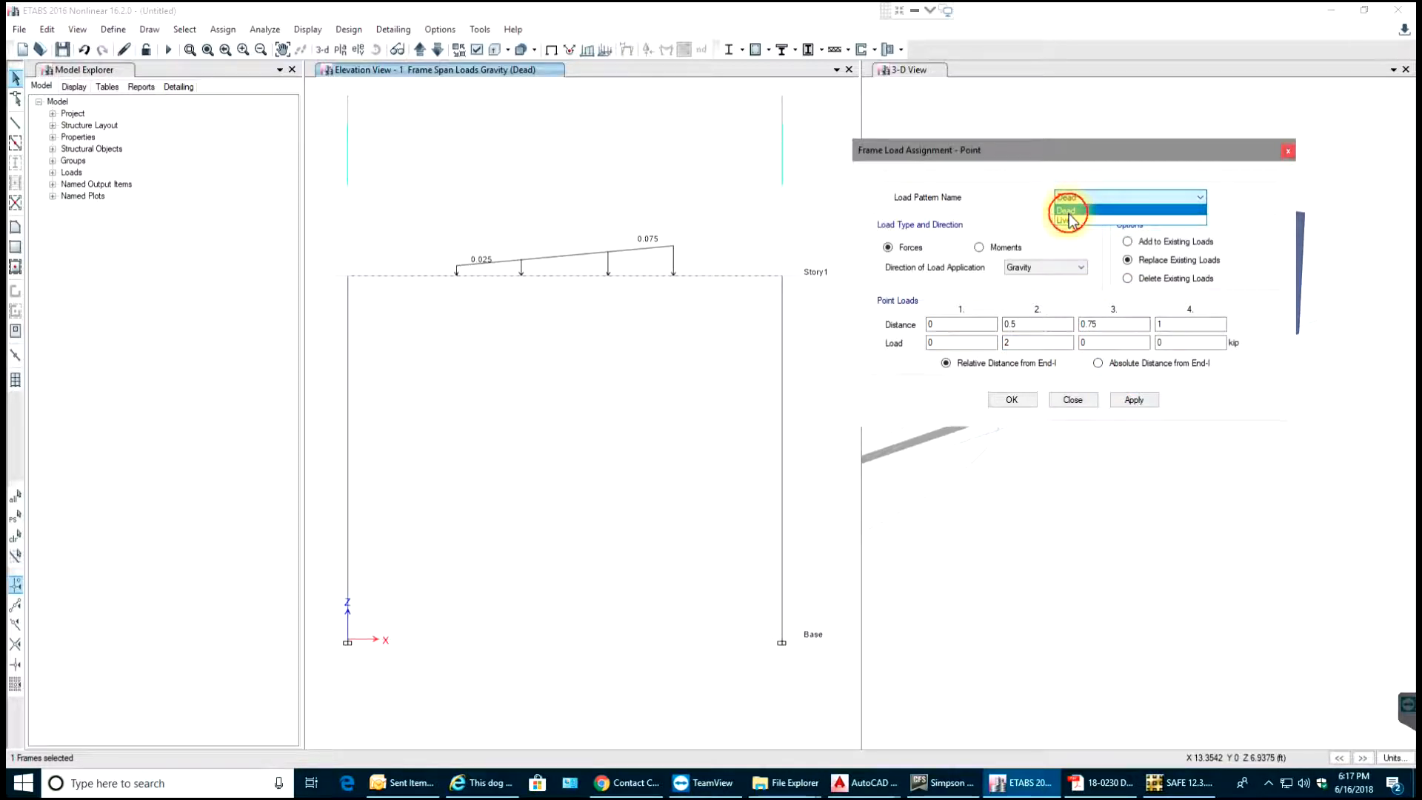
left_click(1069, 220)
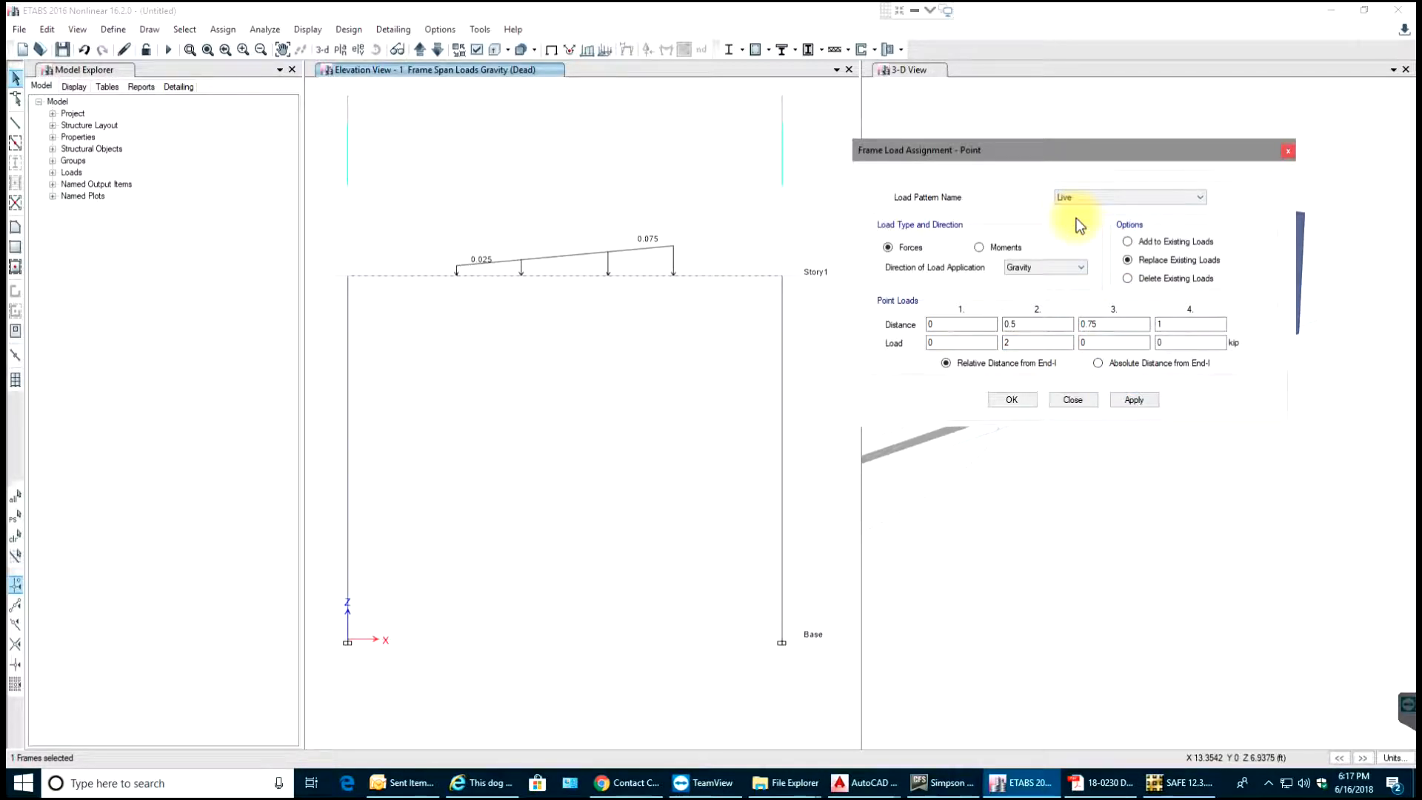
left_click(1135, 400)
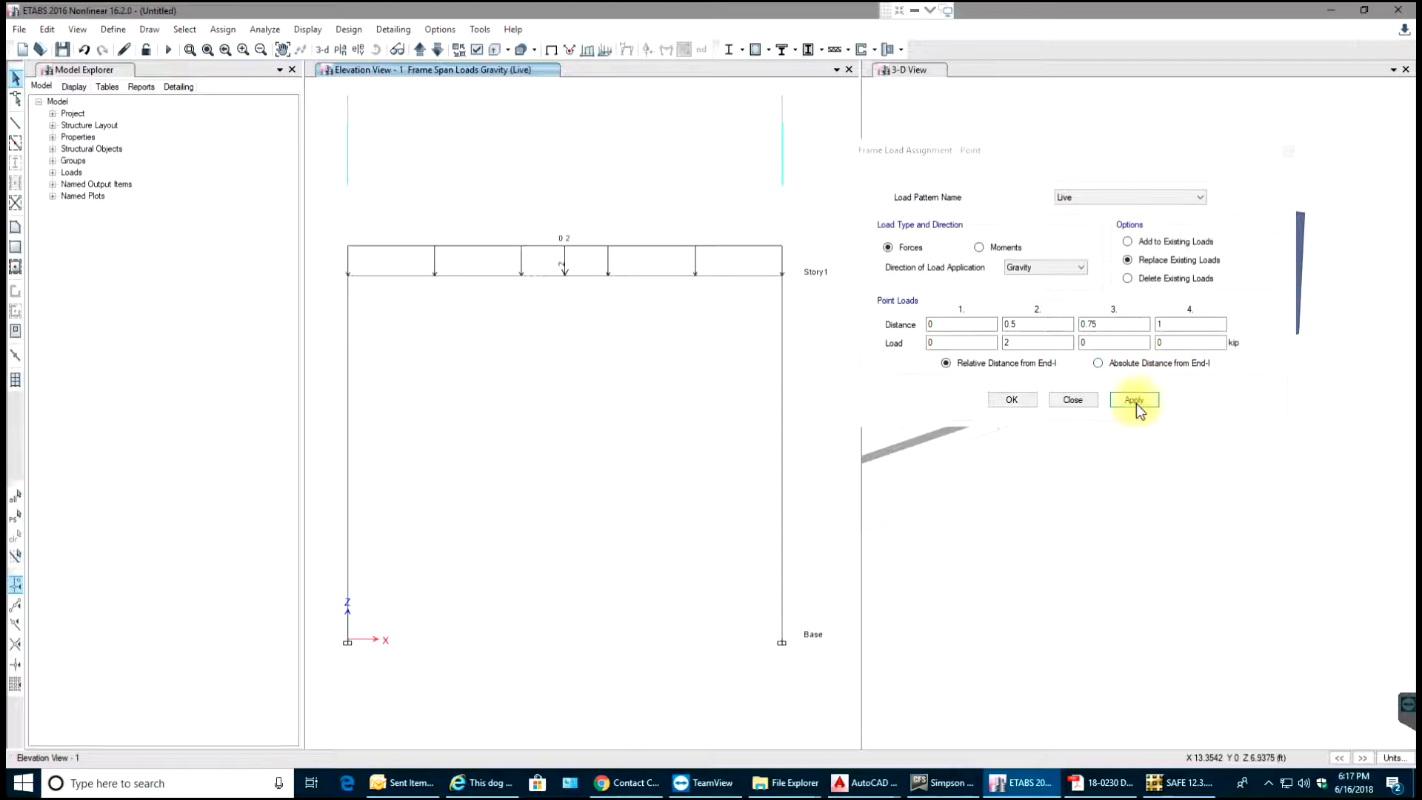
left_click(1134, 400)
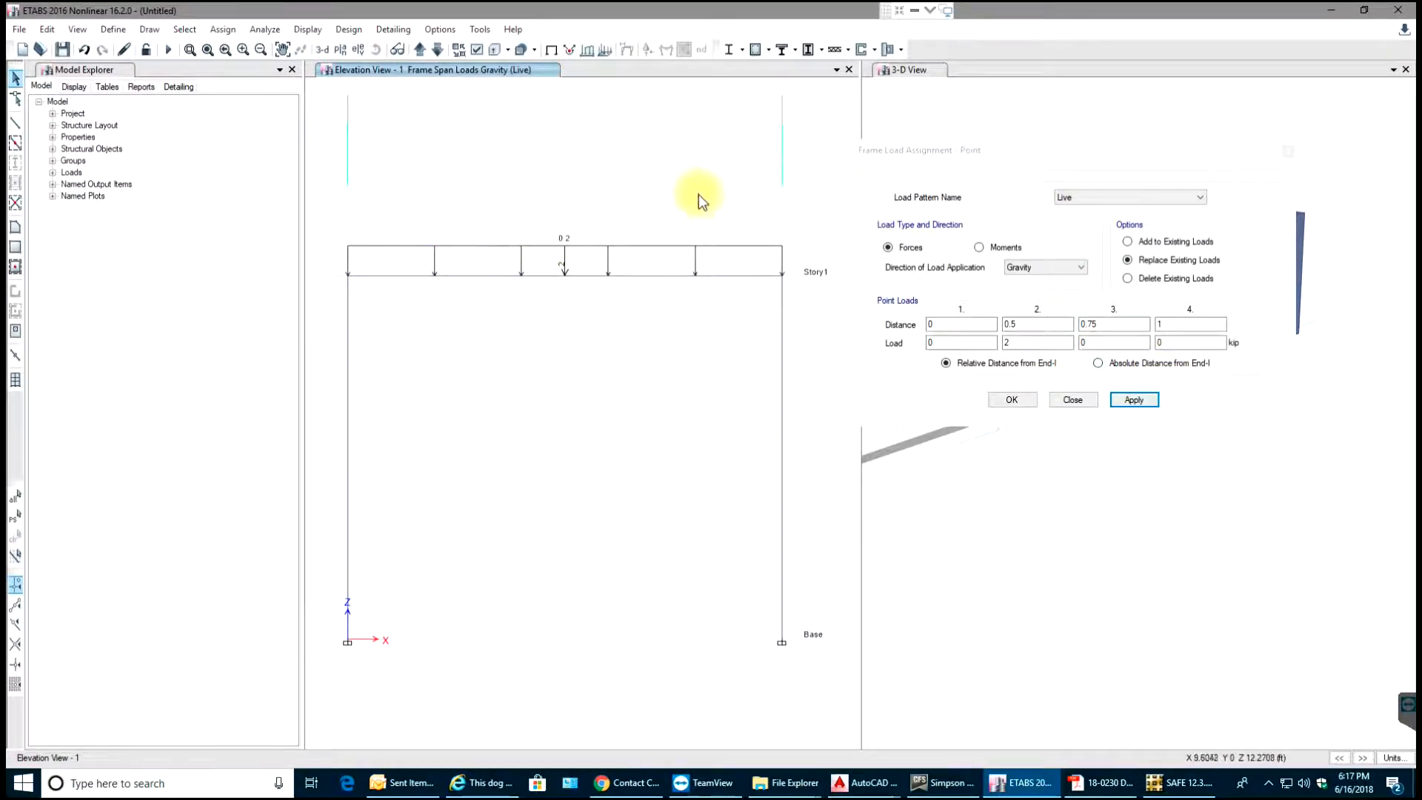
mouse_move(744, 165)
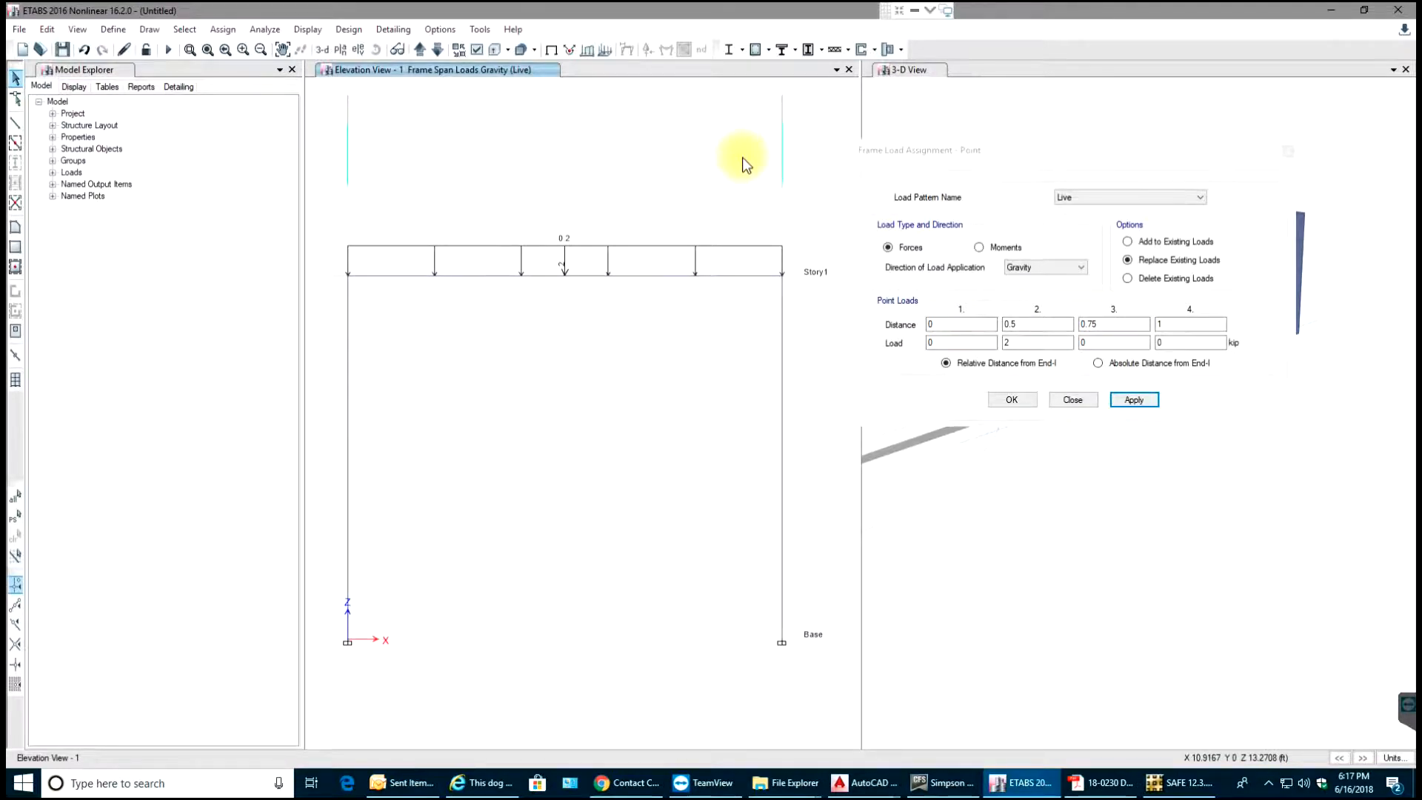
mouse_move(975, 357)
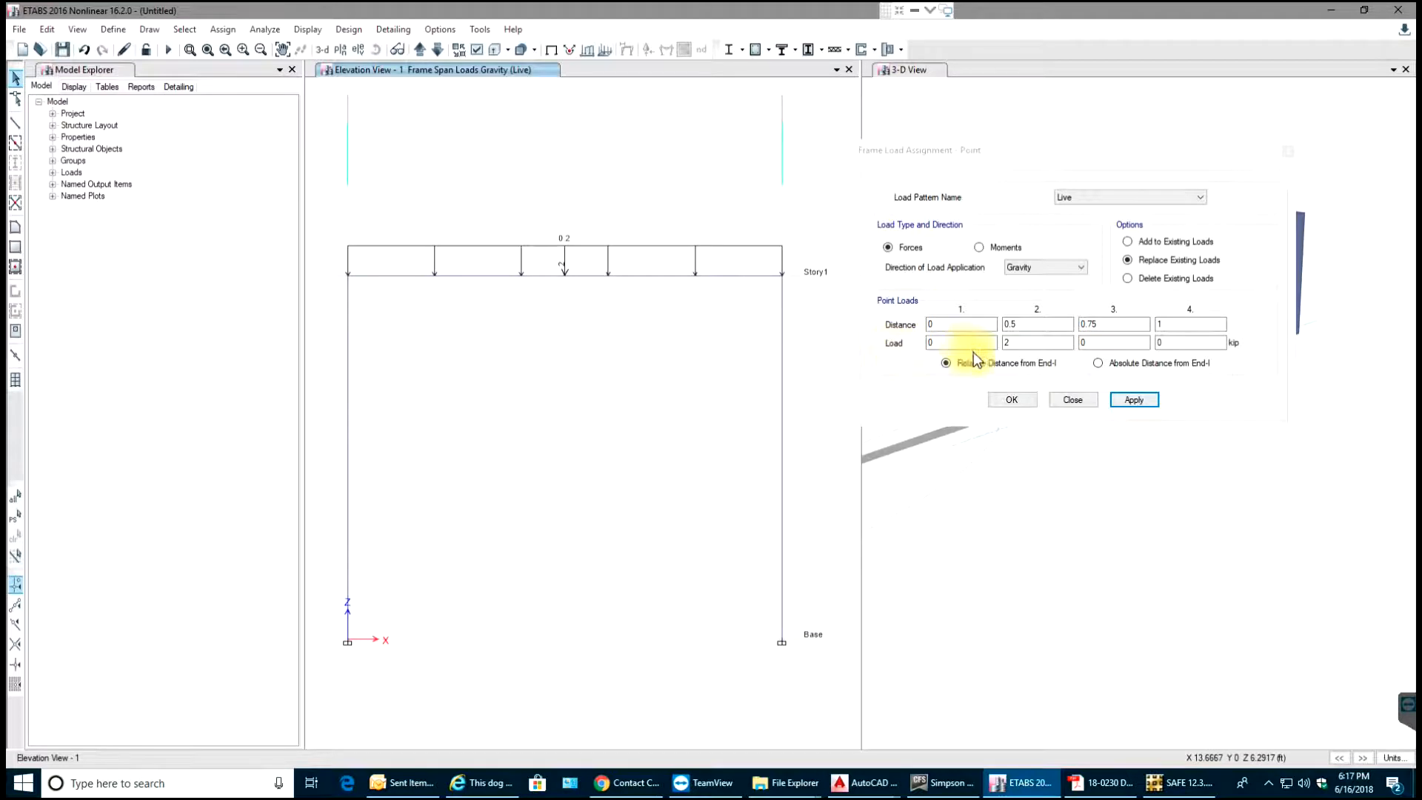
left_click(961, 324)
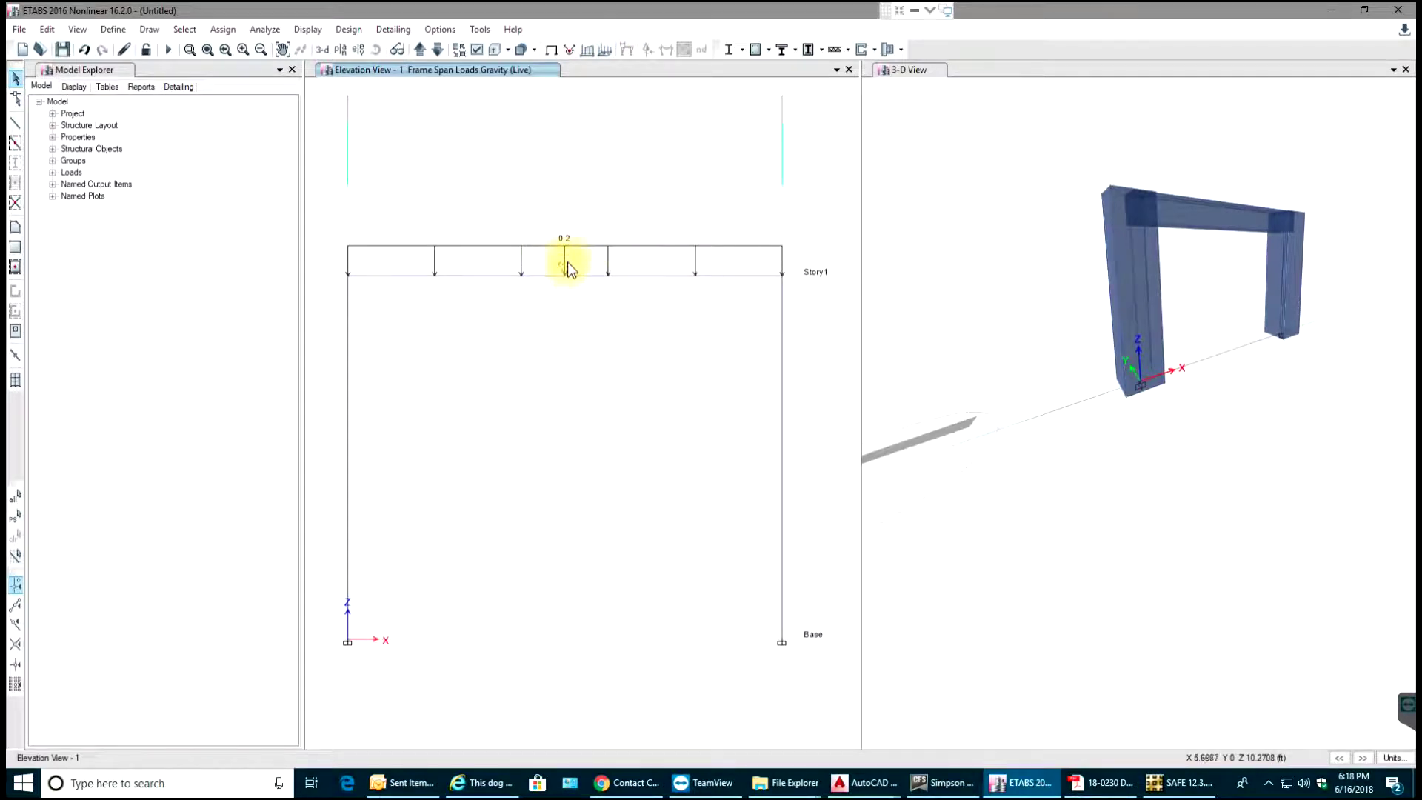
mouse_move(587, 234)
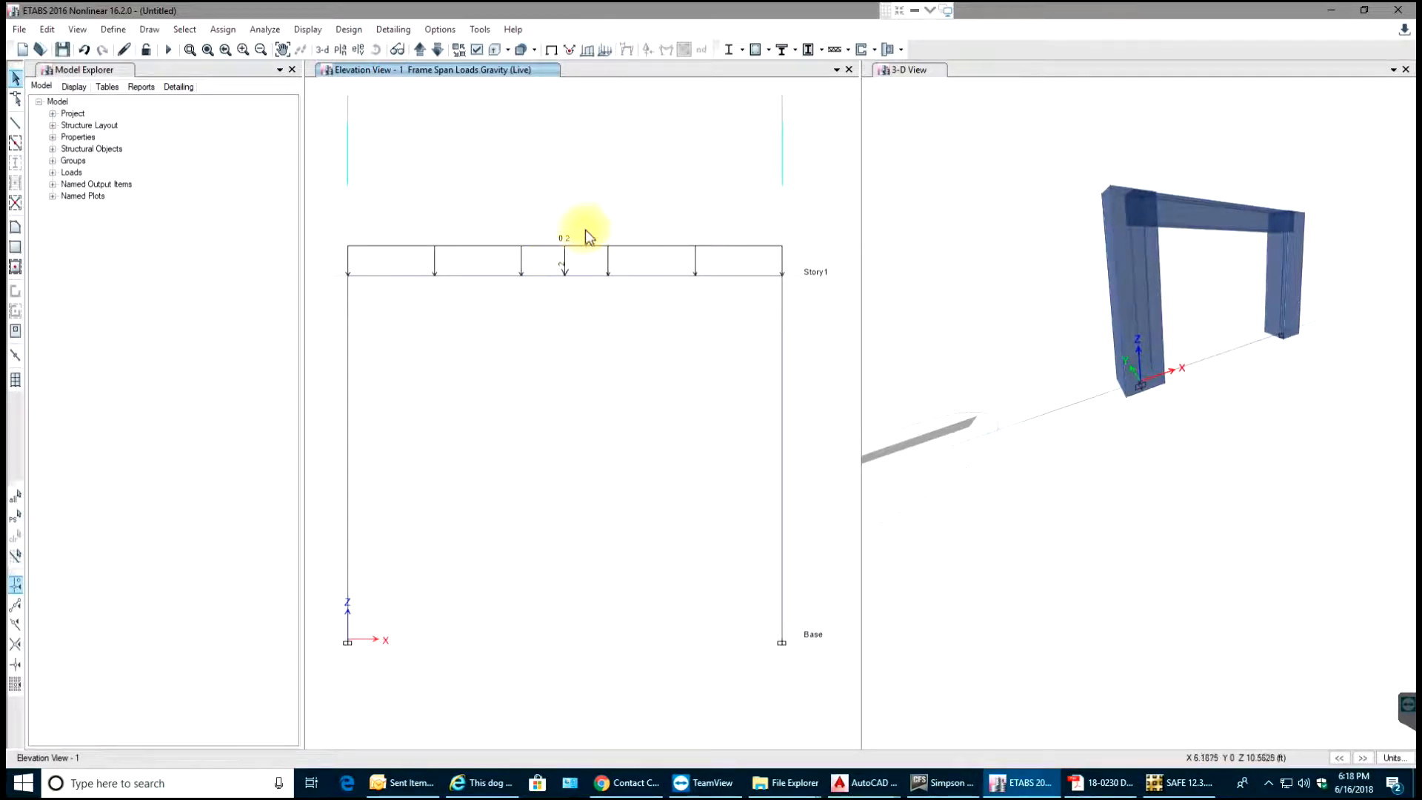
mouse_move(531, 240)
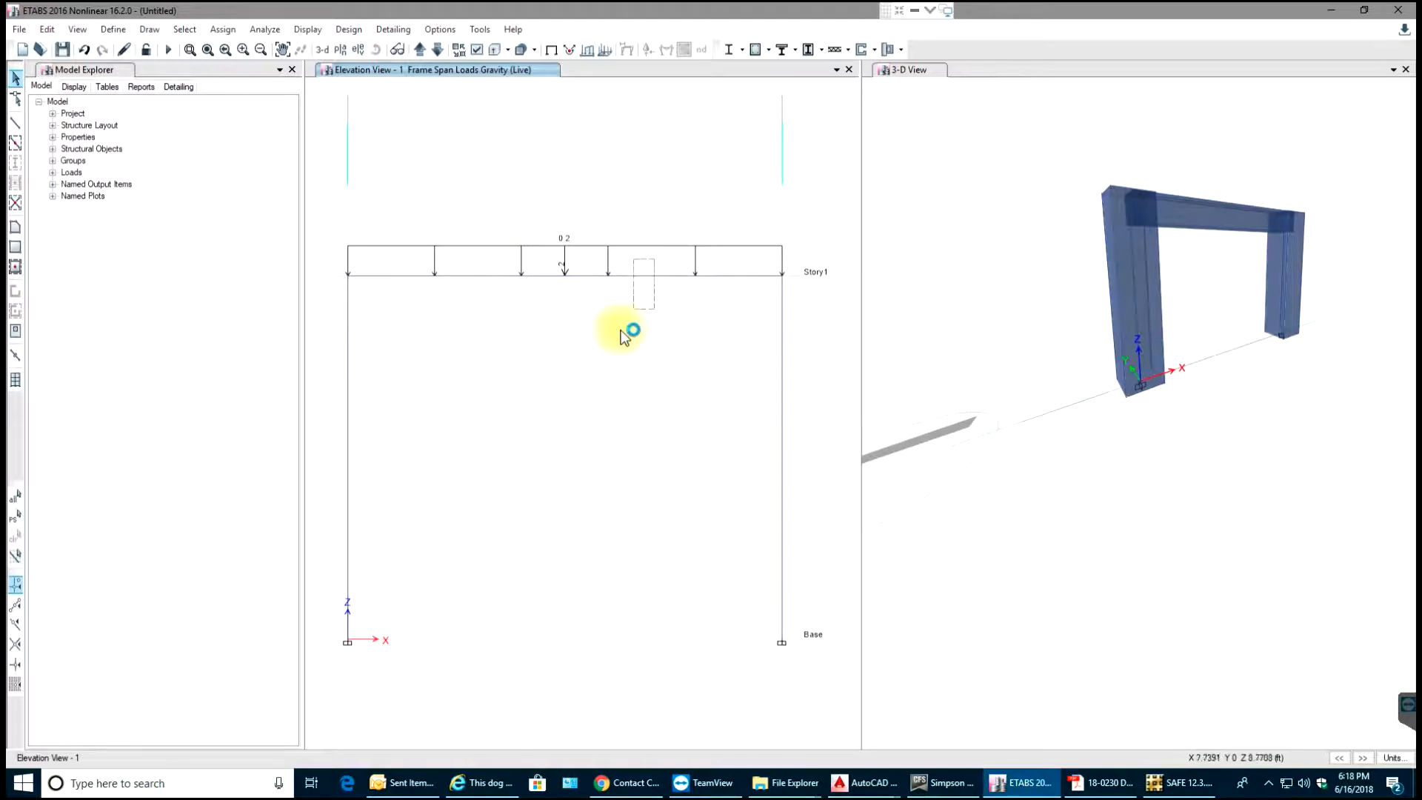
left_click(658, 272)
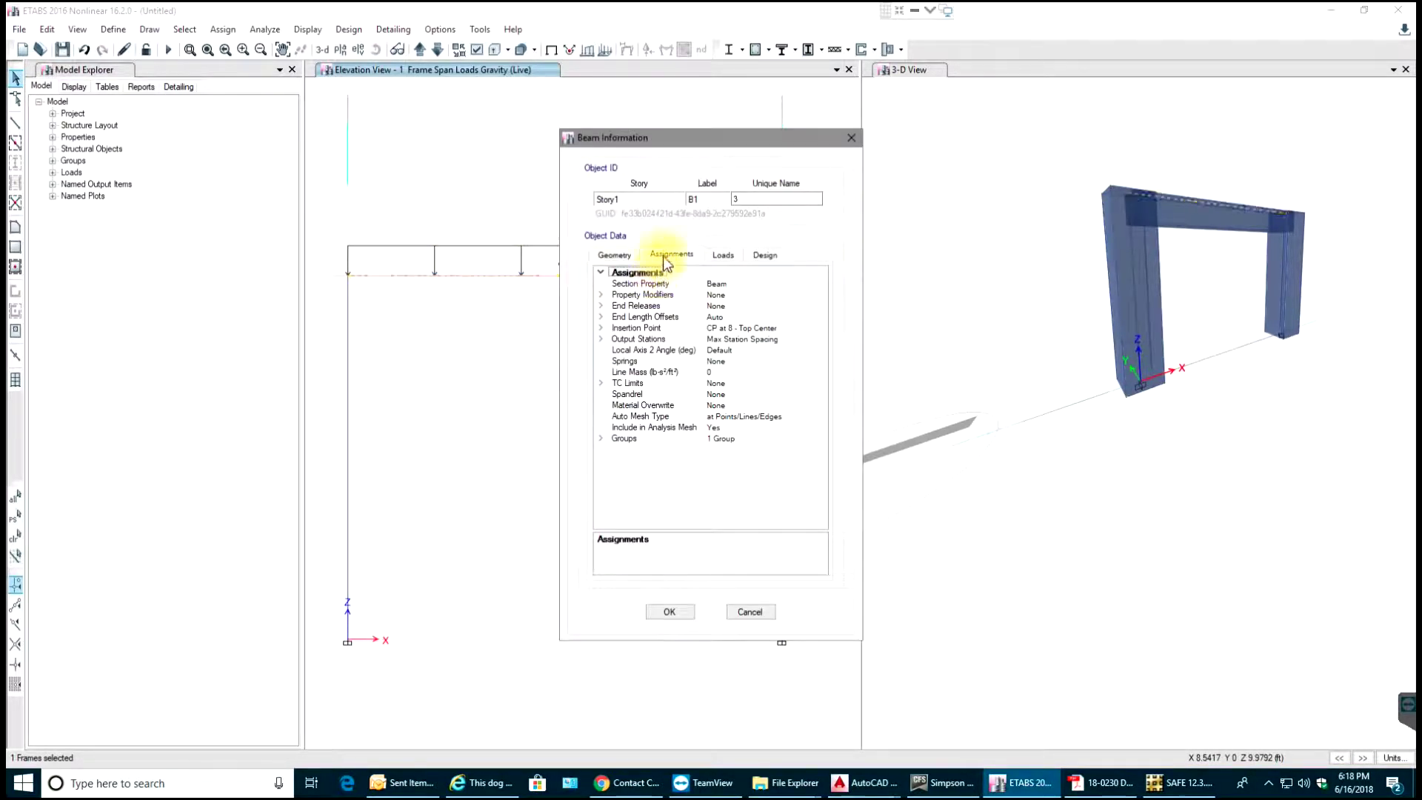
mouse_move(688, 258)
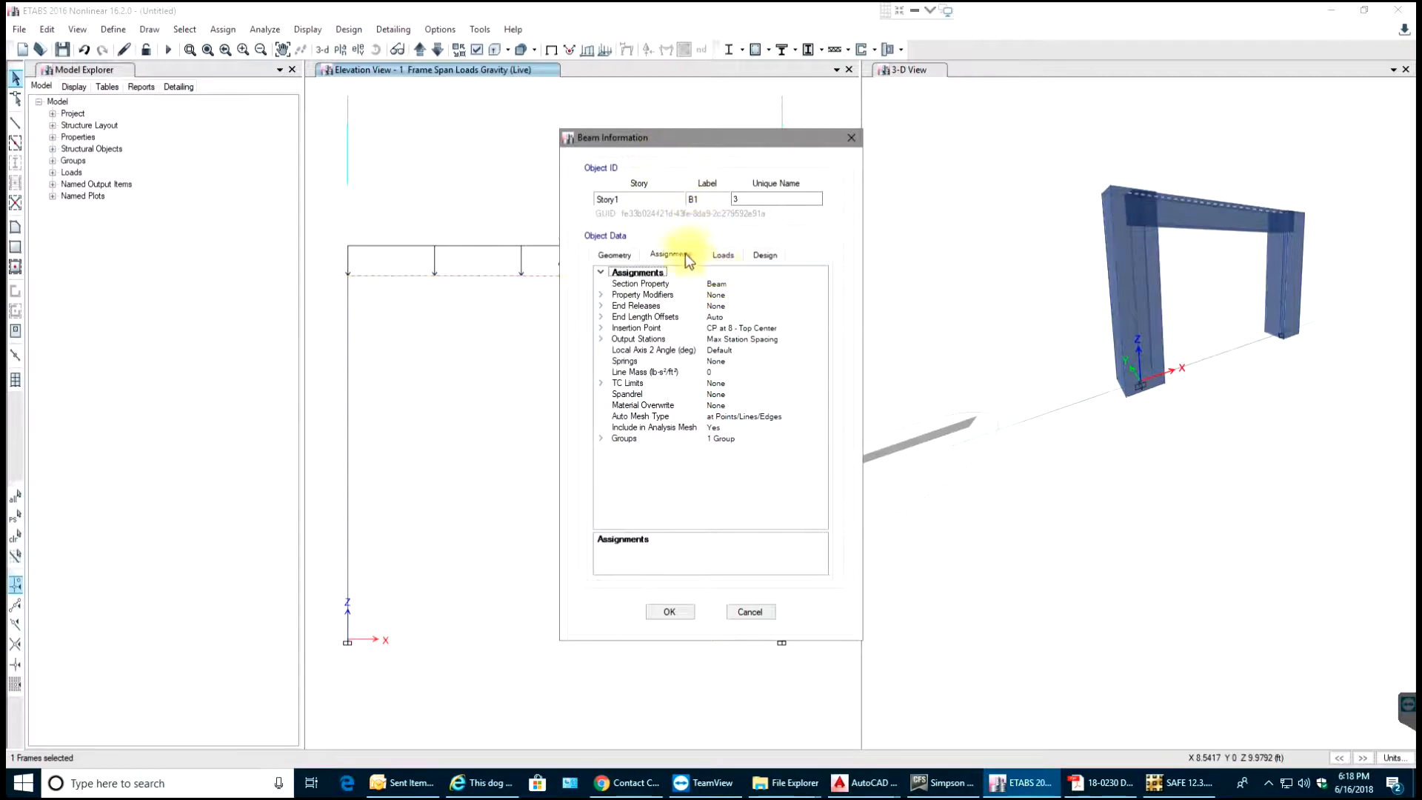
left_click(722, 254)
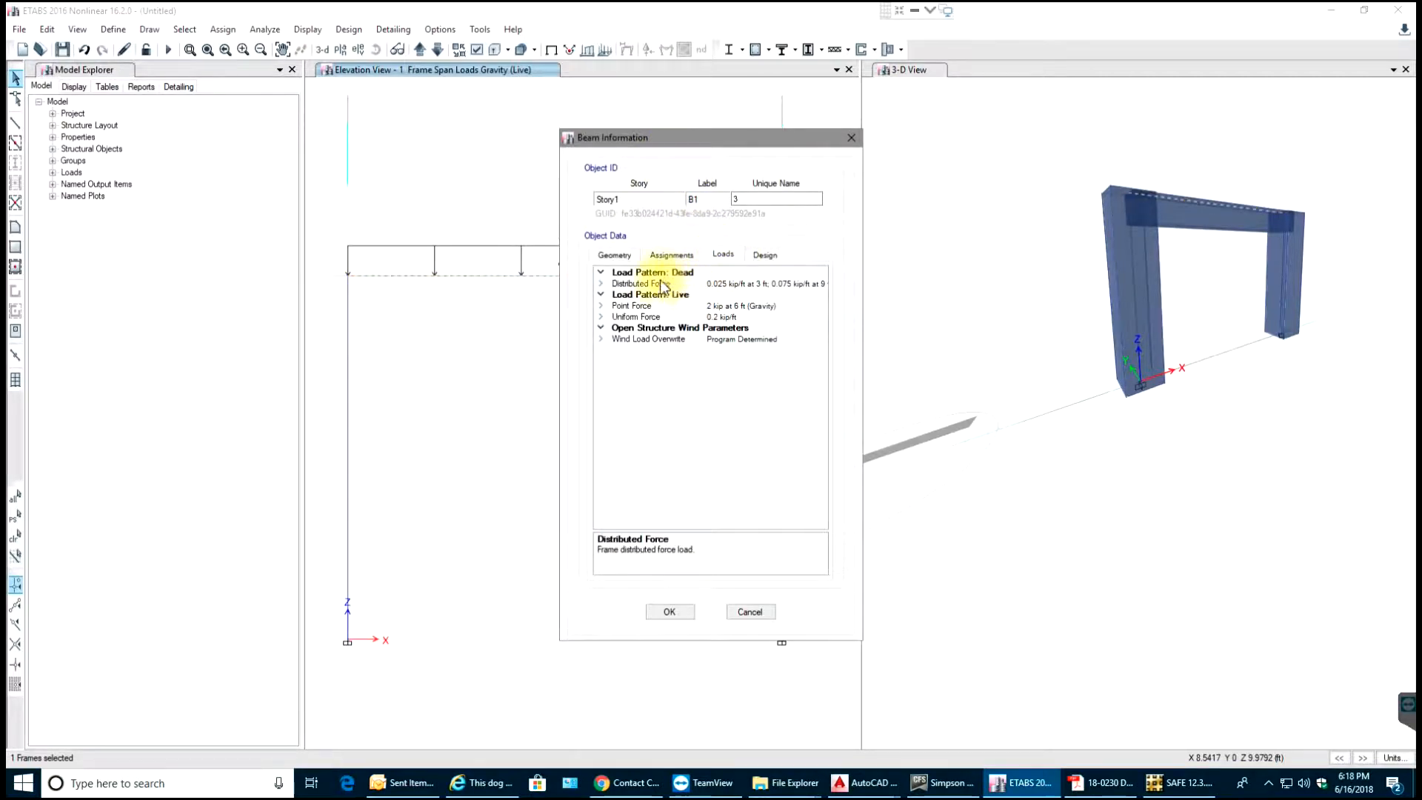
mouse_move(744, 299)
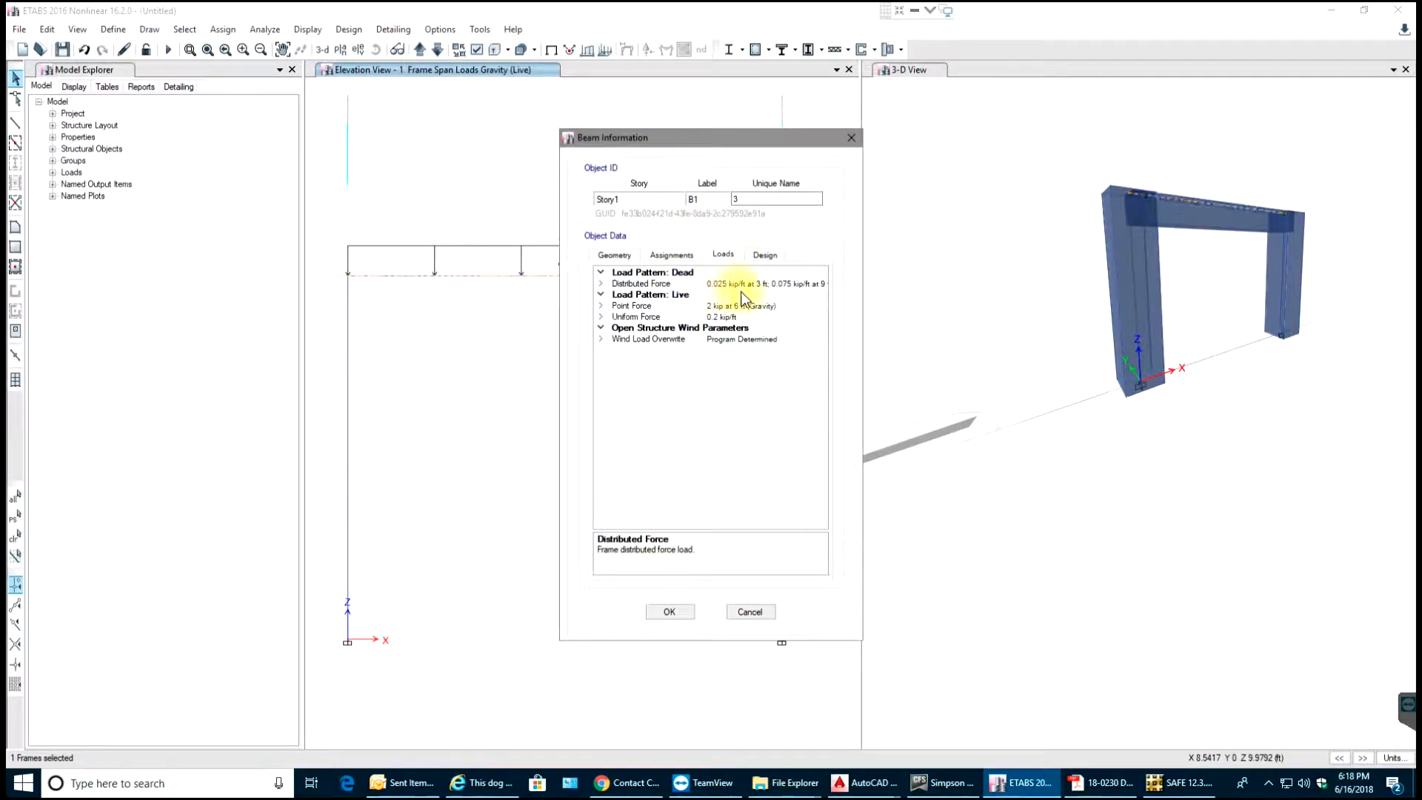
mouse_move(835, 320)
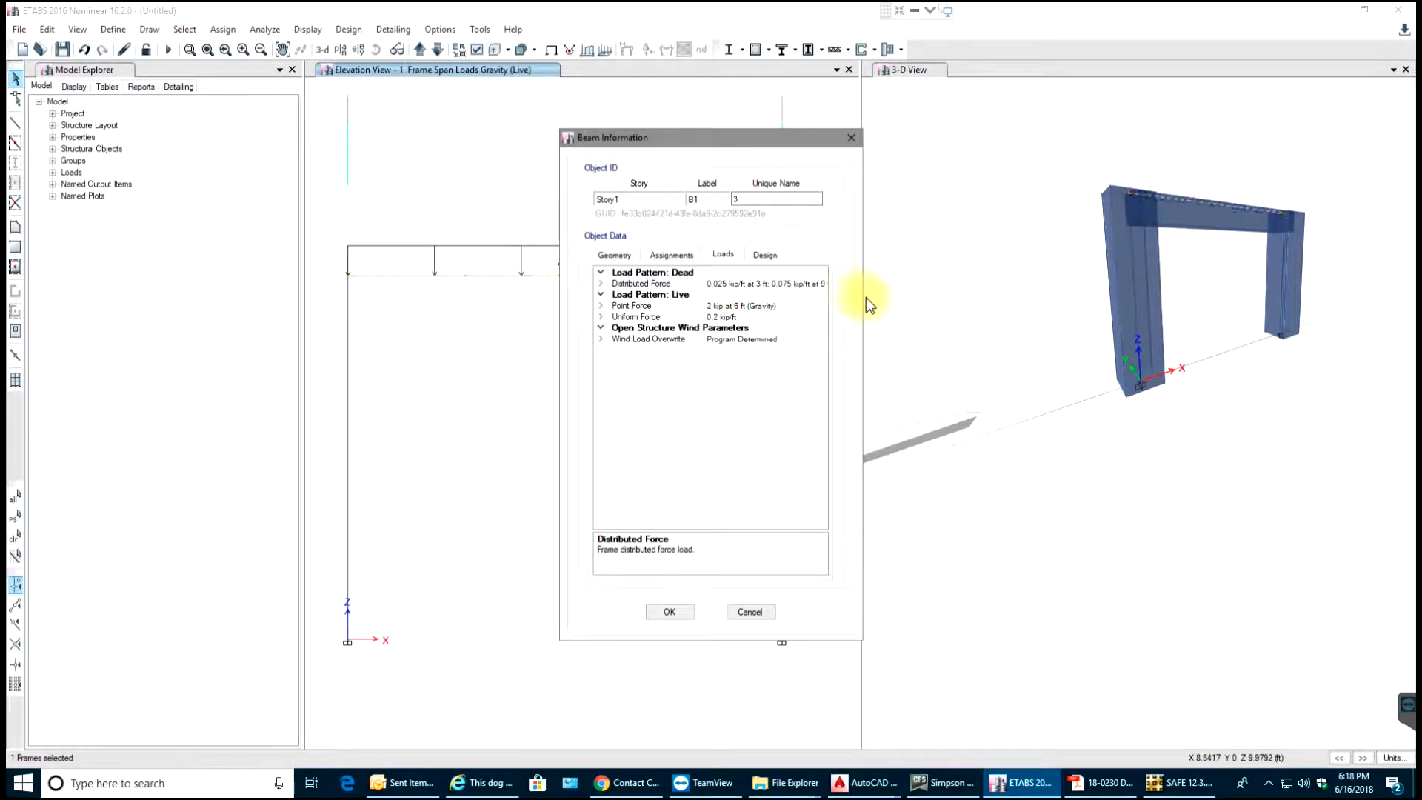
left_click(601, 283)
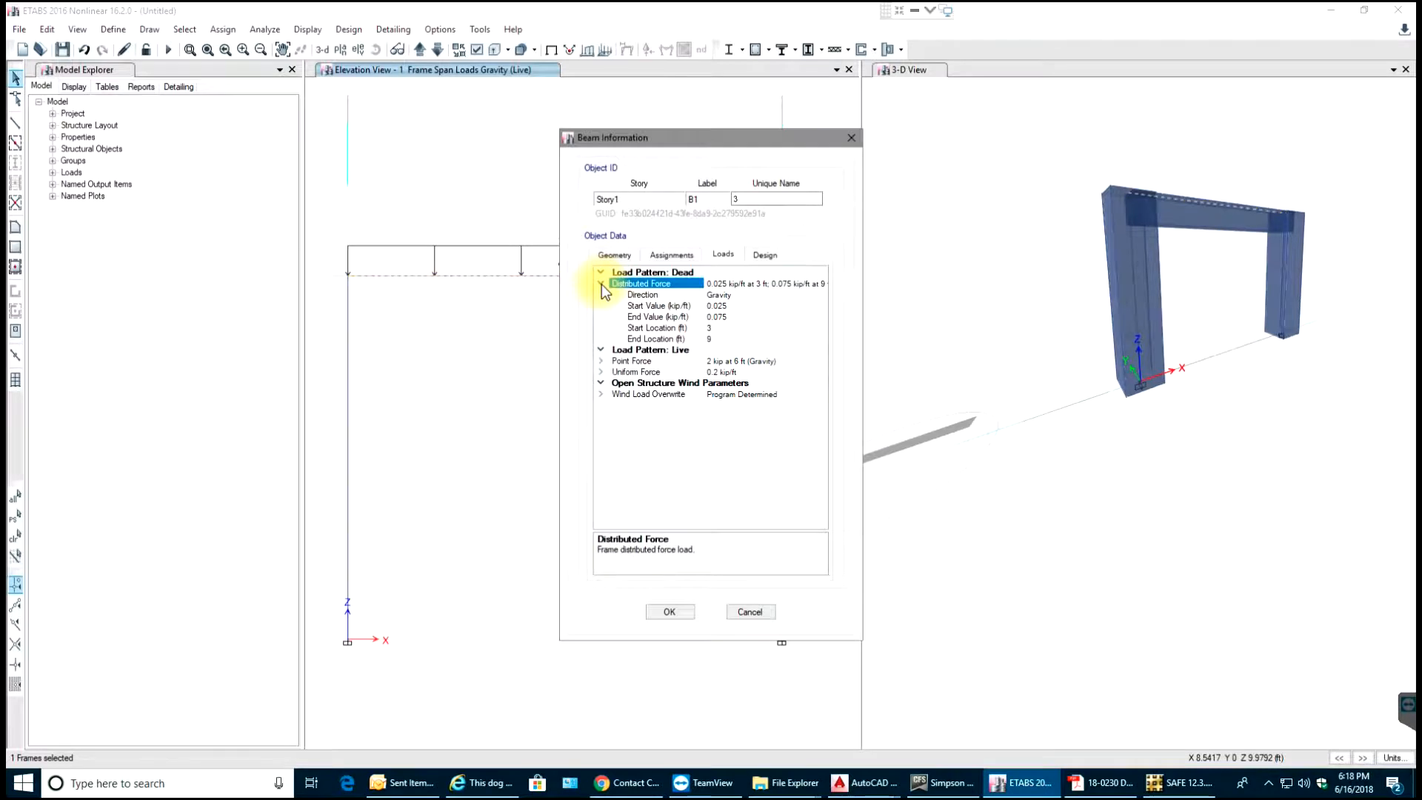
left_click(601, 283)
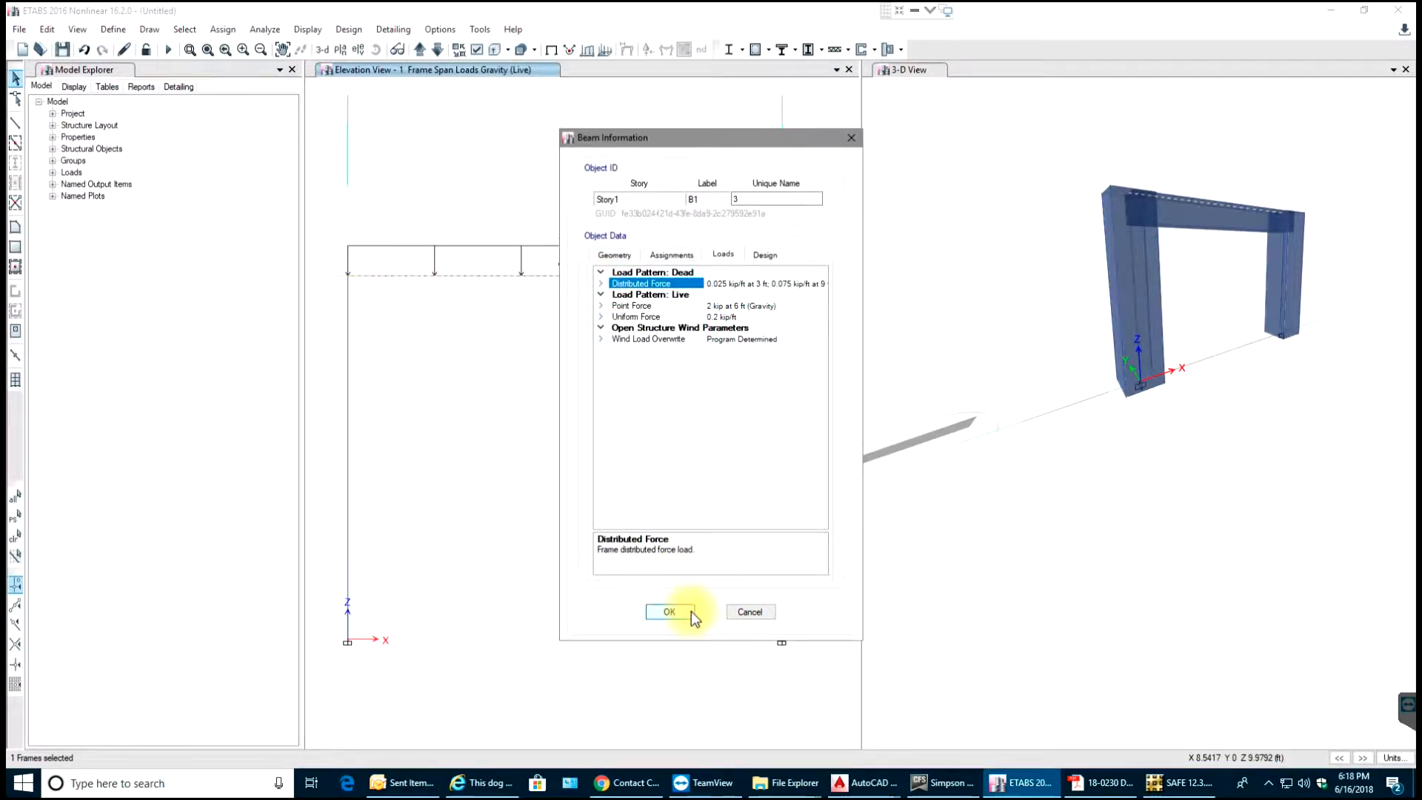
left_click(670, 611)
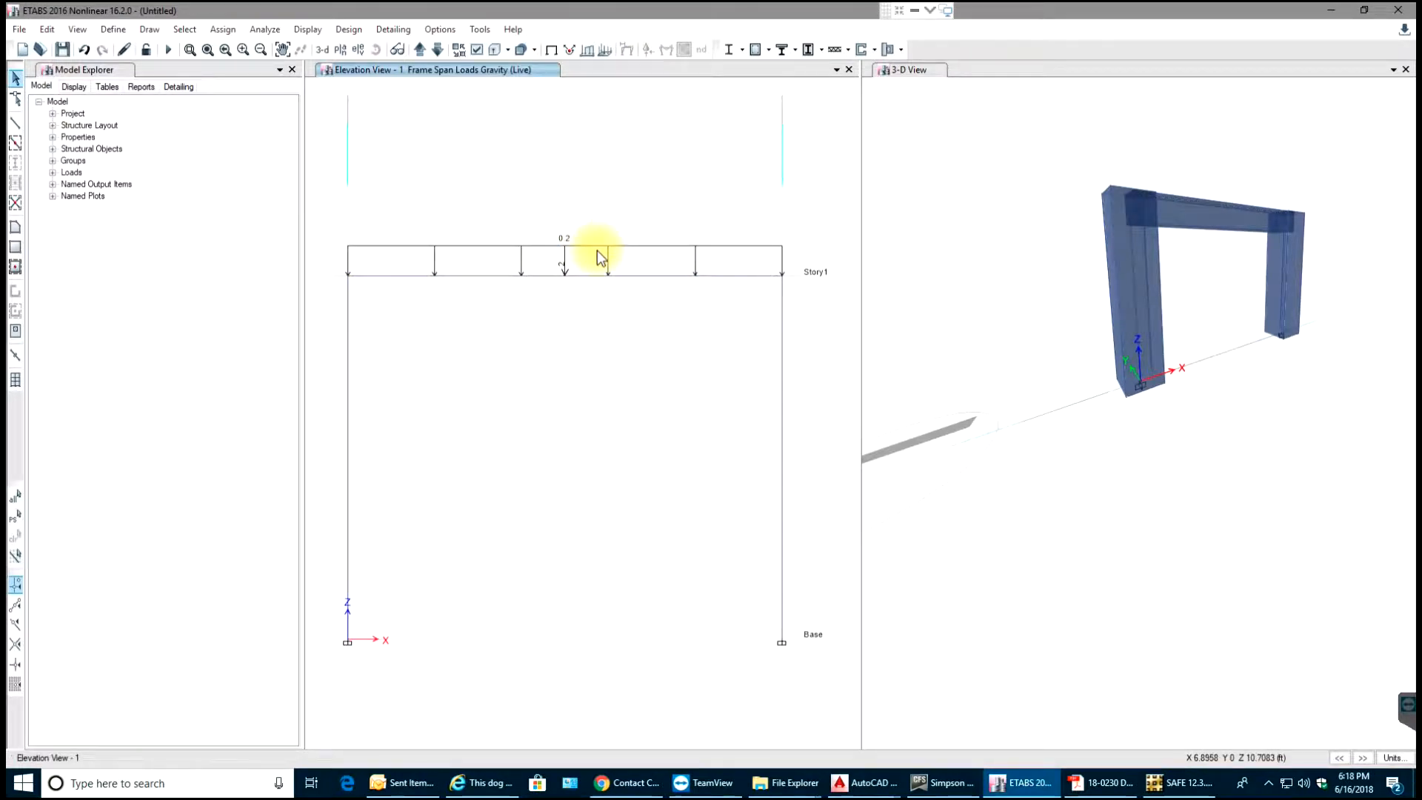
mouse_move(801, 146)
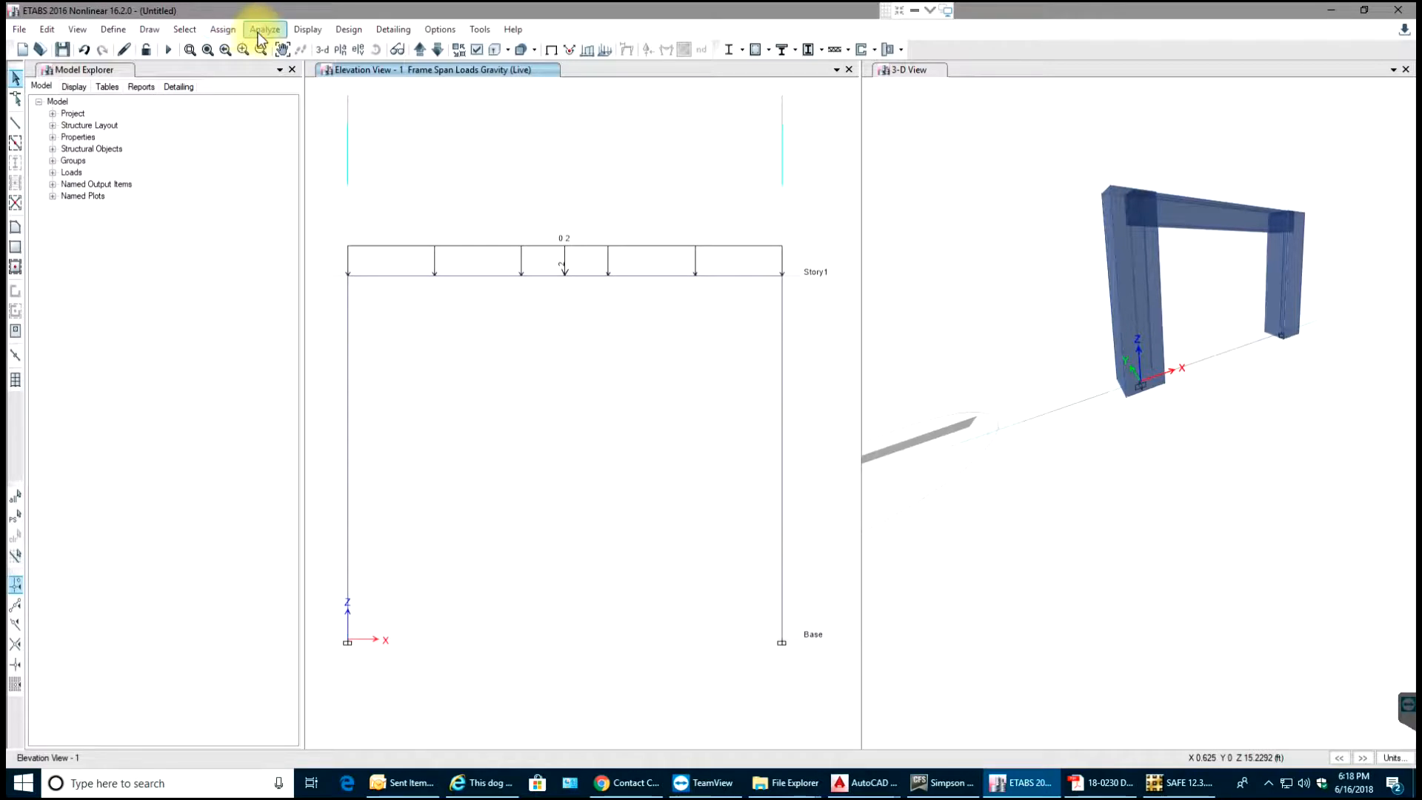
Run the analysis, saving the model file as 'Single storey frame'
left_click(264, 29)
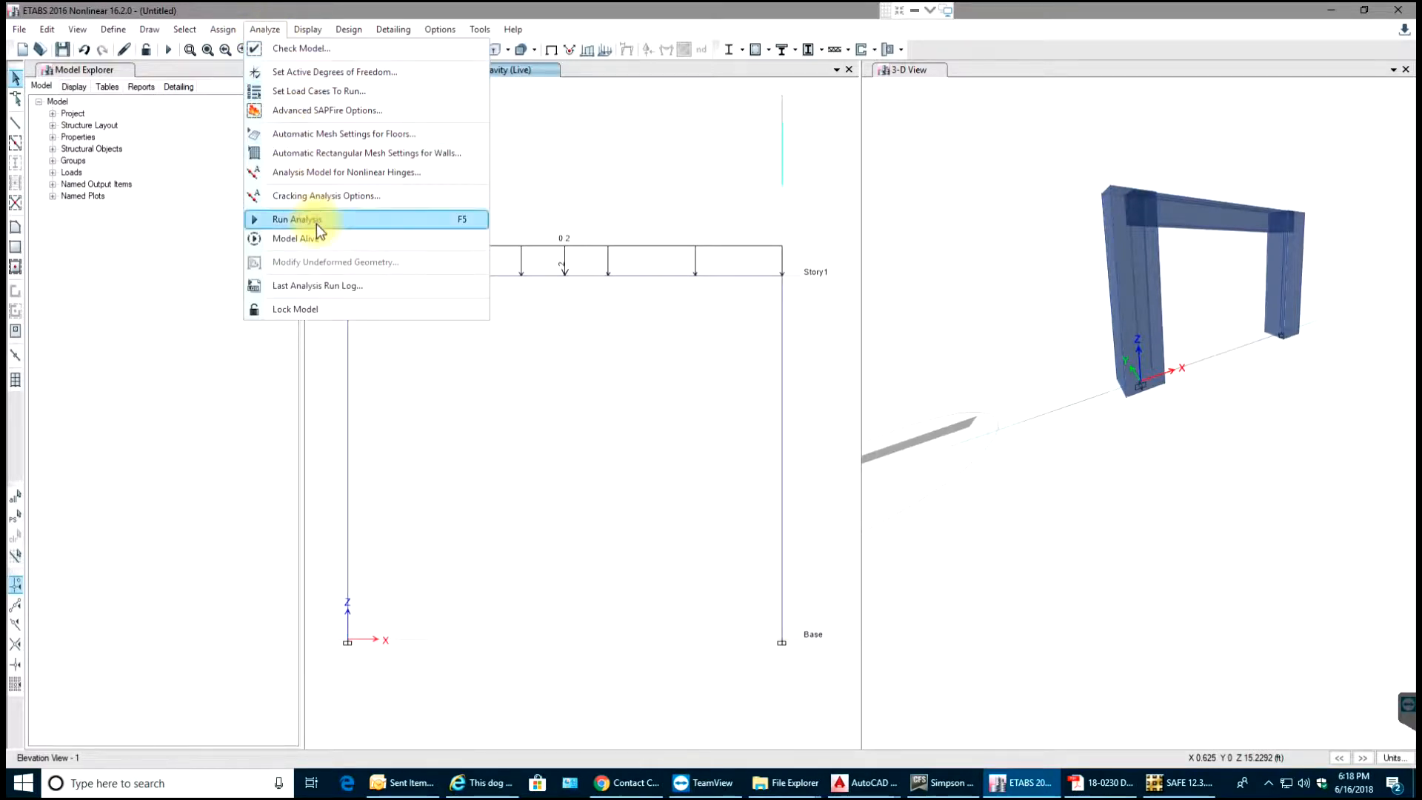
left_click(296, 219)
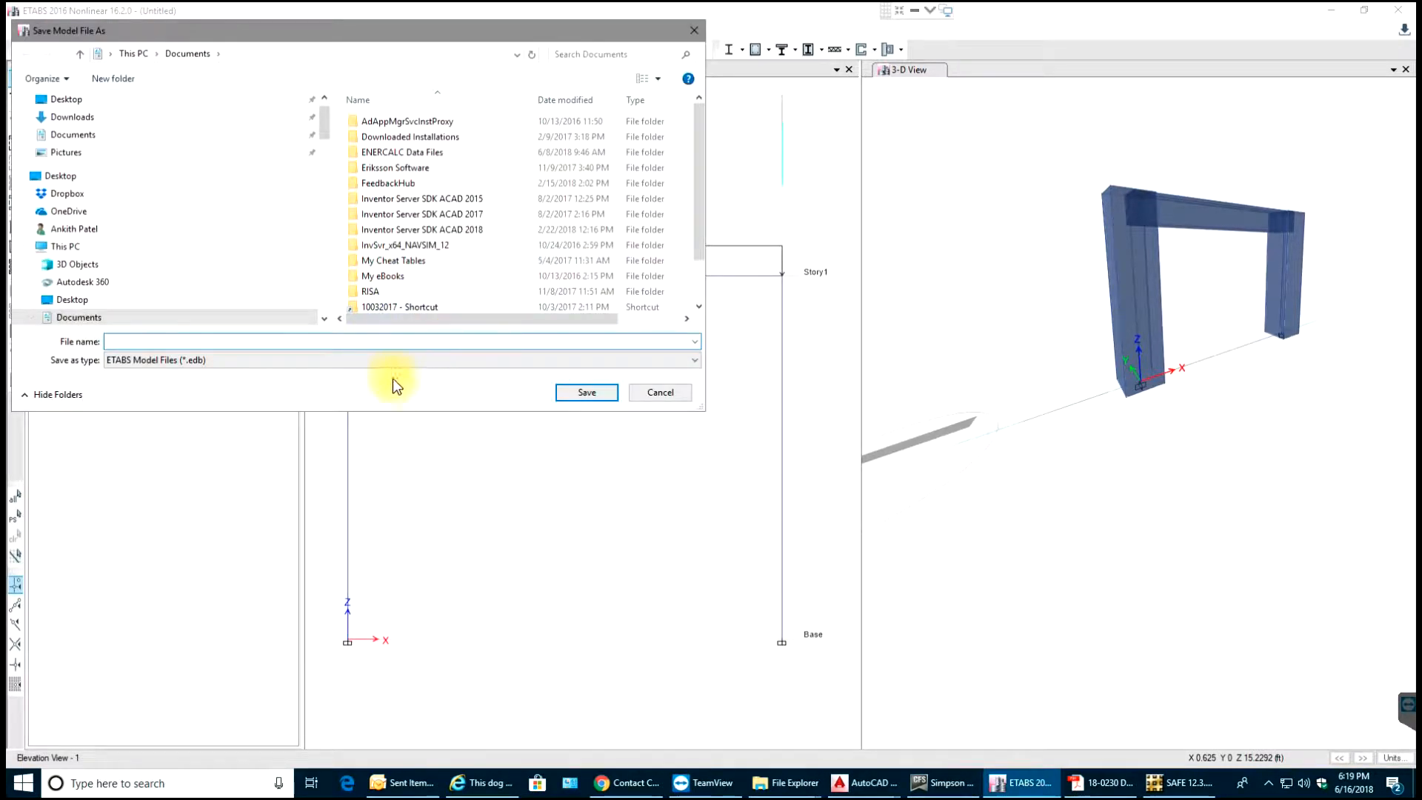
type("S")
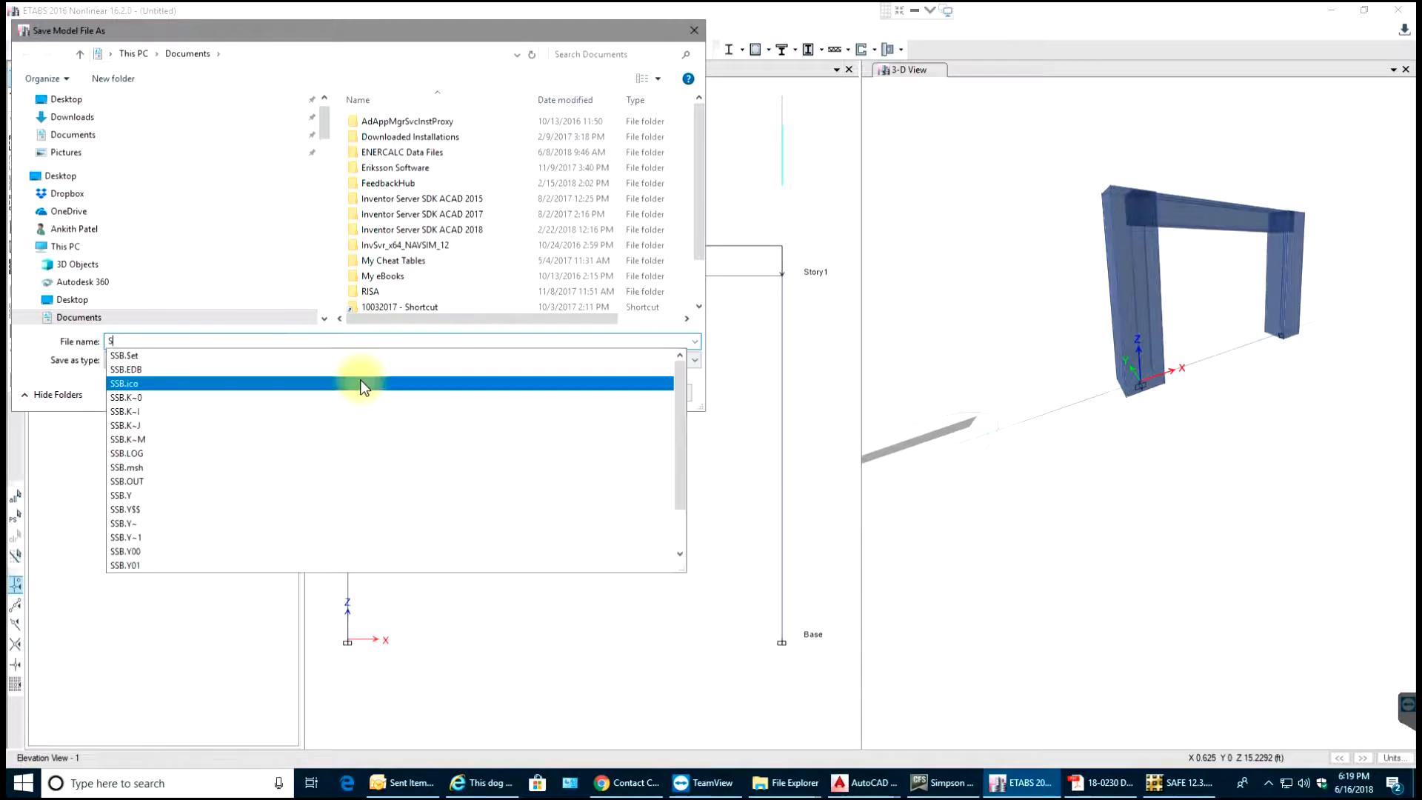
type("Single")
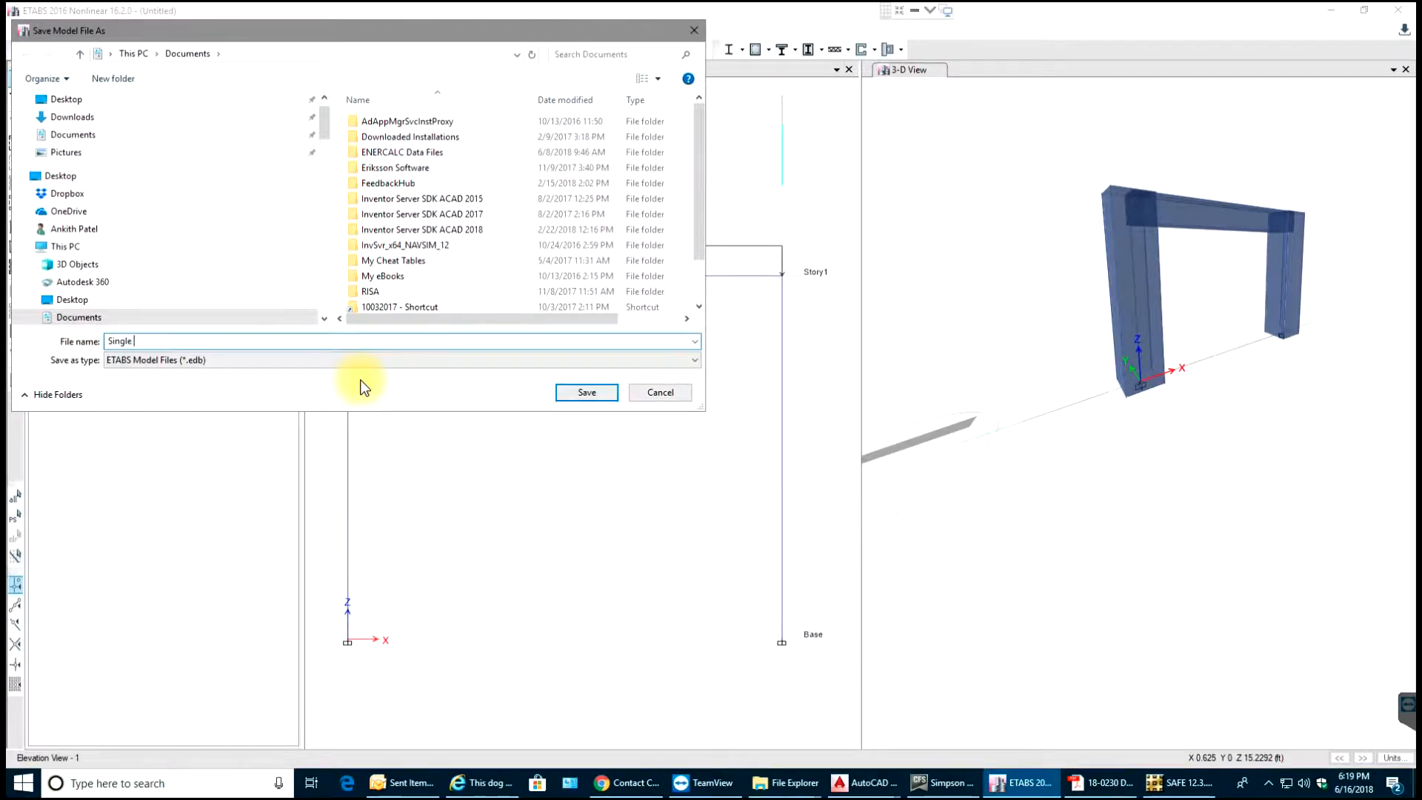
type("storey")
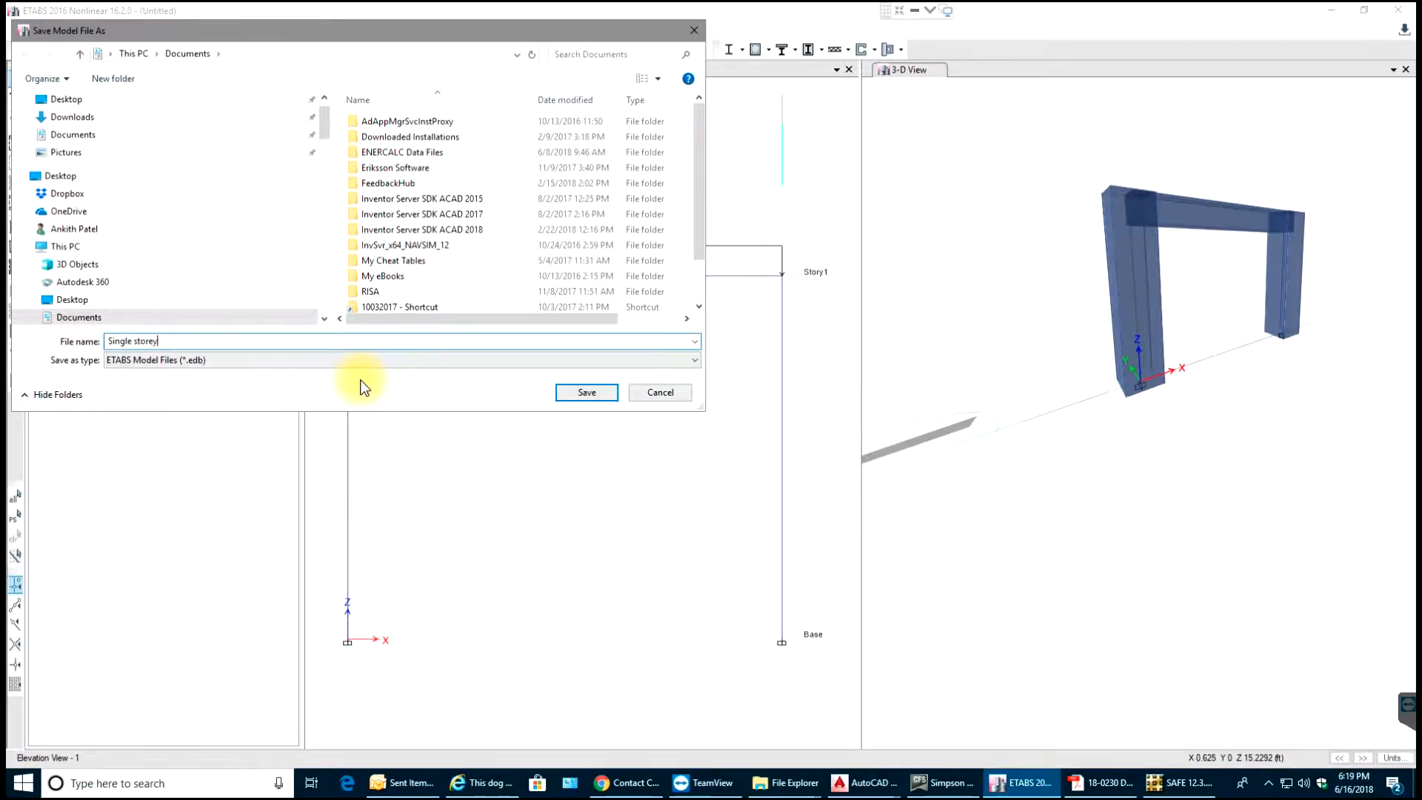
type("frame")
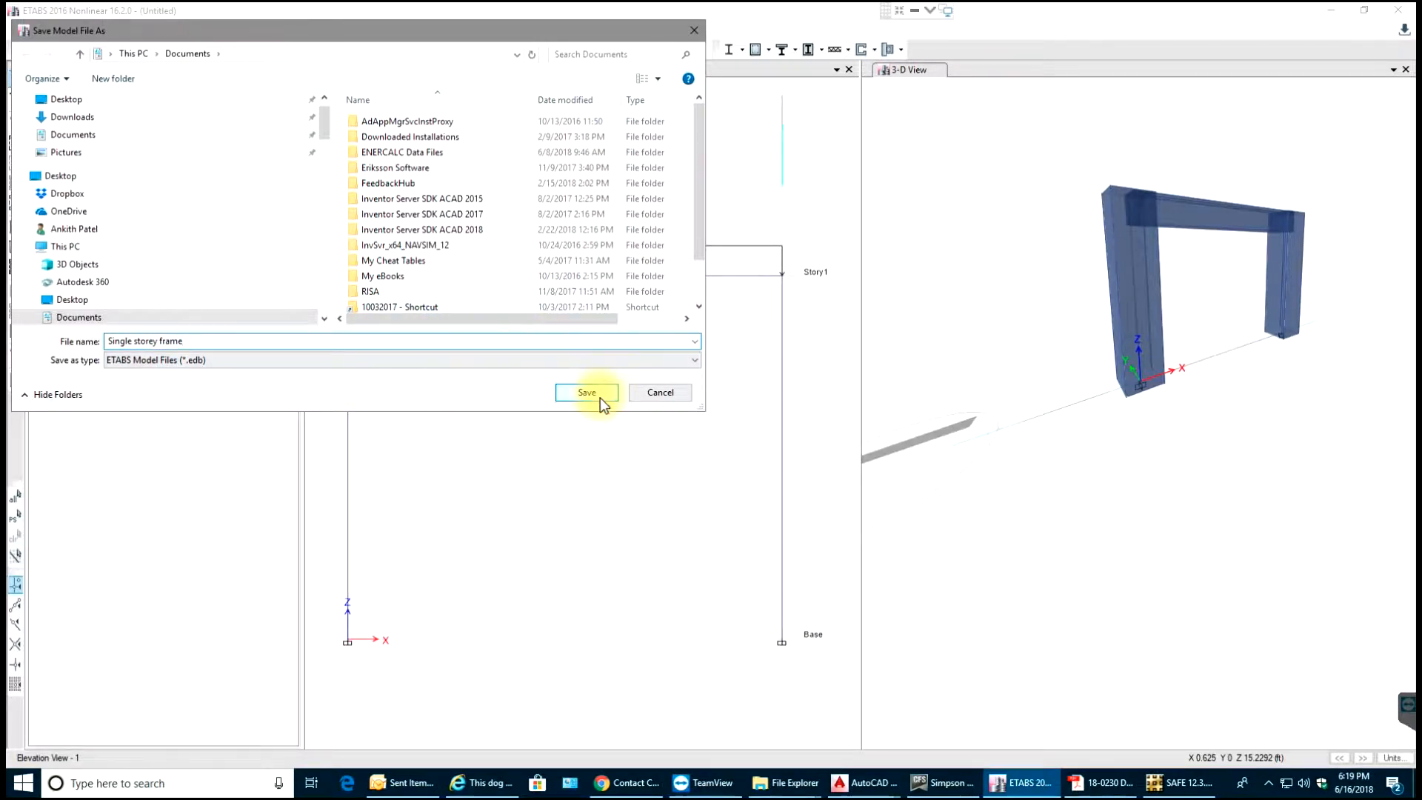
left_click(586, 392)
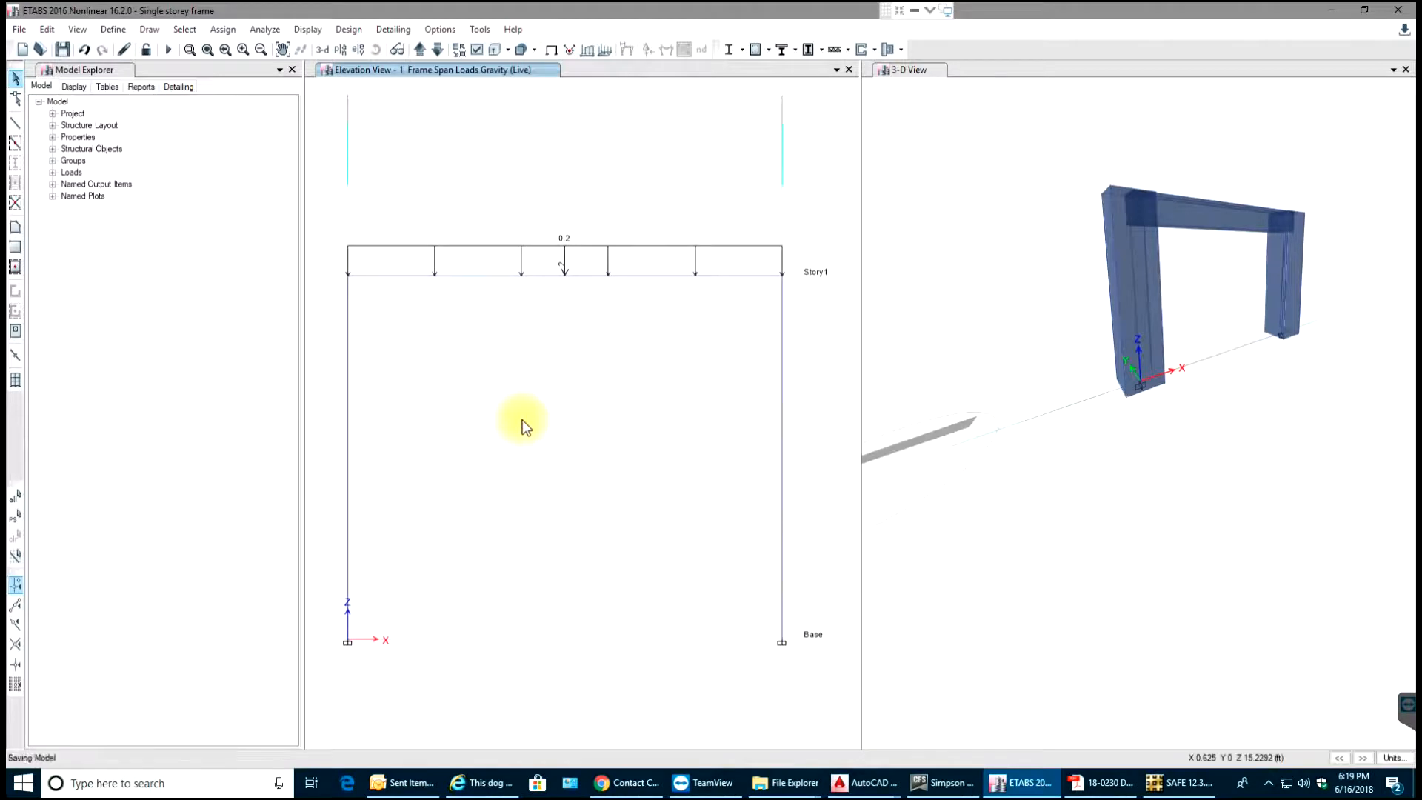
mouse_move(545, 379)
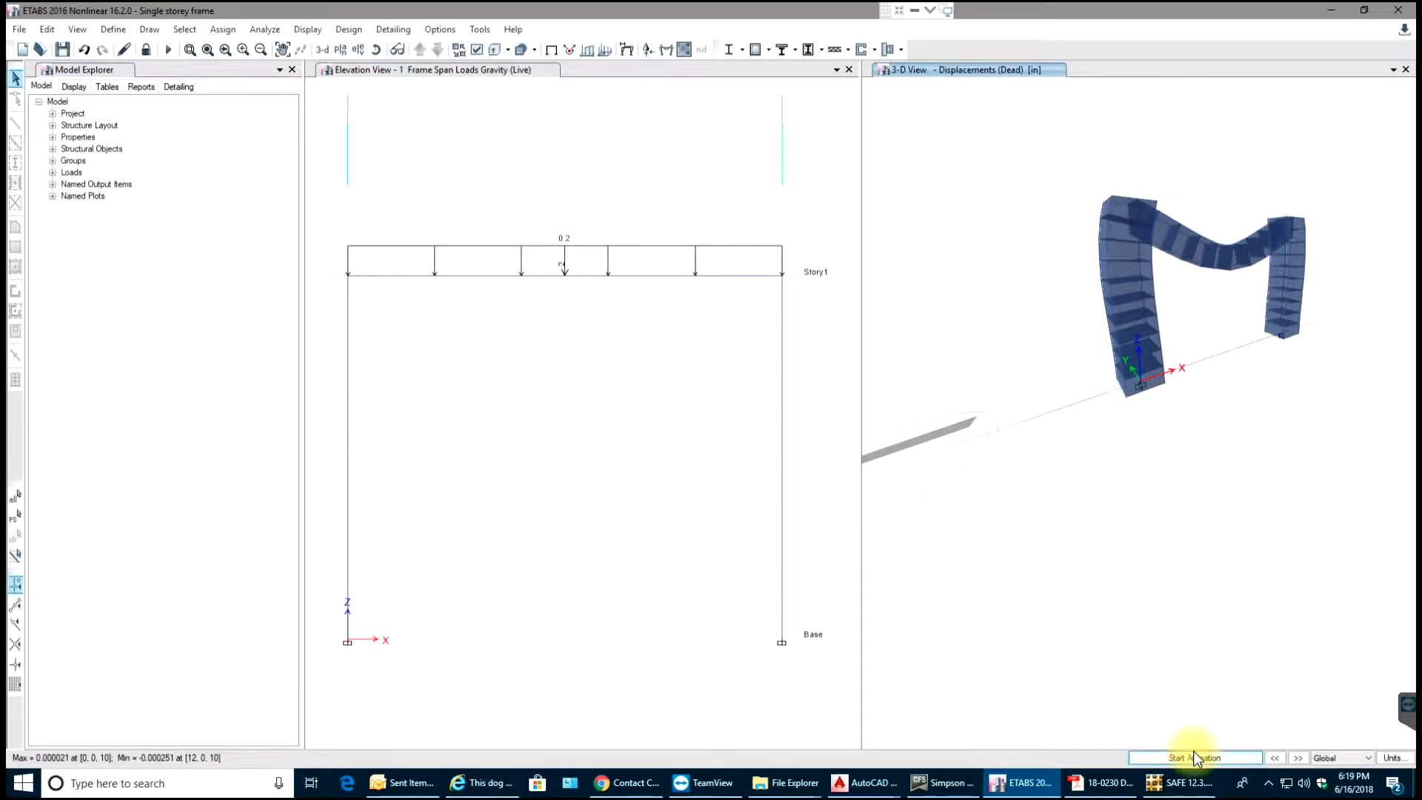
Play and then stop the animation of the Dead load deformed shape
left_click(1196, 757)
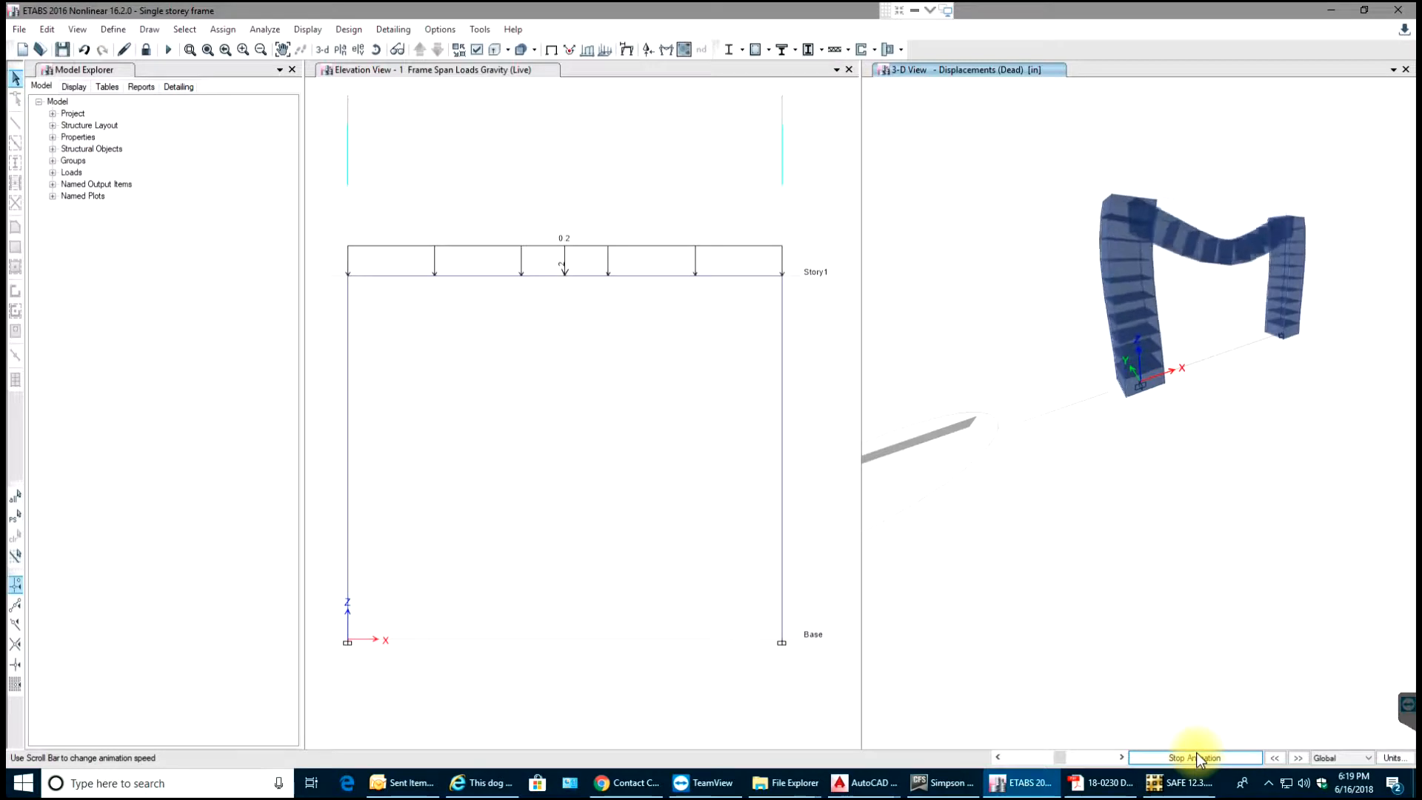
left_click(1196, 757)
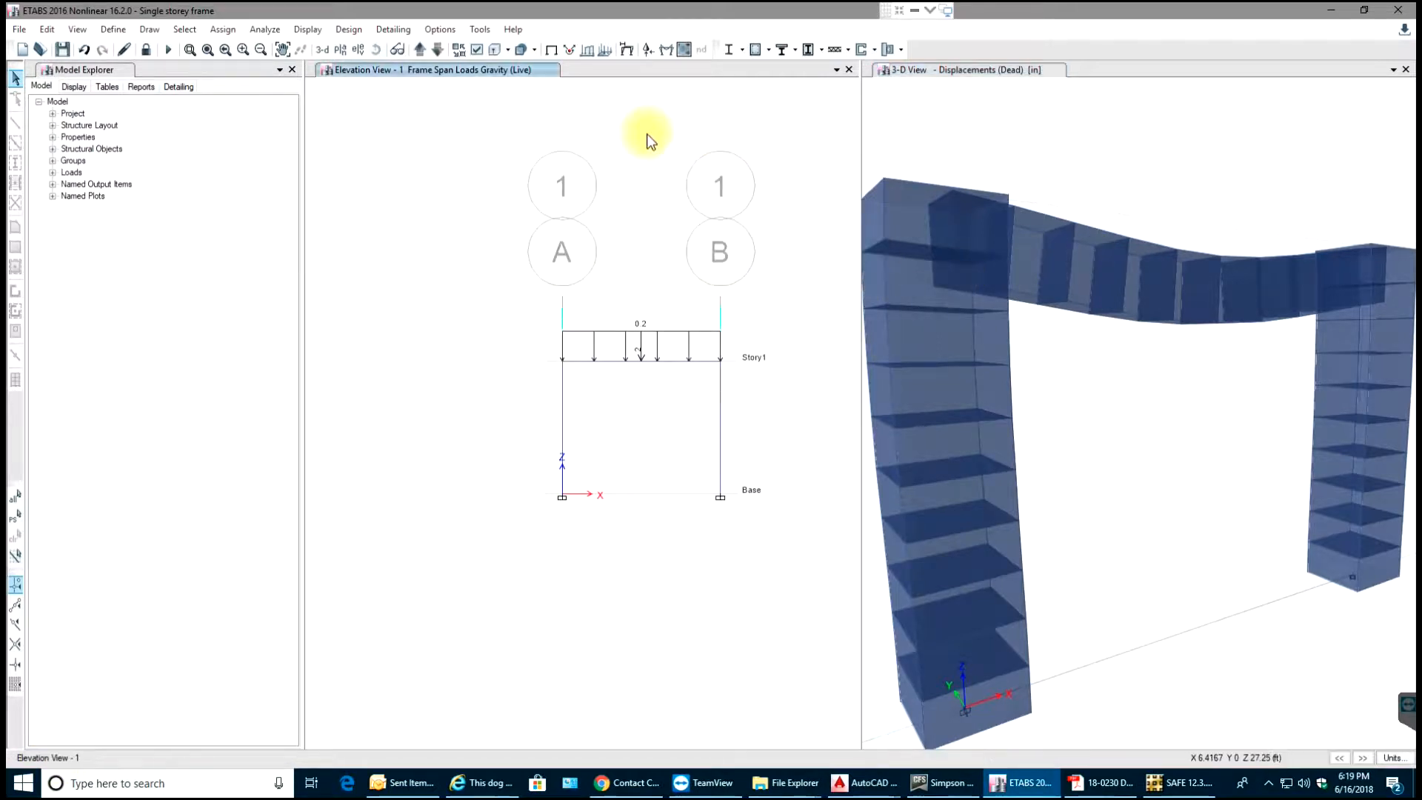
mouse_move(569, 50)
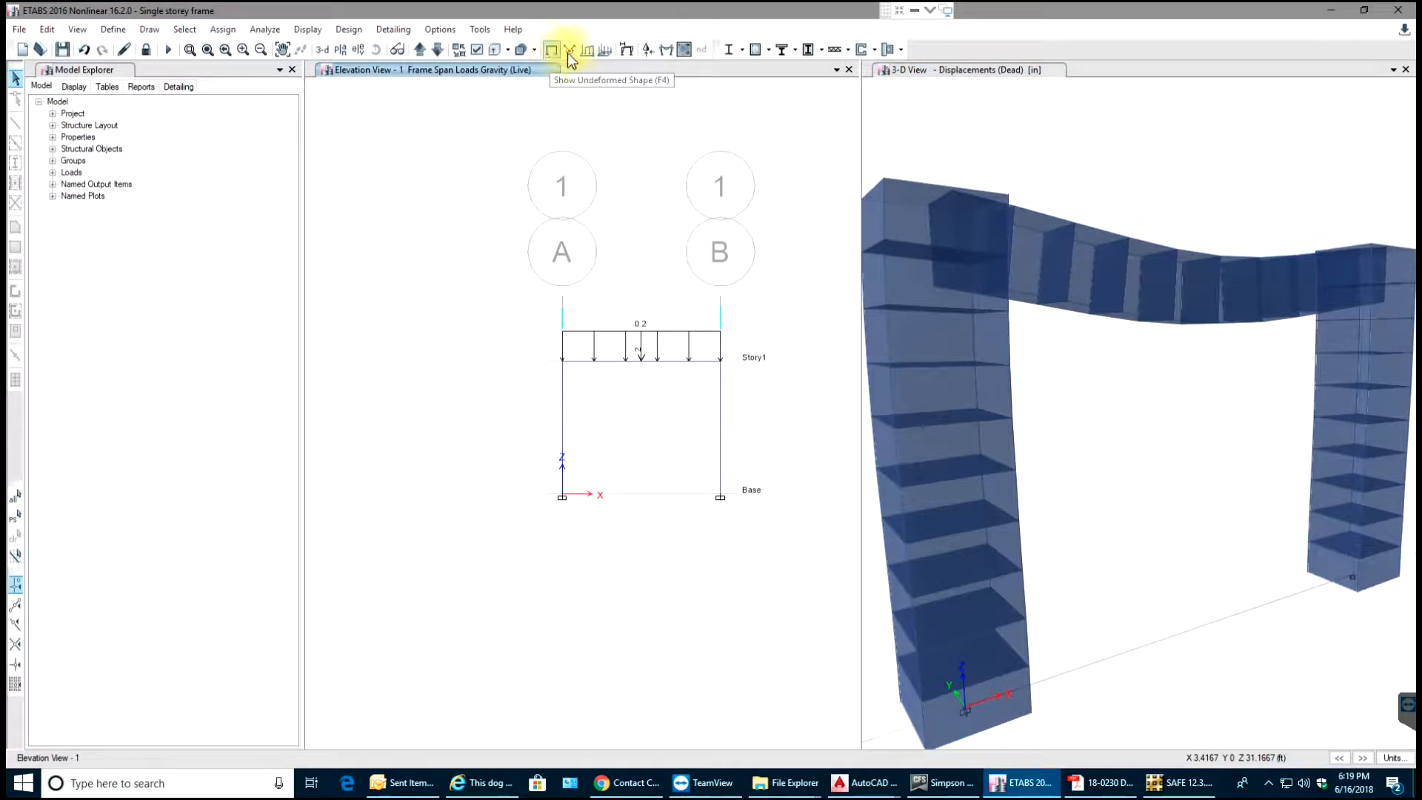
mouse_move(589, 49)
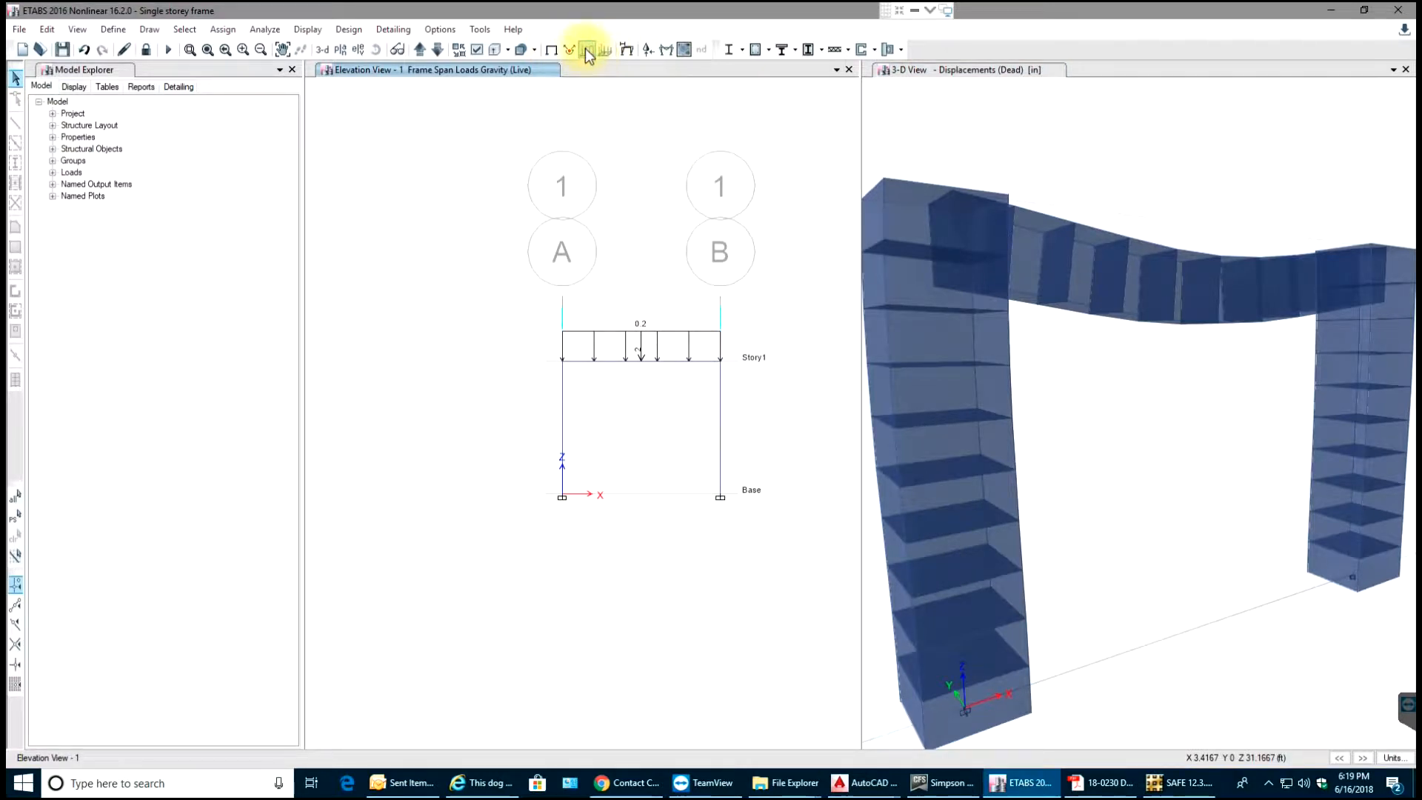
mouse_move(589, 49)
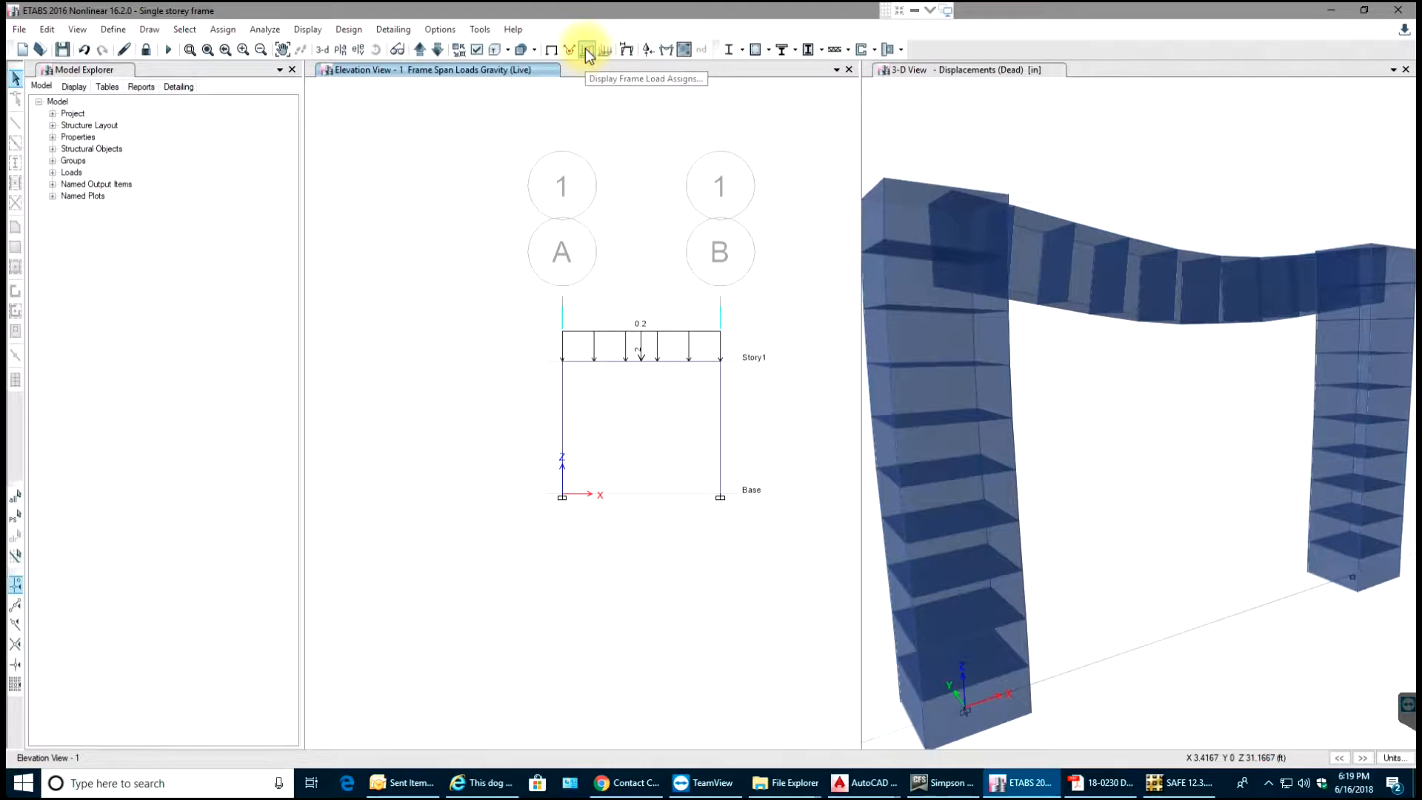
mouse_move(606, 49)
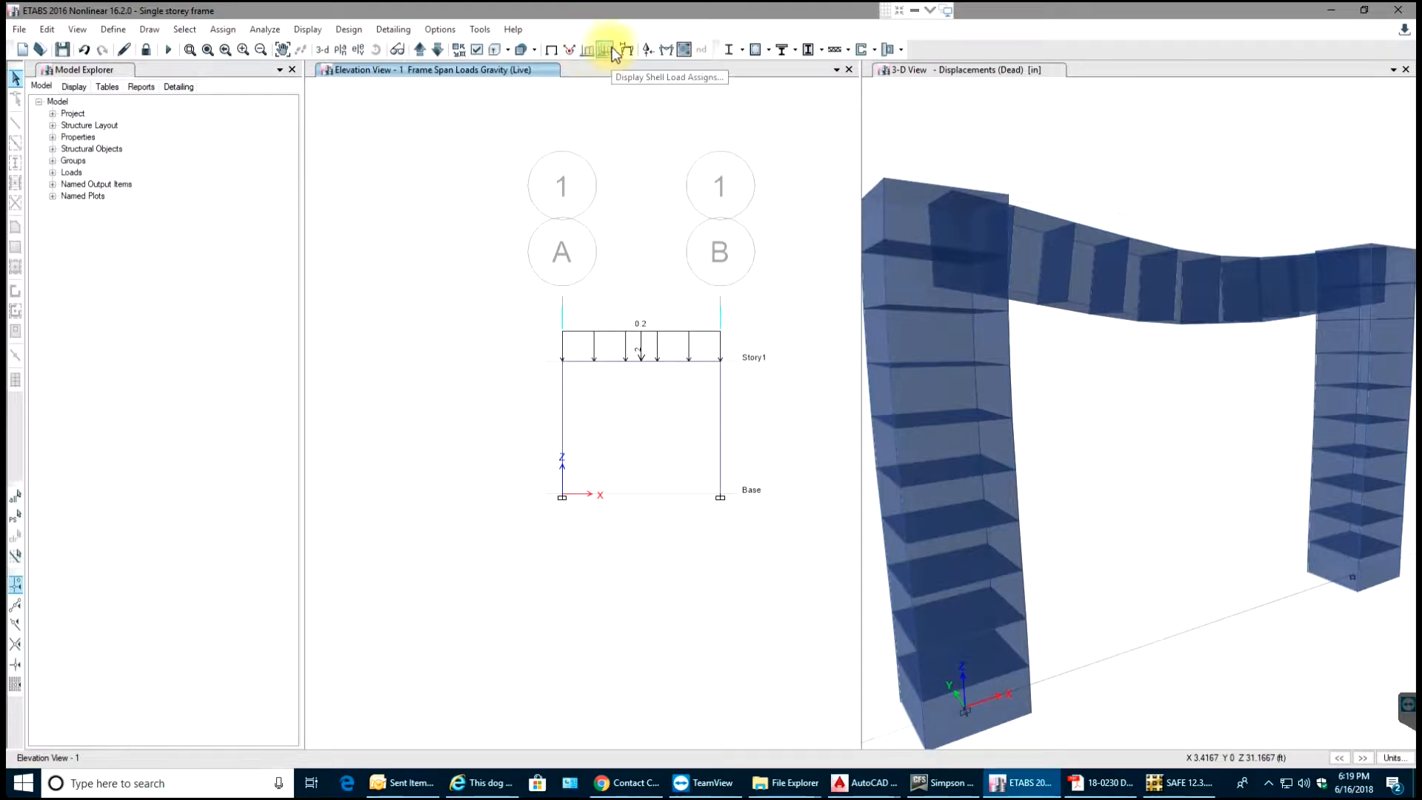
mouse_move(632, 49)
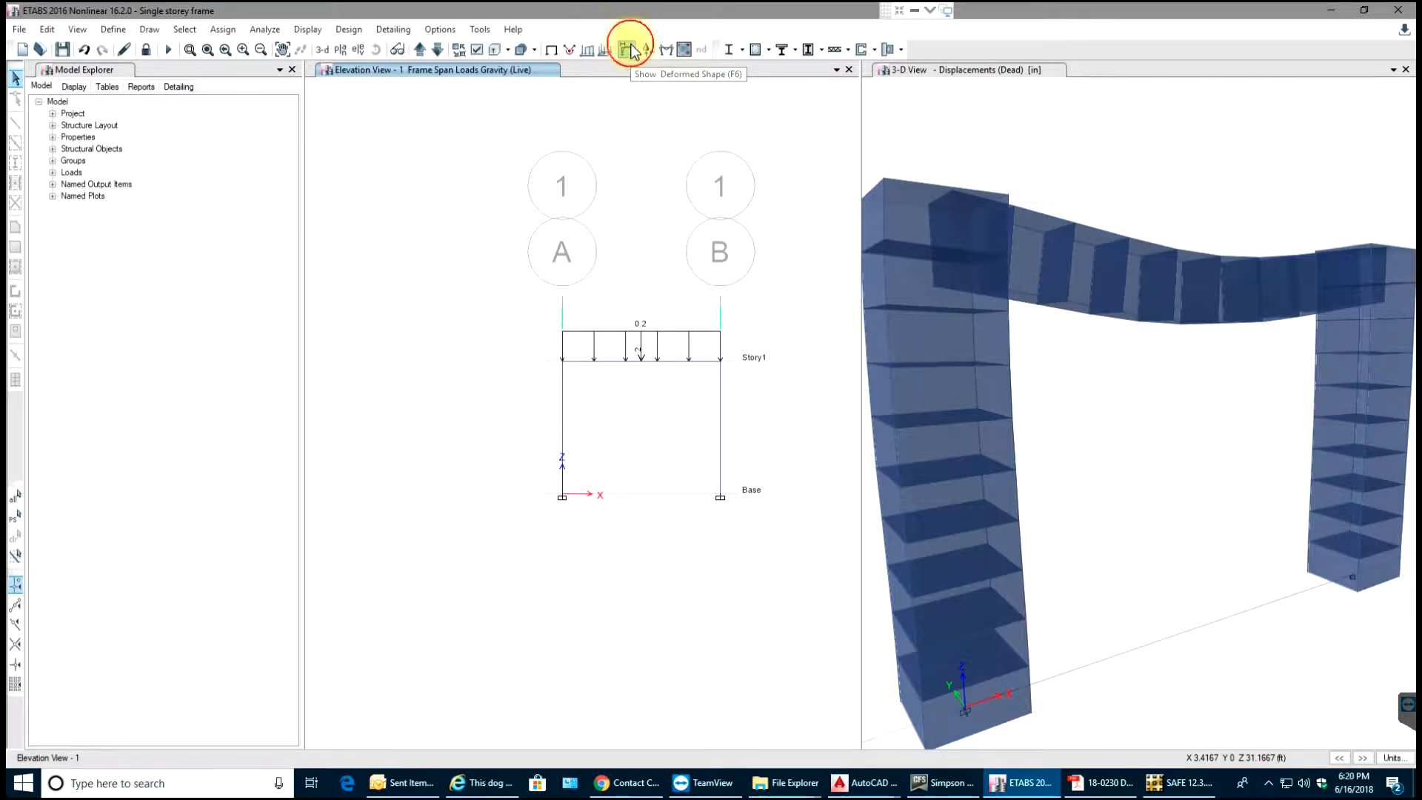
Display the DCon2 combination's deformed shape with Displacement UZ contours in elevation
left_click(632, 49)
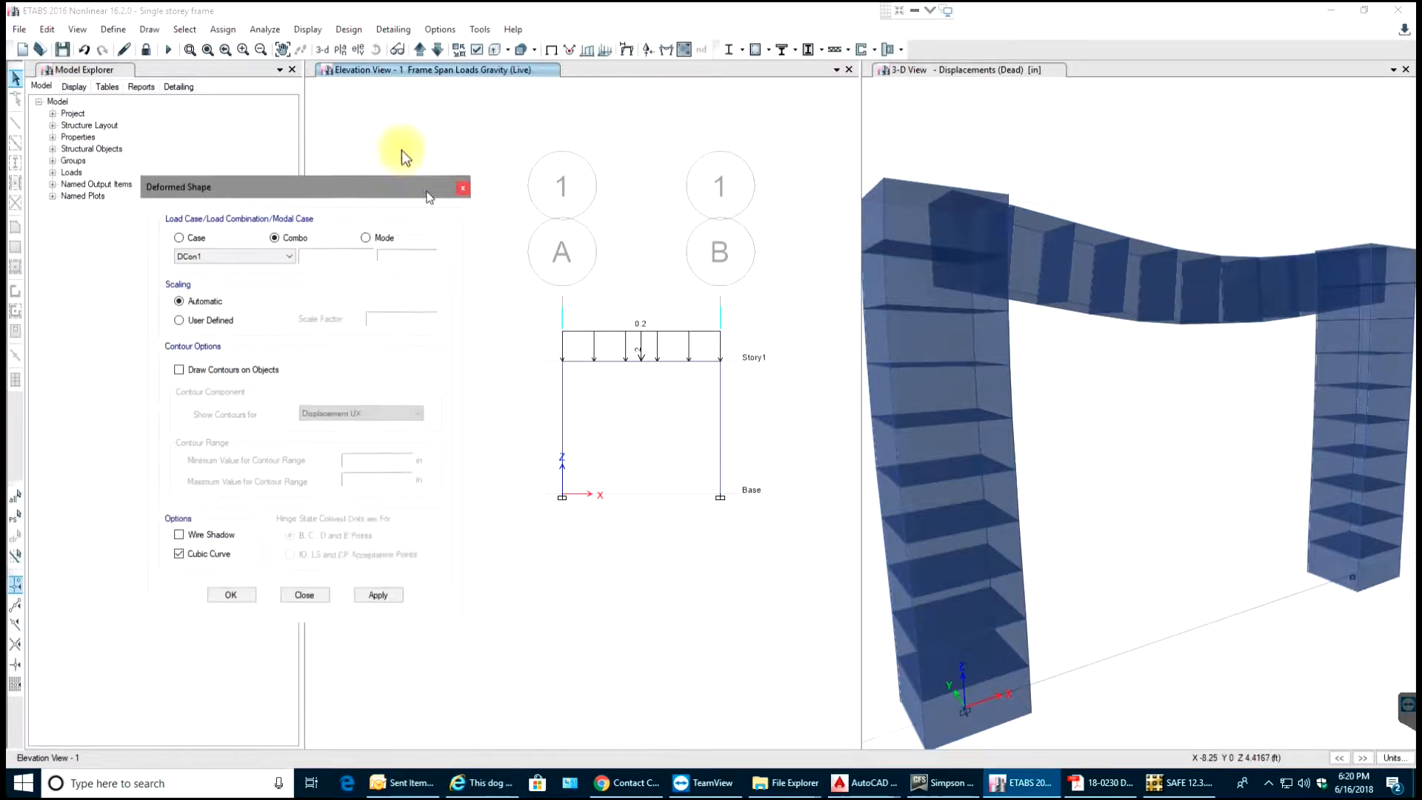
left_click(233, 256)
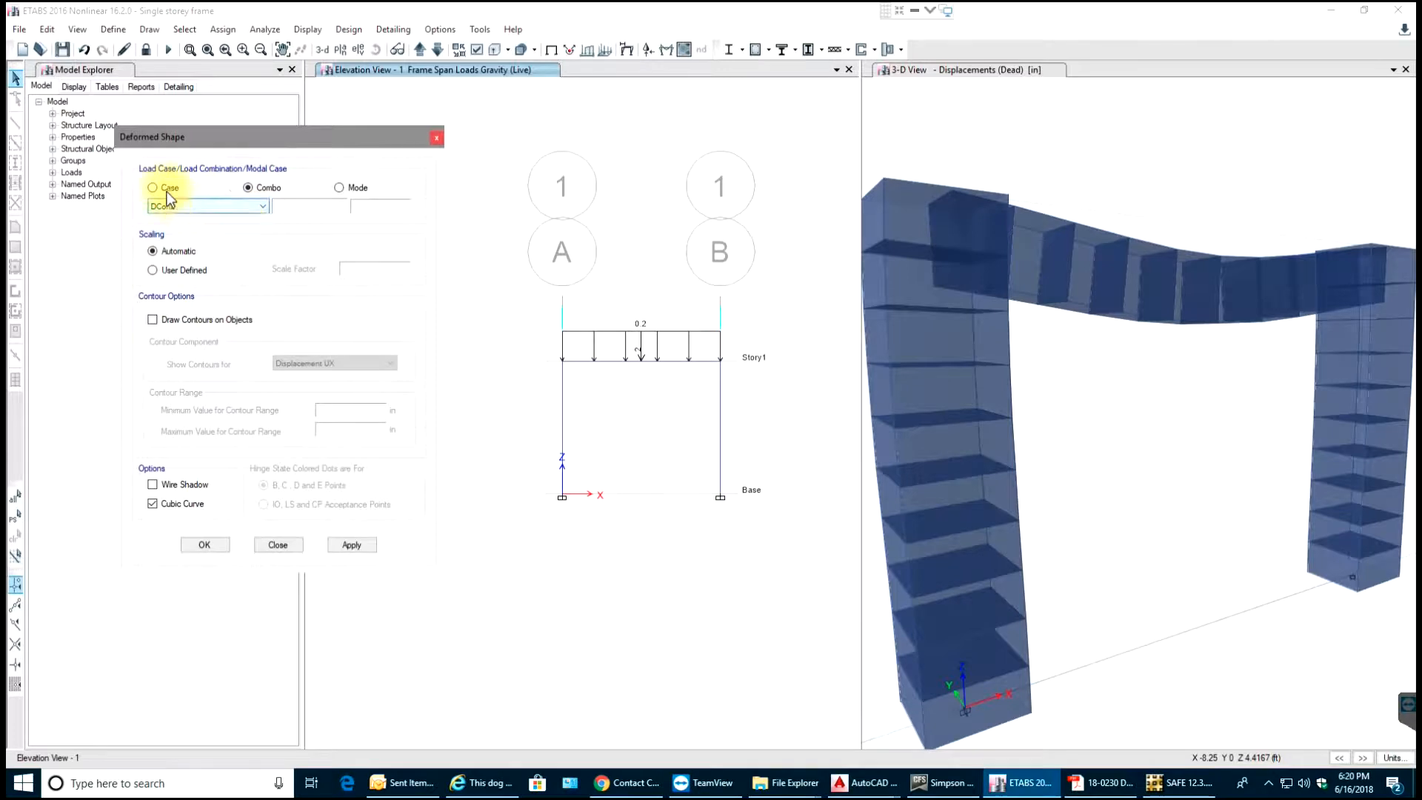
left_click(153, 187)
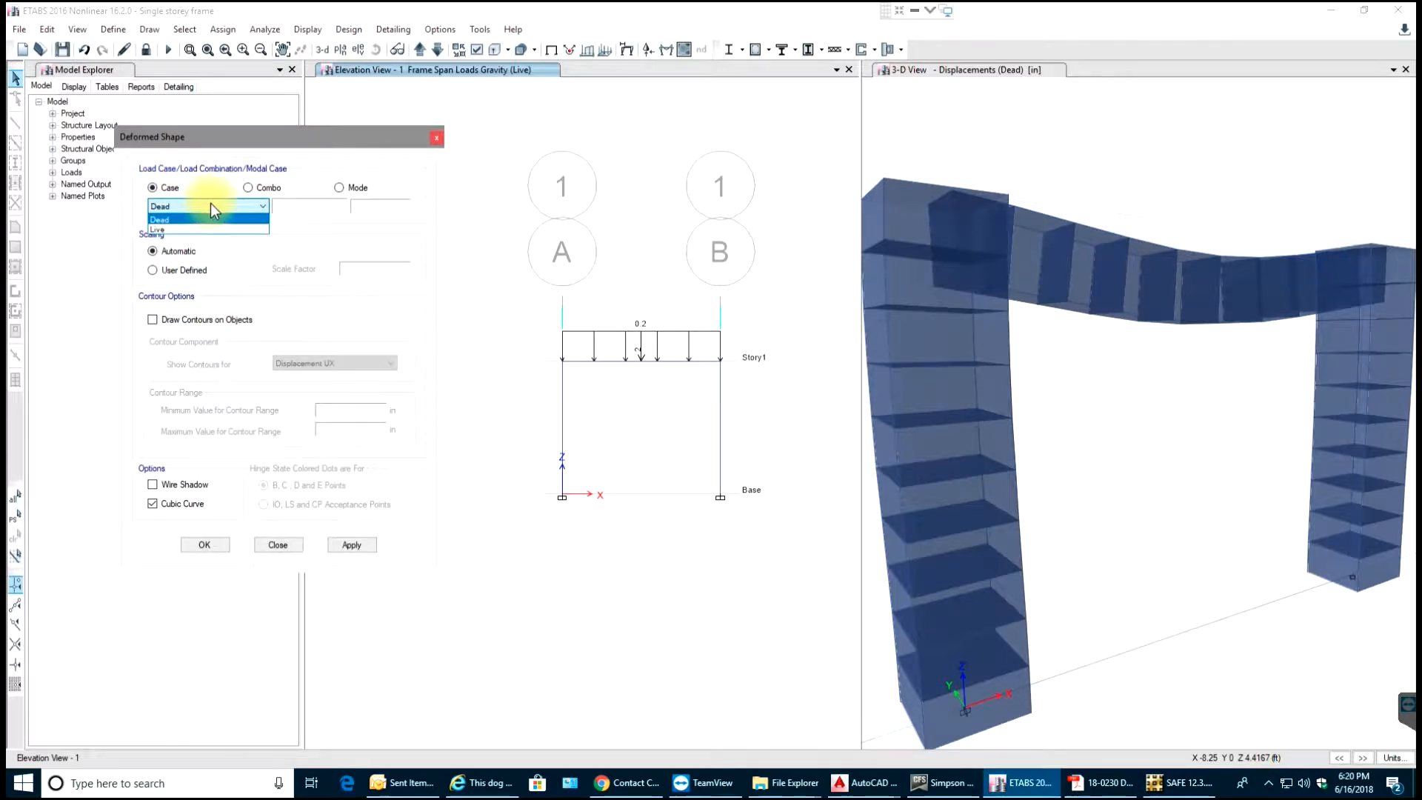
left_click(250, 187)
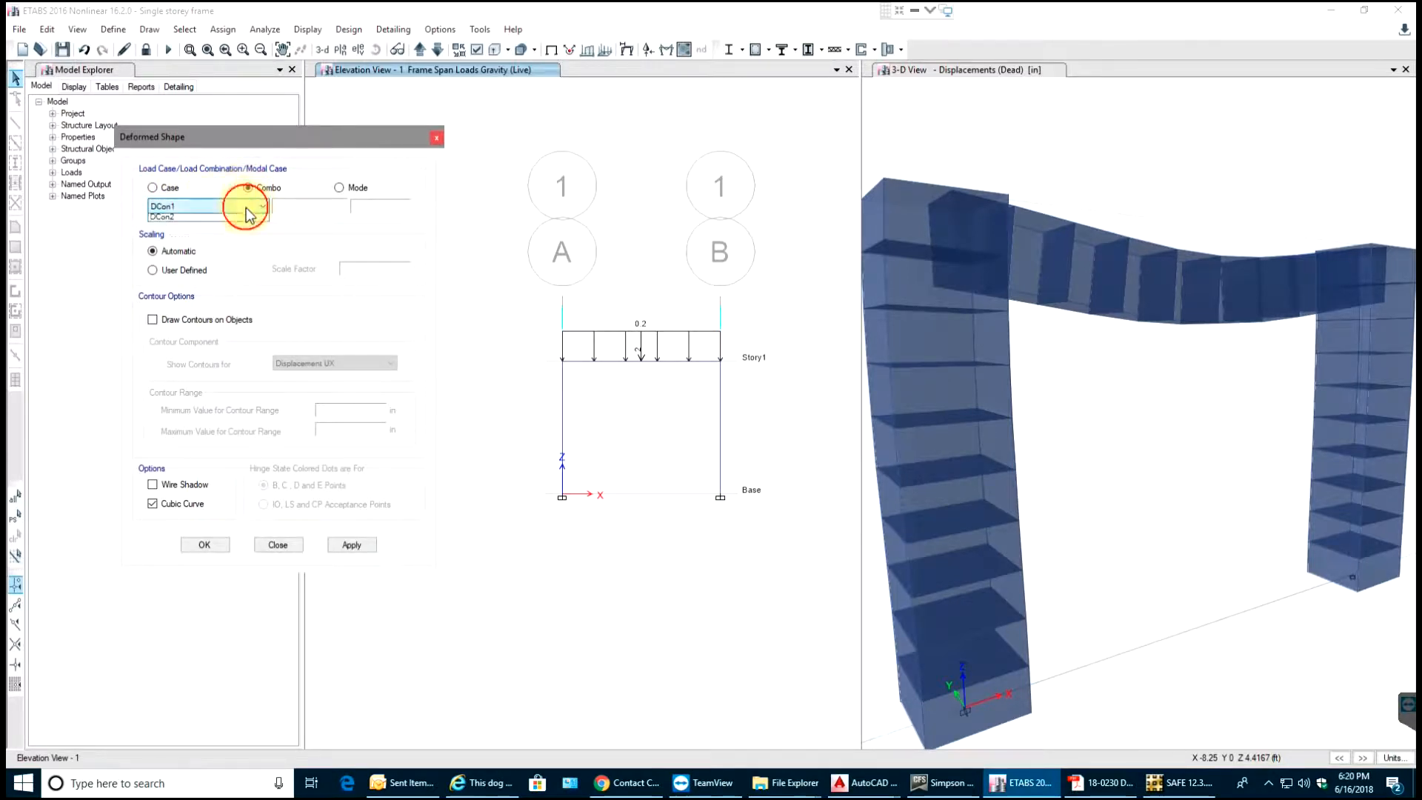
left_click(161, 217)
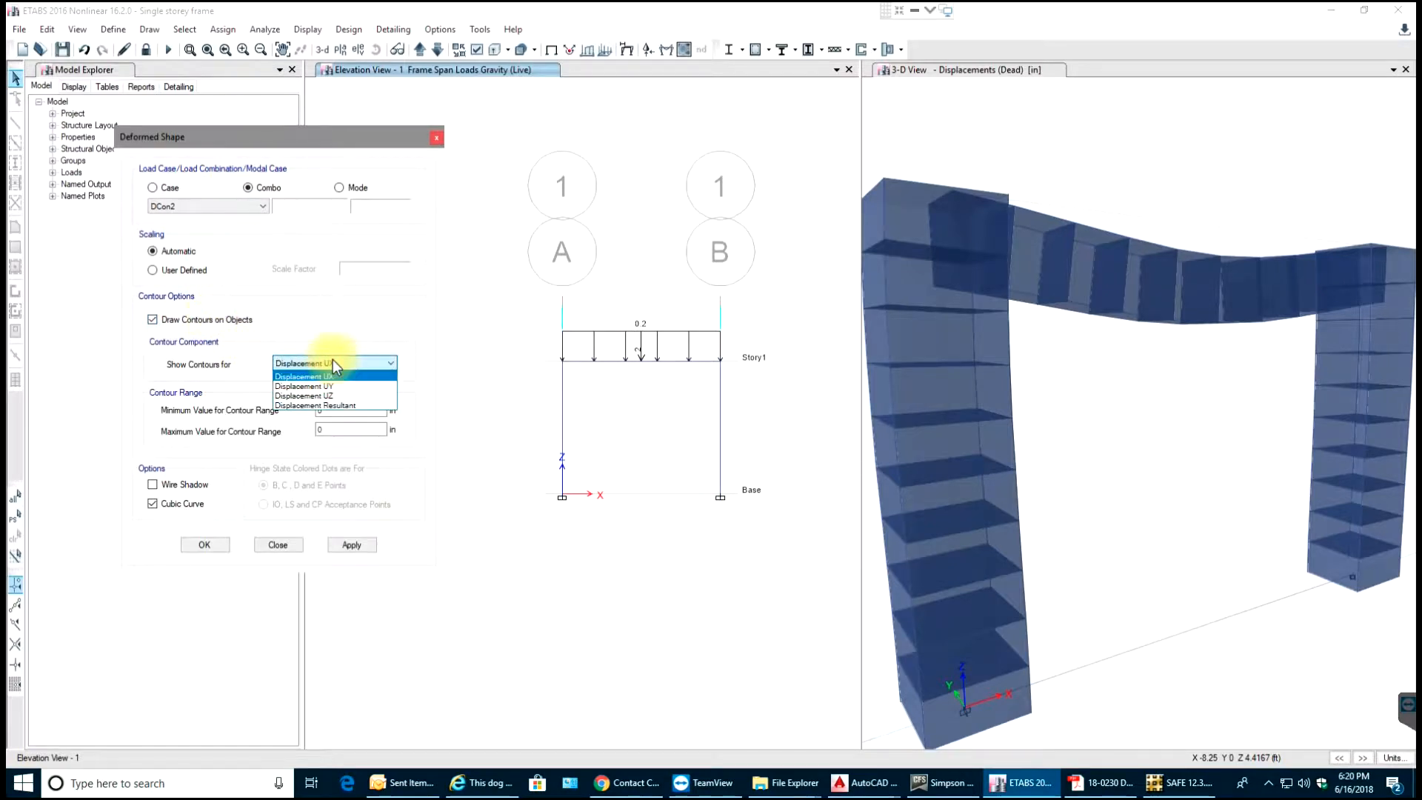
left_click(304, 395)
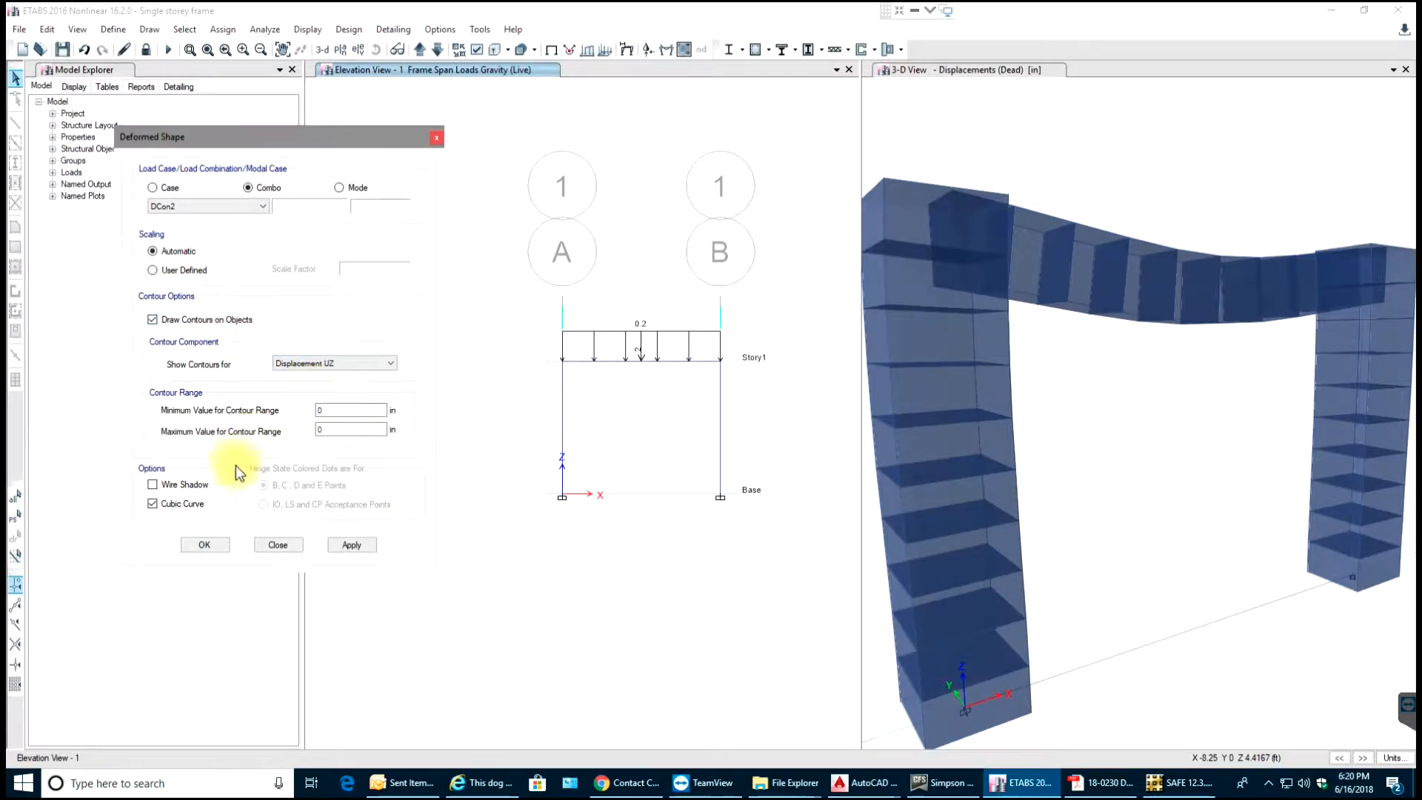
mouse_move(580, 415)
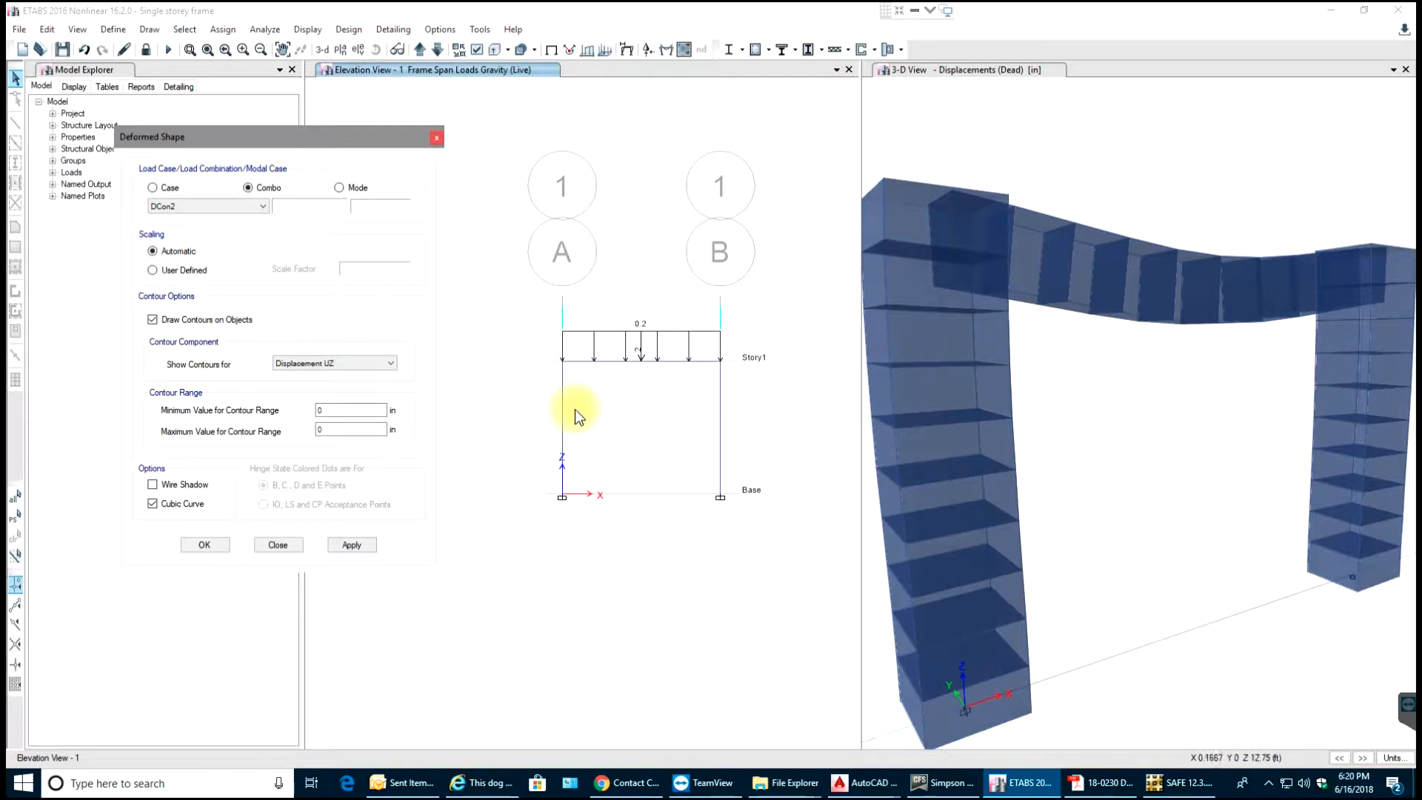
mouse_move(420, 415)
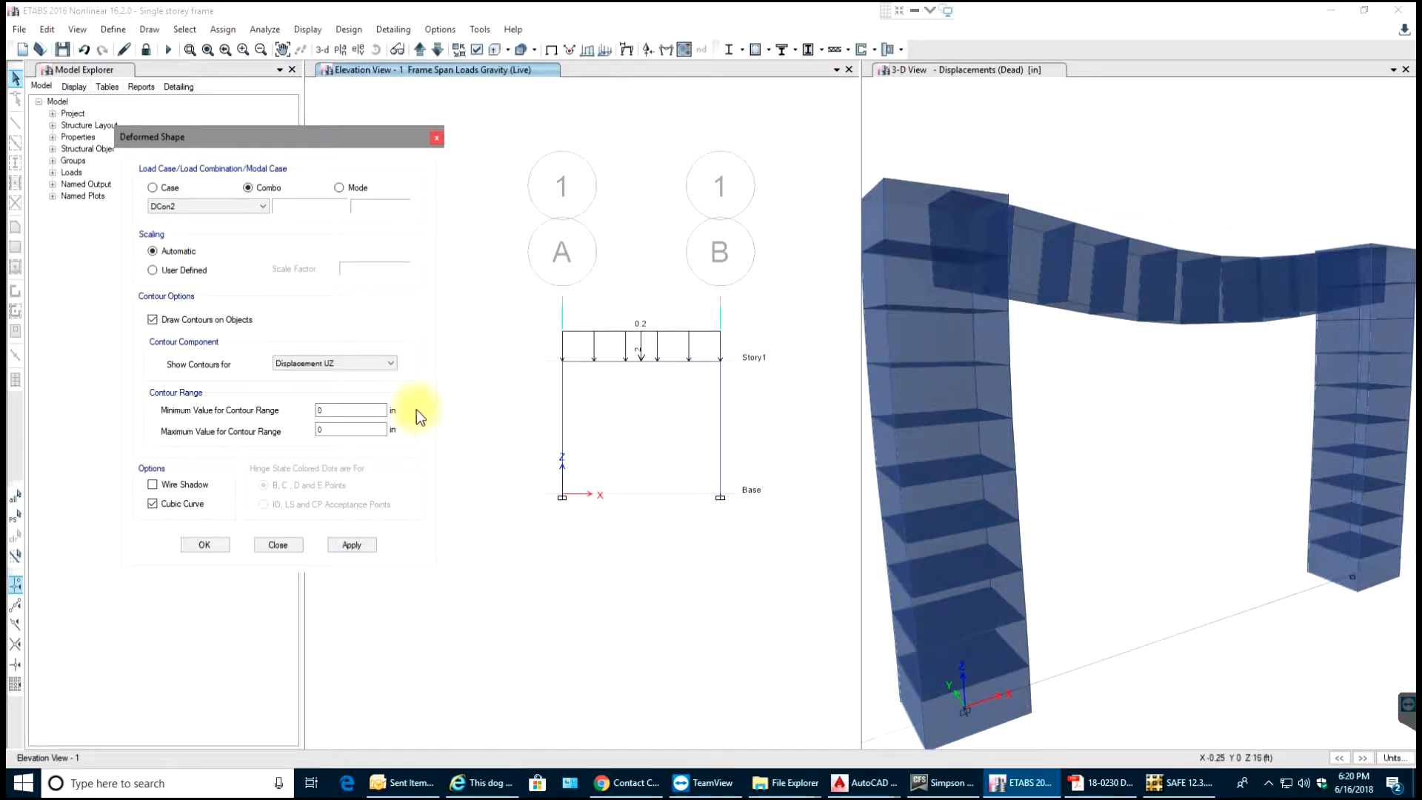
left_click(351, 545)
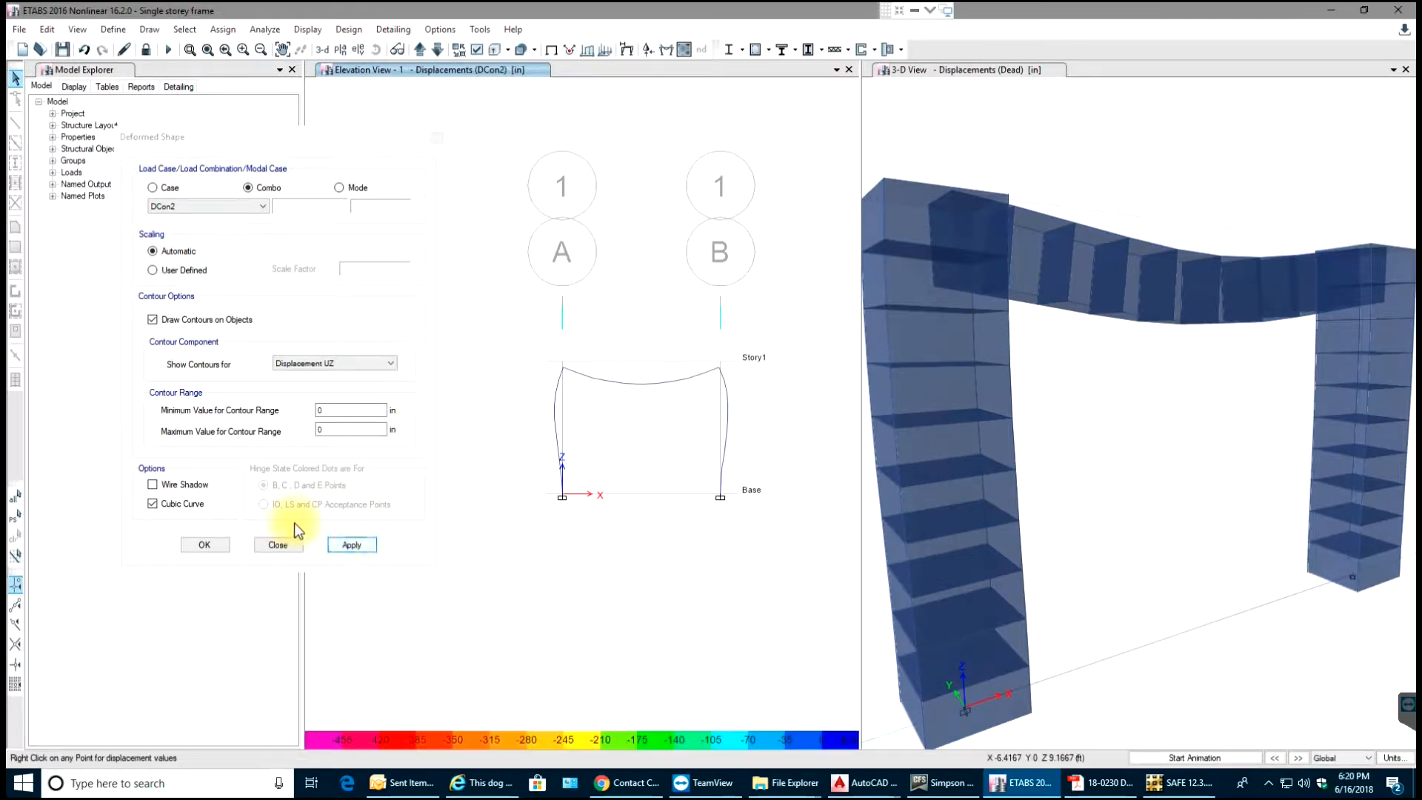
left_click(278, 545)
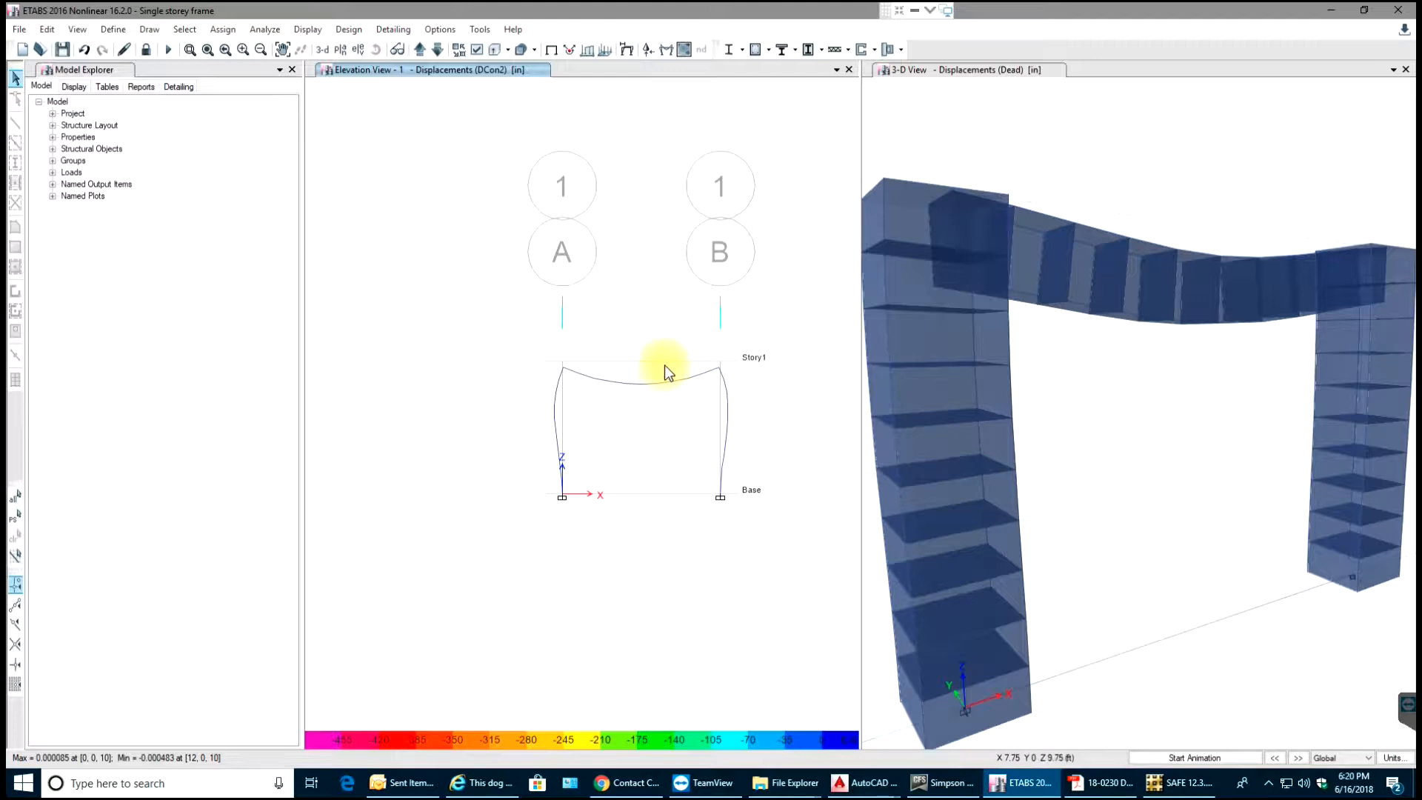
mouse_move(635, 420)
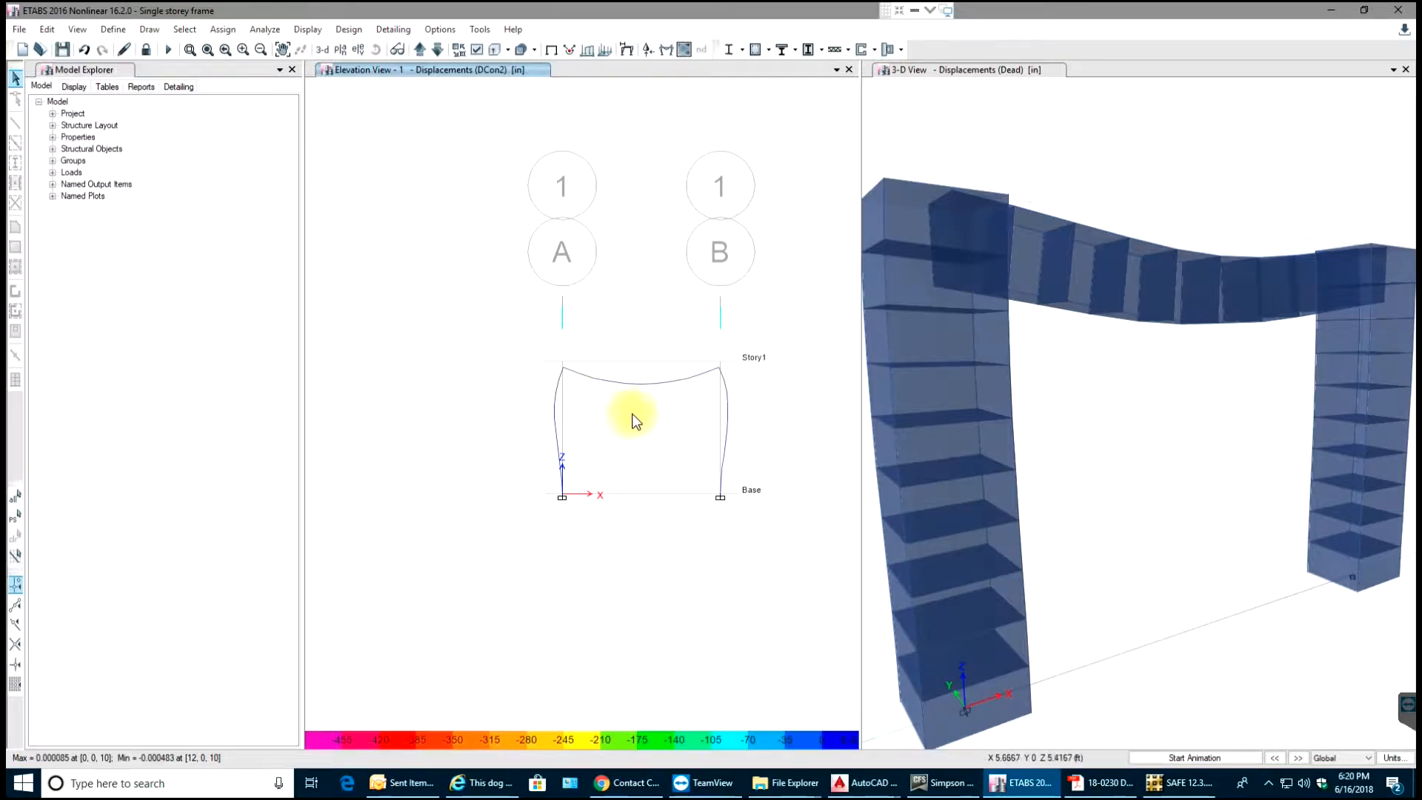
mouse_move(651, 388)
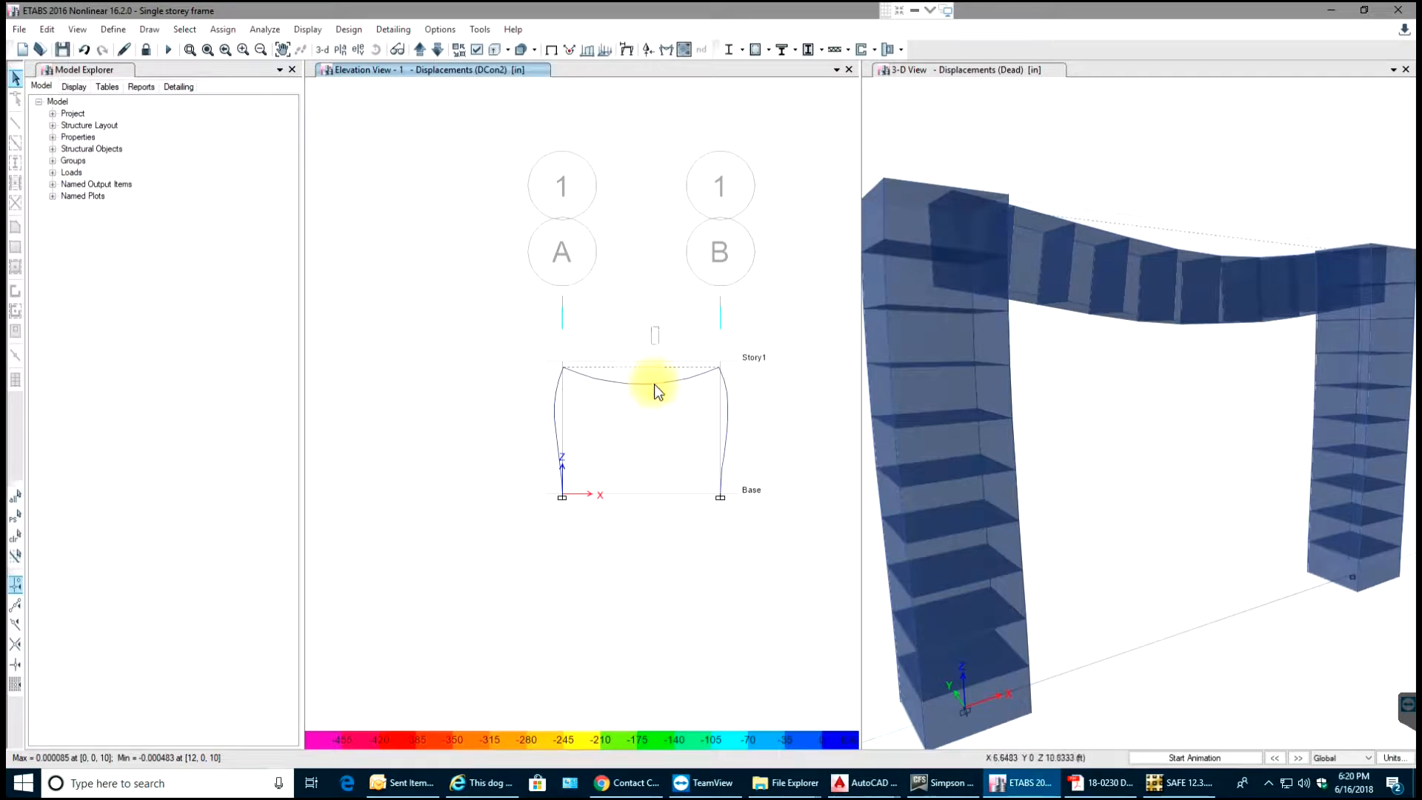
mouse_move(629, 397)
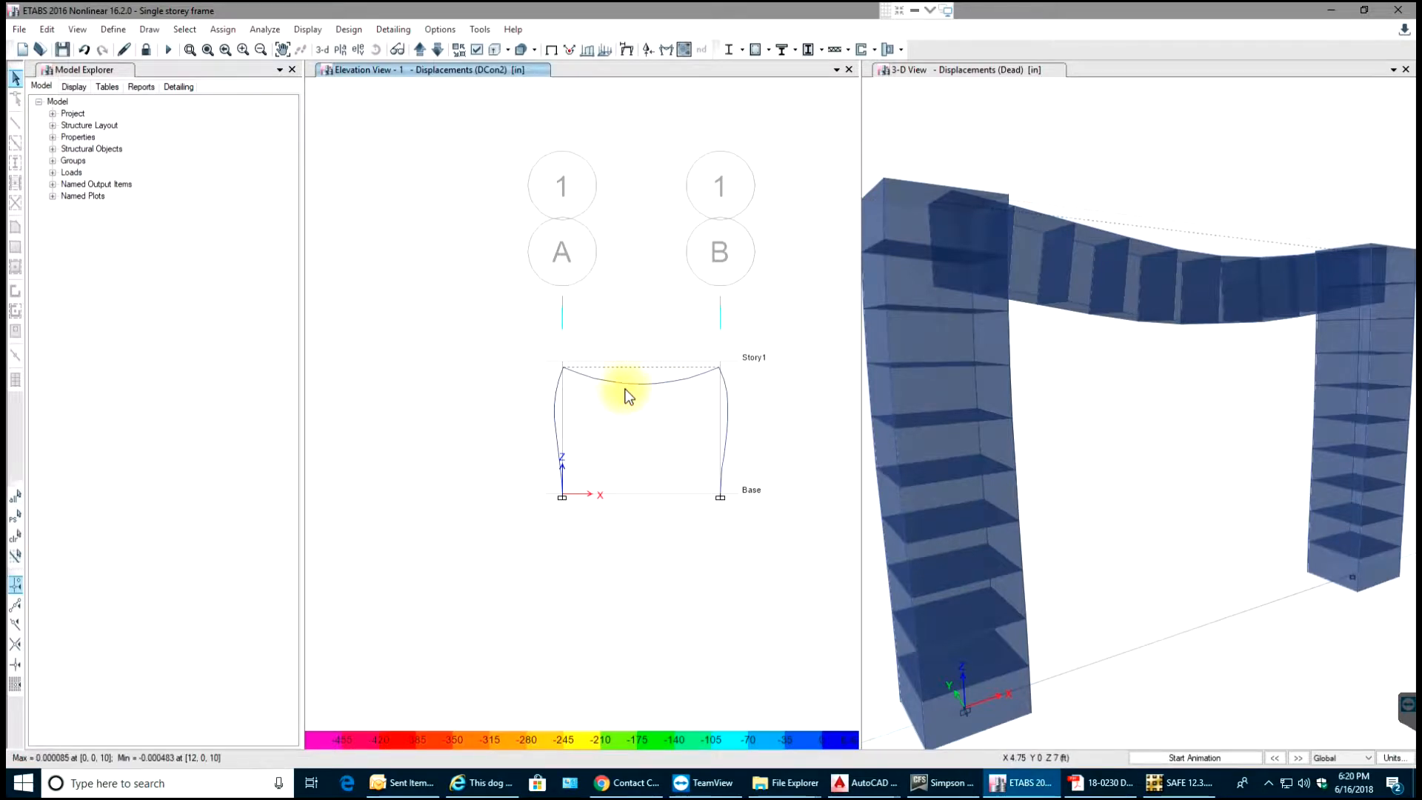
right_click(631, 381)
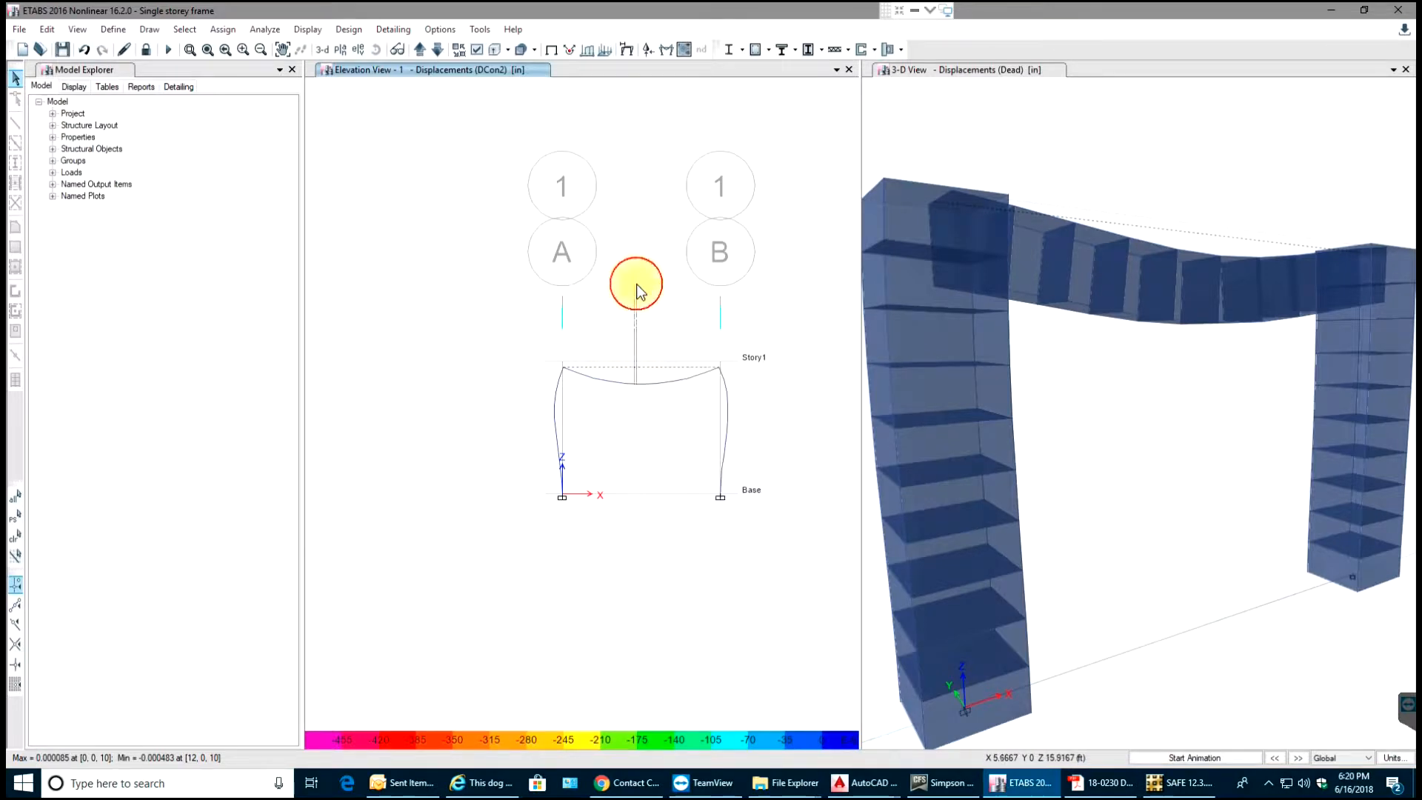
mouse_move(667, 357)
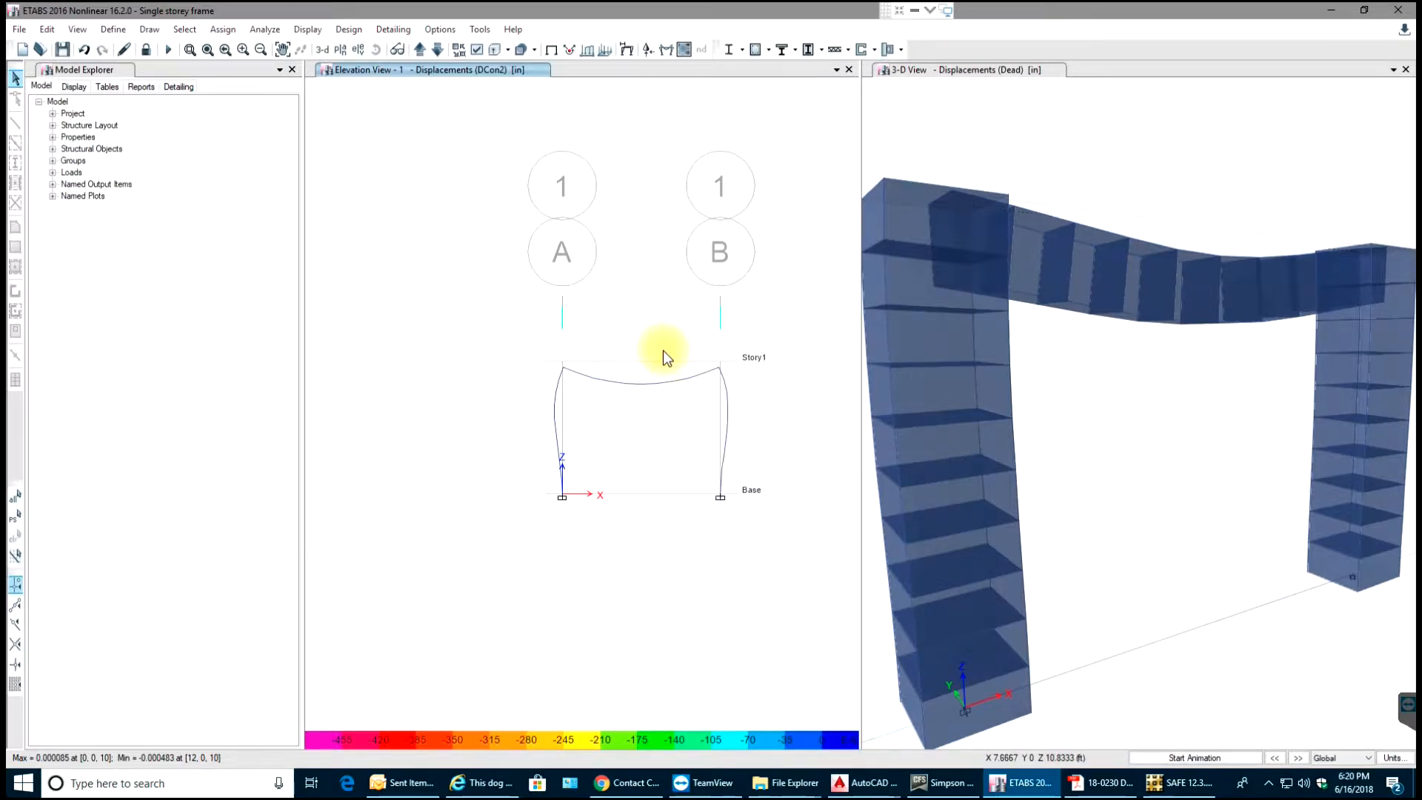
left_click(617, 435)
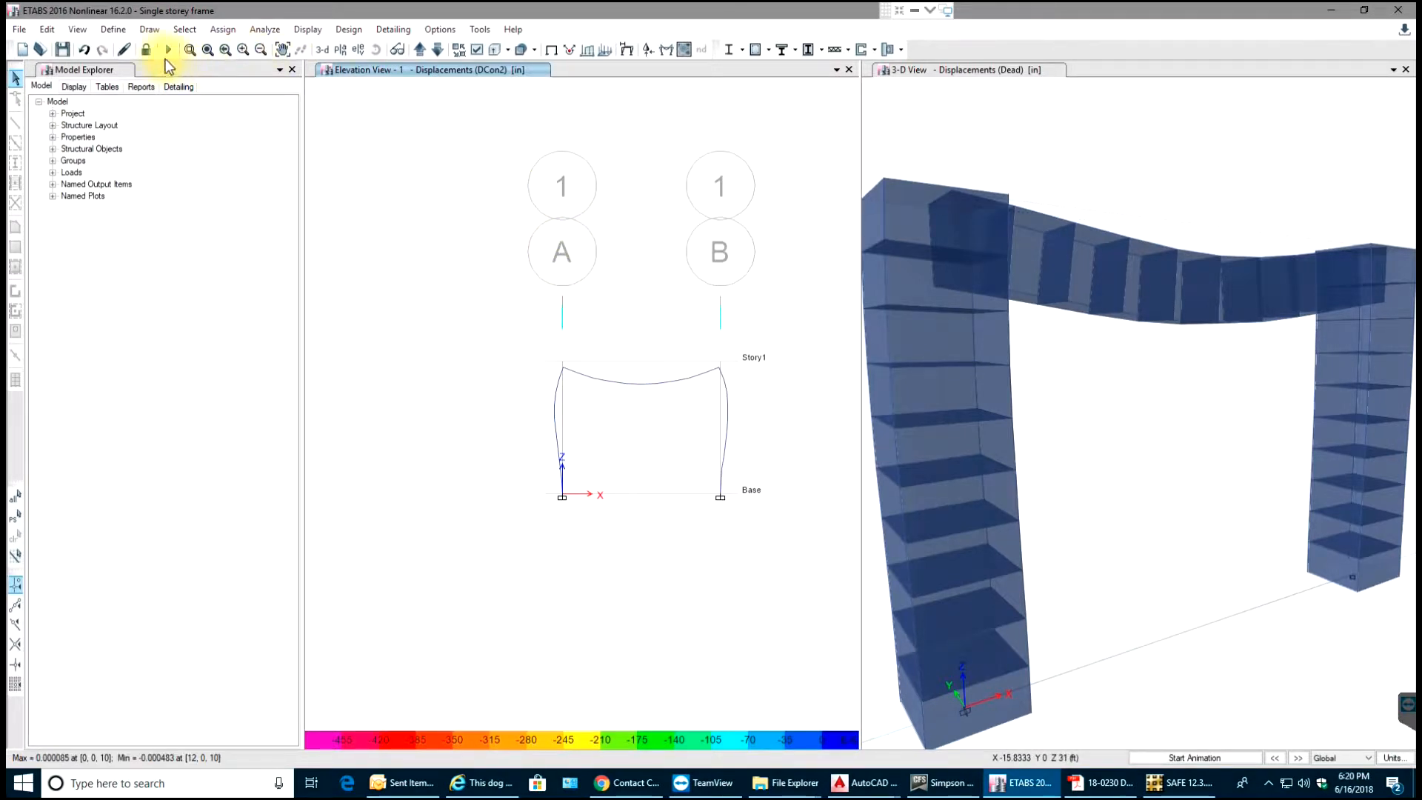
Unlock the model and split the beam into 2 frames with Divide Frames
left_click(146, 49)
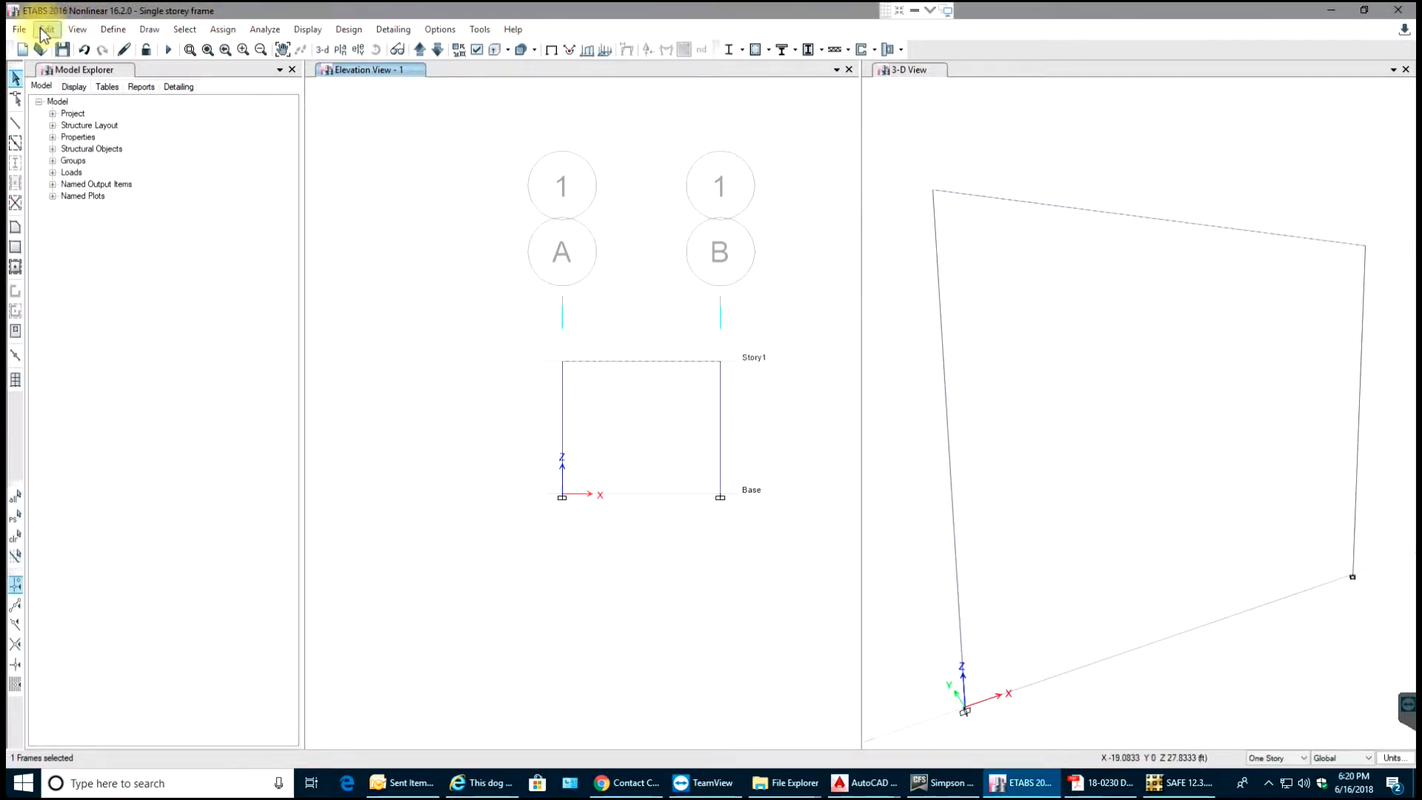
left_click(46, 29)
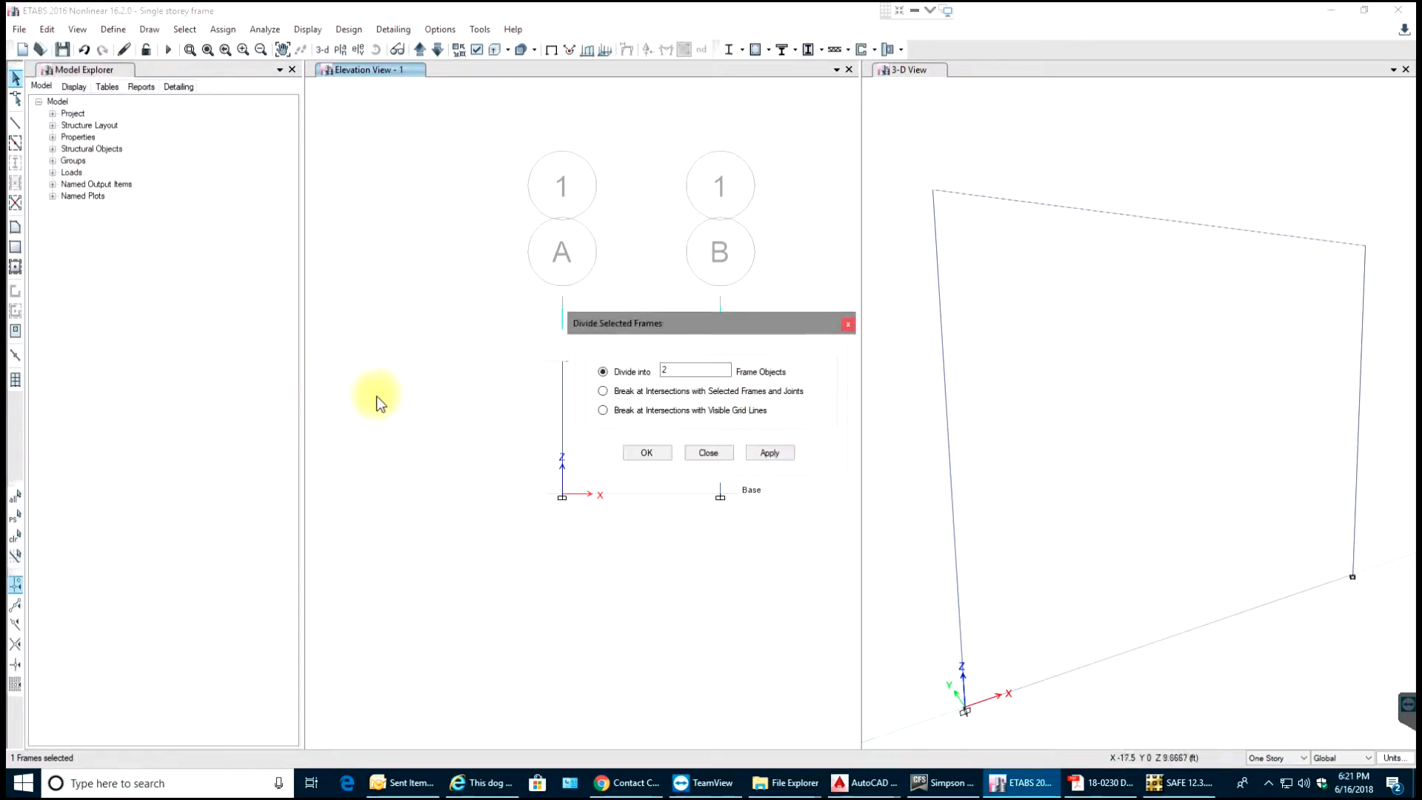
mouse_move(646, 453)
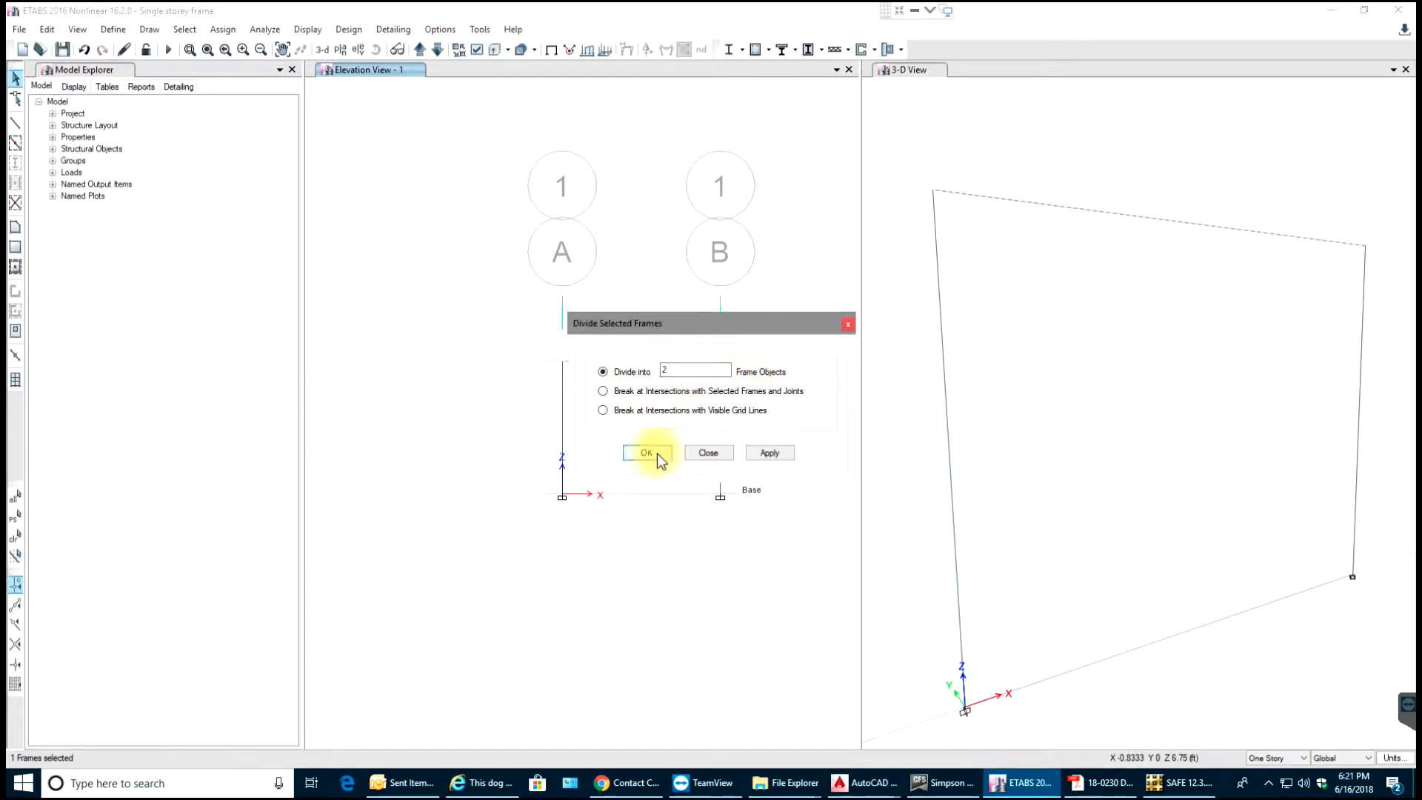
left_click(645, 452)
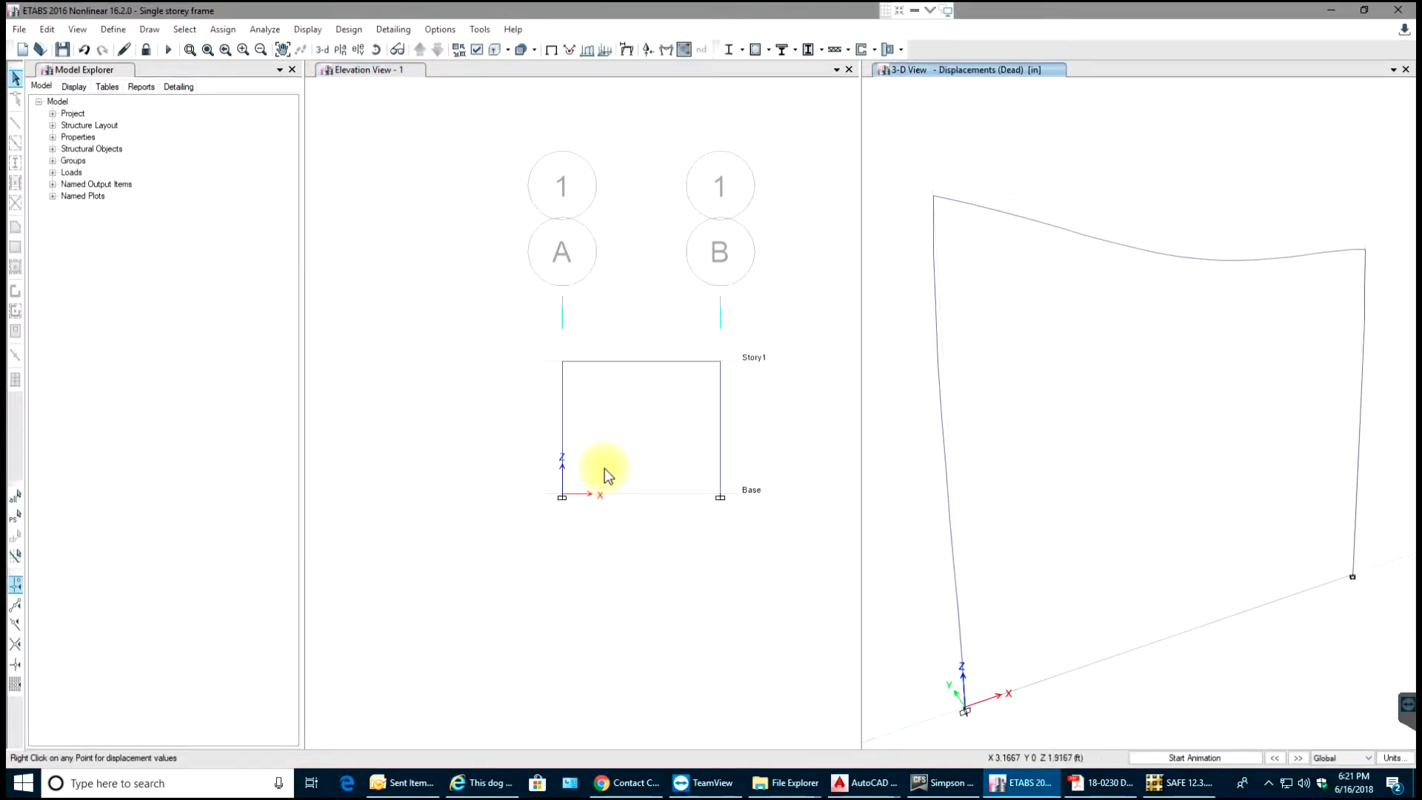
mouse_move(1172, 258)
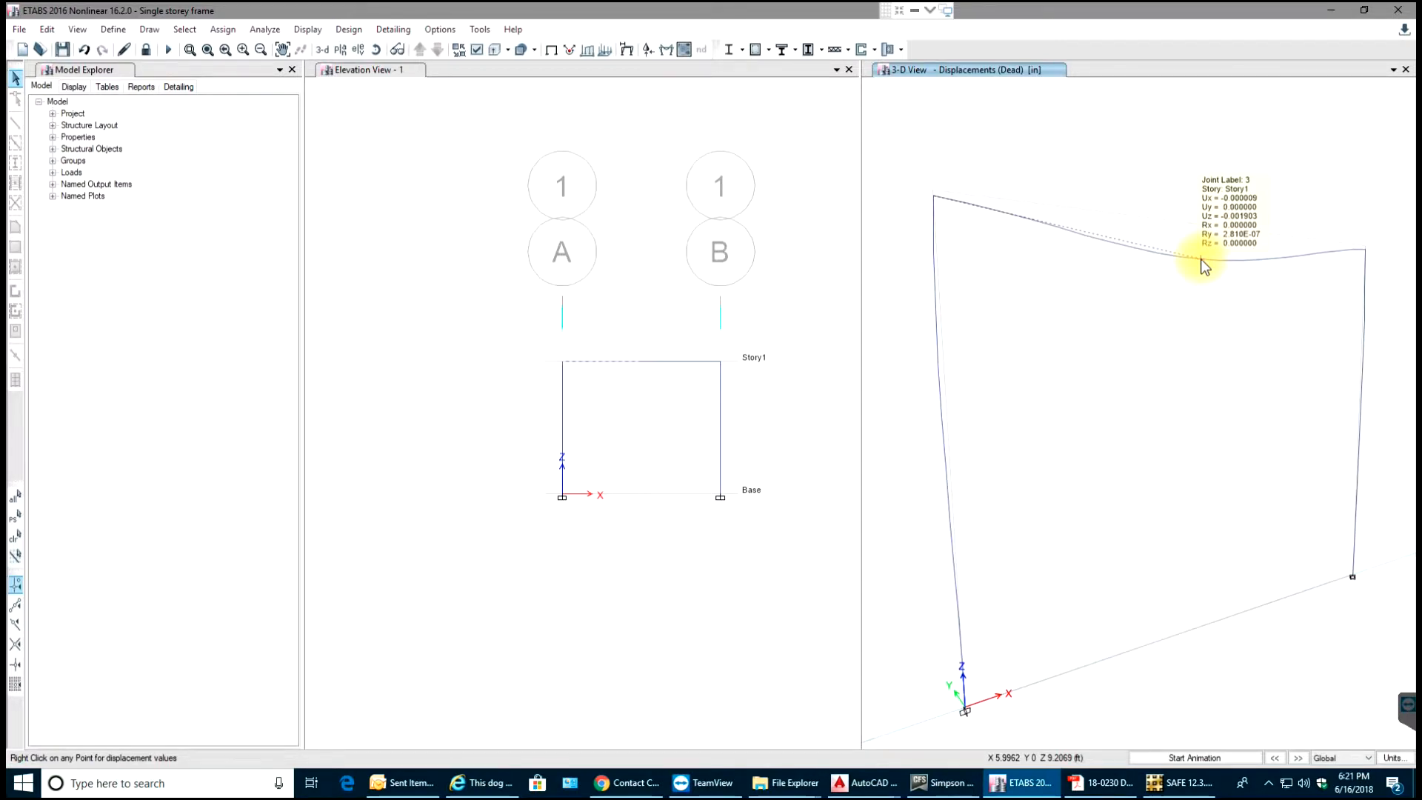
mouse_move(1365, 685)
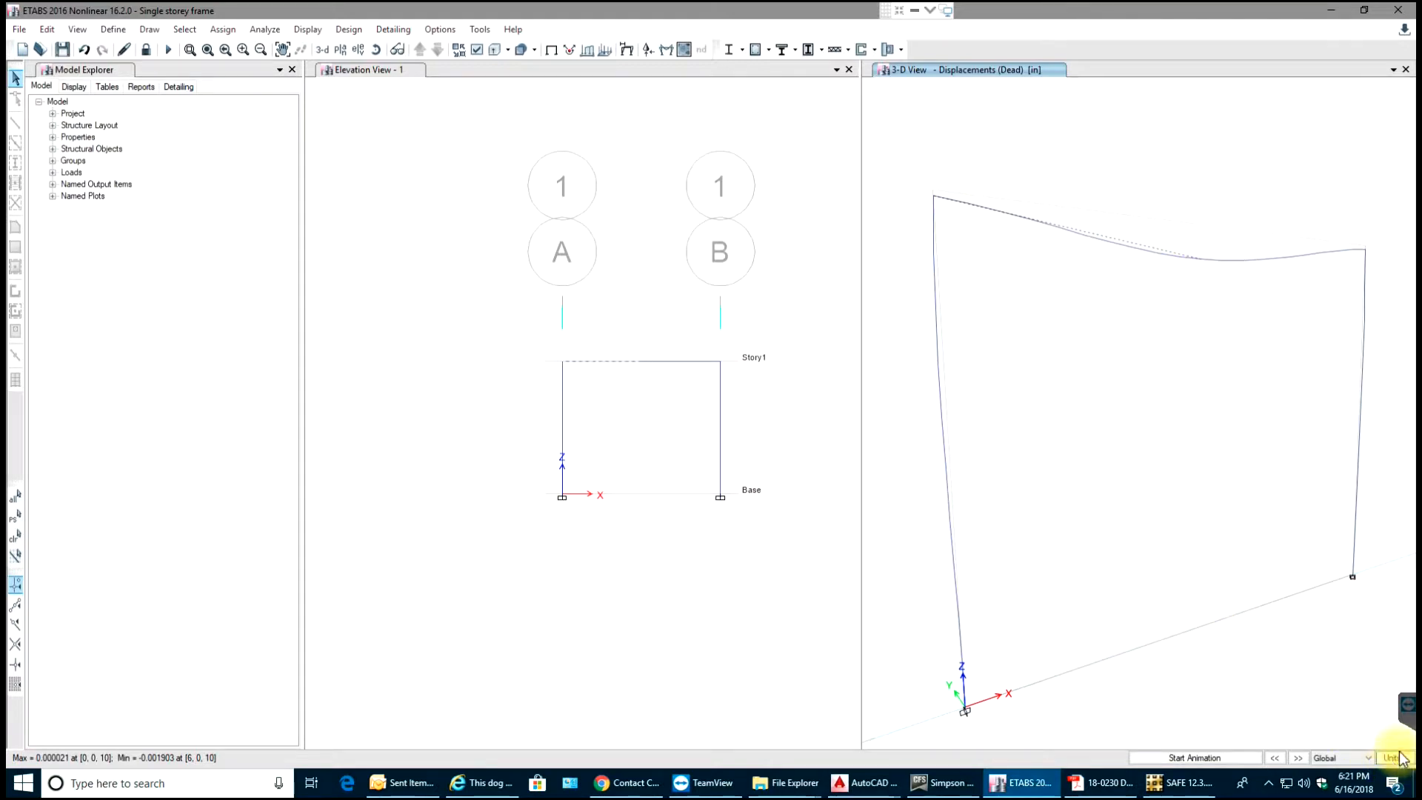
Open and close the units summary to check the current units
left_click(1395, 757)
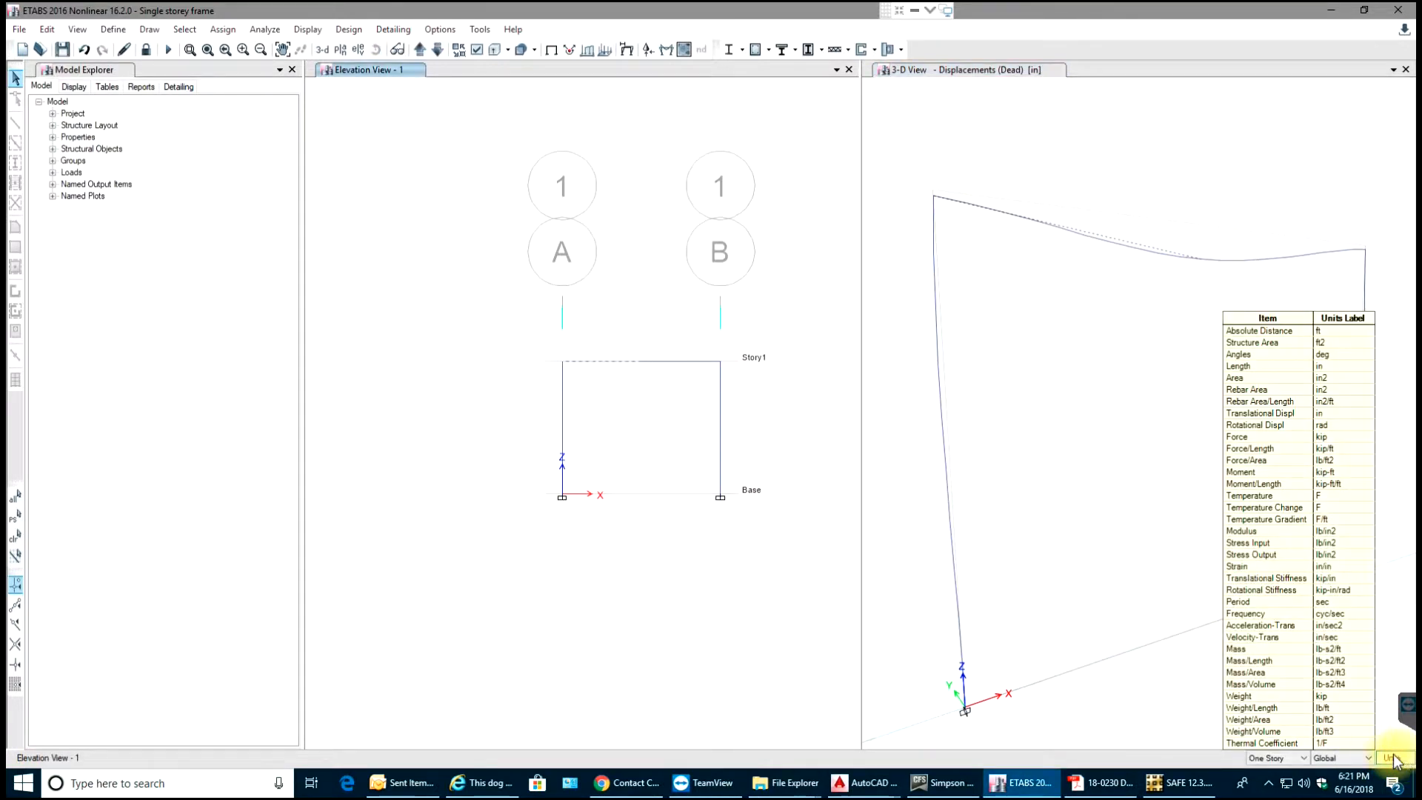
left_click(1397, 757)
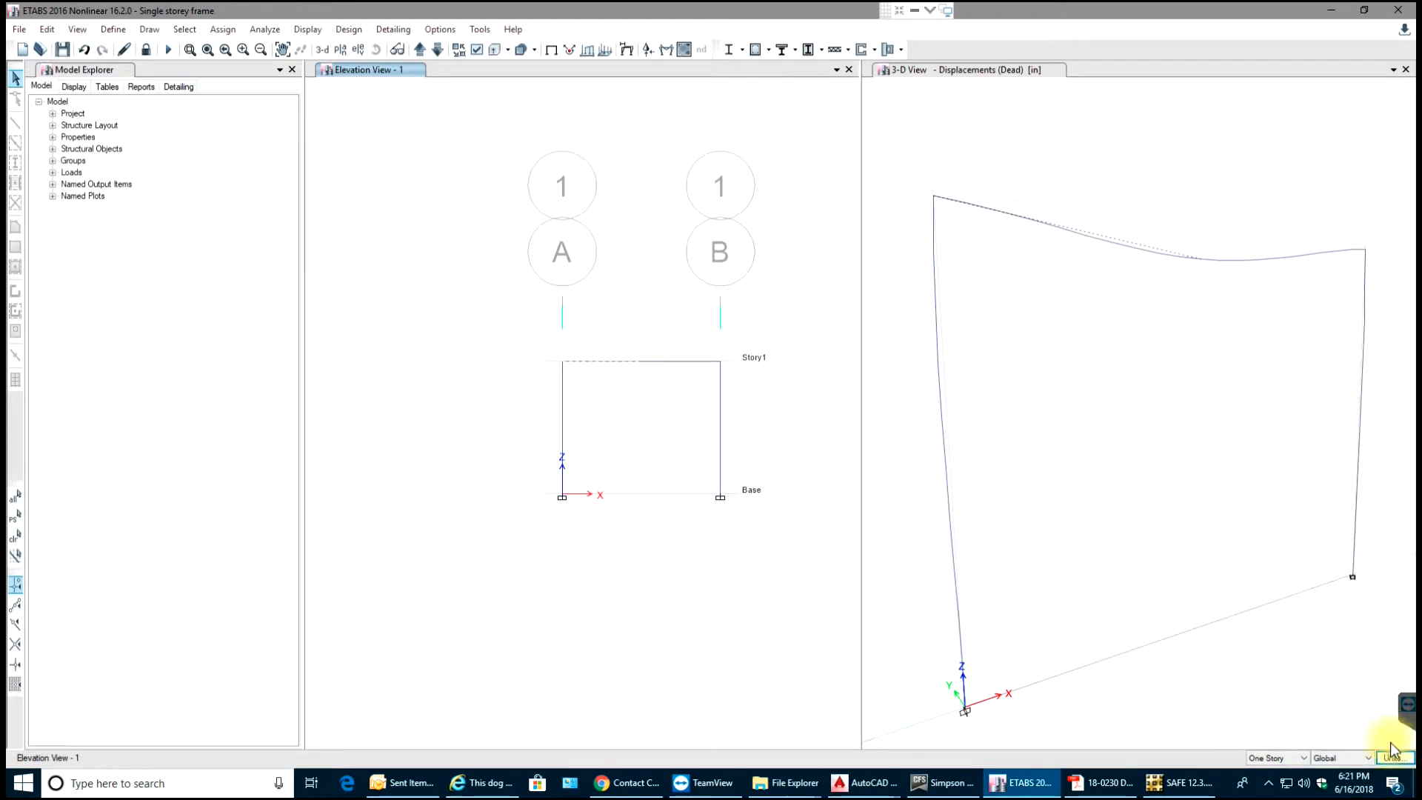
left_click(1393, 757)
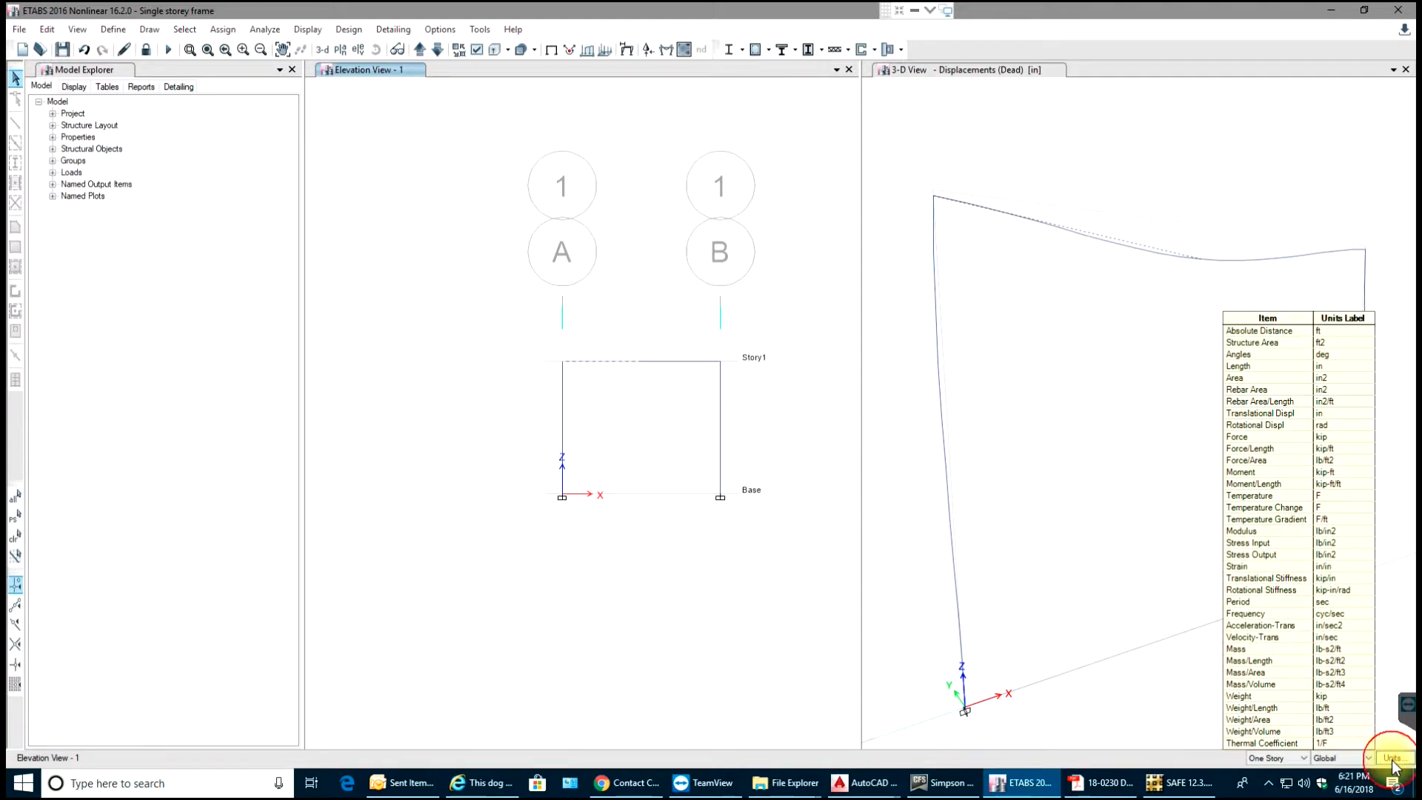
left_click(719, 315)
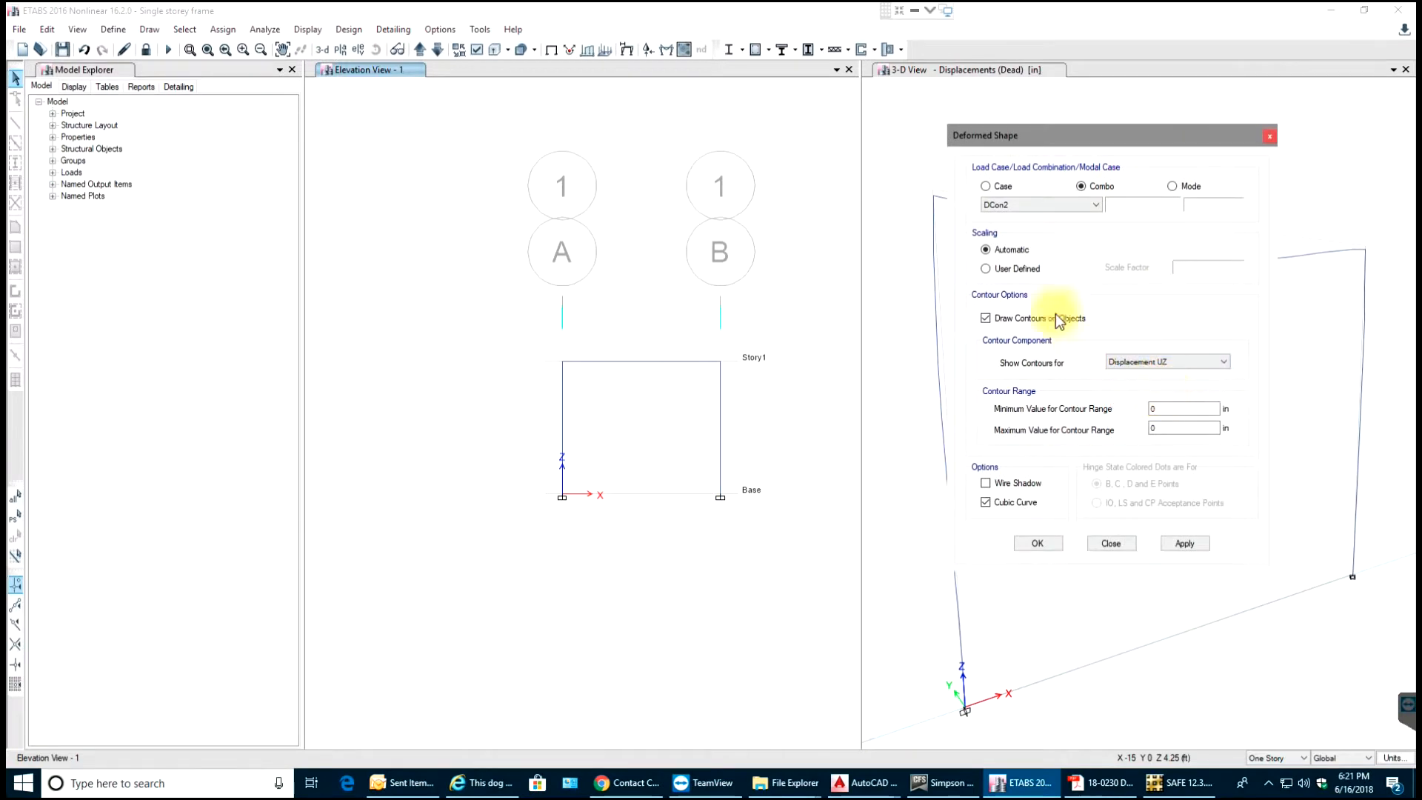
mouse_move(1032, 380)
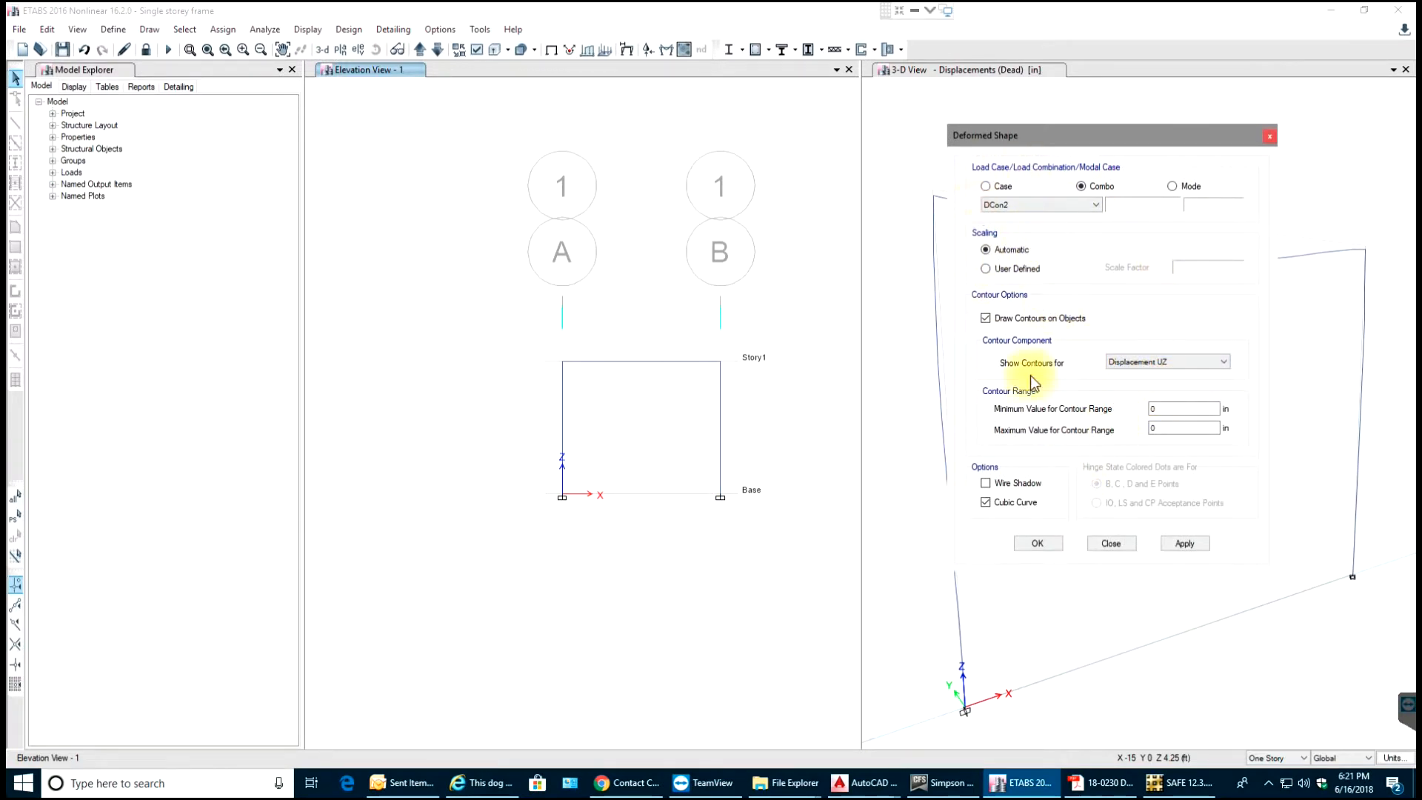
Apply and close the DCon2 UZ deformed shape, then open Member Force Diagram settings
left_click(1184, 542)
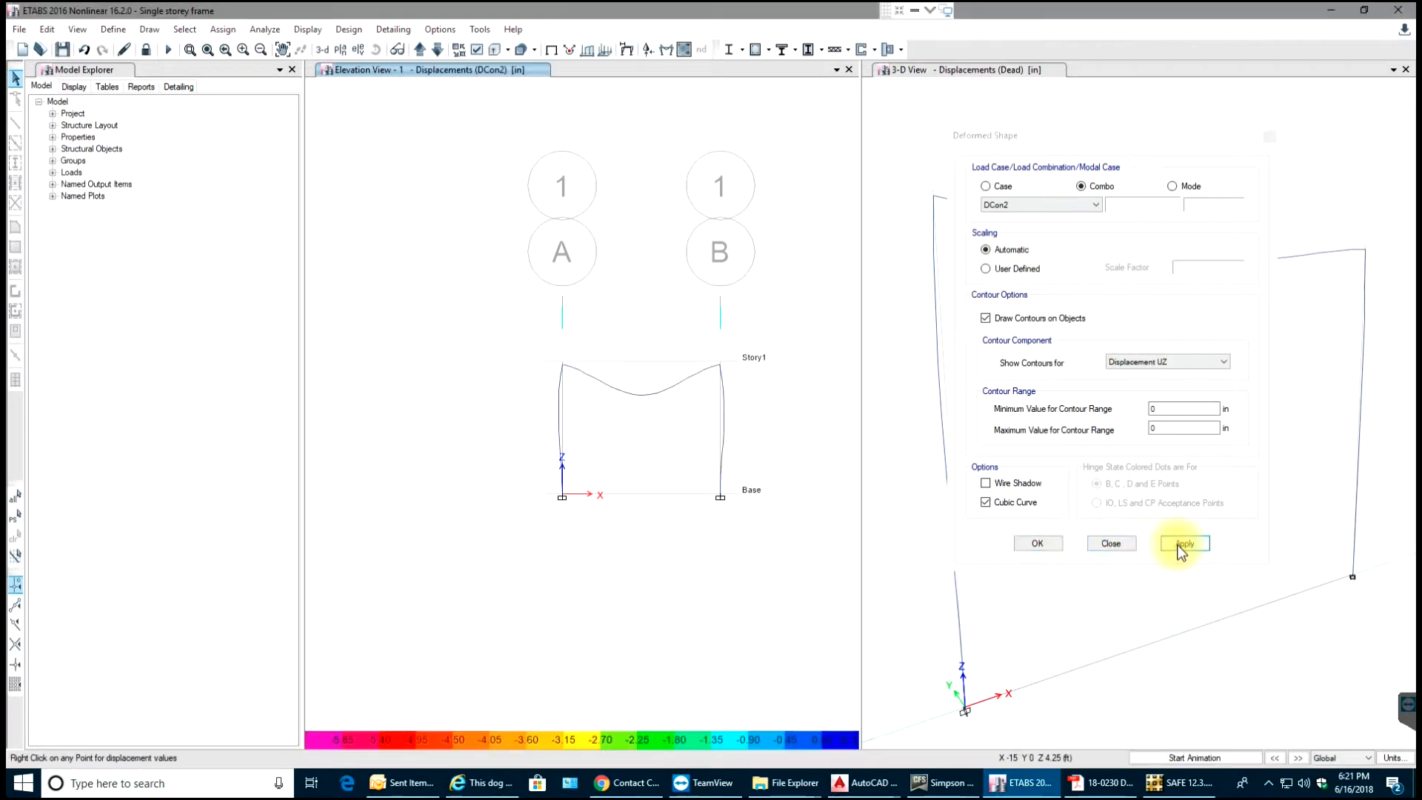
left_click(1185, 543)
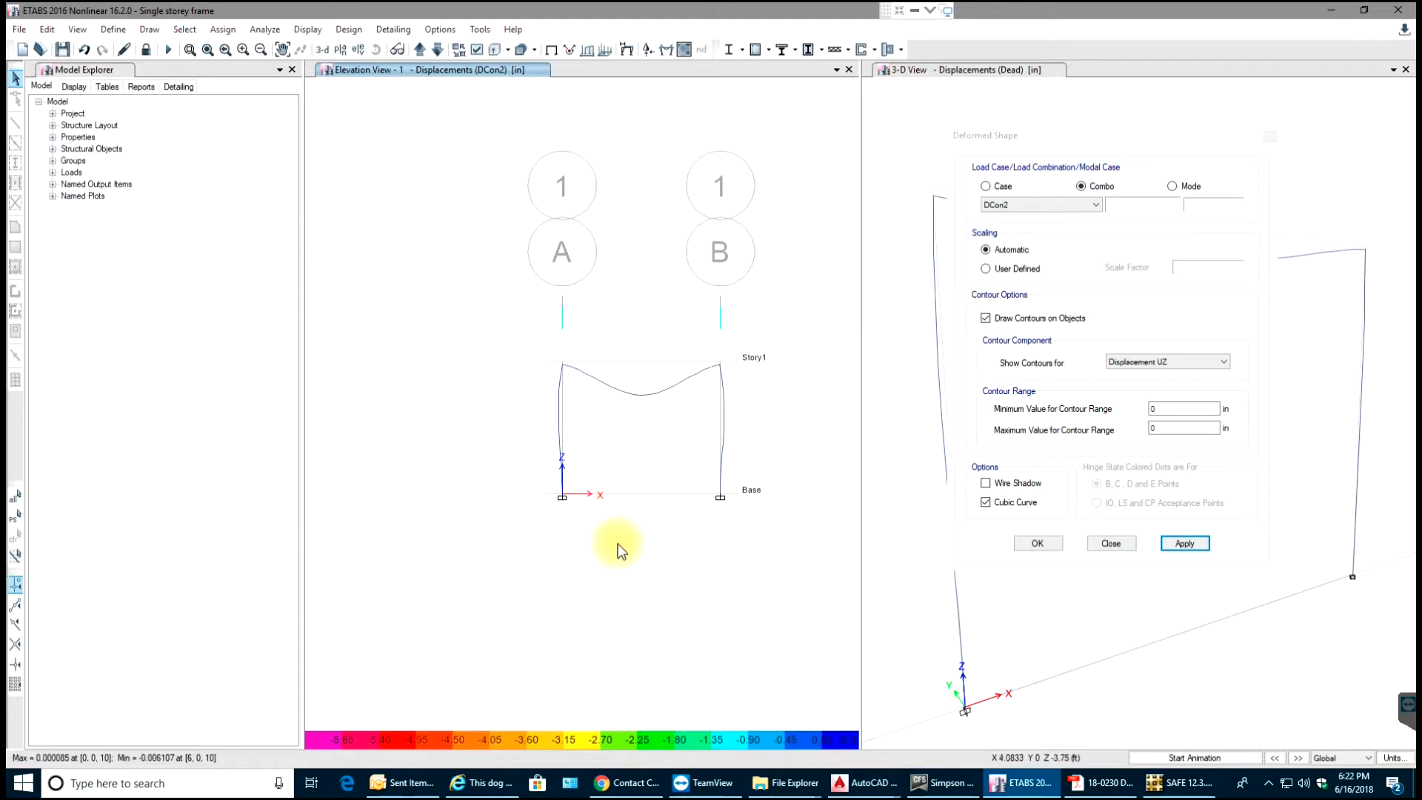
mouse_move(615, 554)
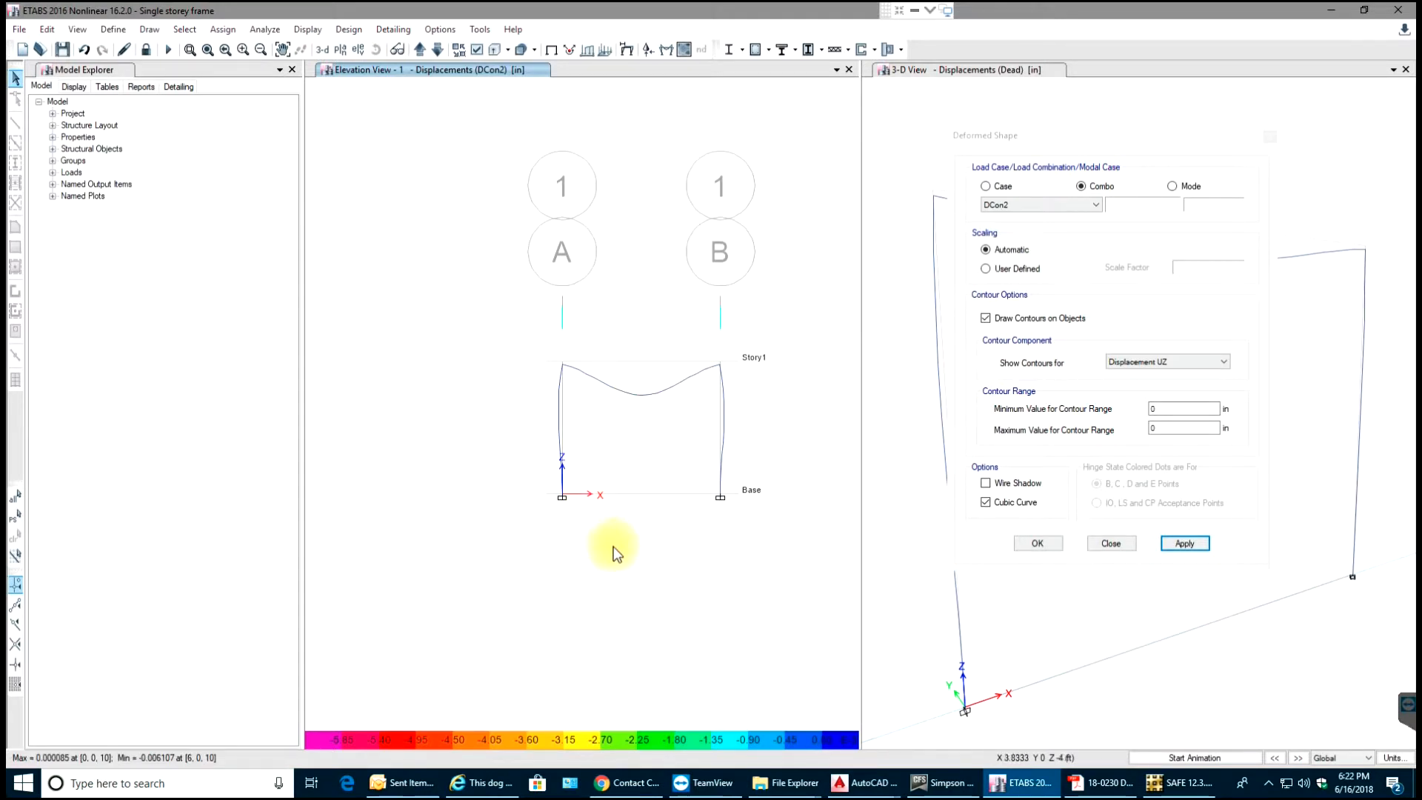
mouse_move(150, 726)
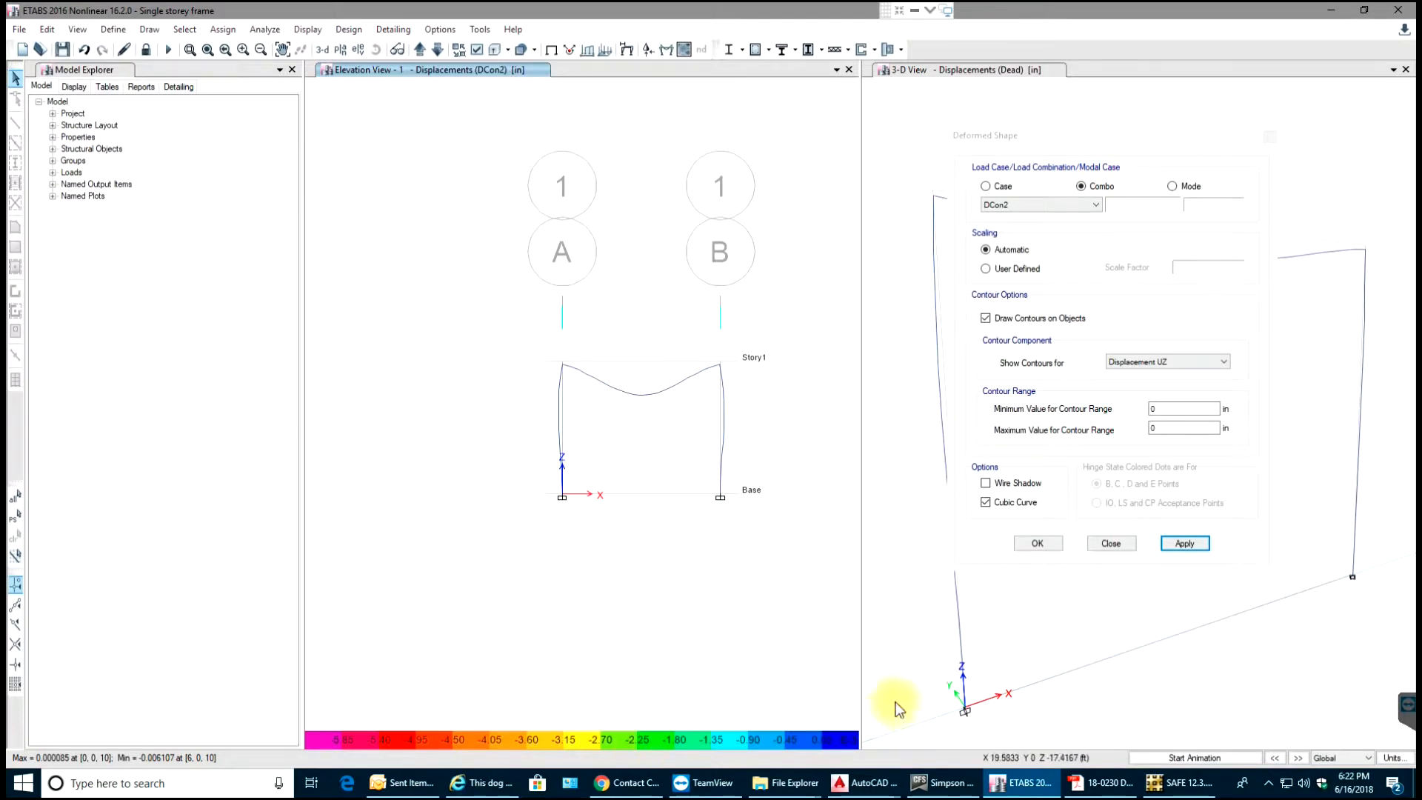
mouse_move(598, 376)
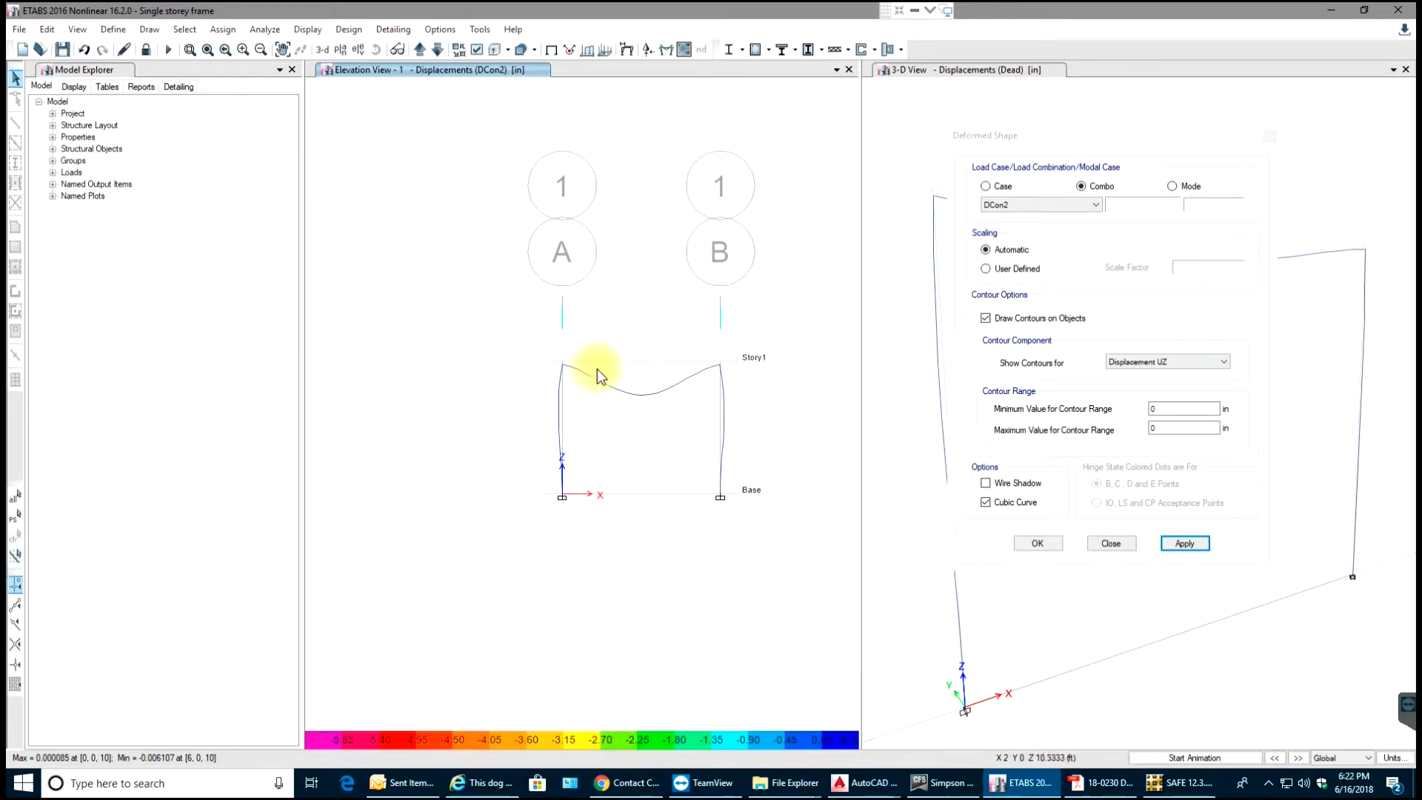
mouse_move(622, 276)
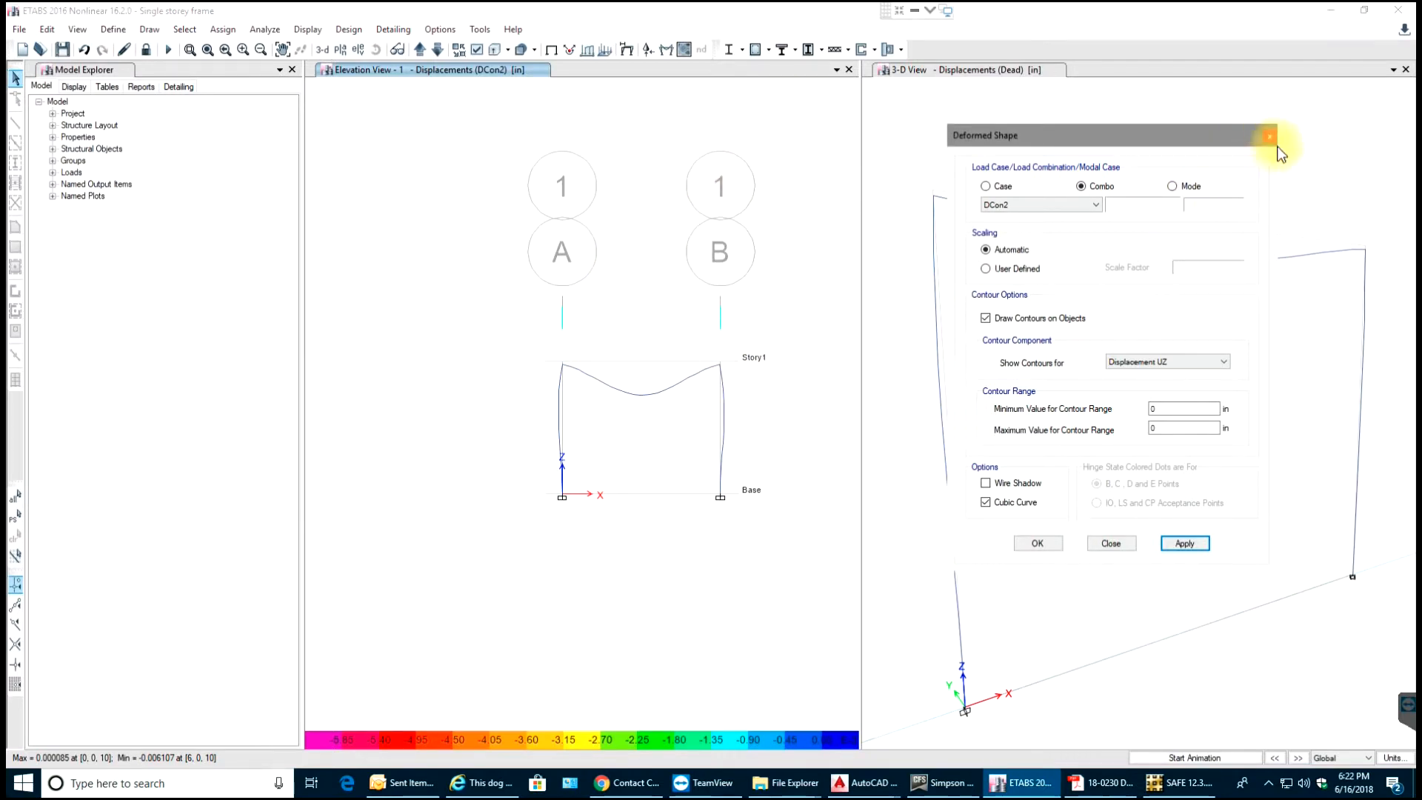
left_click(1269, 136)
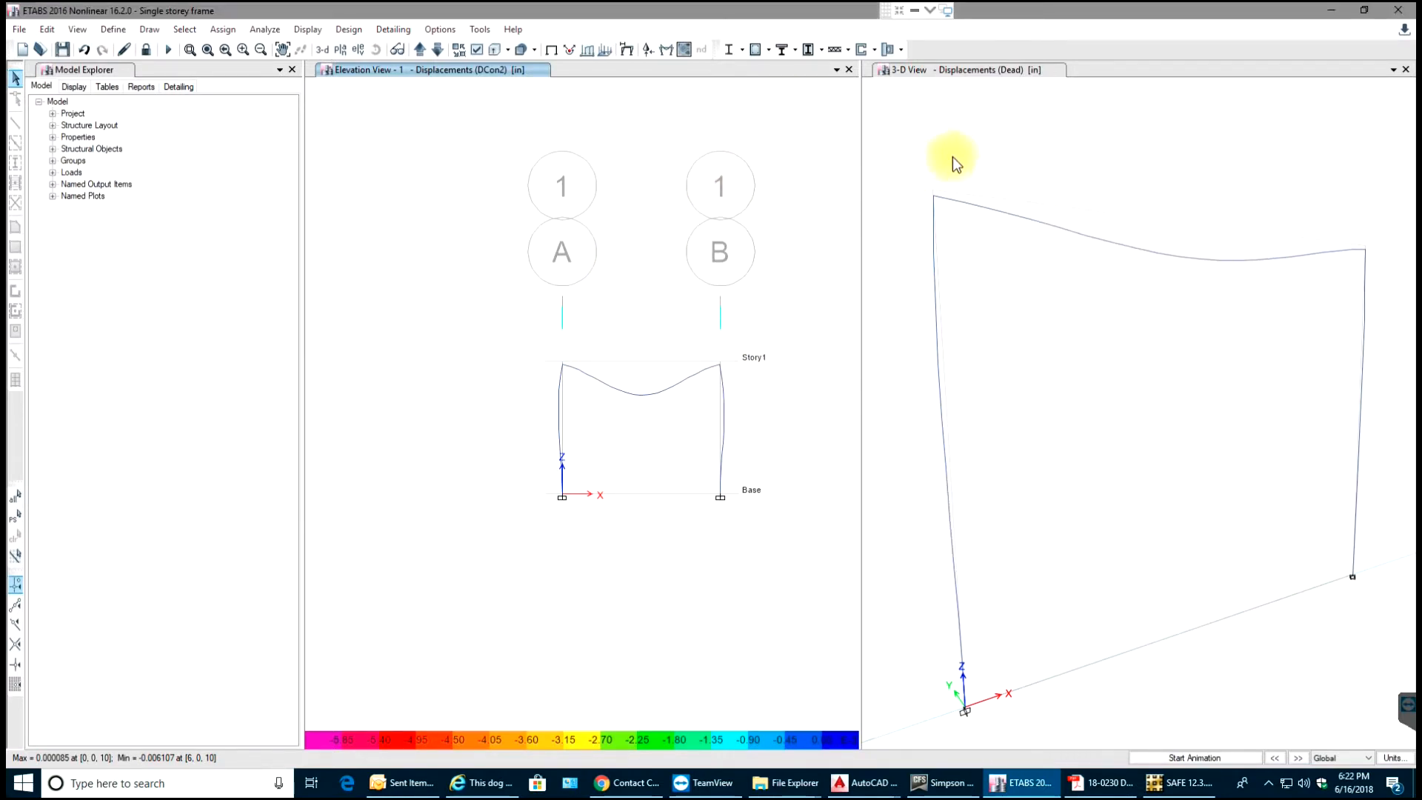
mouse_move(667, 51)
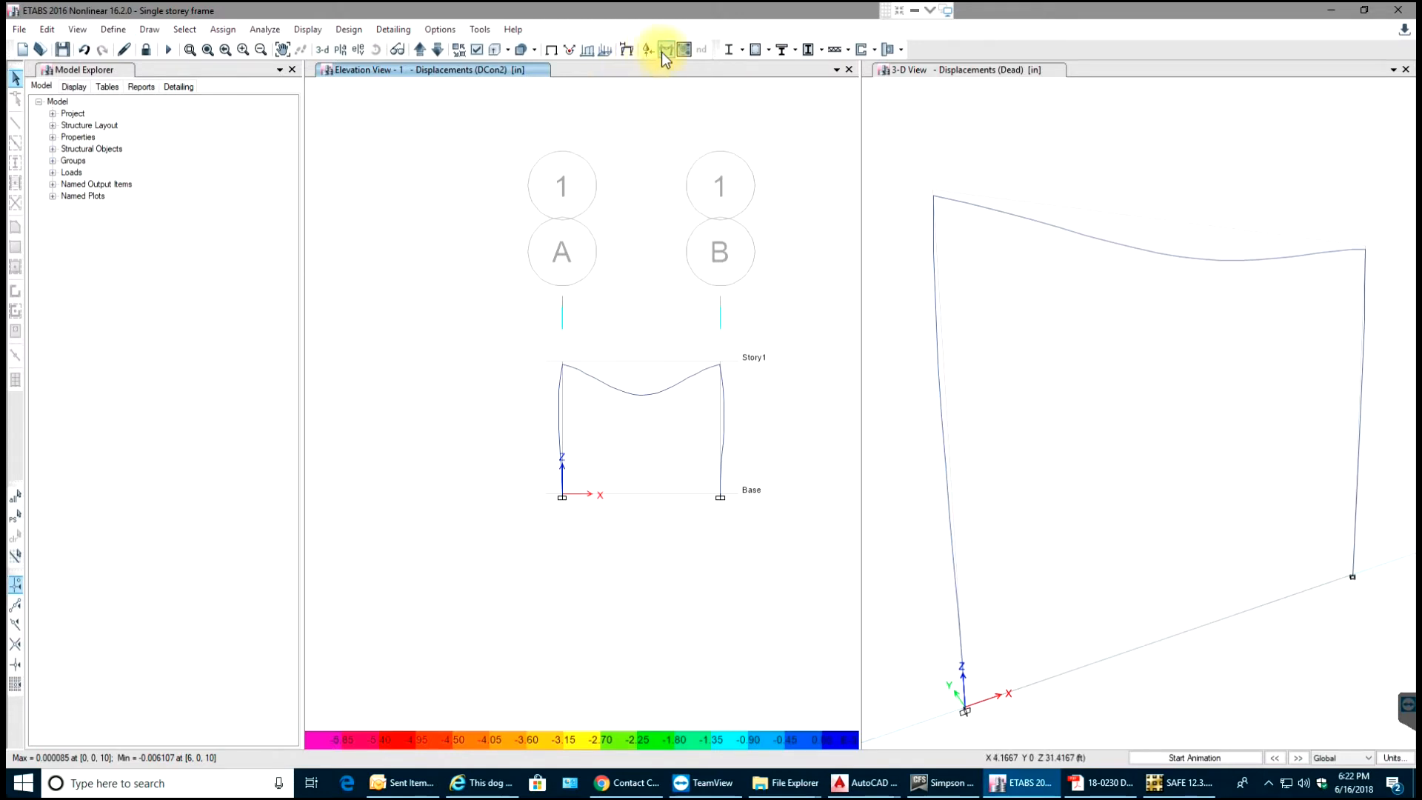
mouse_move(666, 49)
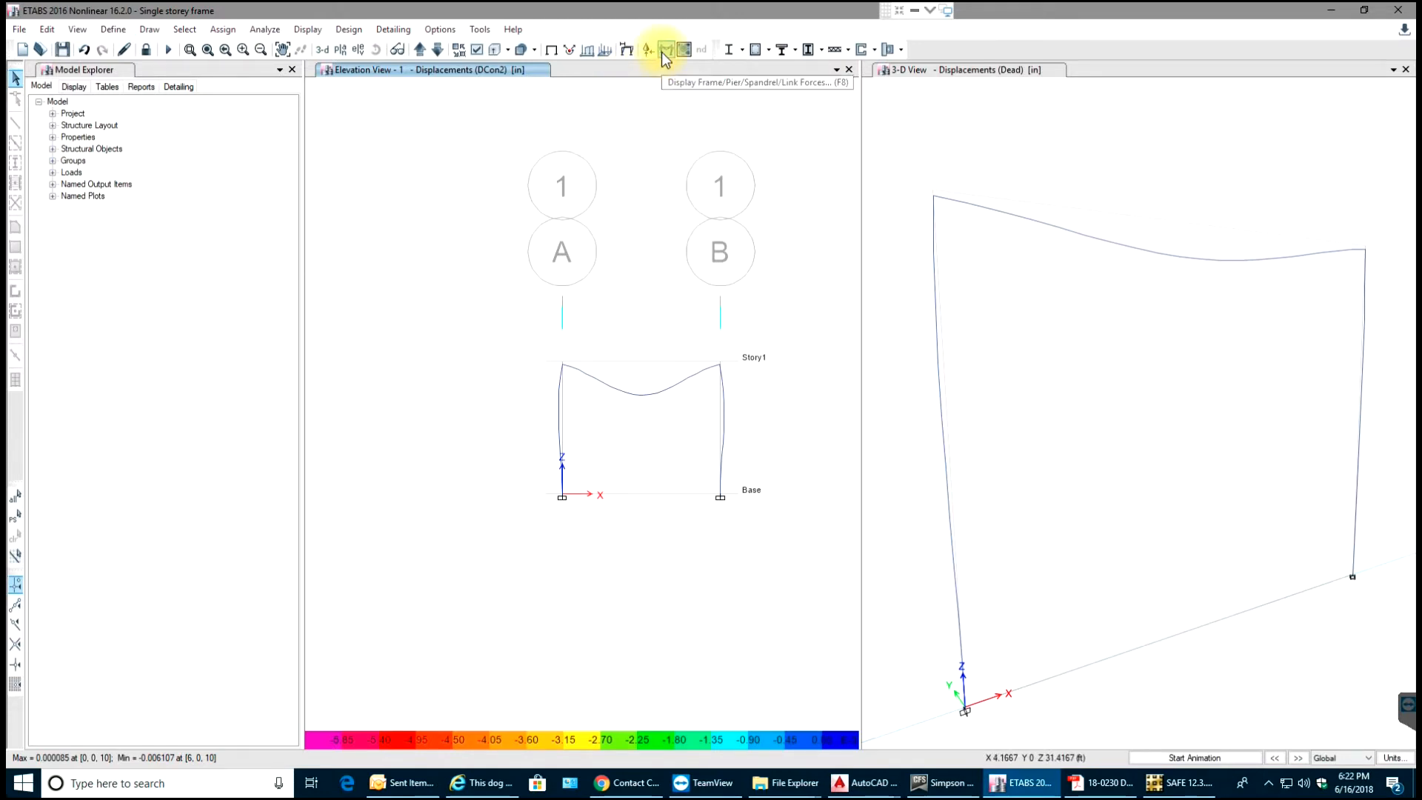
left_click(667, 48)
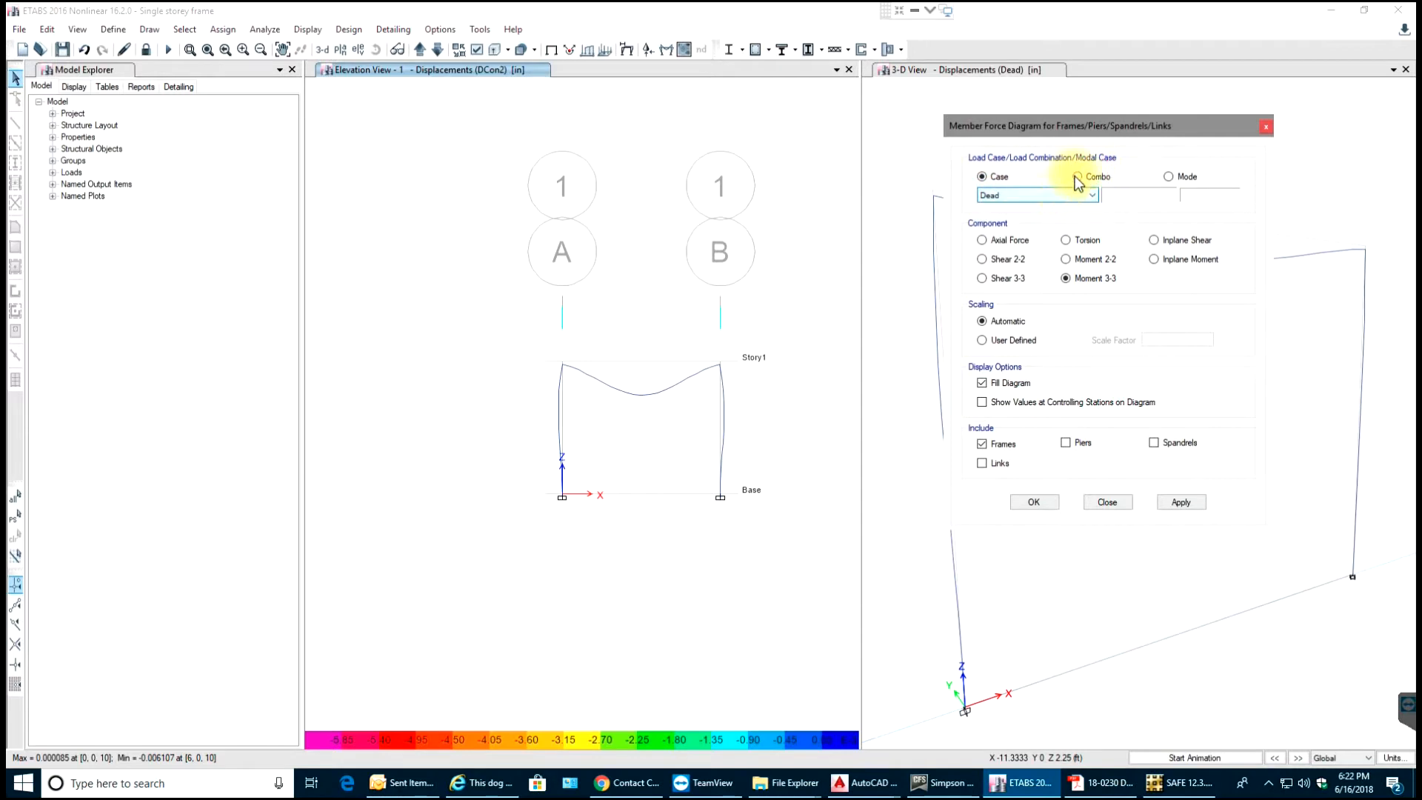
Plot the DCon2 Moment 3-3 diagram with value labels, then select Shear 2-2
left_click(1078, 177)
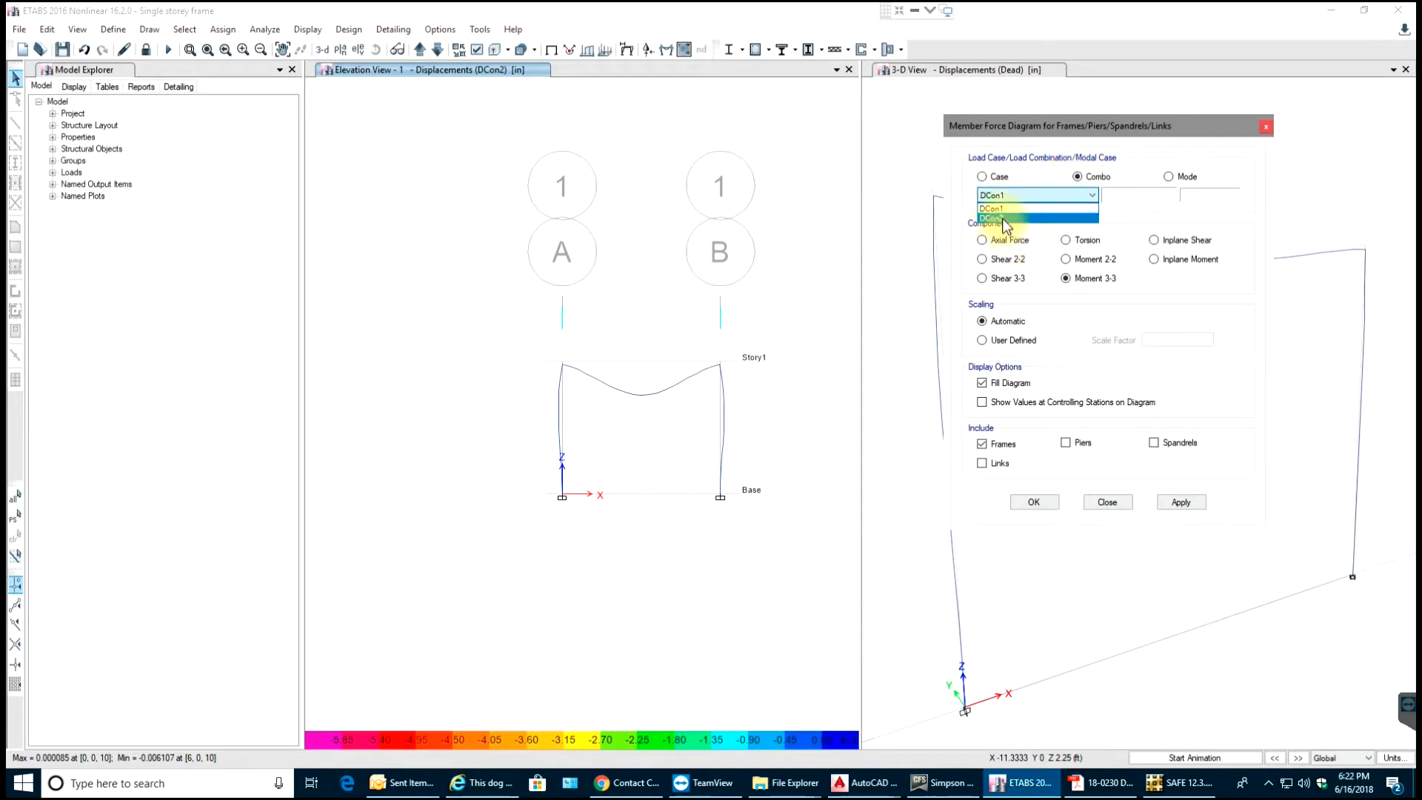
left_click(998, 218)
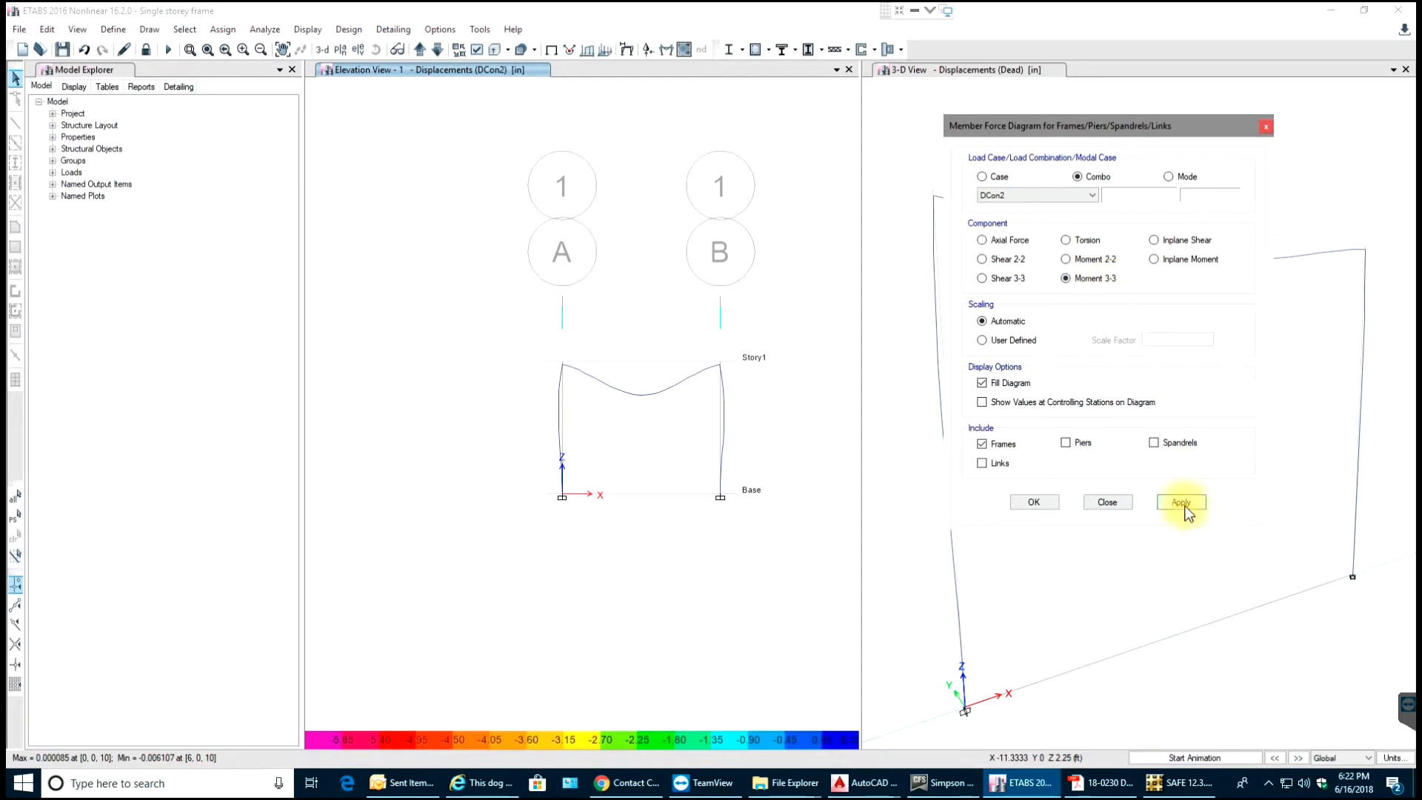
left_click(1181, 502)
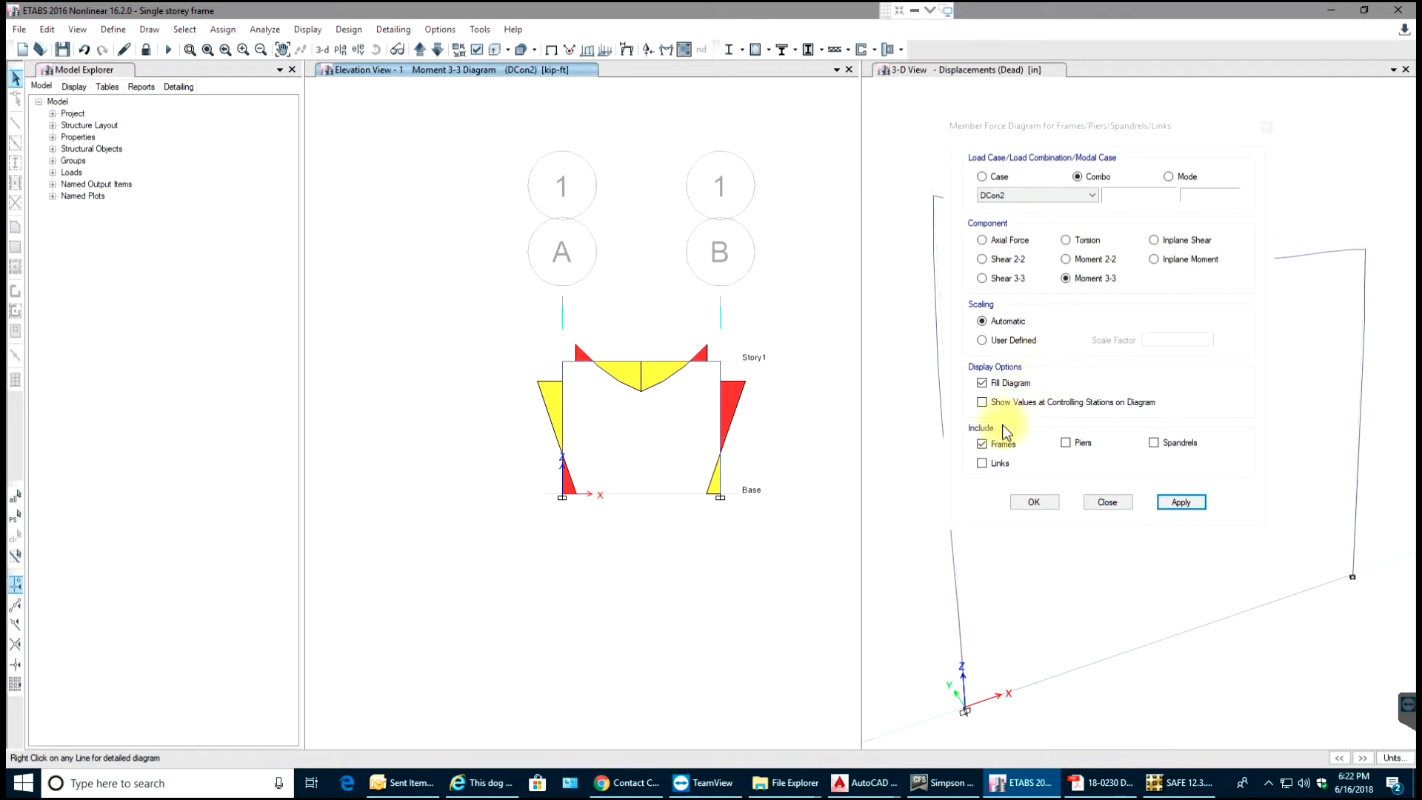
left_click(982, 402)
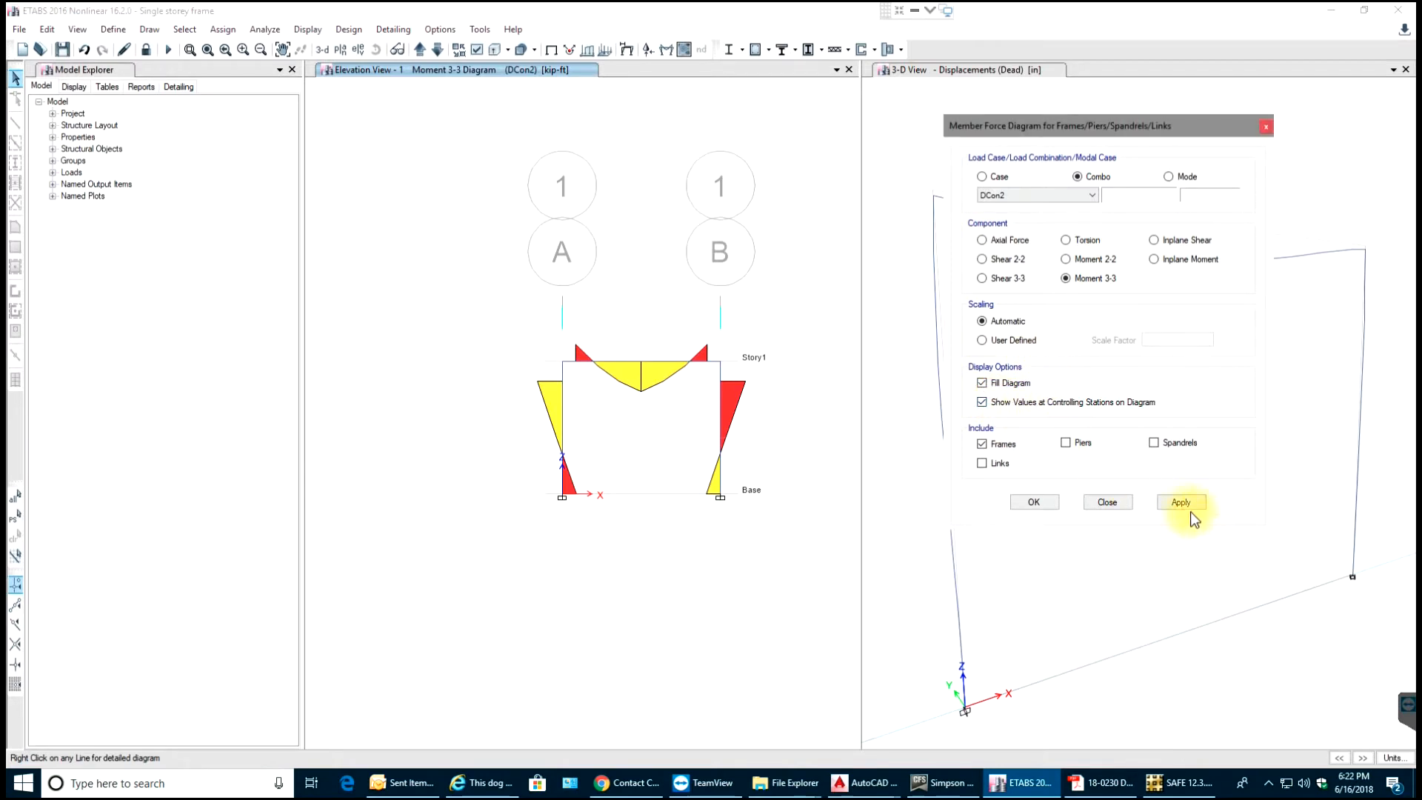
left_click(1181, 501)
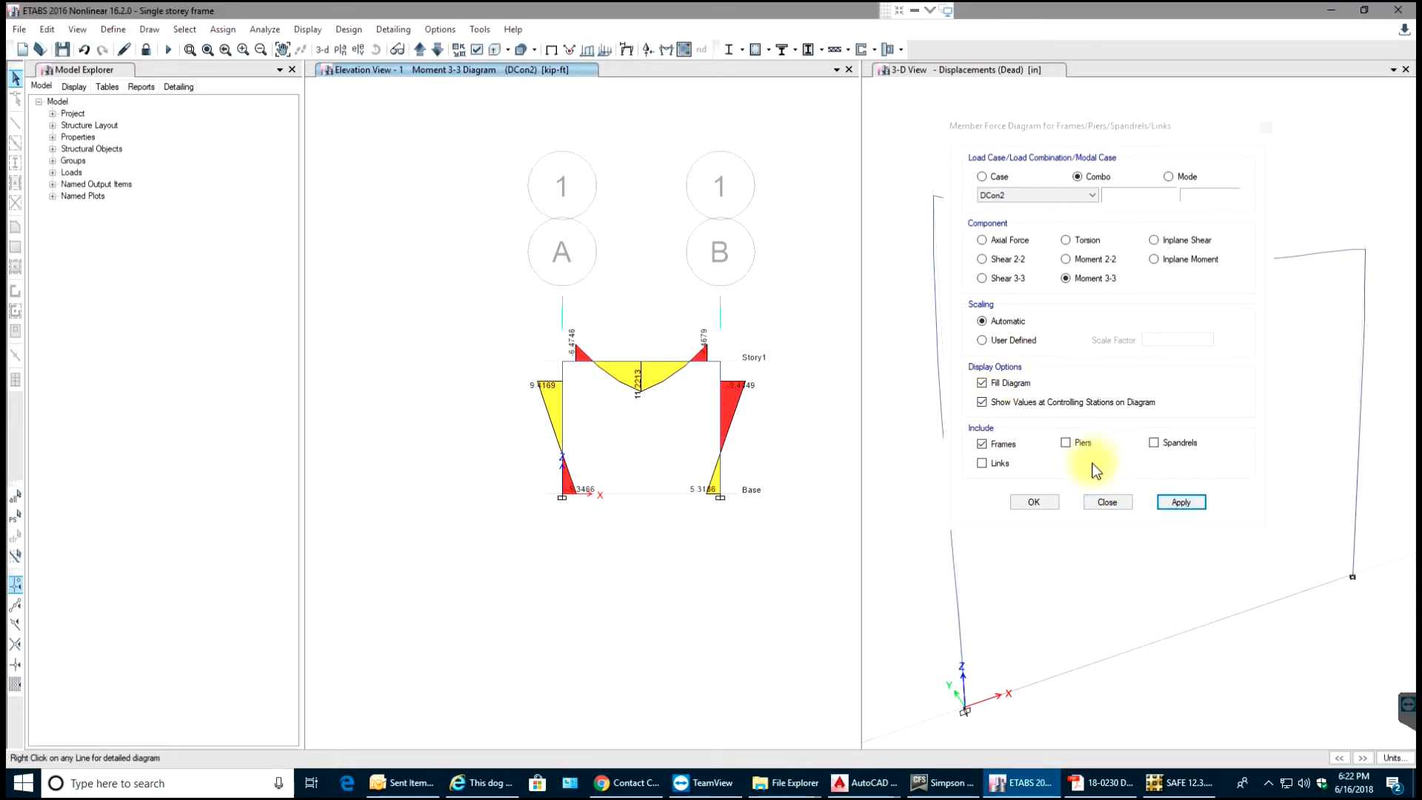
mouse_move(1034, 502)
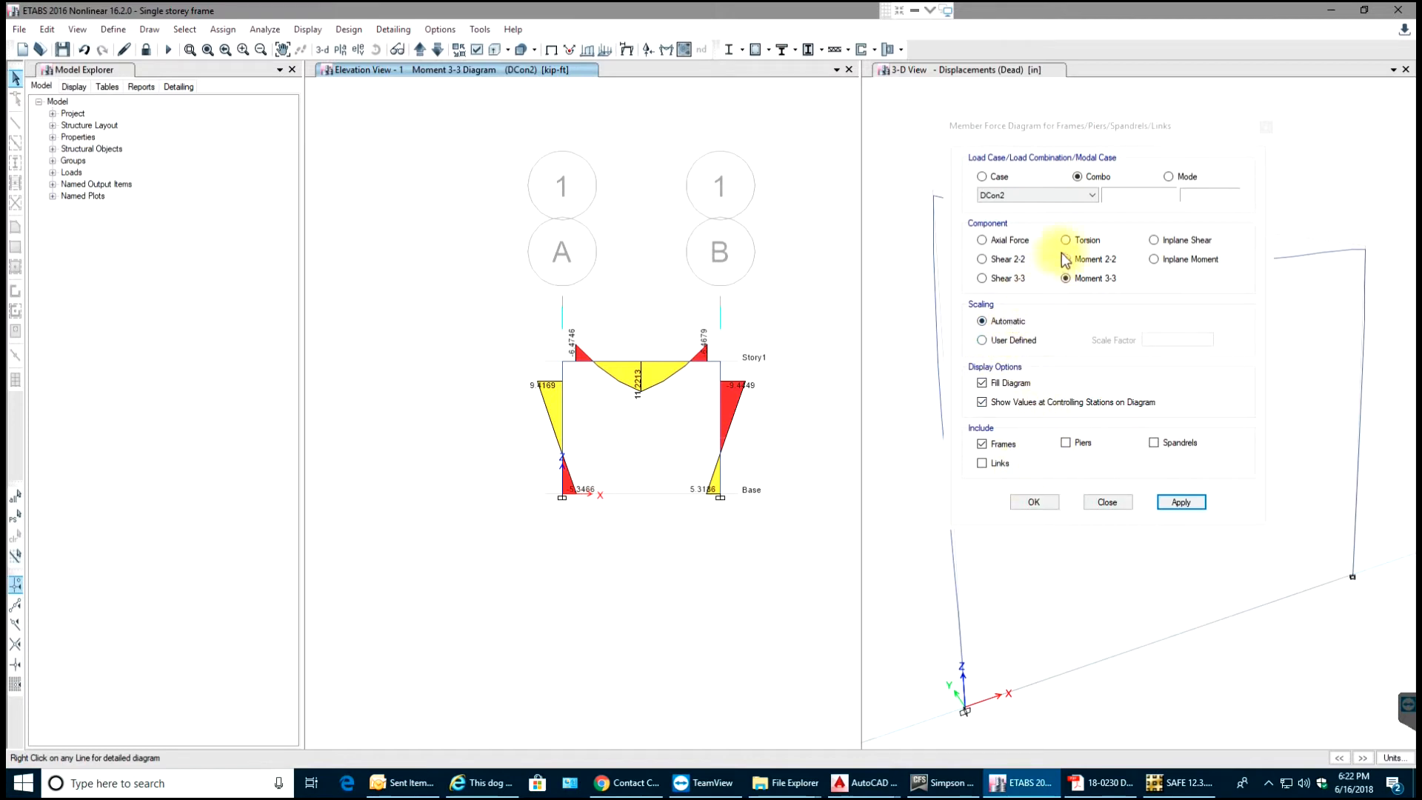
left_click(981, 258)
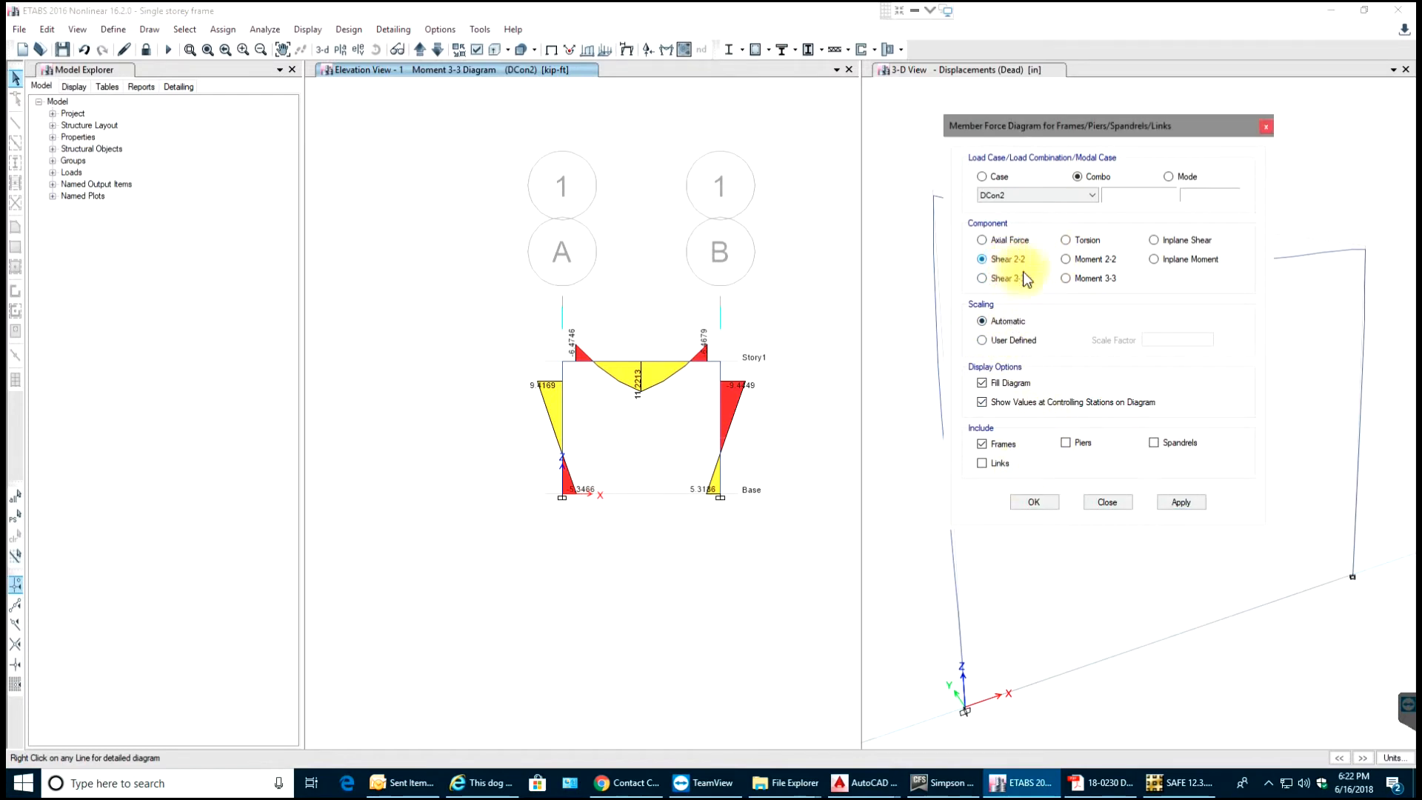
Apply the DCon2 Shear 2-2 diagram with values to the elevation, then accept and close the settings
left_click(1181, 502)
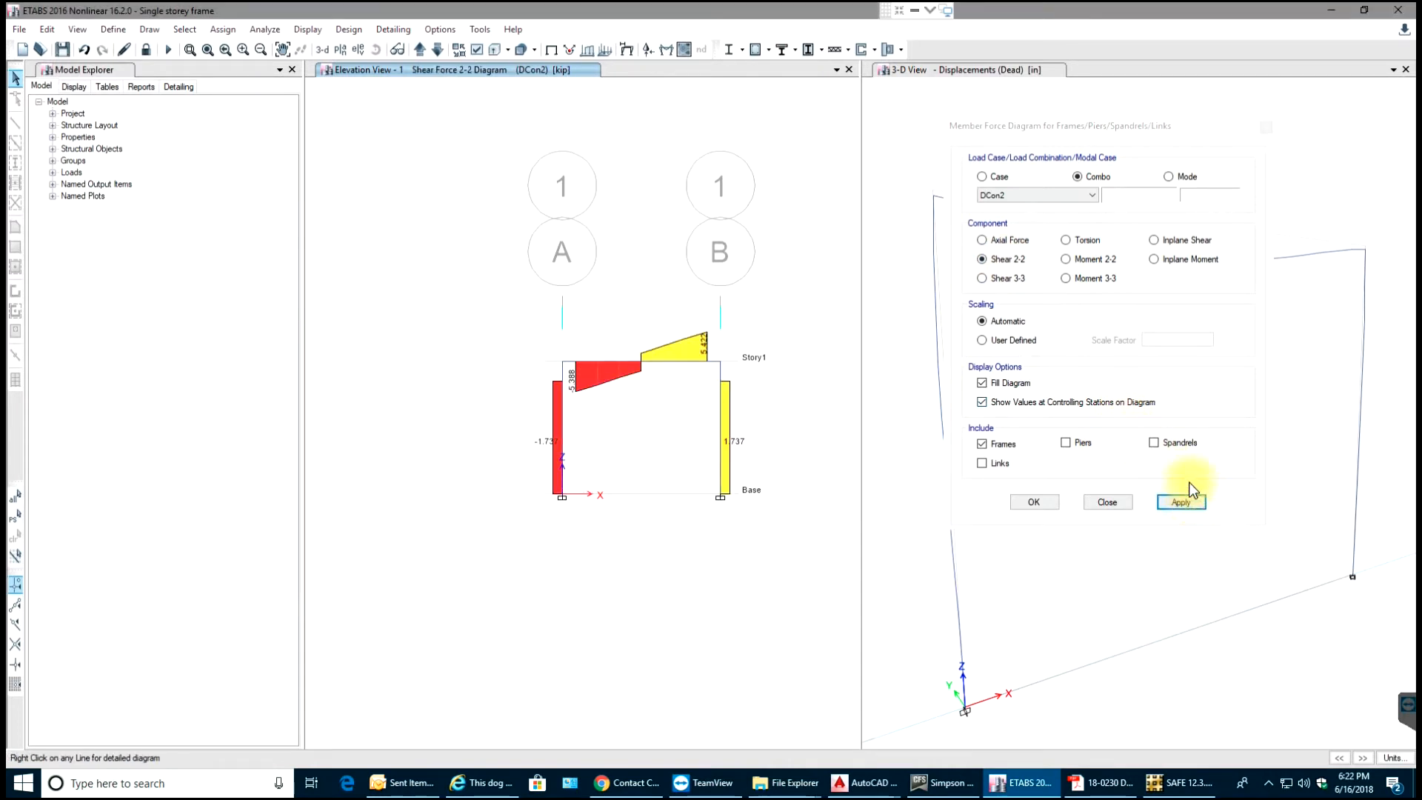
mouse_move(739, 354)
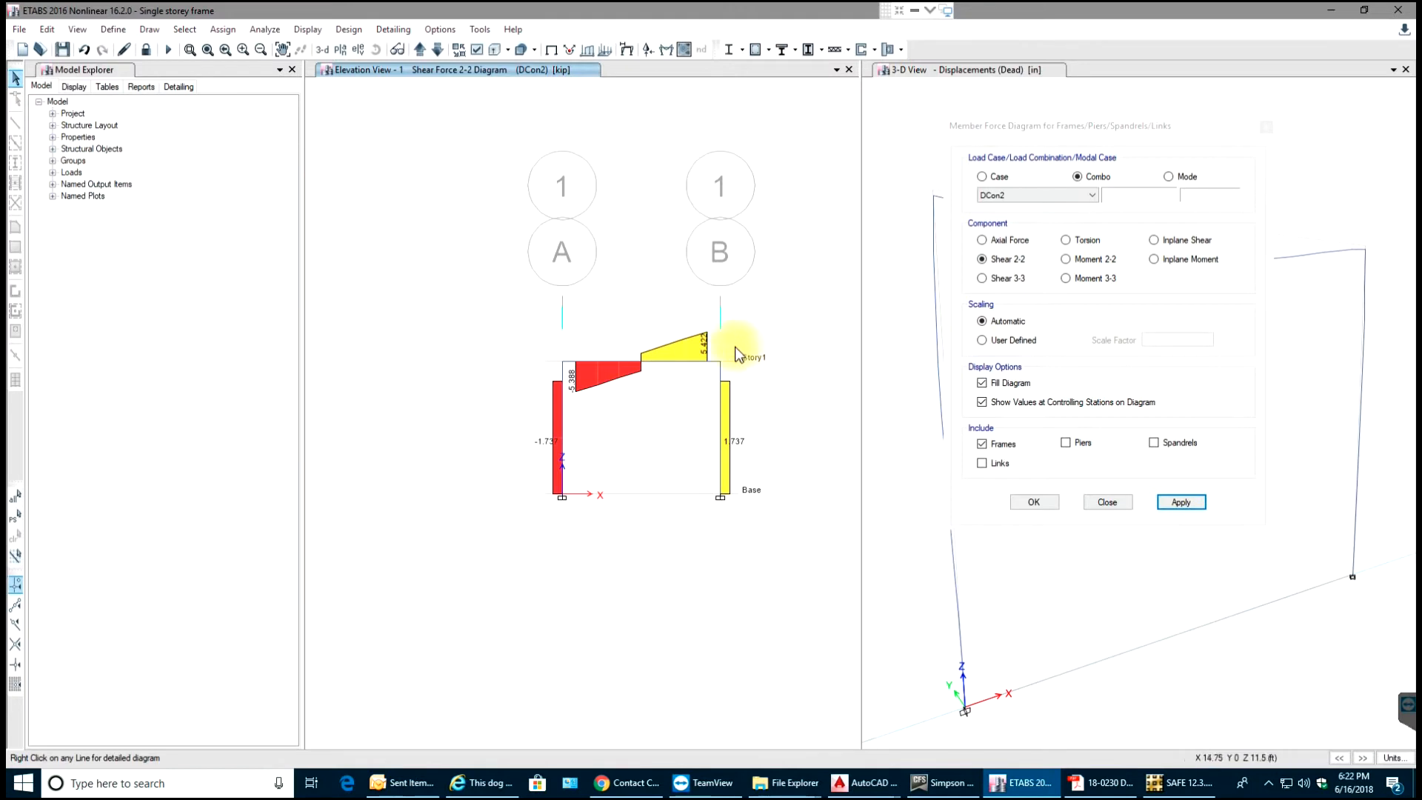
mouse_move(706, 354)
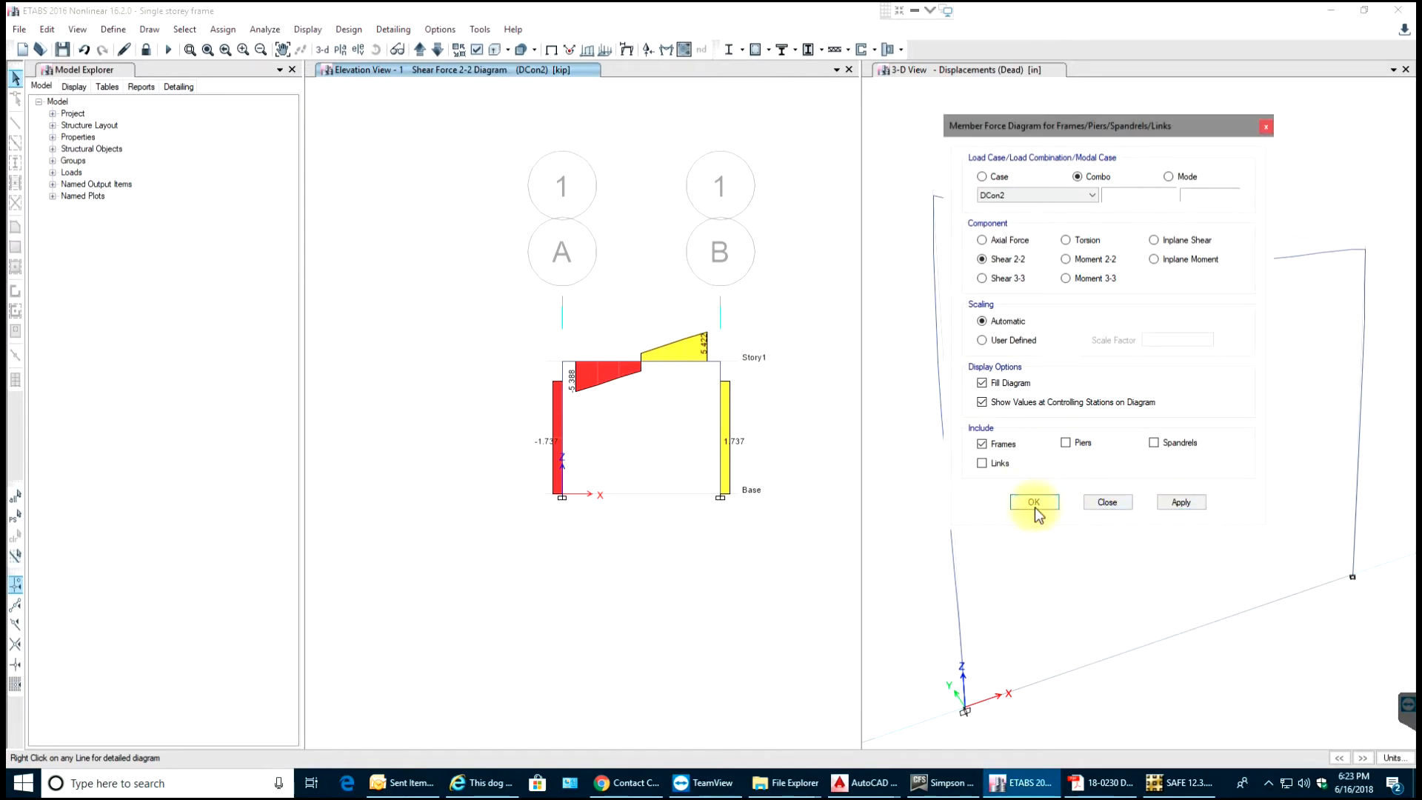
left_click(1034, 502)
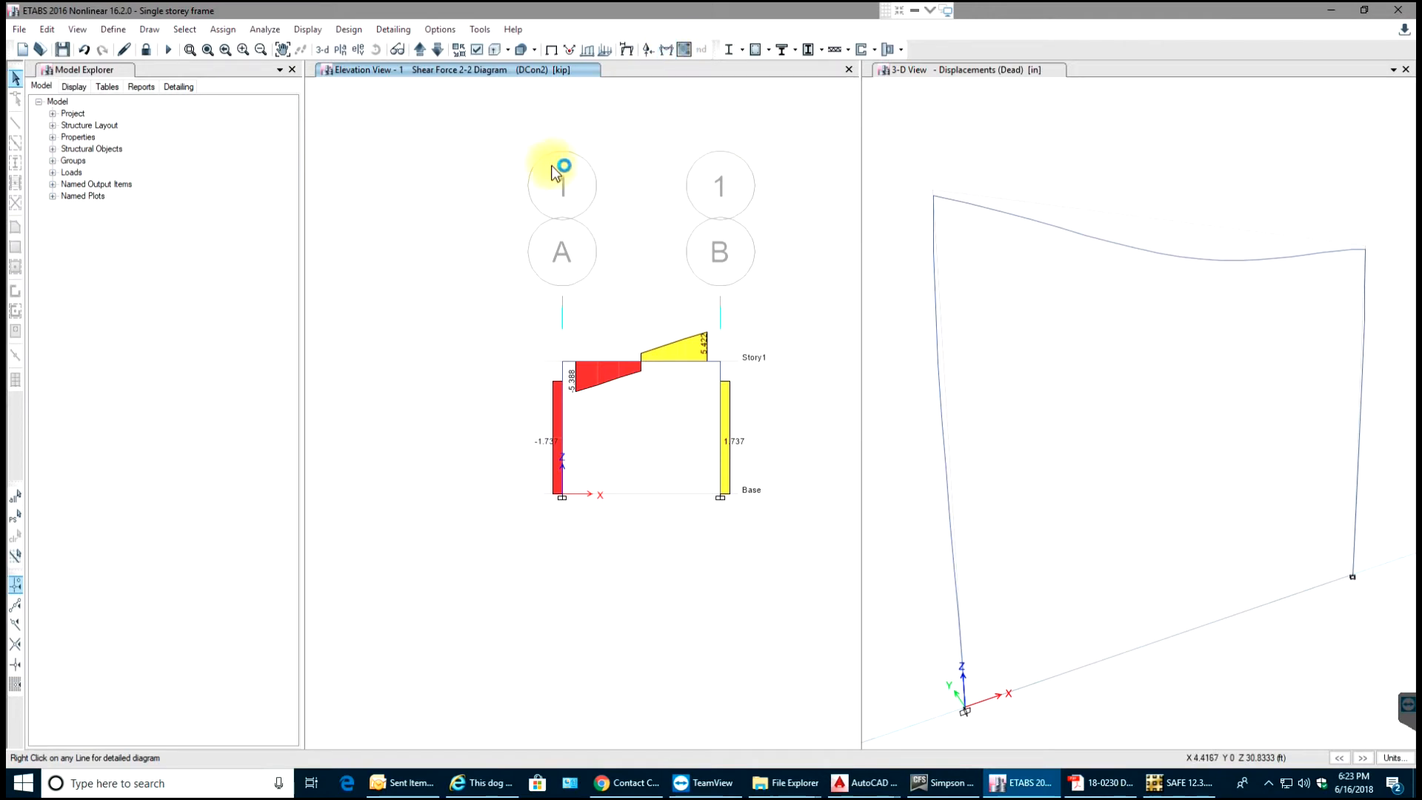
mouse_move(1216, 690)
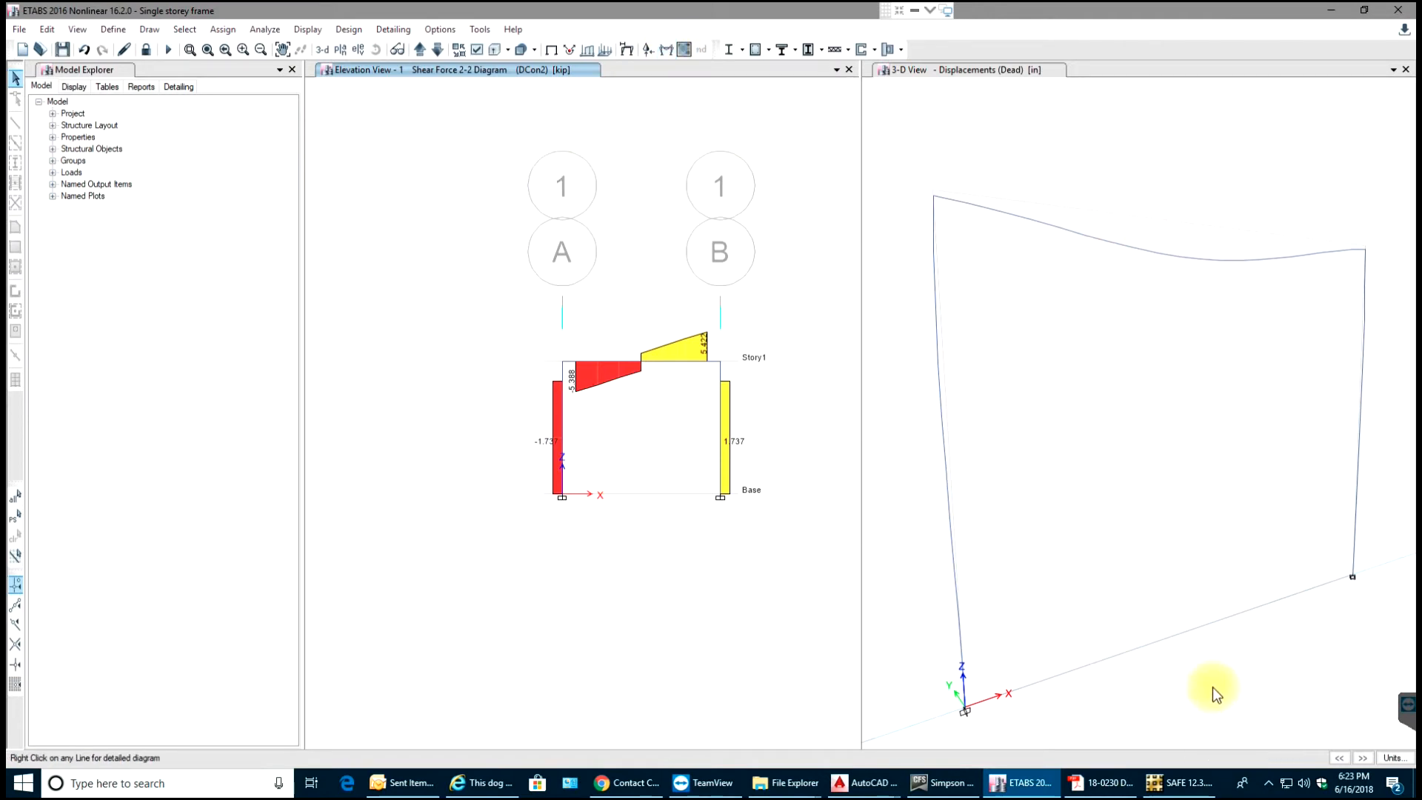
mouse_move(1241, 191)
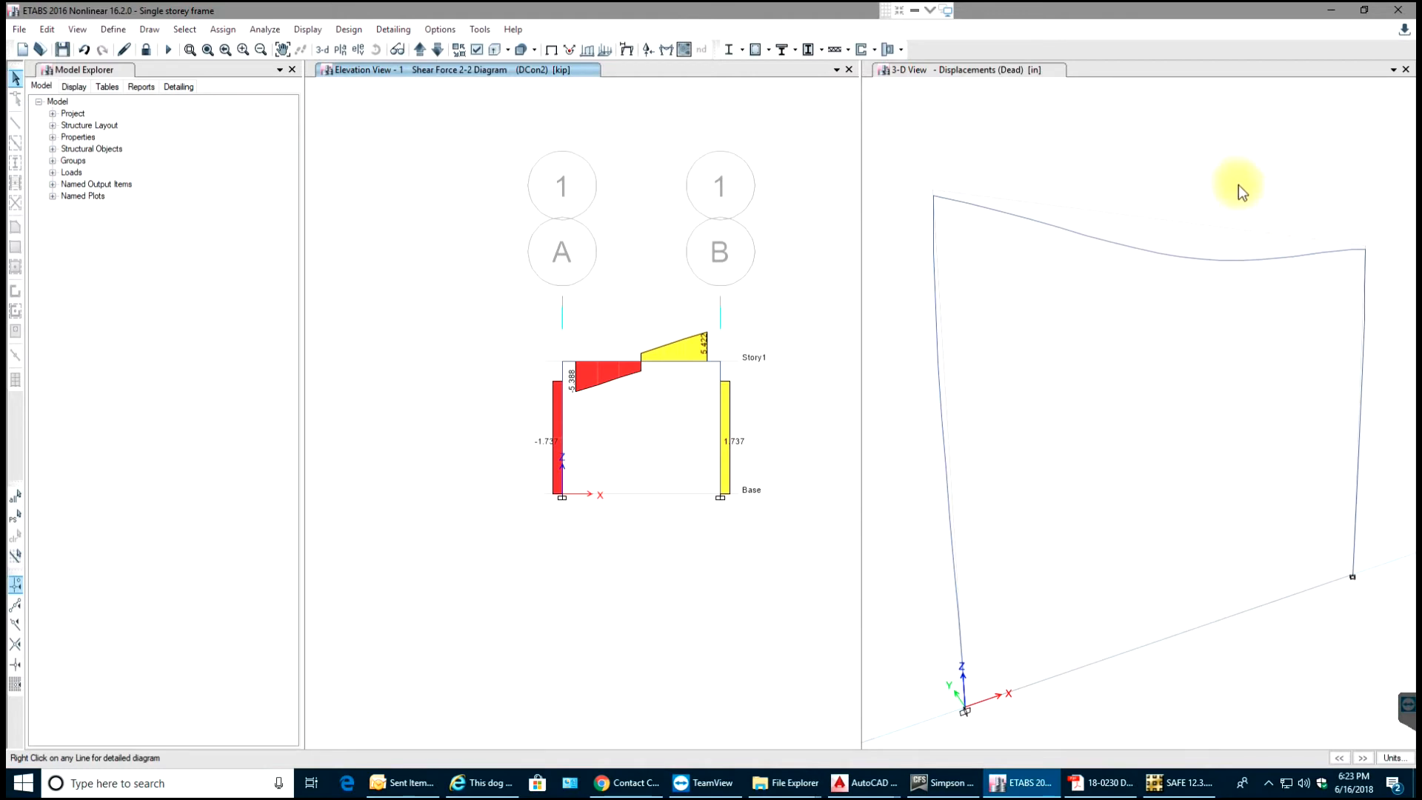
mouse_move(735, 275)
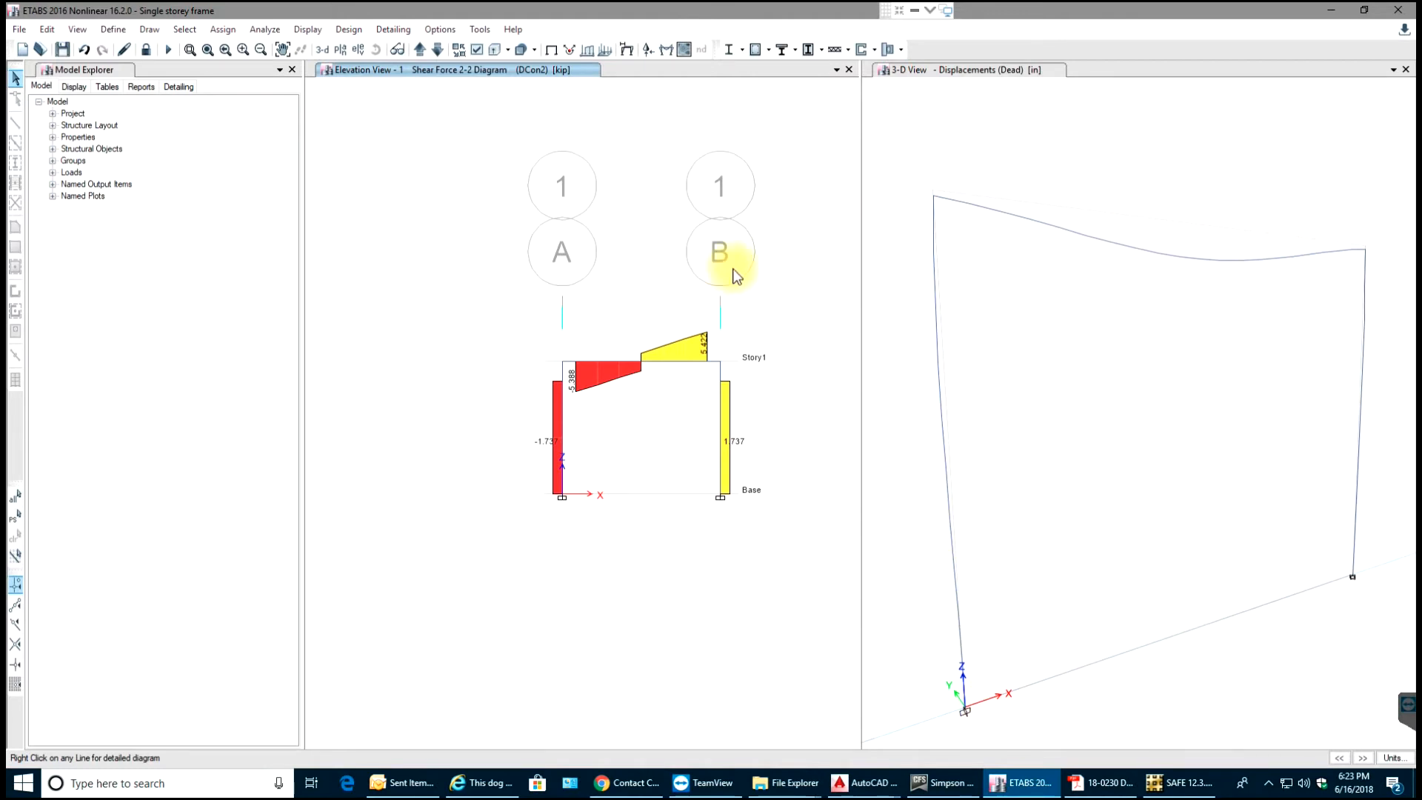
mouse_move(662, 578)
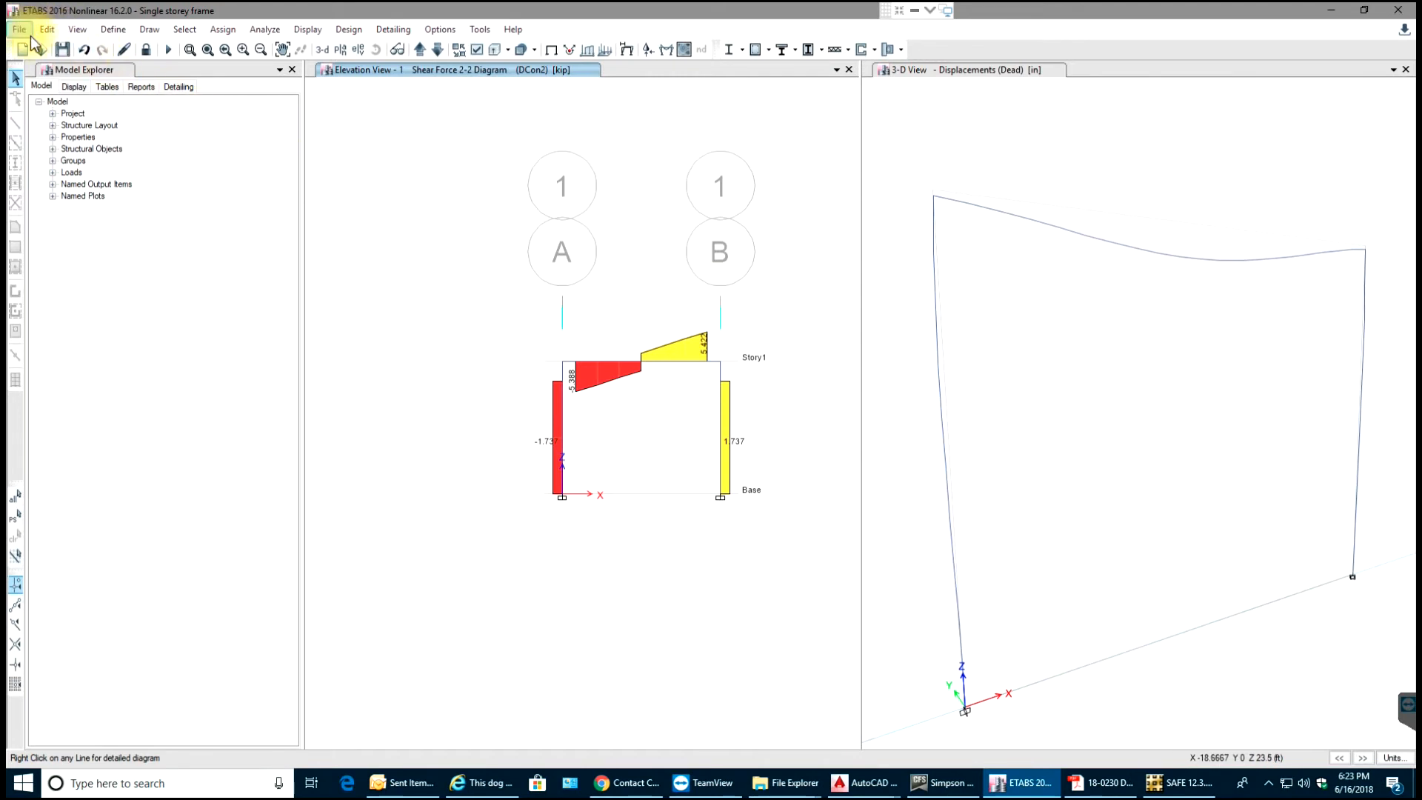
left_click(17, 29)
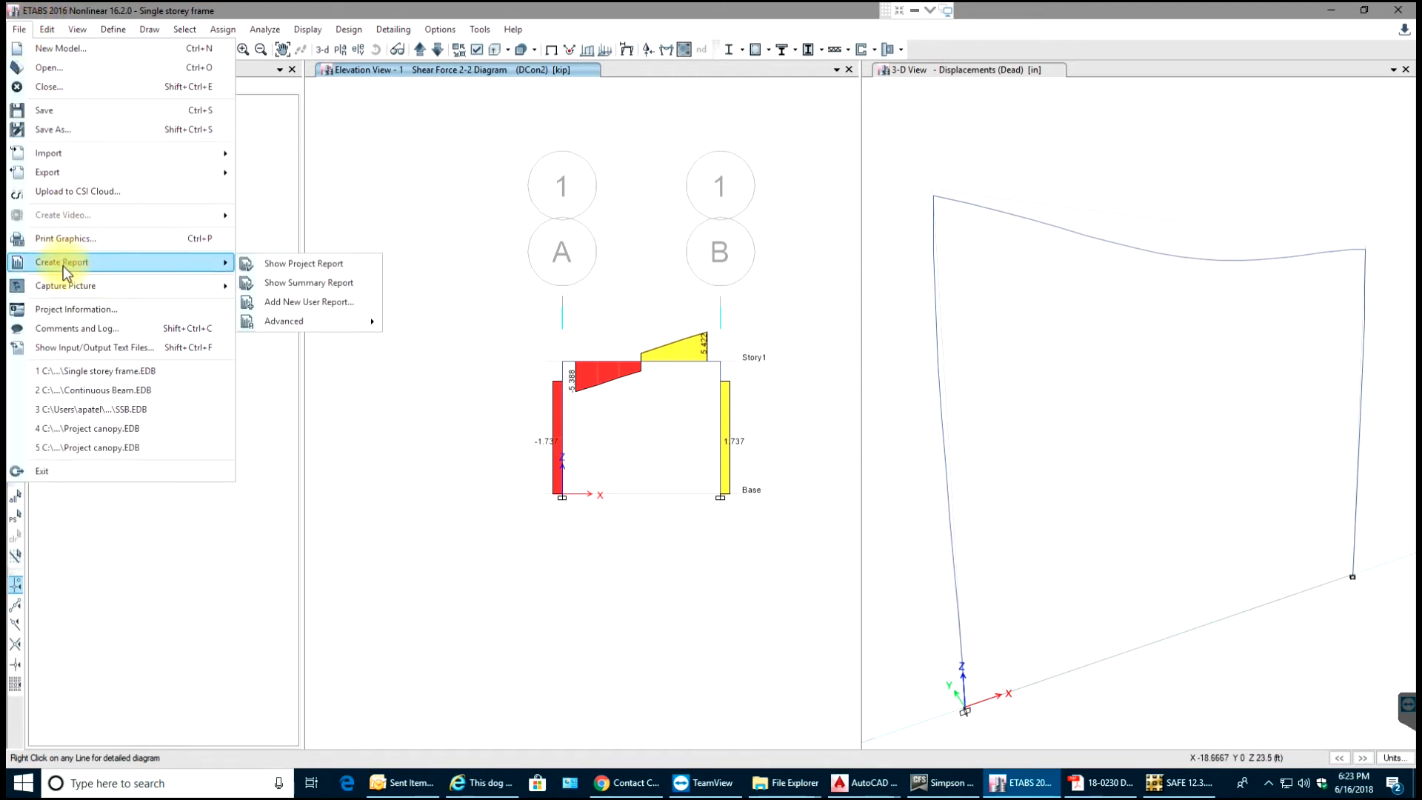
mouse_move(392, 215)
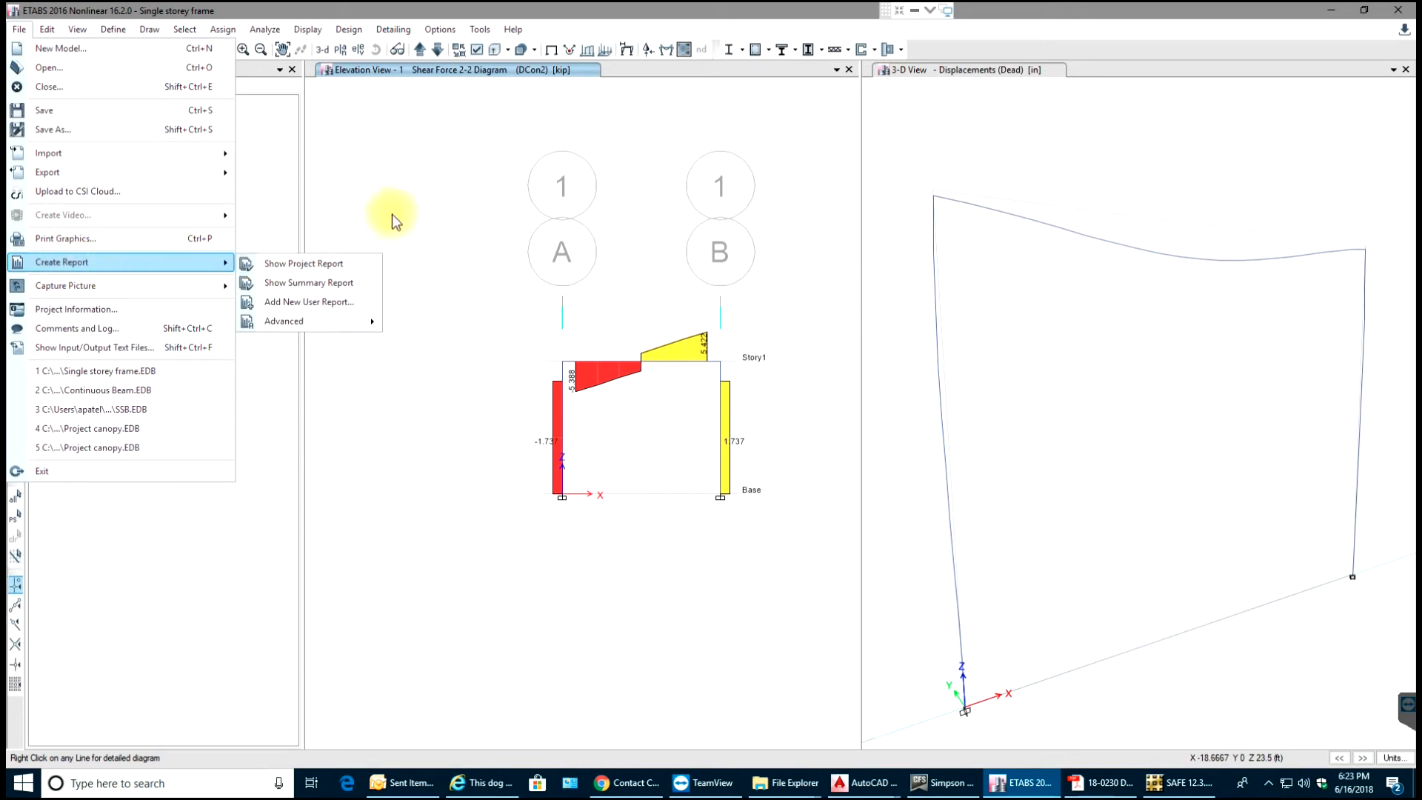
mouse_move(397, 215)
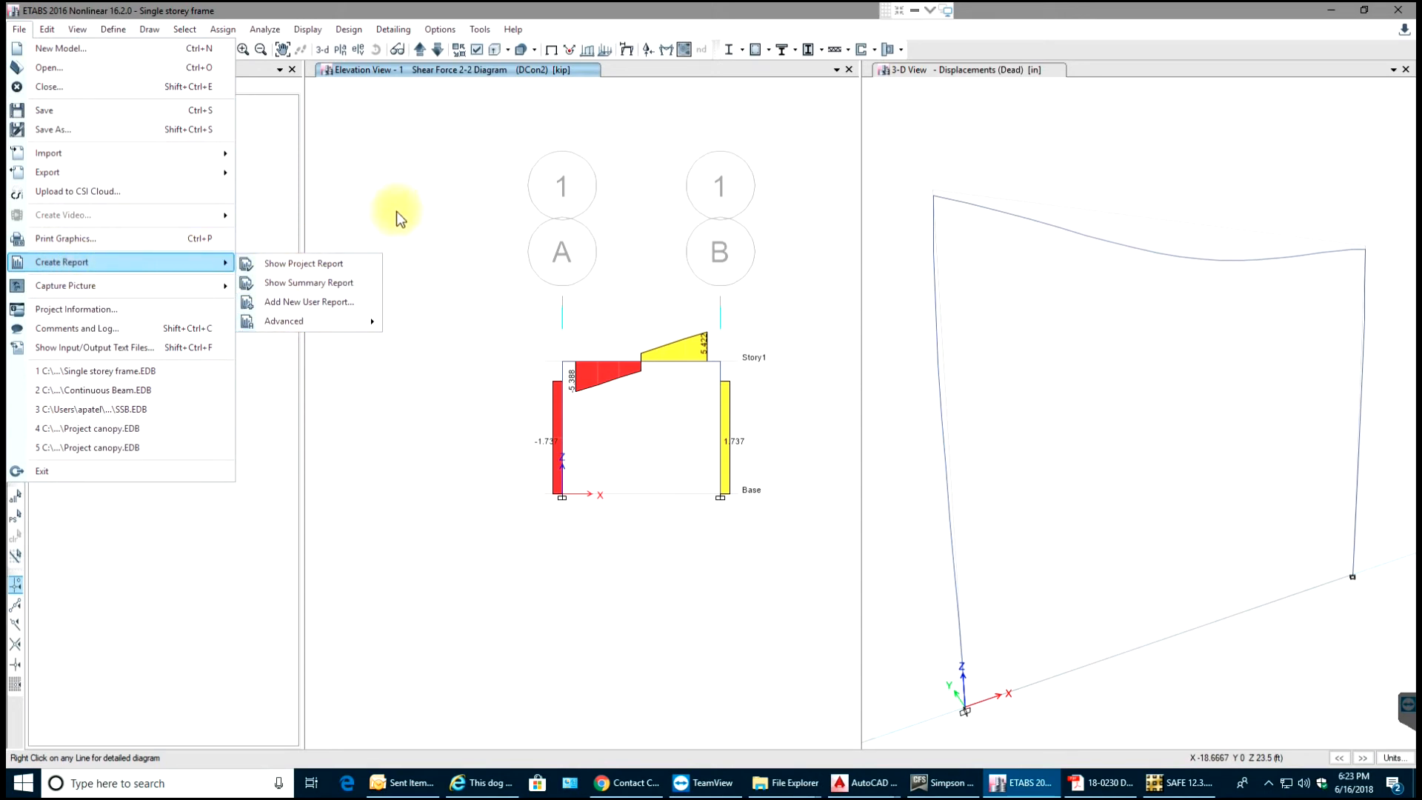
mouse_move(488, 279)
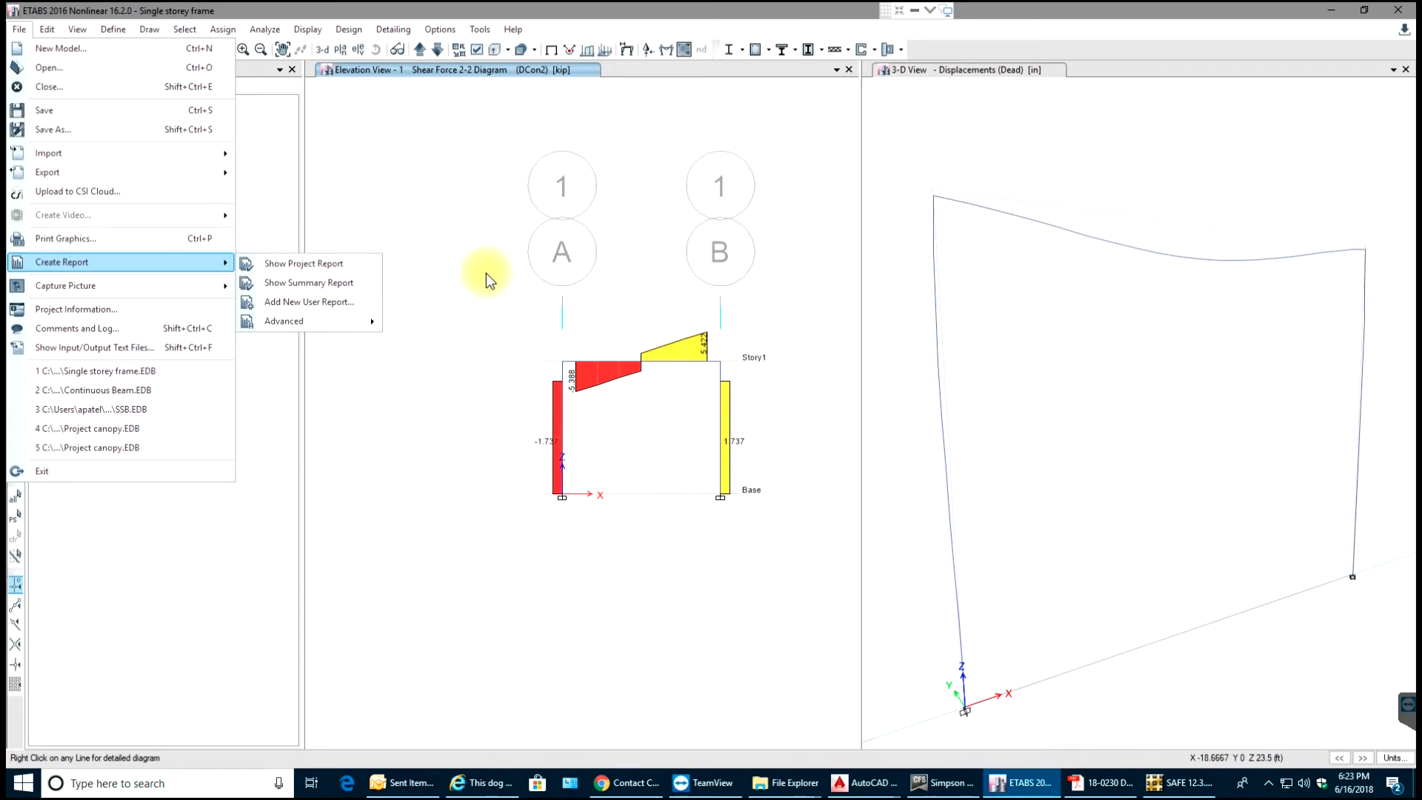
left_click(484, 263)
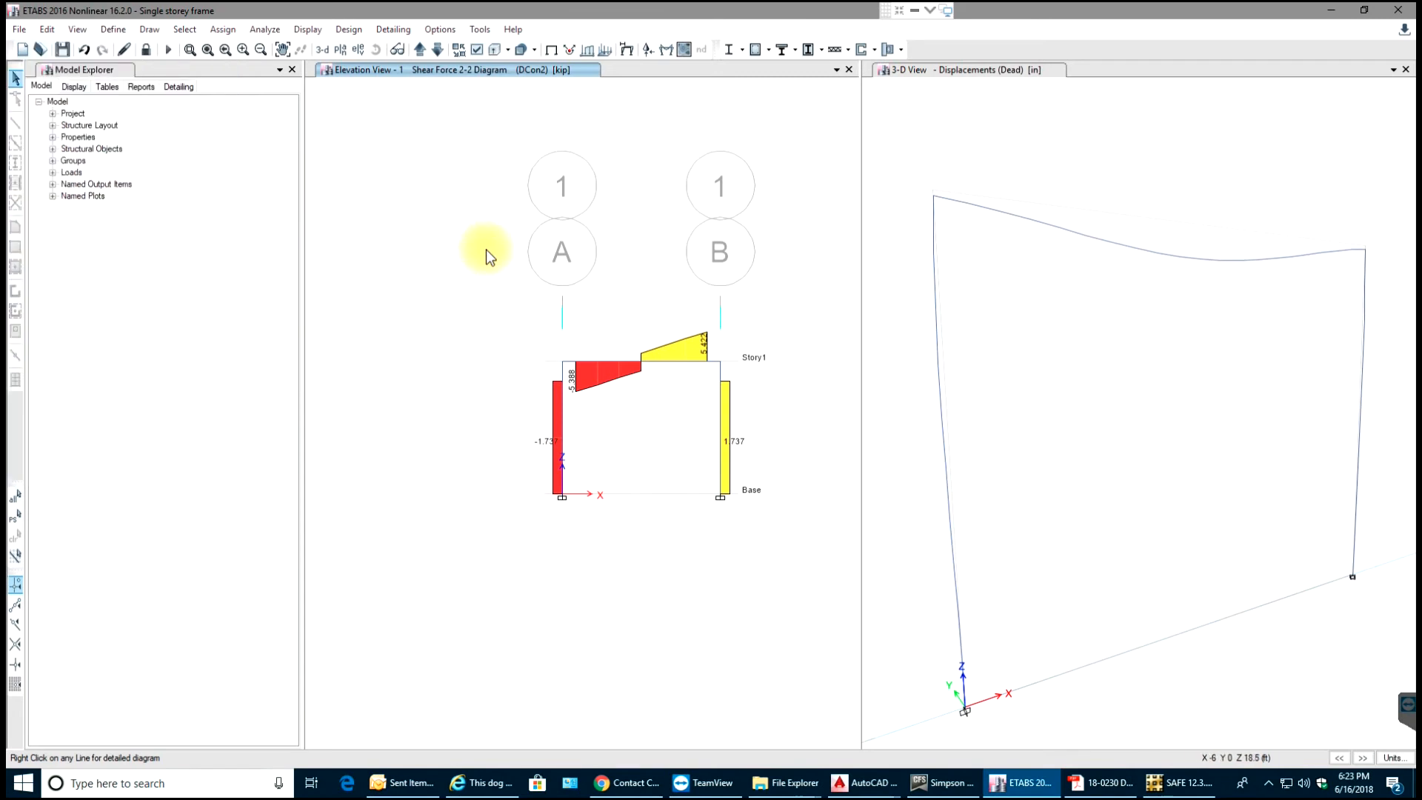
mouse_move(510, 259)
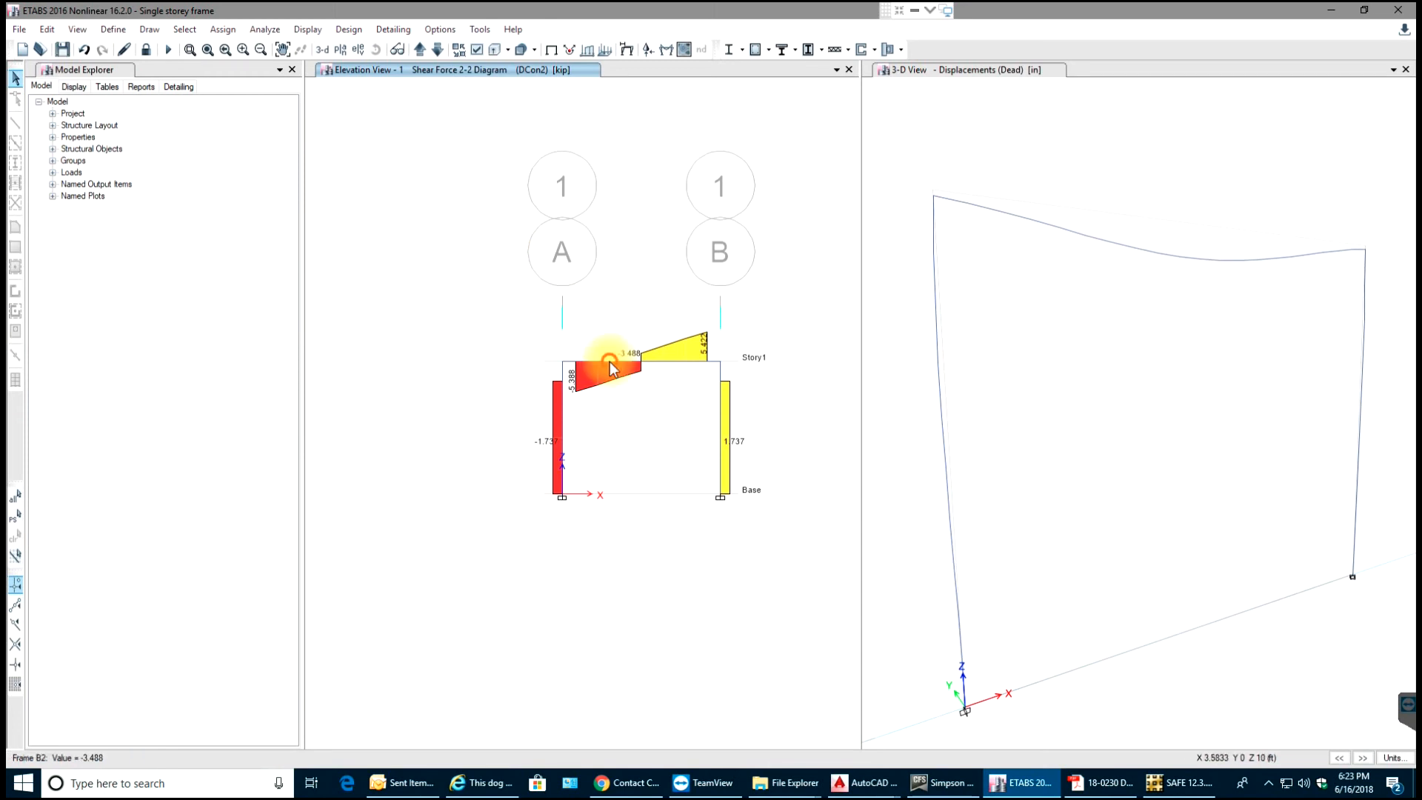
mouse_move(603, 360)
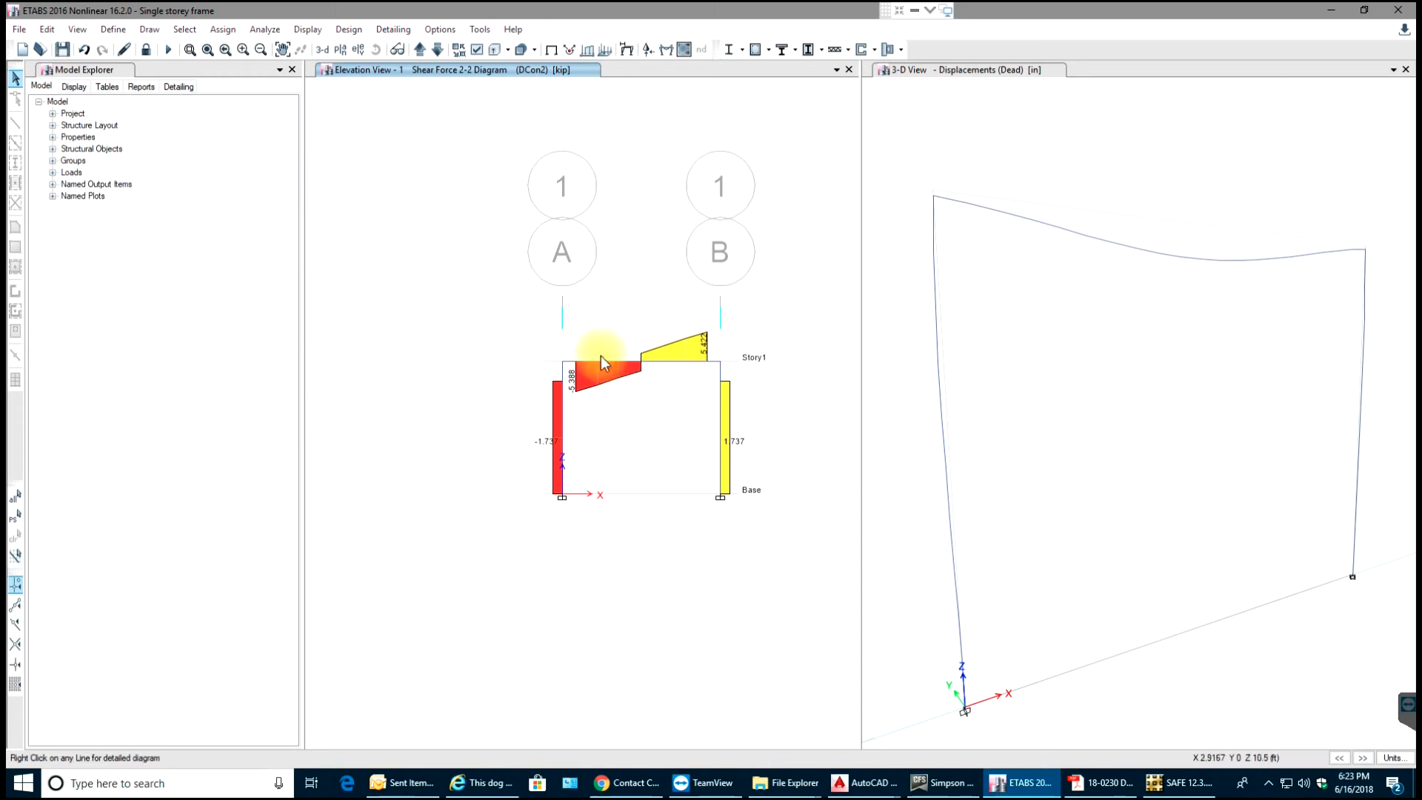